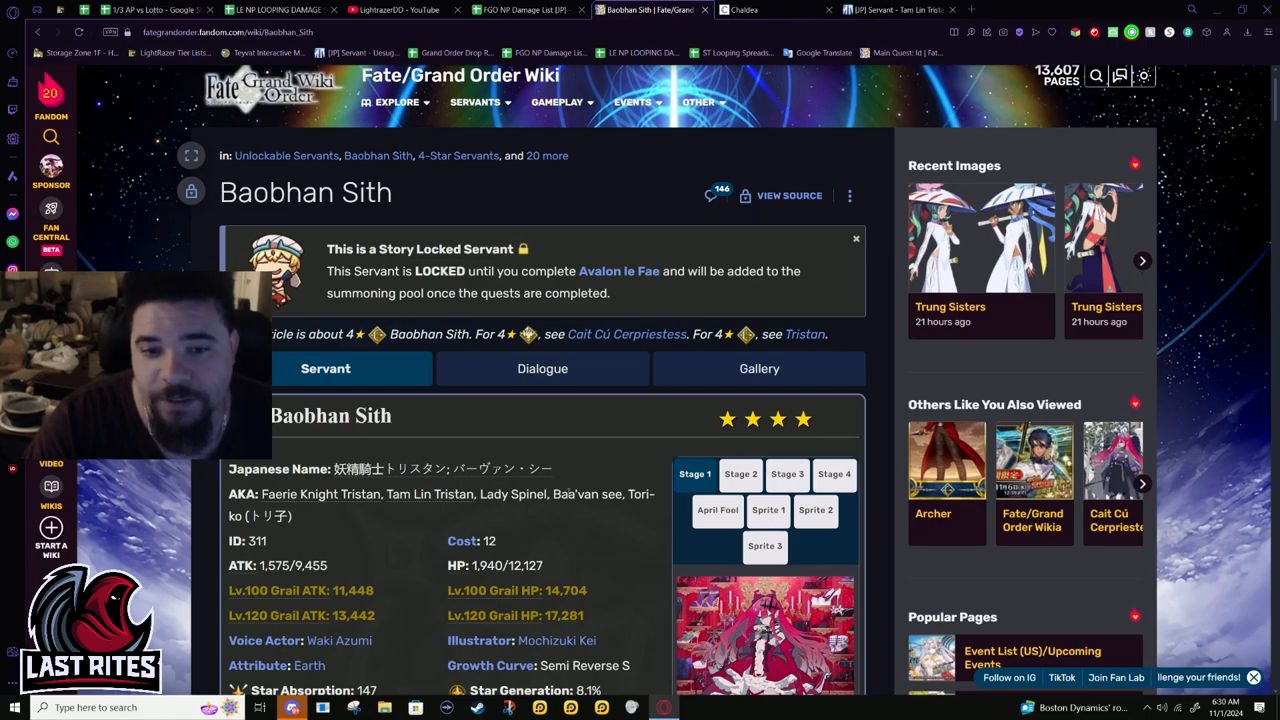
{"action": "mouse_move", "coordinate": [540, 488]}
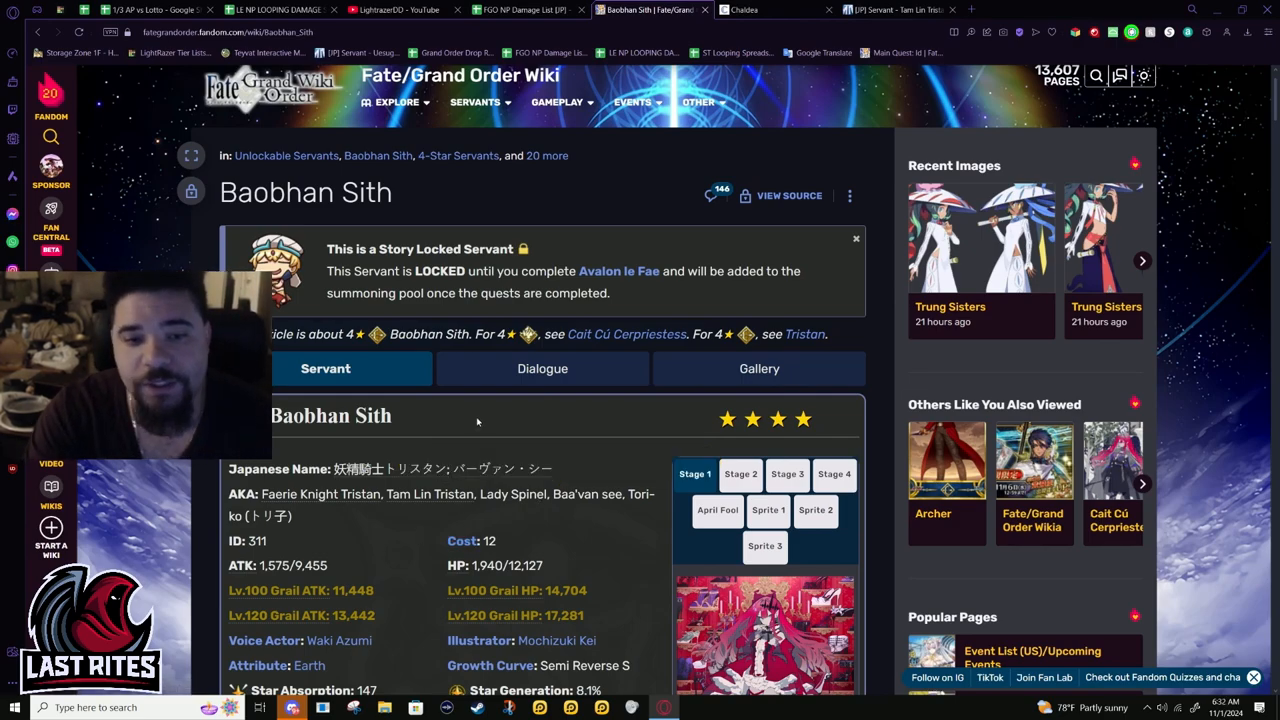
- Switch Baobhan Sith's portrait between Stage 1, Stage 3 and Stage 2 artwork
{"action": "scroll", "scroll_direction": "down", "scroll_amount": 3}
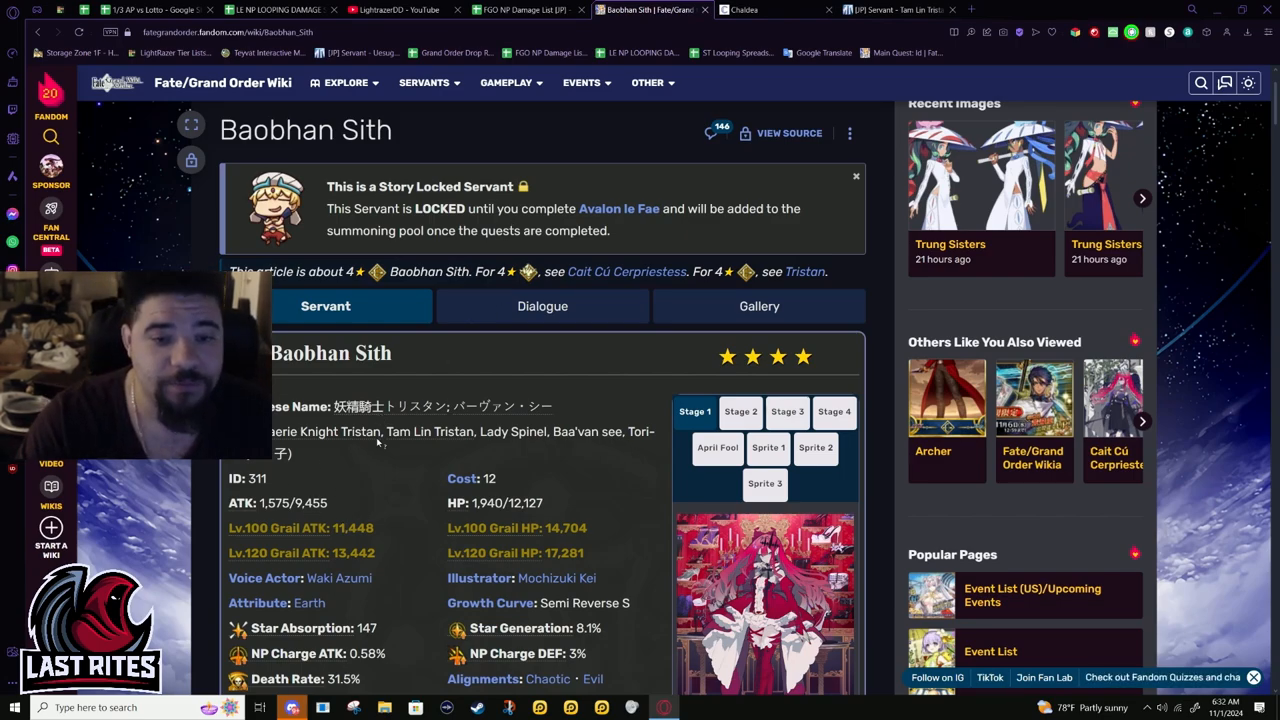
{"action": "scroll", "scroll_direction": "down", "scroll_amount": 3}
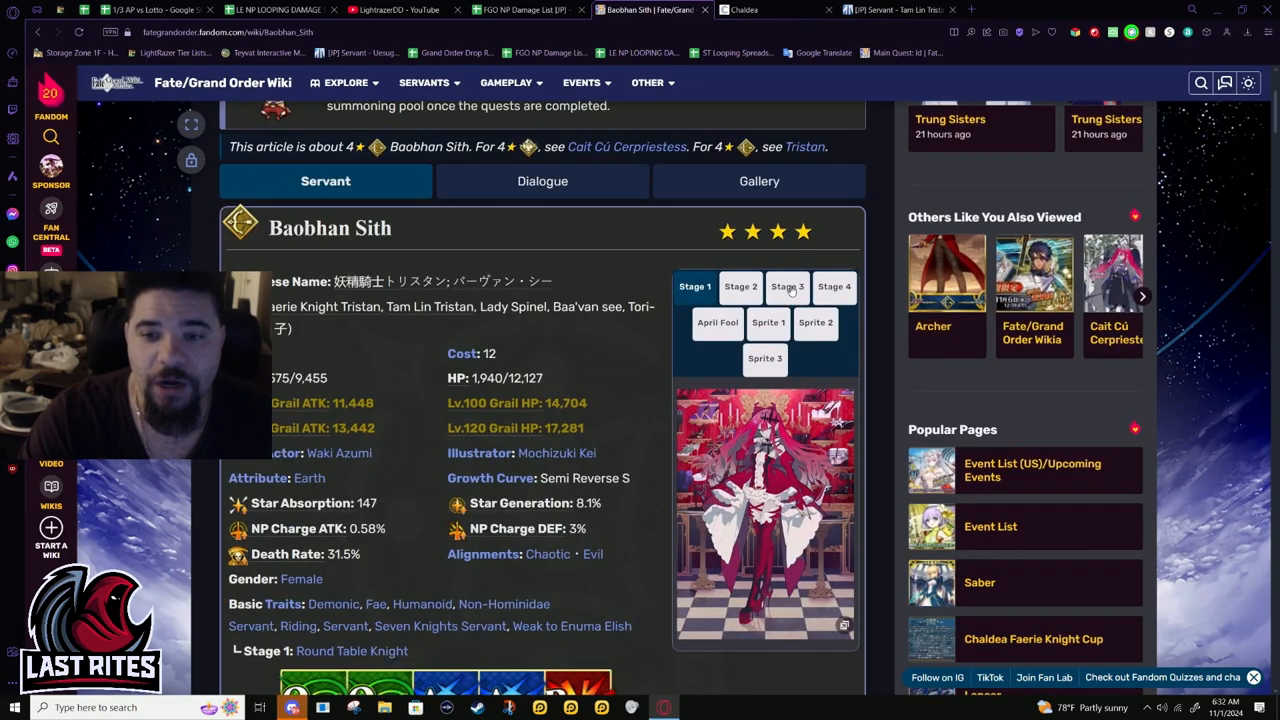
{"action": "left_click", "coordinate": [788, 288]}
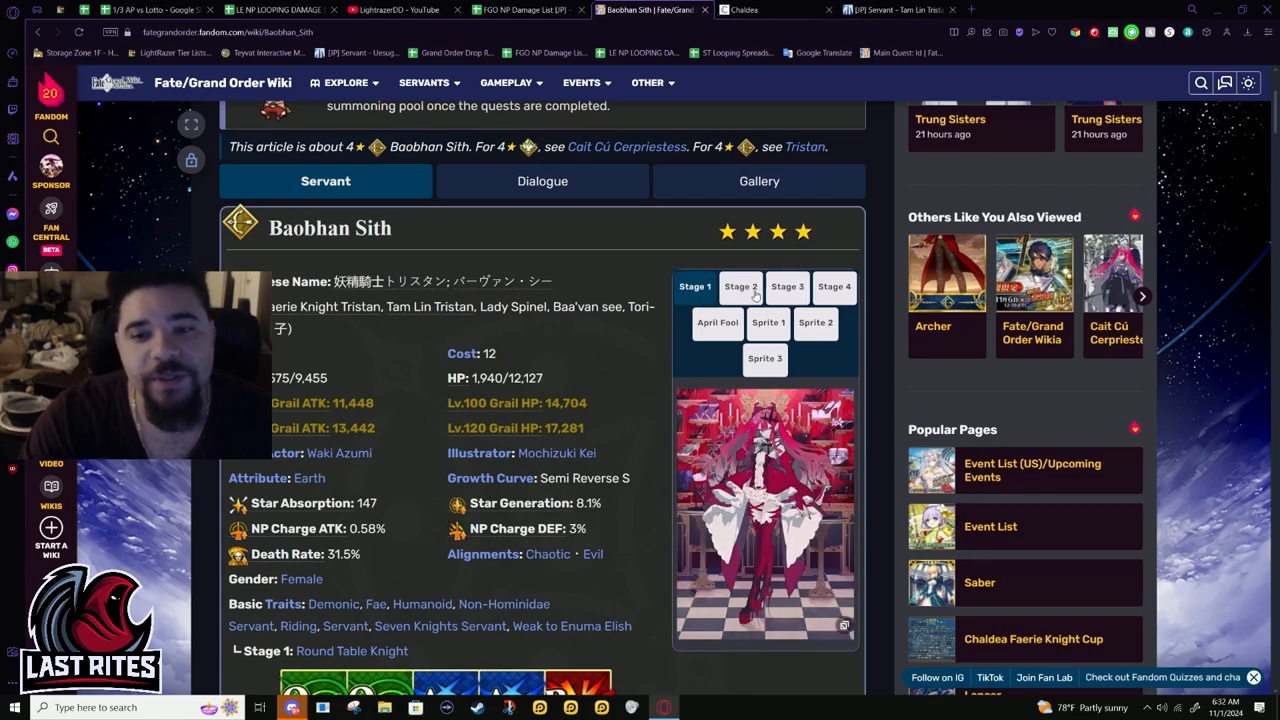
{"action": "left_click", "coordinate": [694, 288]}
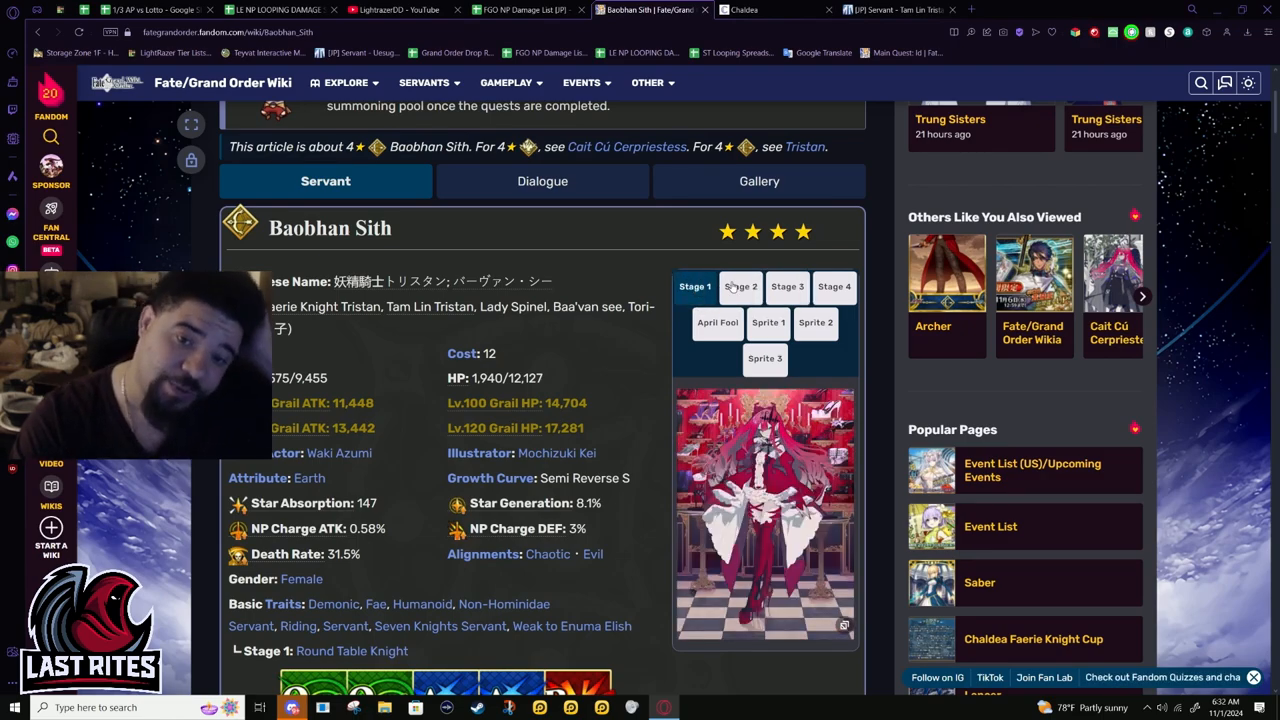
{"action": "left_click", "coordinate": [788, 288]}
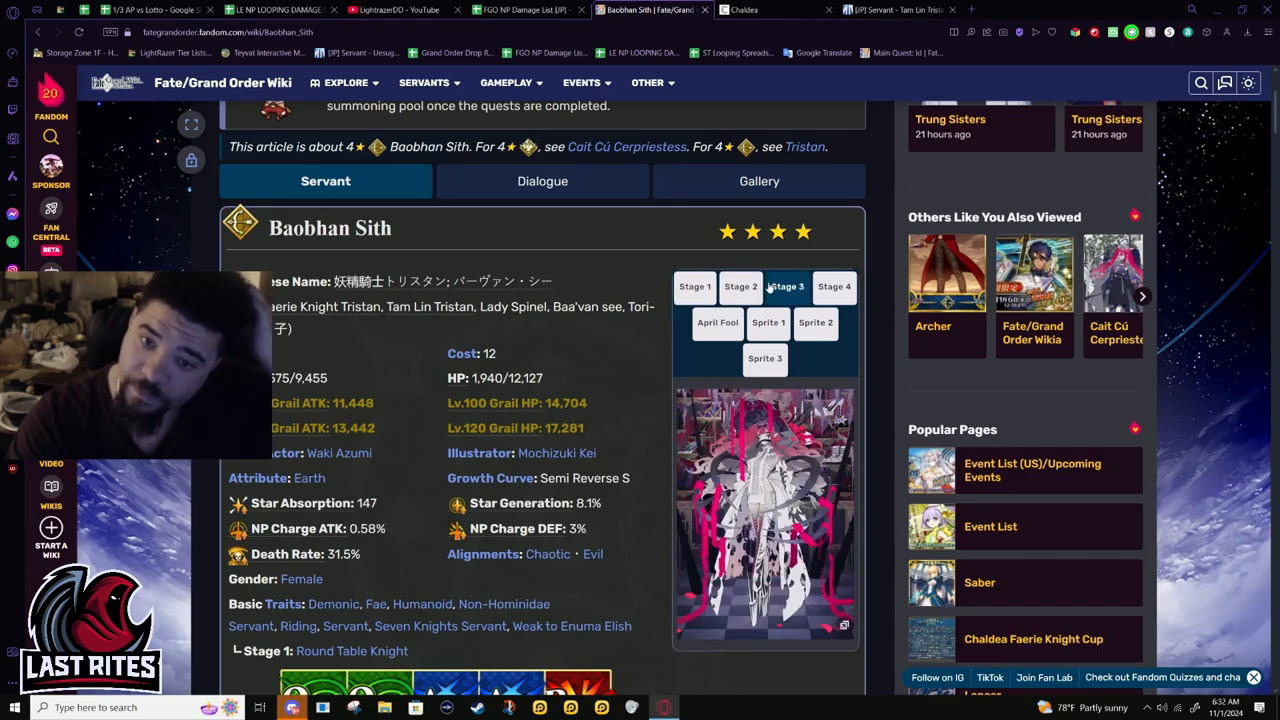
{"action": "left_click", "coordinate": [740, 288]}
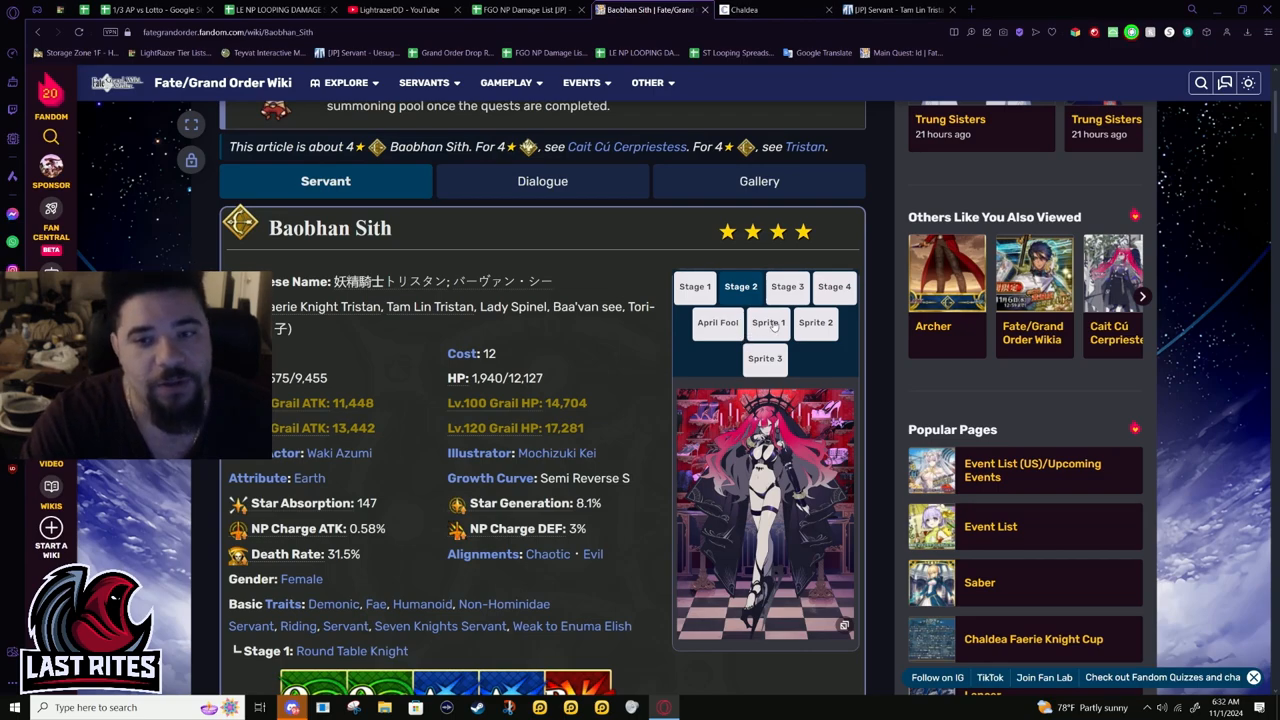
- Flip between Stage 3 and Stage 1 again, finishing on Stage 3 with her command cards in view
{"action": "left_click", "coordinate": [788, 288]}
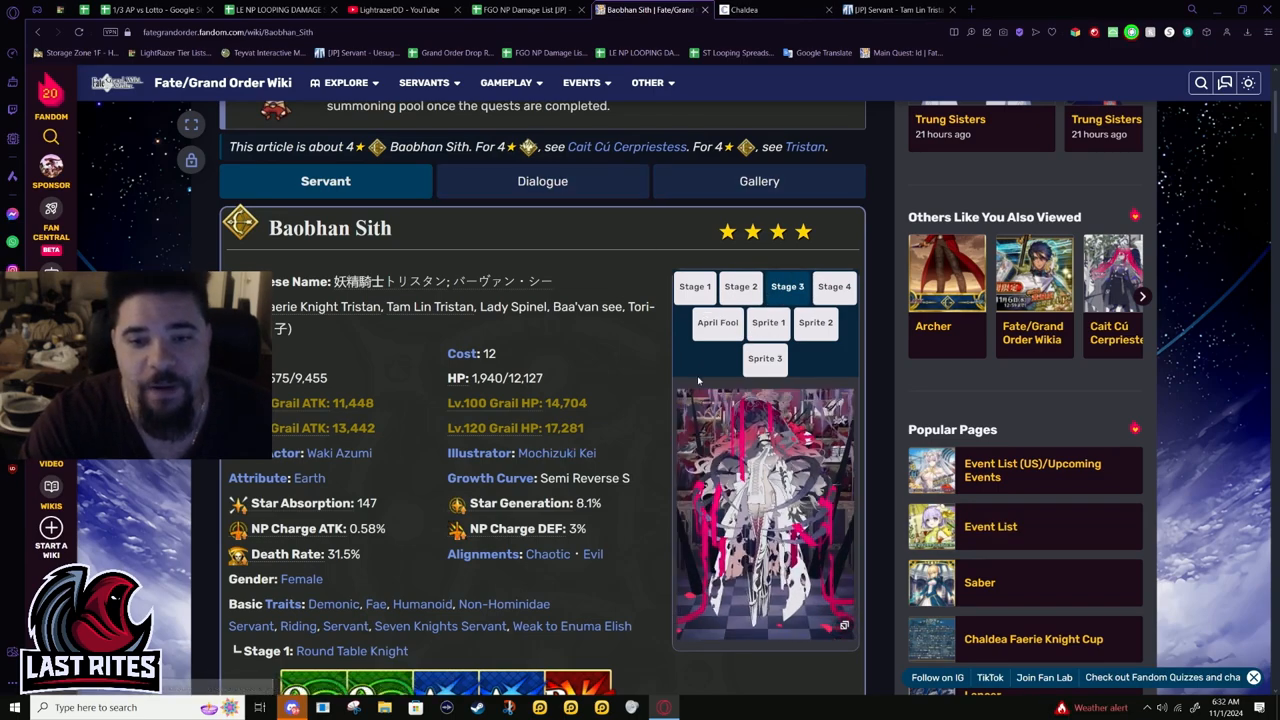
{"action": "left_click", "coordinate": [694, 286]}
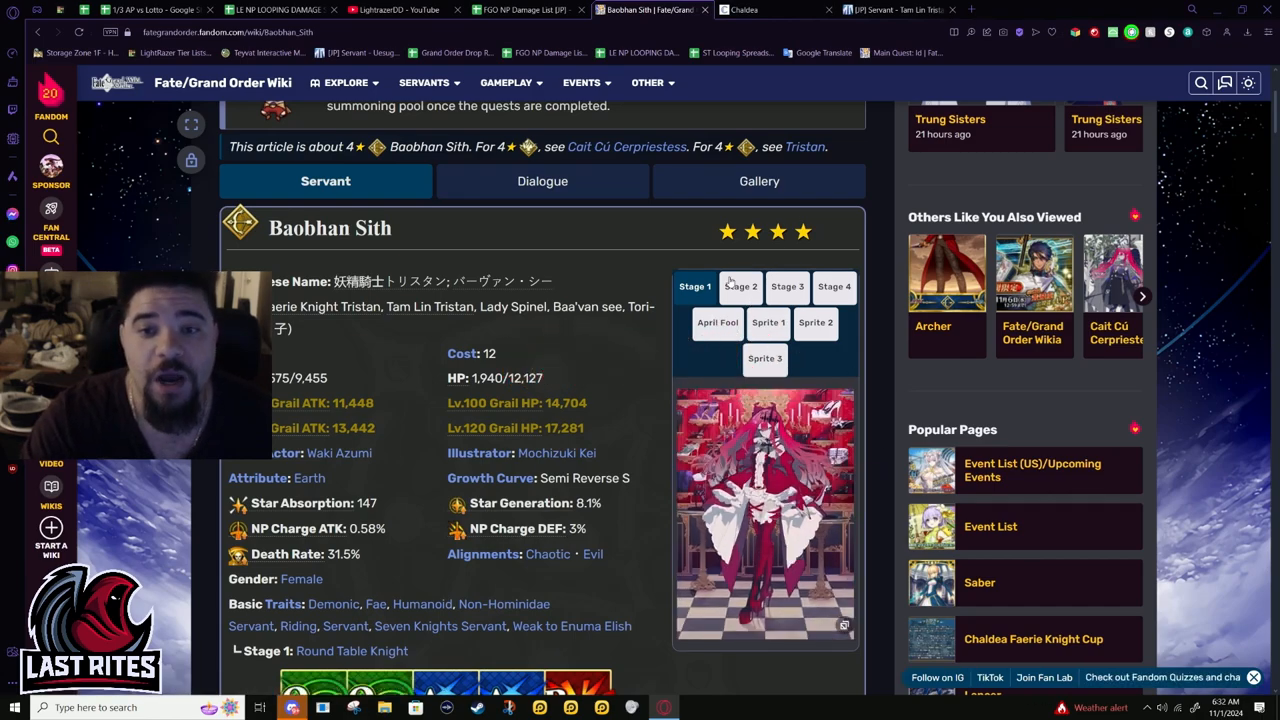
{"action": "left_click", "coordinate": [788, 288]}
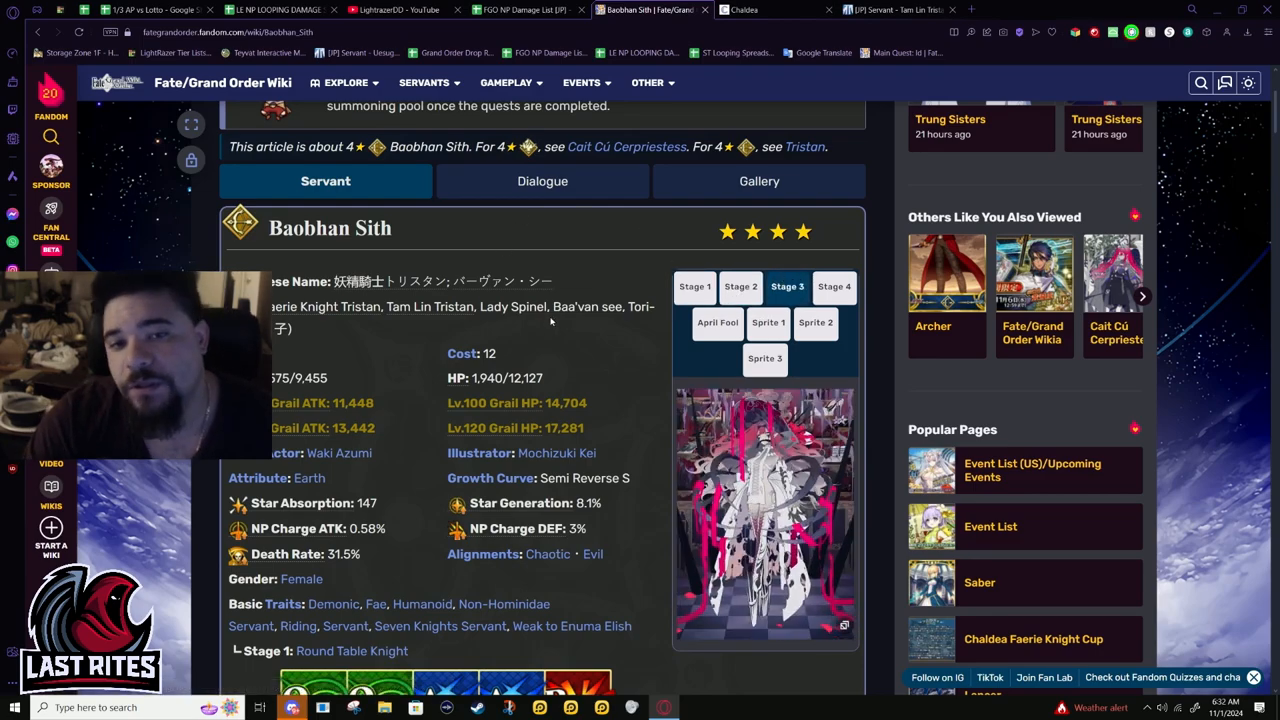
{"action": "scroll", "scroll_direction": "down", "scroll_amount": 3}
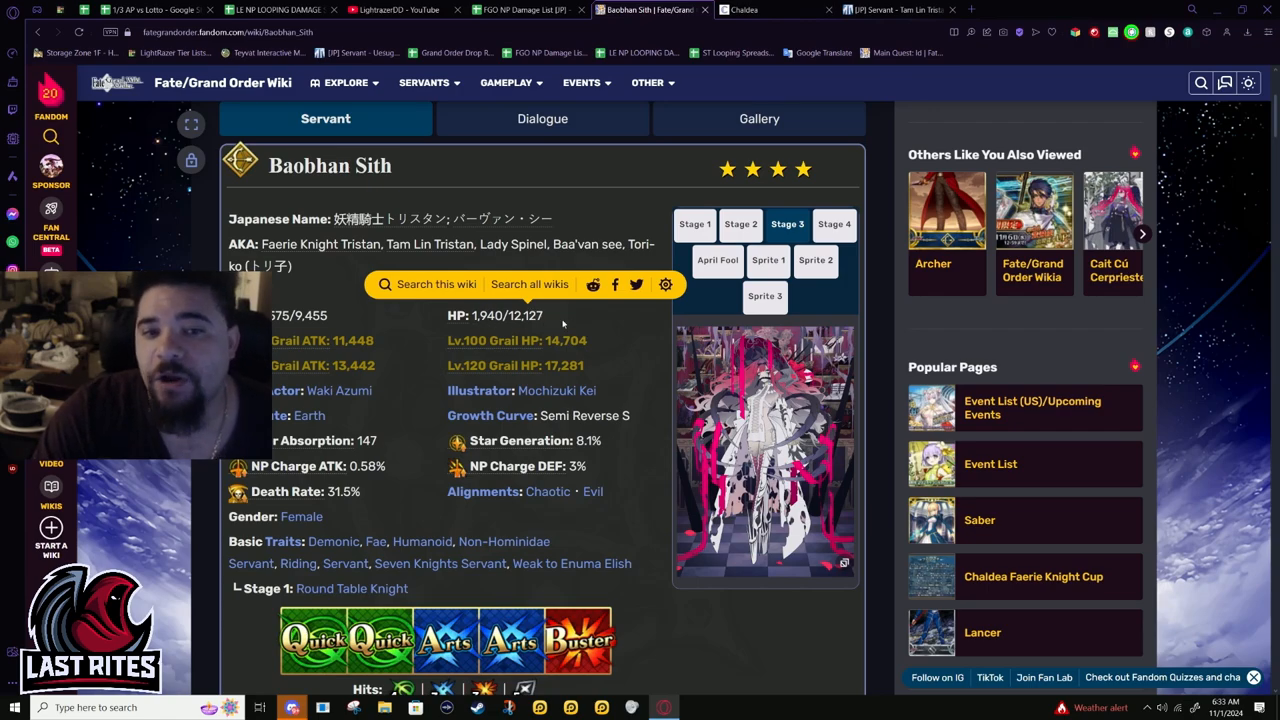
{"action": "double_click", "coordinate": [524, 316]}
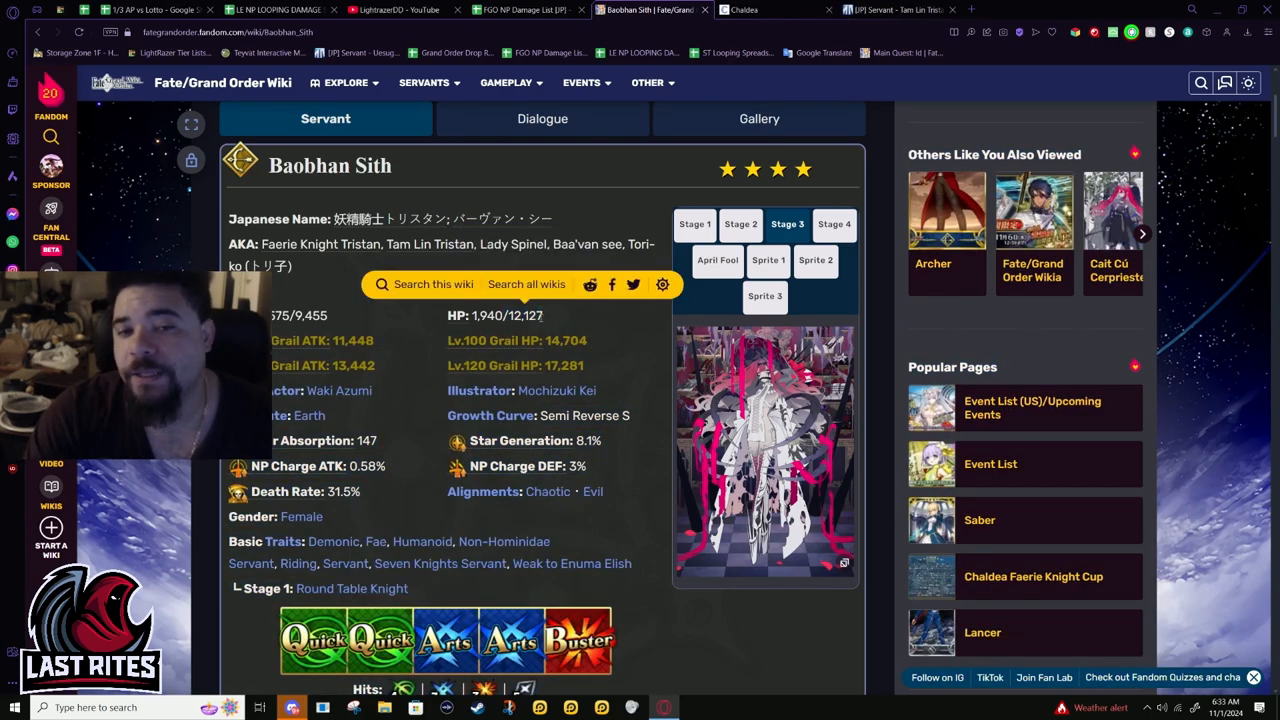
{"action": "double_click", "coordinate": [524, 316]}
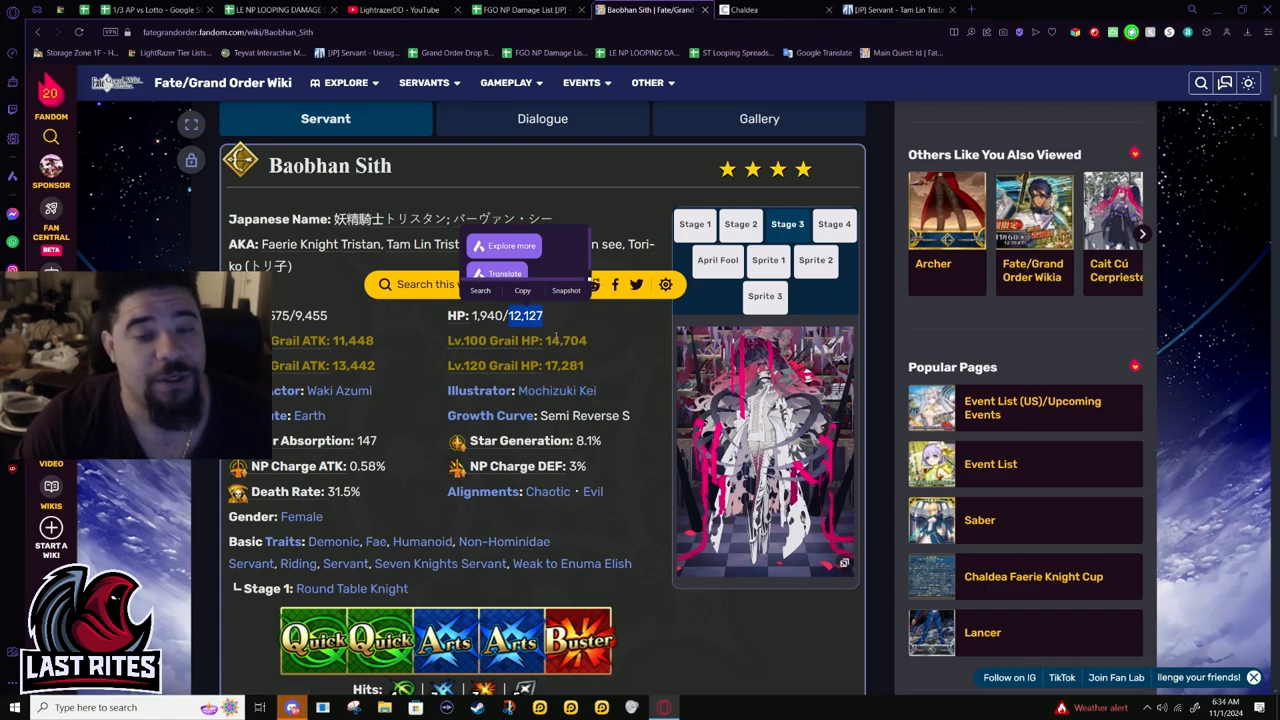
{"action": "mouse_move", "coordinate": [716, 258]}
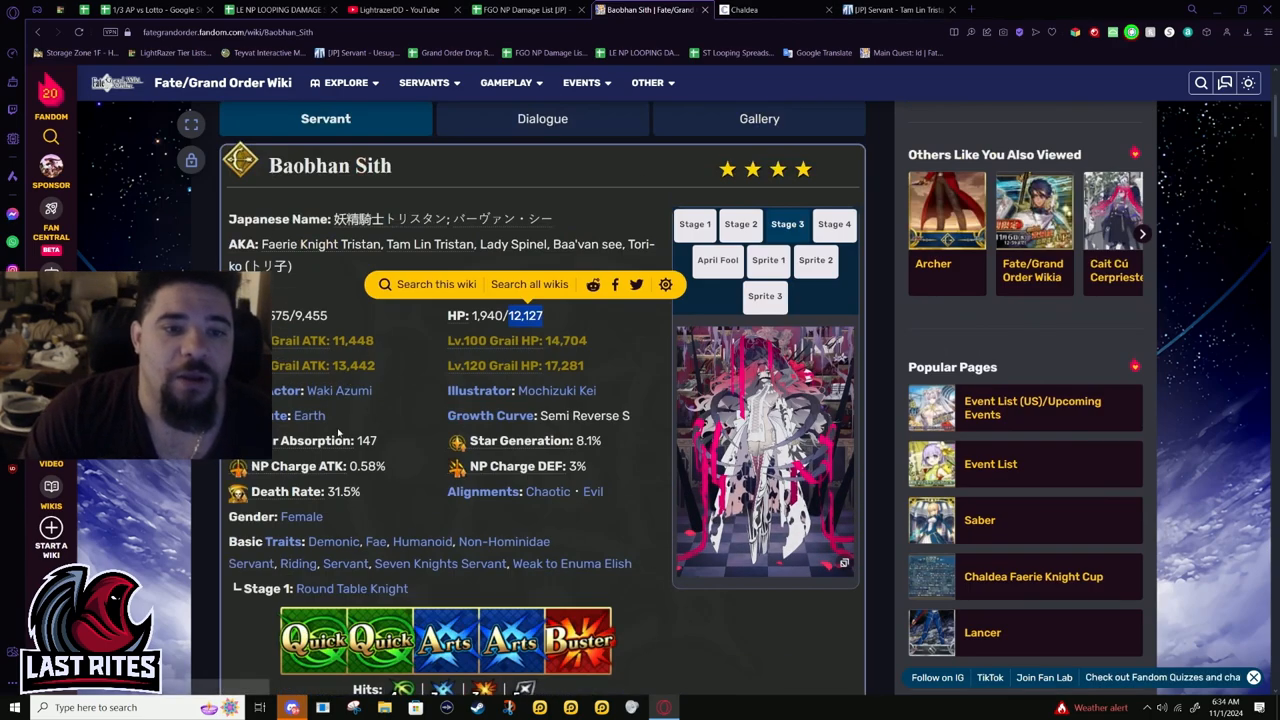
{"action": "scroll", "scroll_direction": "down", "scroll_amount": 3}
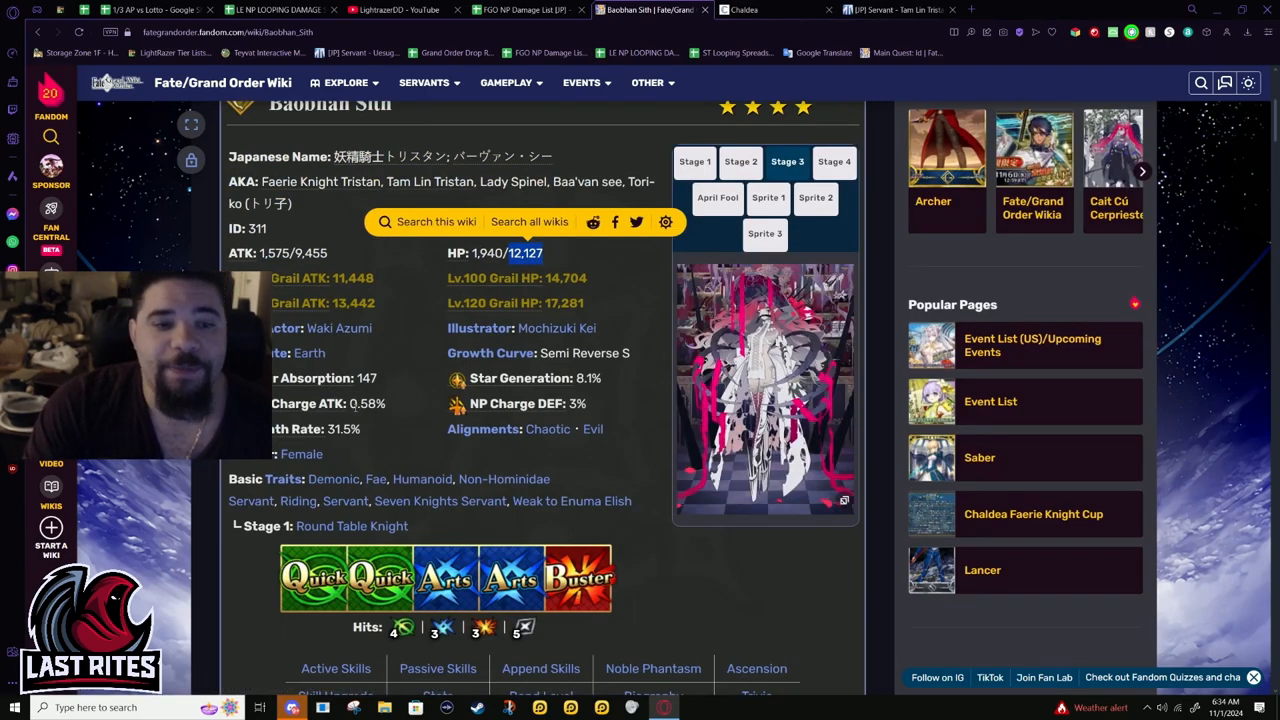
{"action": "mouse_move", "coordinate": [480, 552]}
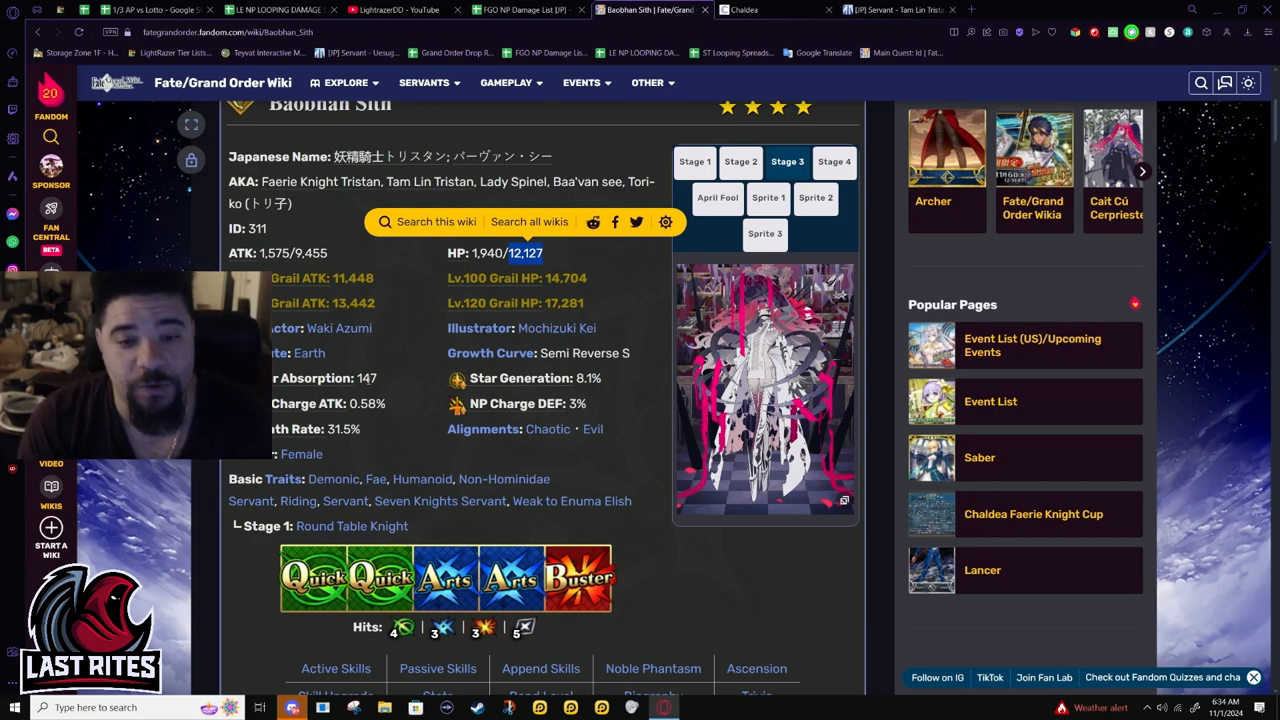
{"action": "mouse_move", "coordinate": [398, 344]}
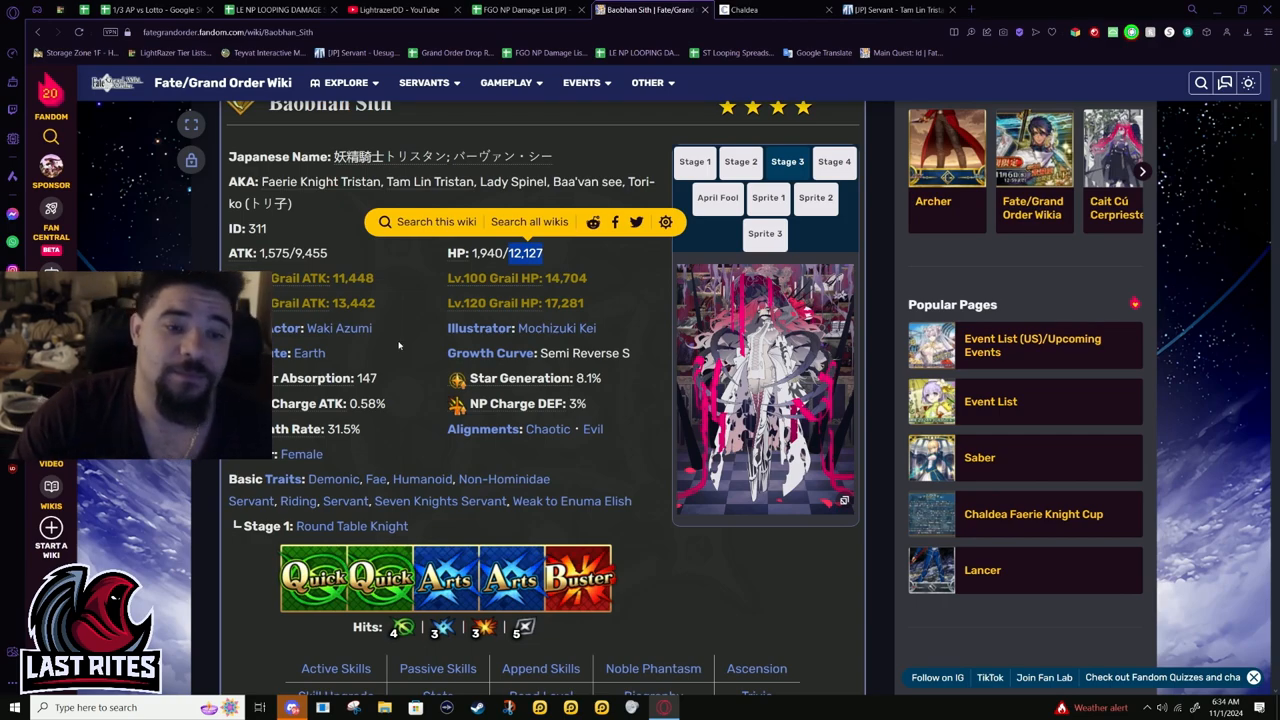
{"action": "scroll", "scroll_direction": "down", "scroll_amount": 3}
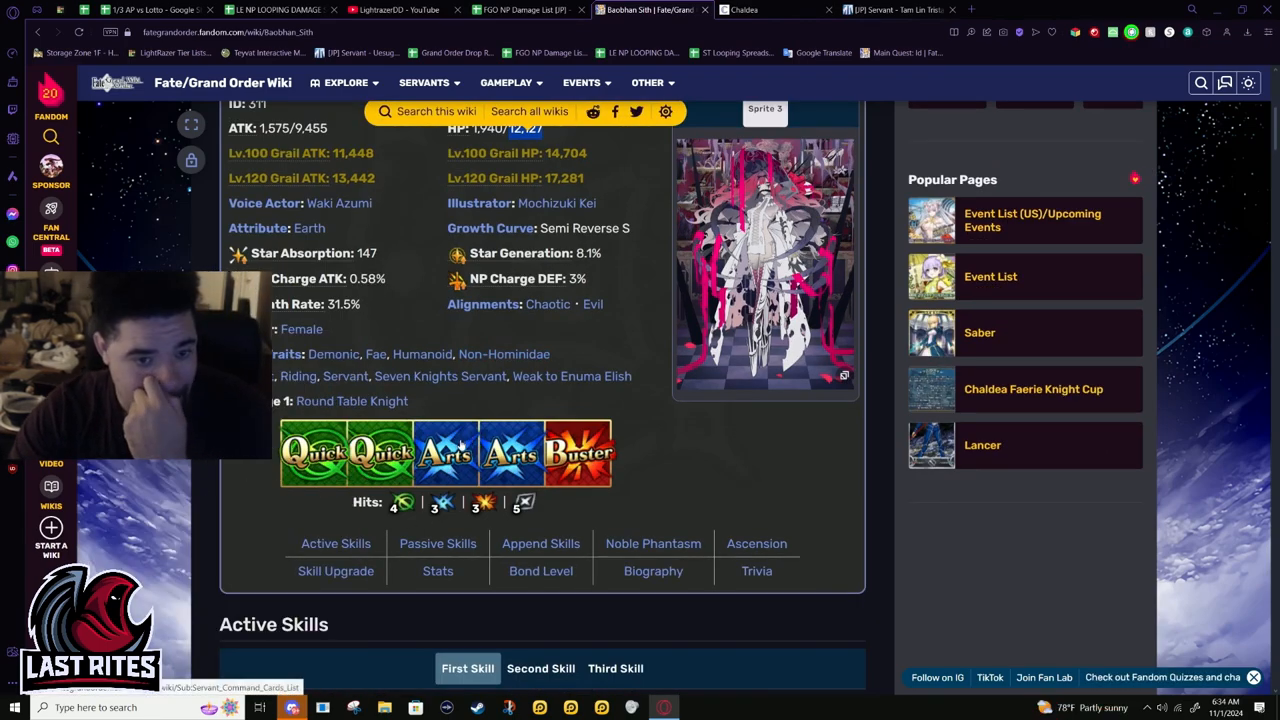
{"action": "mouse_move", "coordinate": [668, 488]}
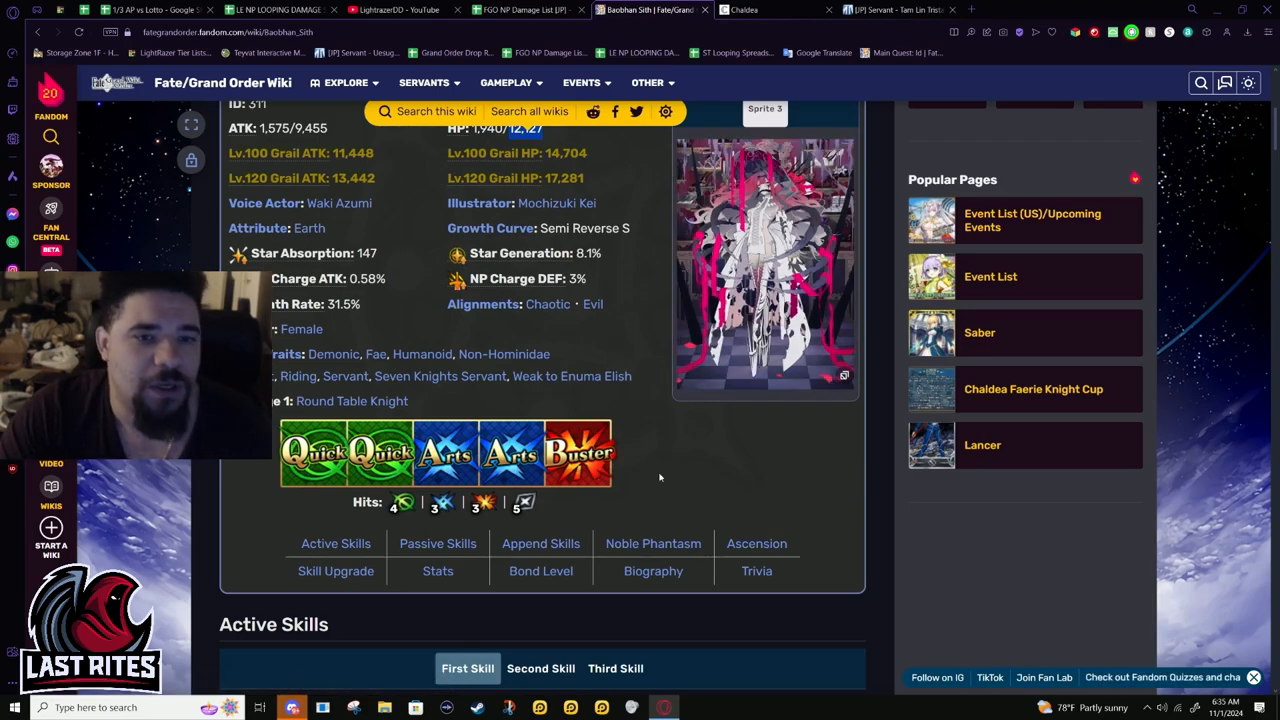
{"action": "mouse_move", "coordinate": [608, 528]}
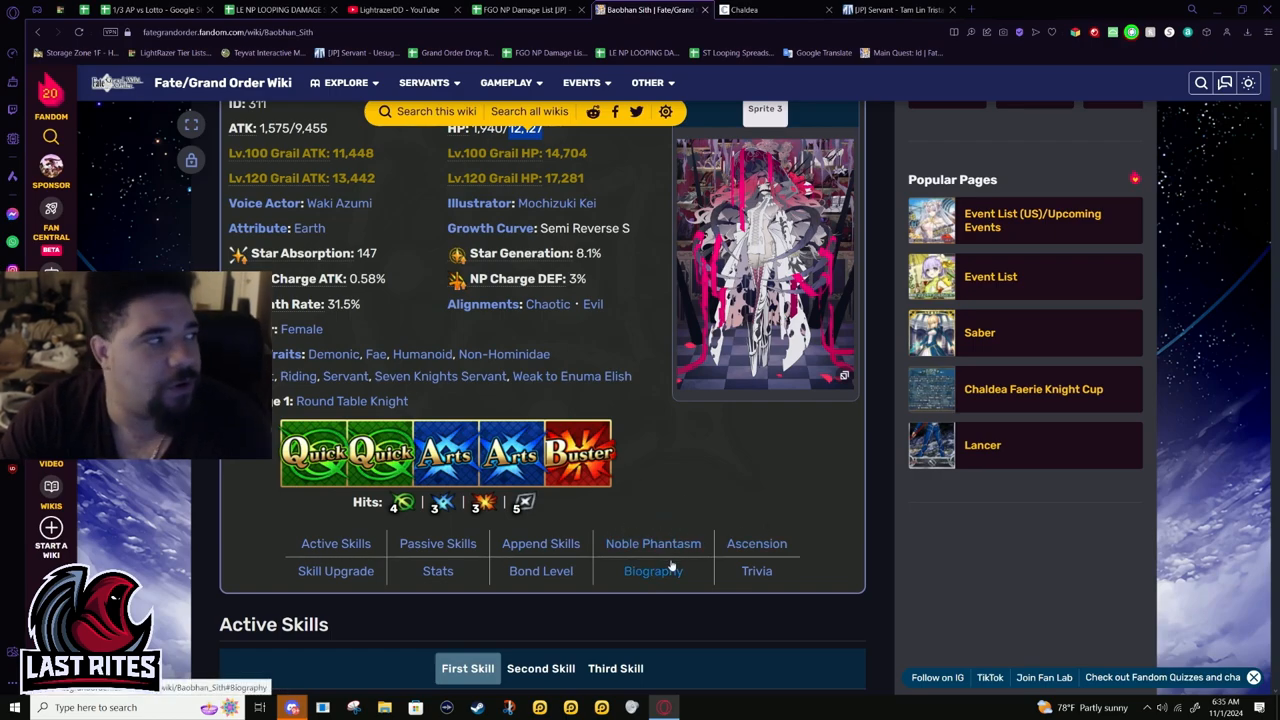
{"action": "mouse_move", "coordinate": [730, 532]}
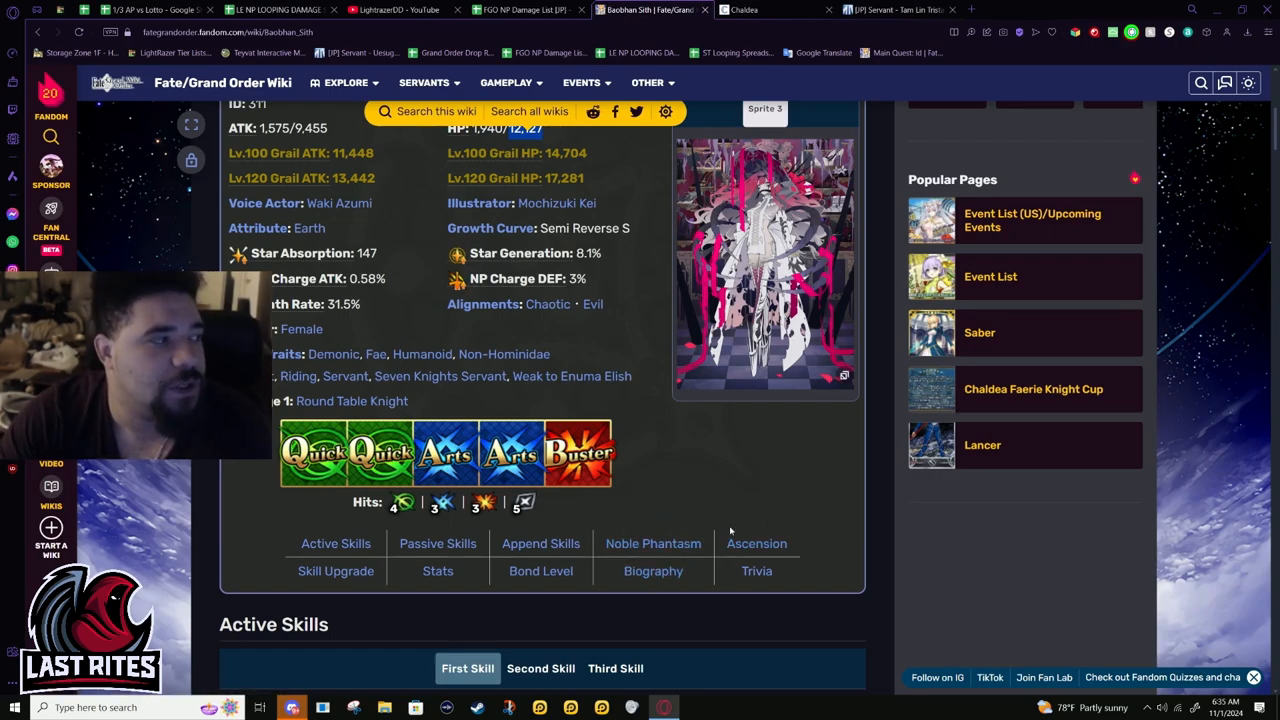
{"action": "mouse_move", "coordinate": [700, 460]}
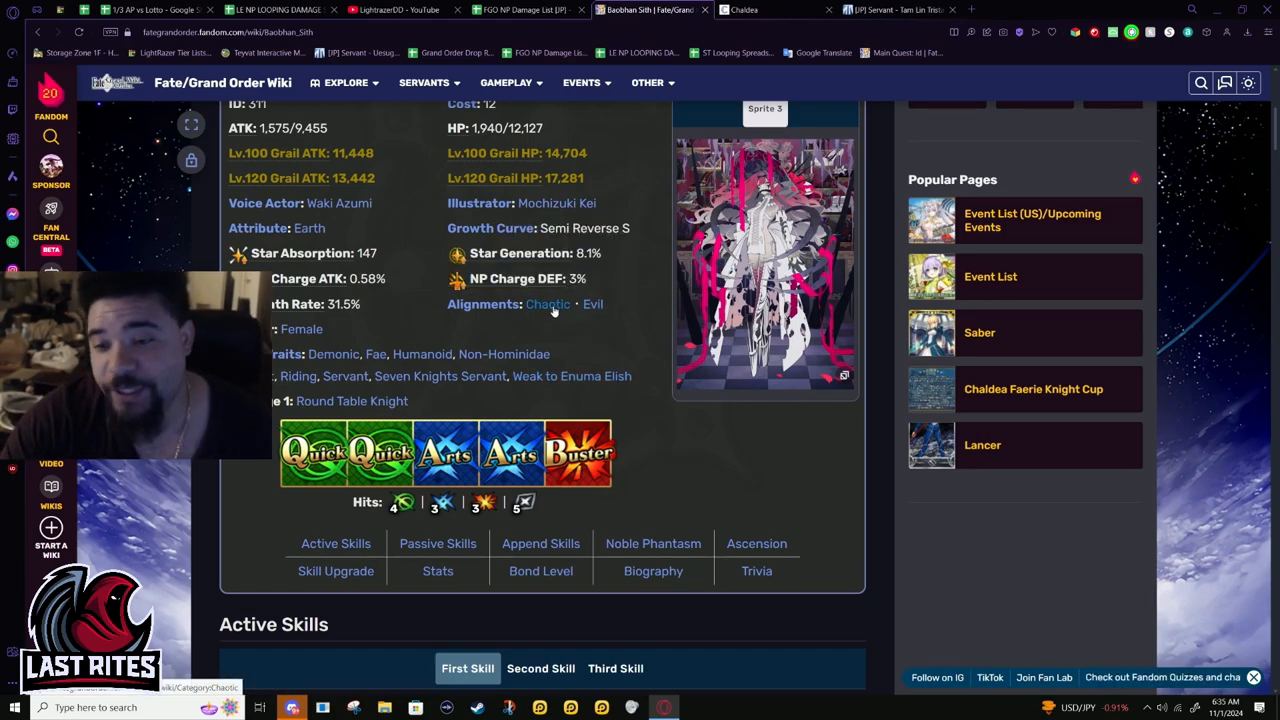
{"action": "mouse_move", "coordinate": [716, 438]}
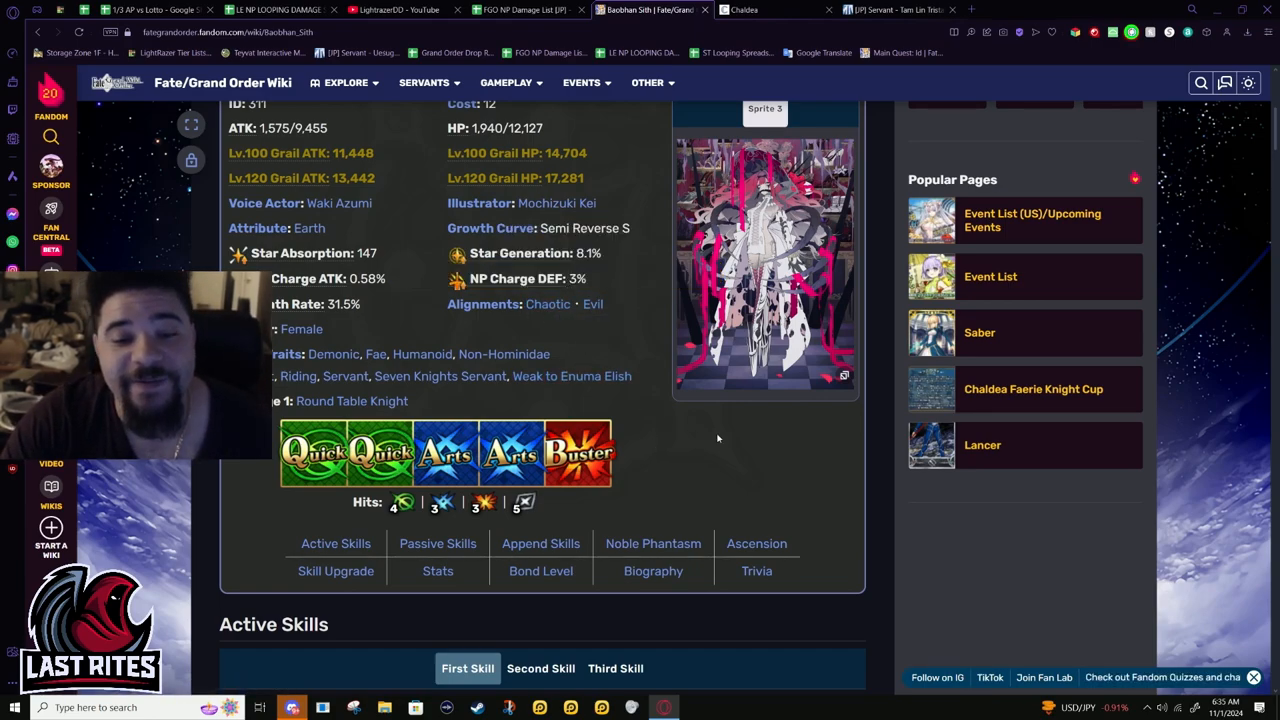
{"action": "mouse_move", "coordinate": [736, 448]}
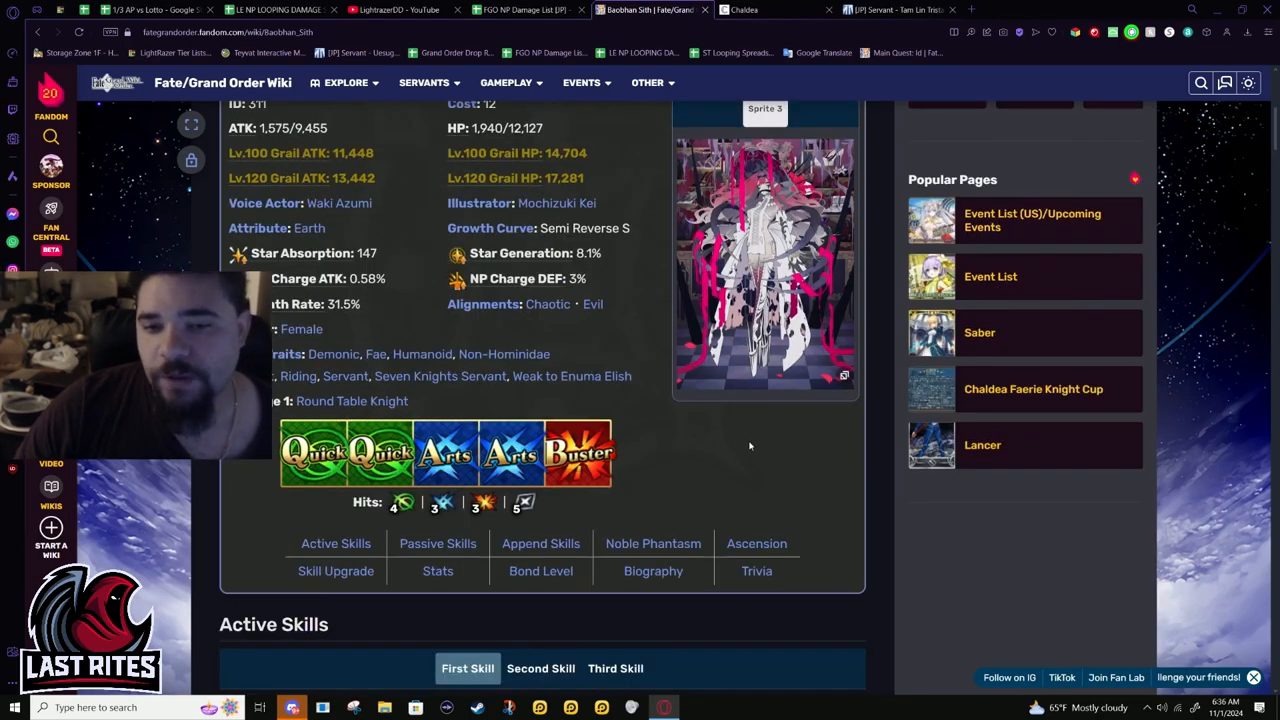
{"action": "mouse_move", "coordinate": [818, 464]}
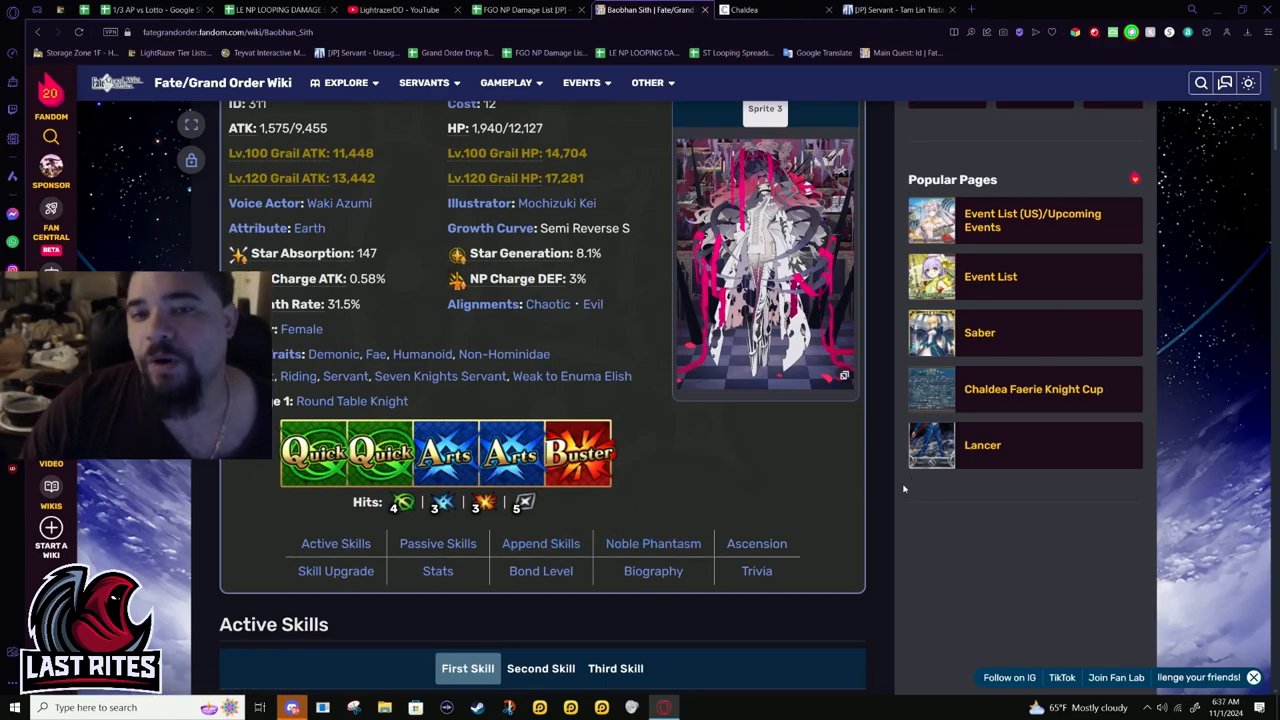
- Scroll Baobhan Sith's wiki page down to the Active Skills section
{"action": "scroll", "scroll_direction": "down", "scroll_amount": 3}
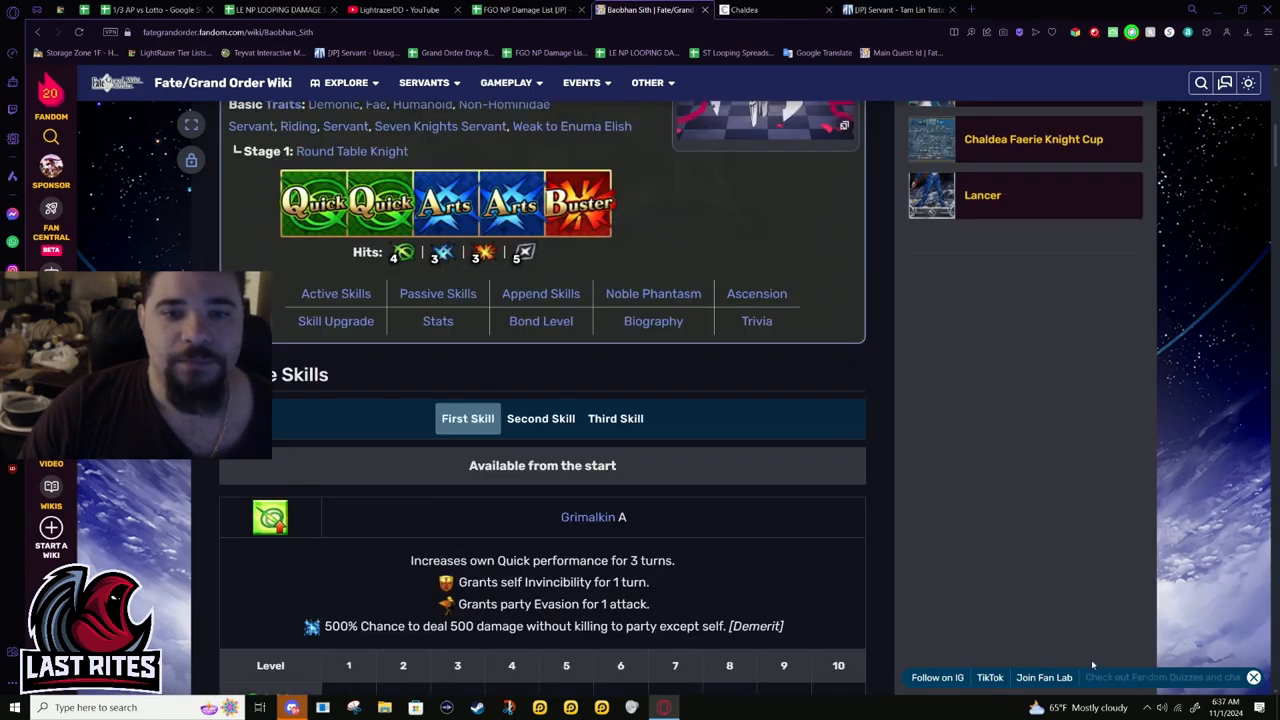
{"action": "mouse_move", "coordinate": [696, 500]}
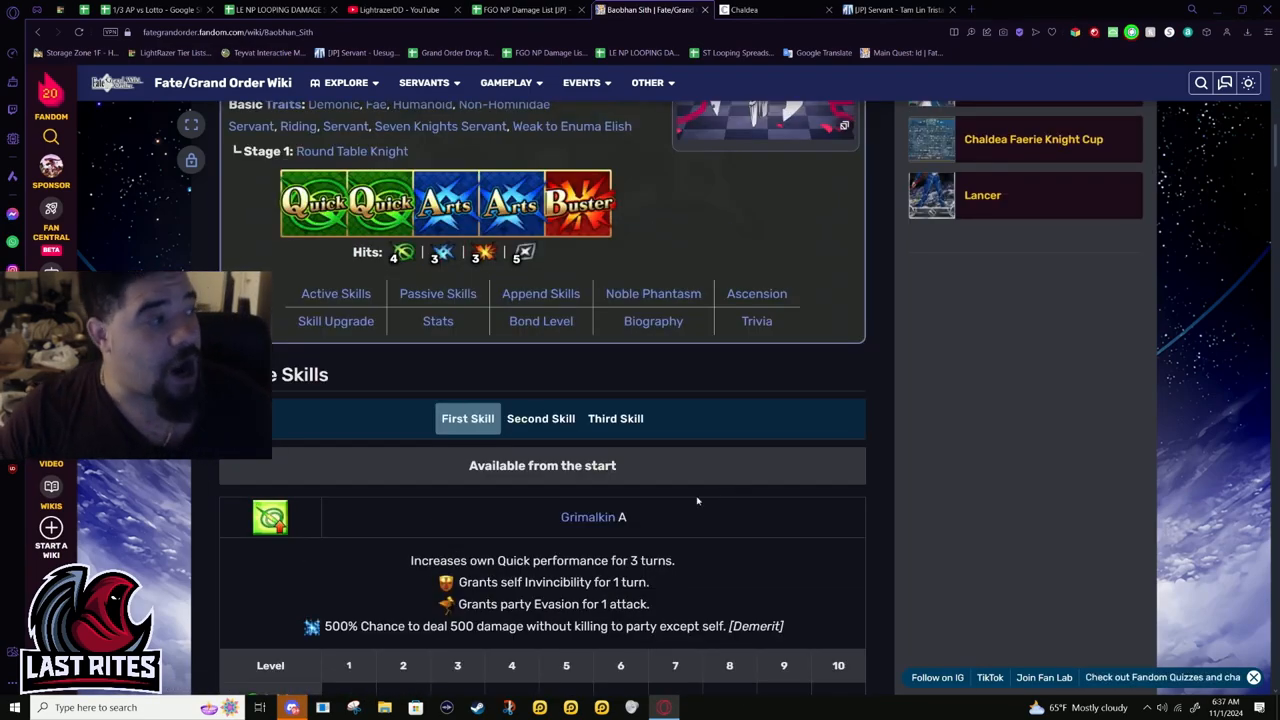
{"action": "mouse_move", "coordinate": [726, 434]}
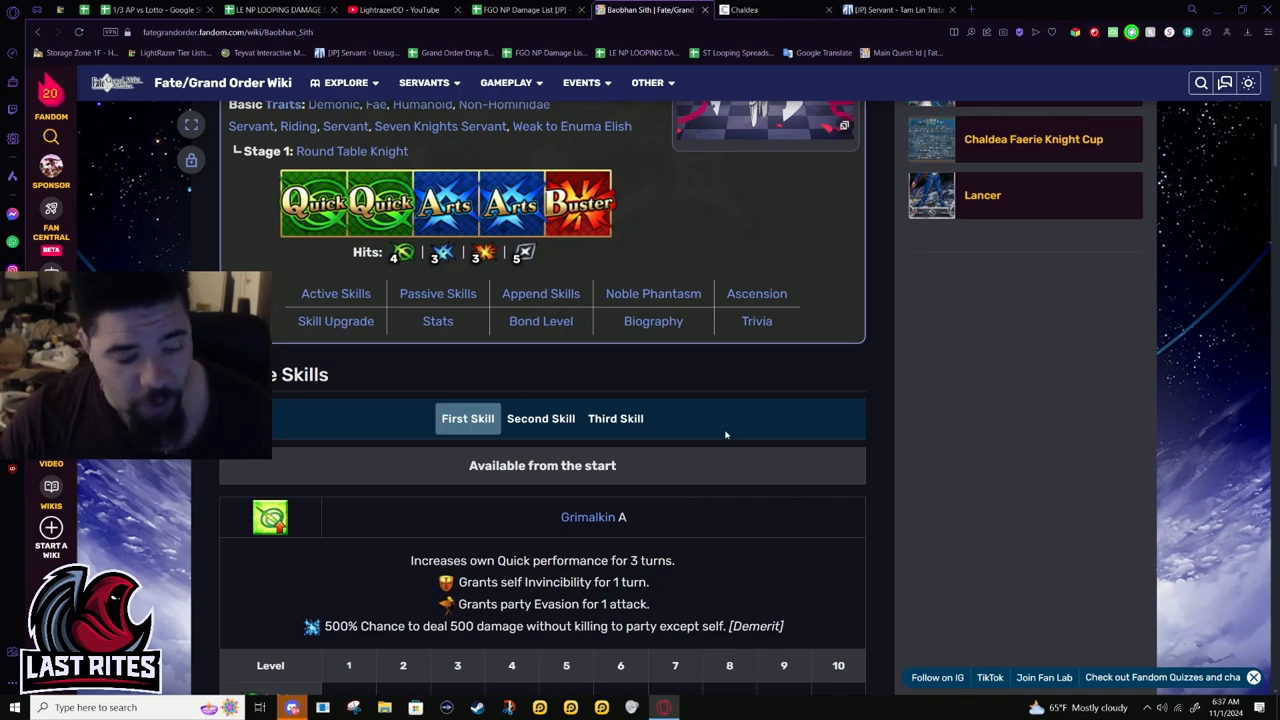
{"action": "mouse_move", "coordinate": [658, 548]}
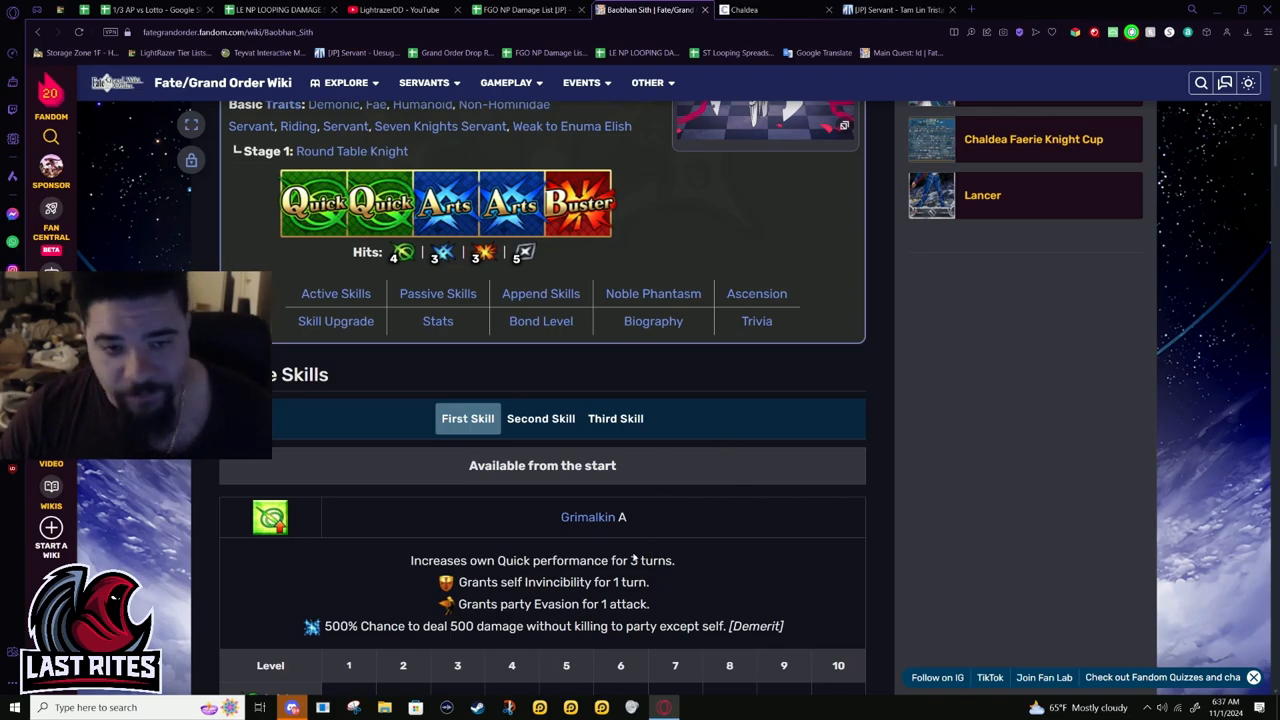
{"action": "scroll", "scroll_direction": "up", "scroll_amount": 3}
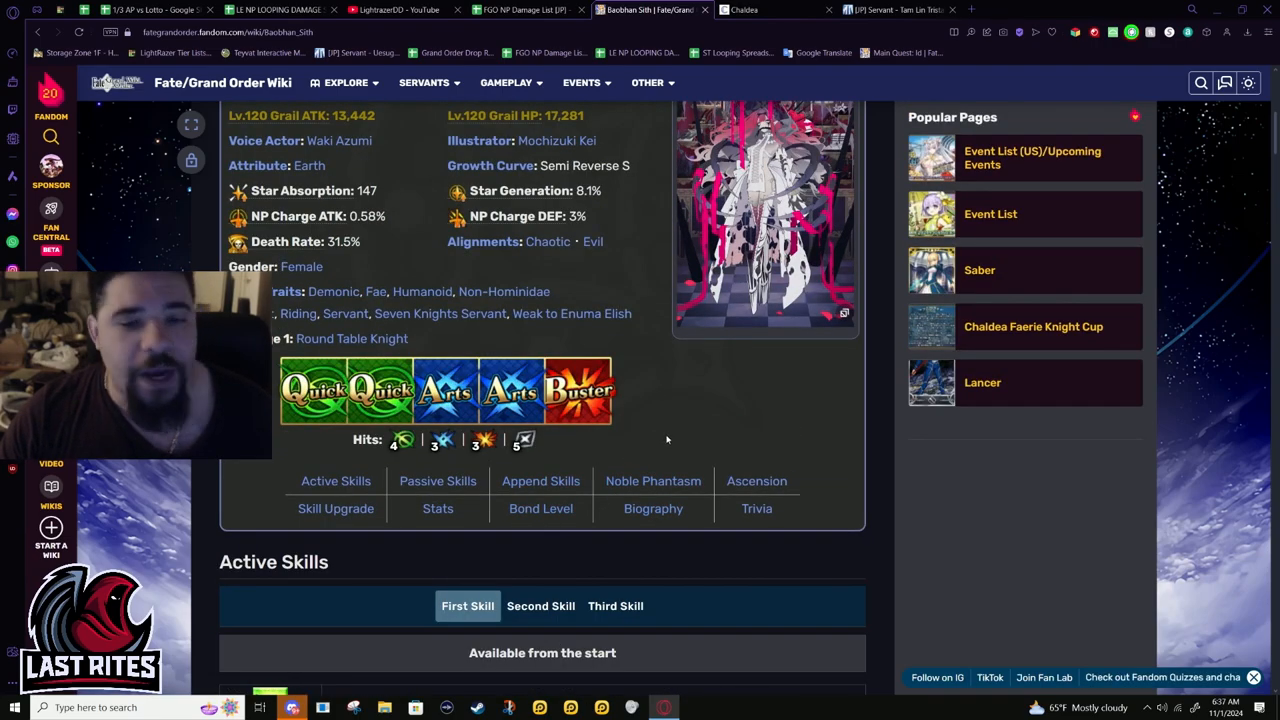
{"action": "mouse_move", "coordinate": [644, 456]}
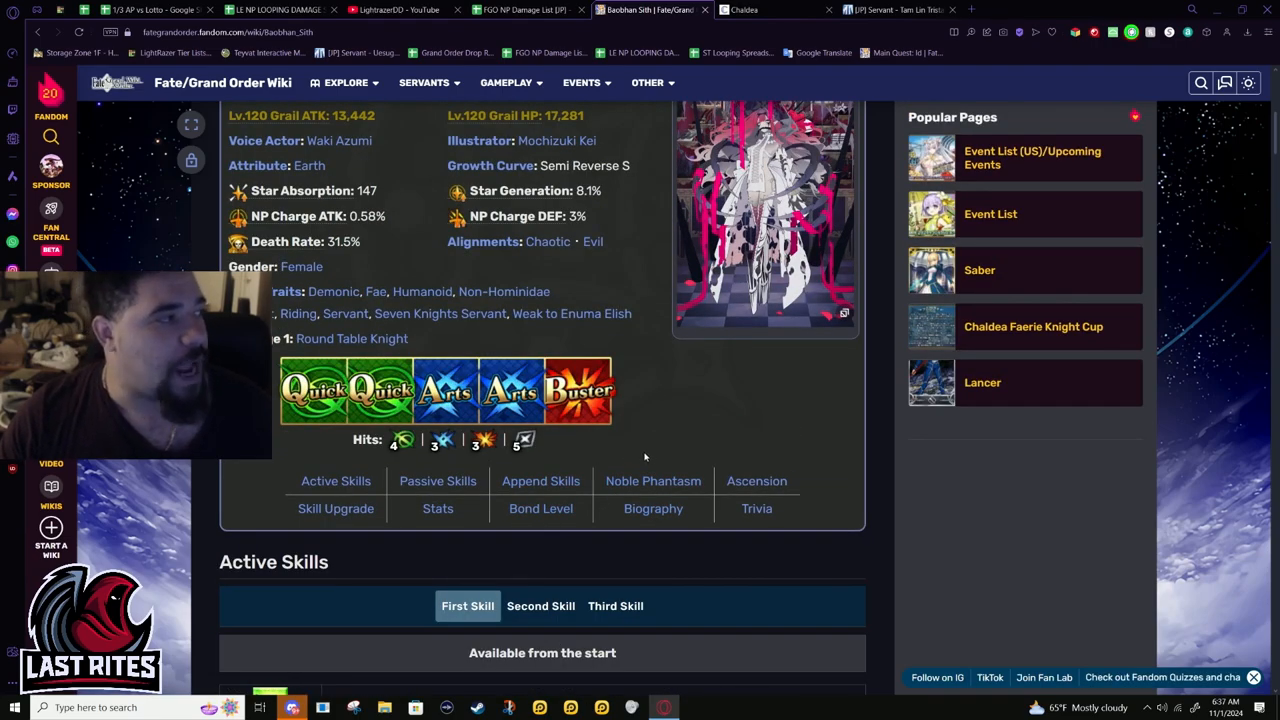
{"action": "mouse_move", "coordinate": [684, 456]}
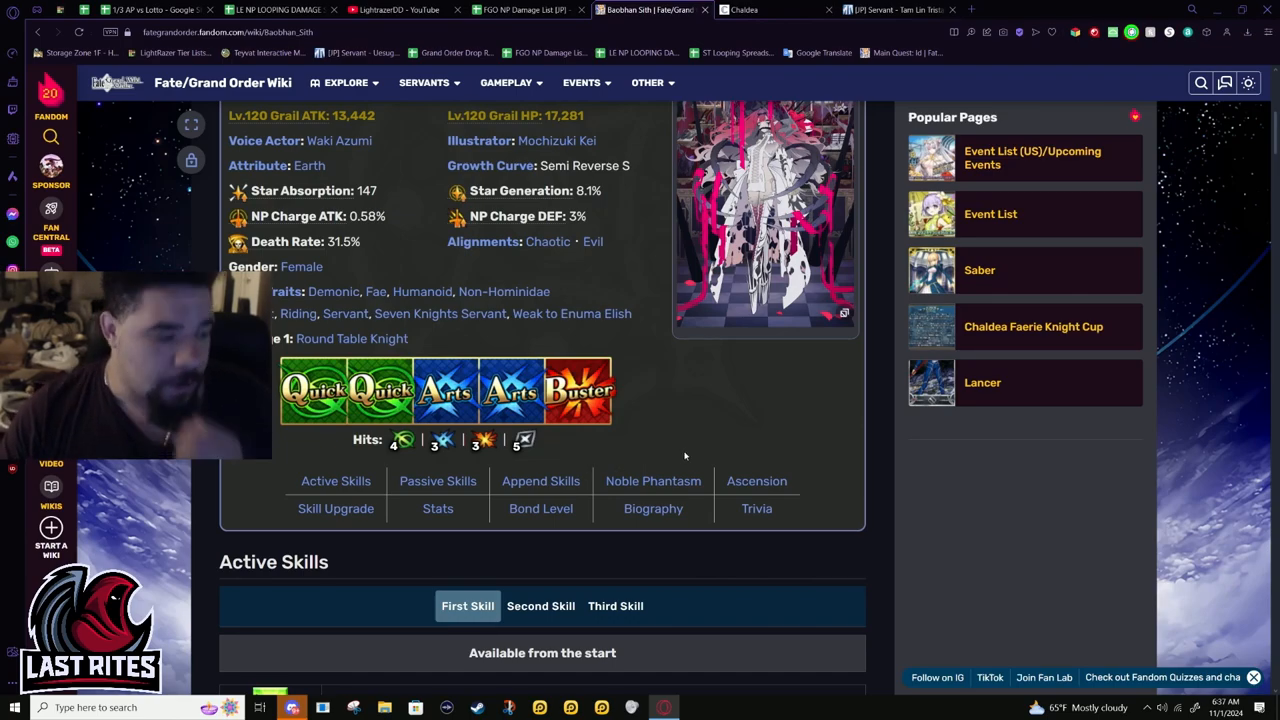
{"action": "scroll", "scroll_direction": "down", "scroll_amount": 3}
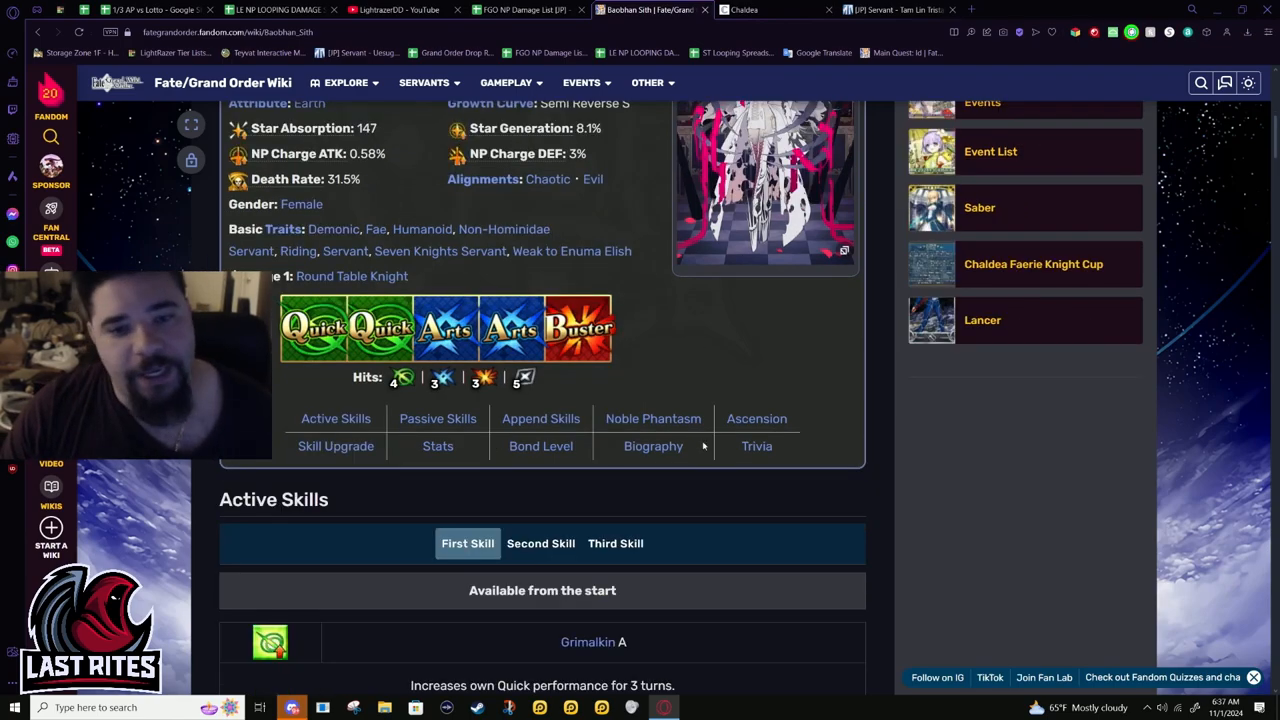
{"action": "scroll", "scroll_direction": "down", "scroll_amount": 3}
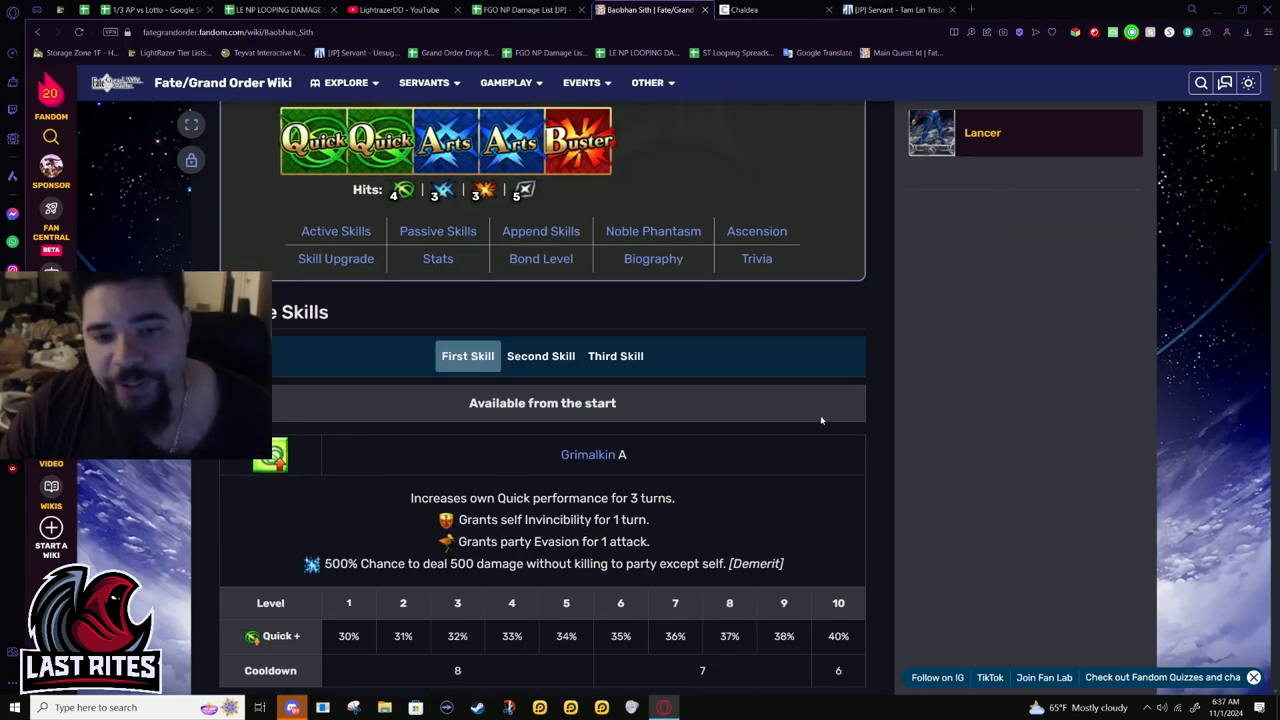
{"action": "mouse_move", "coordinate": [678, 496]}
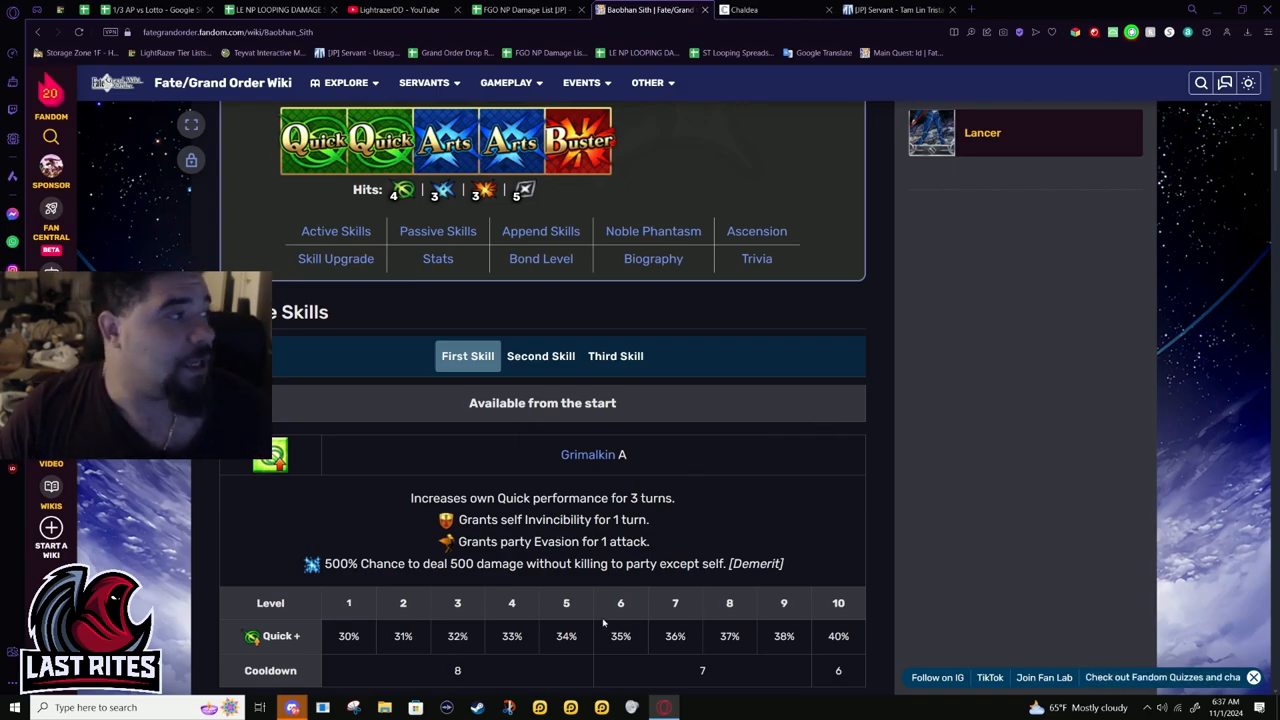
{"action": "mouse_move", "coordinate": [568, 576]}
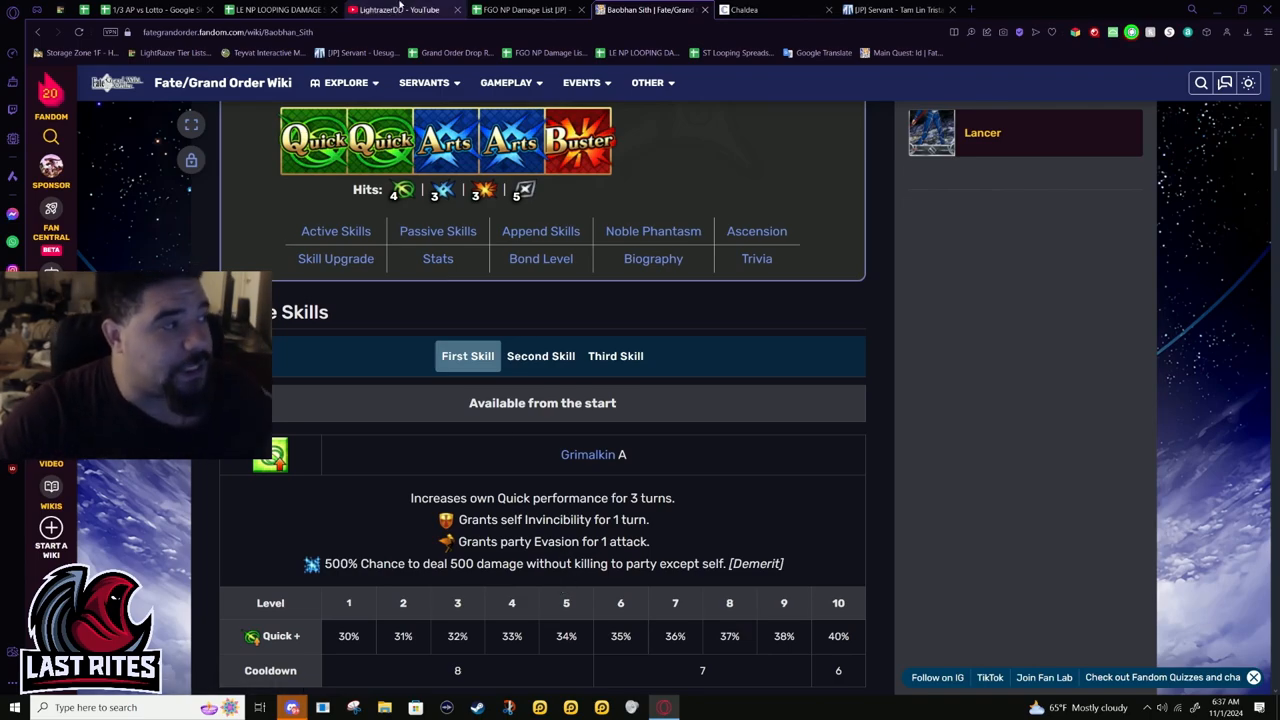
{"action": "left_click", "coordinate": [580, 82]}
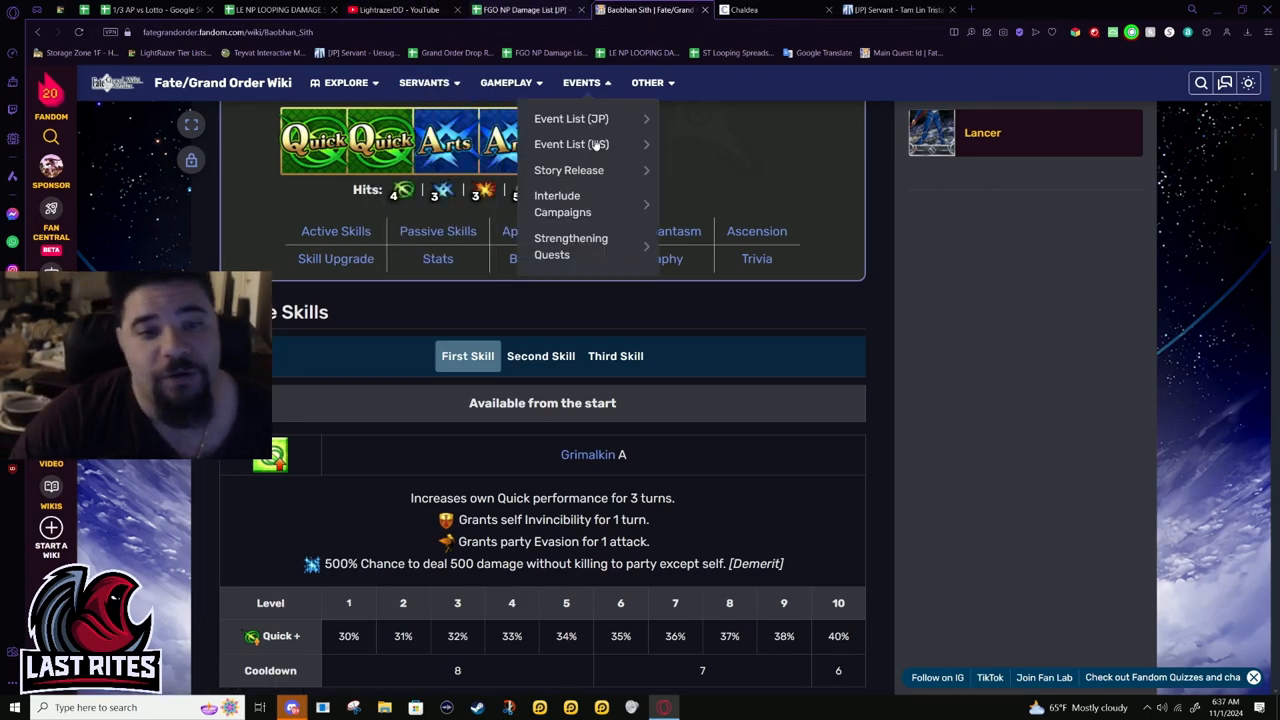
{"action": "scroll", "scroll_direction": "down", "scroll_amount": 3}
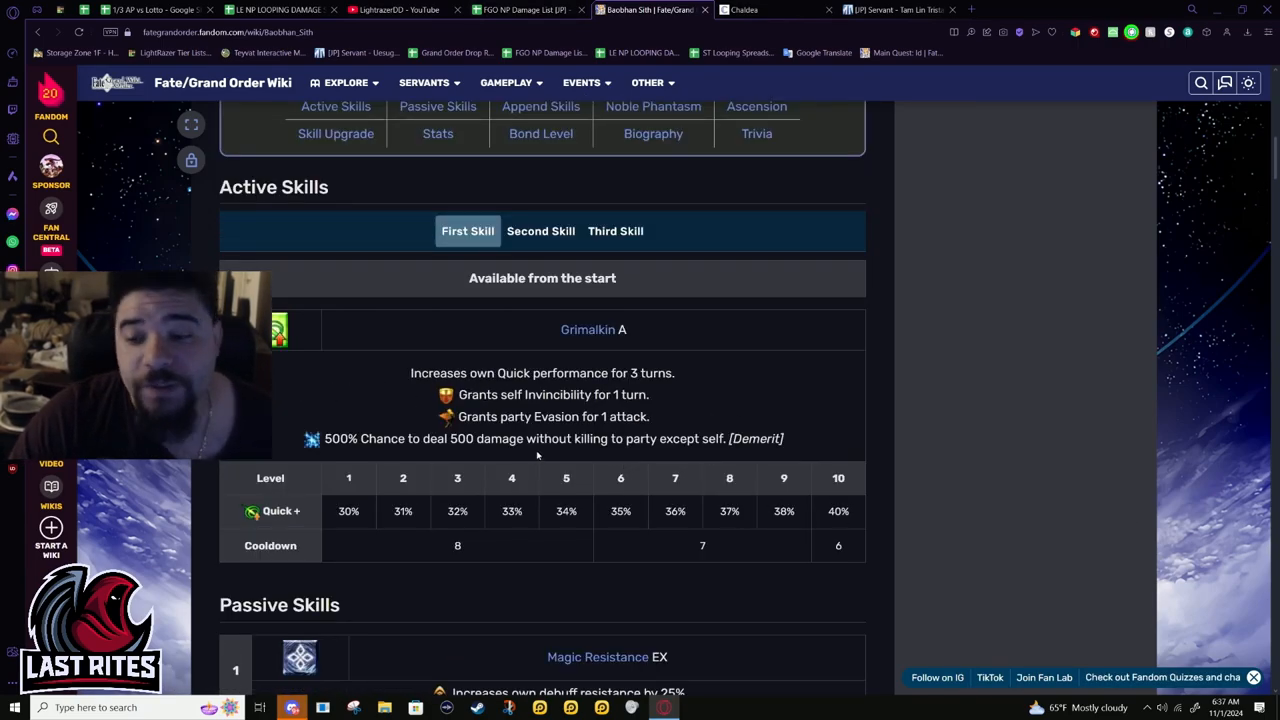
{"action": "mouse_move", "coordinate": [432, 386]}
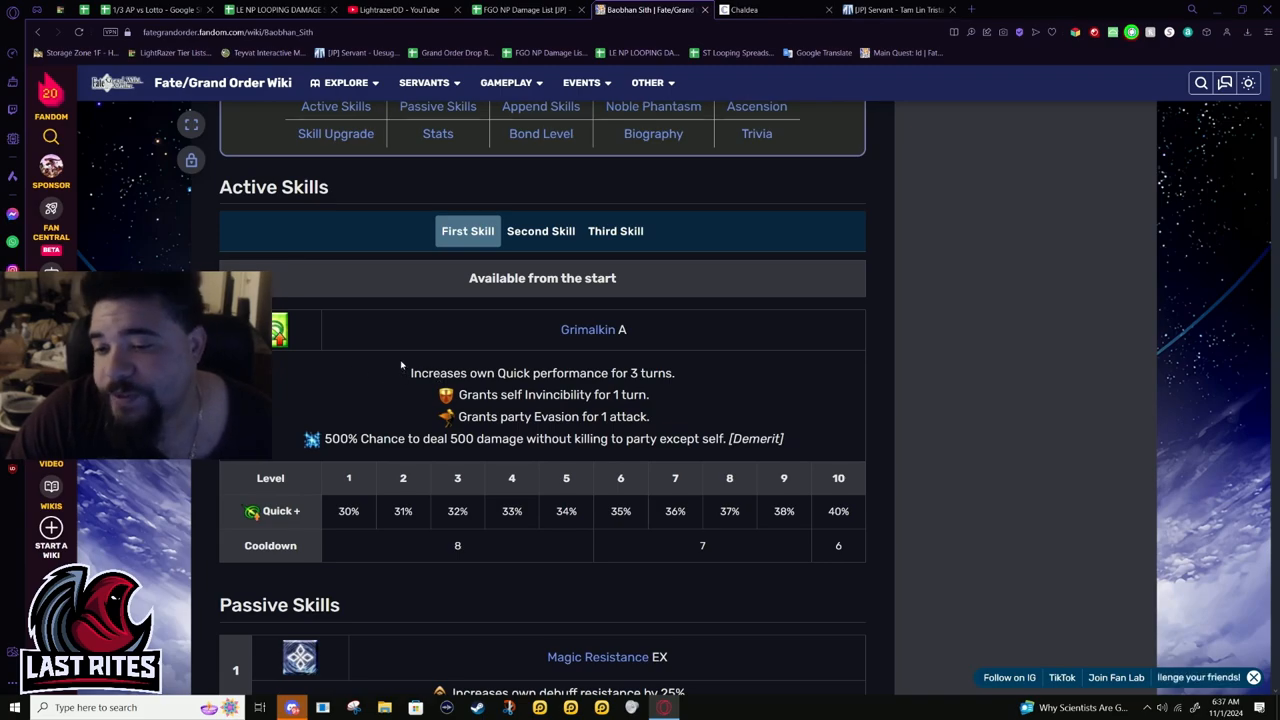
{"action": "scroll", "scroll_direction": "down", "scroll_amount": 3}
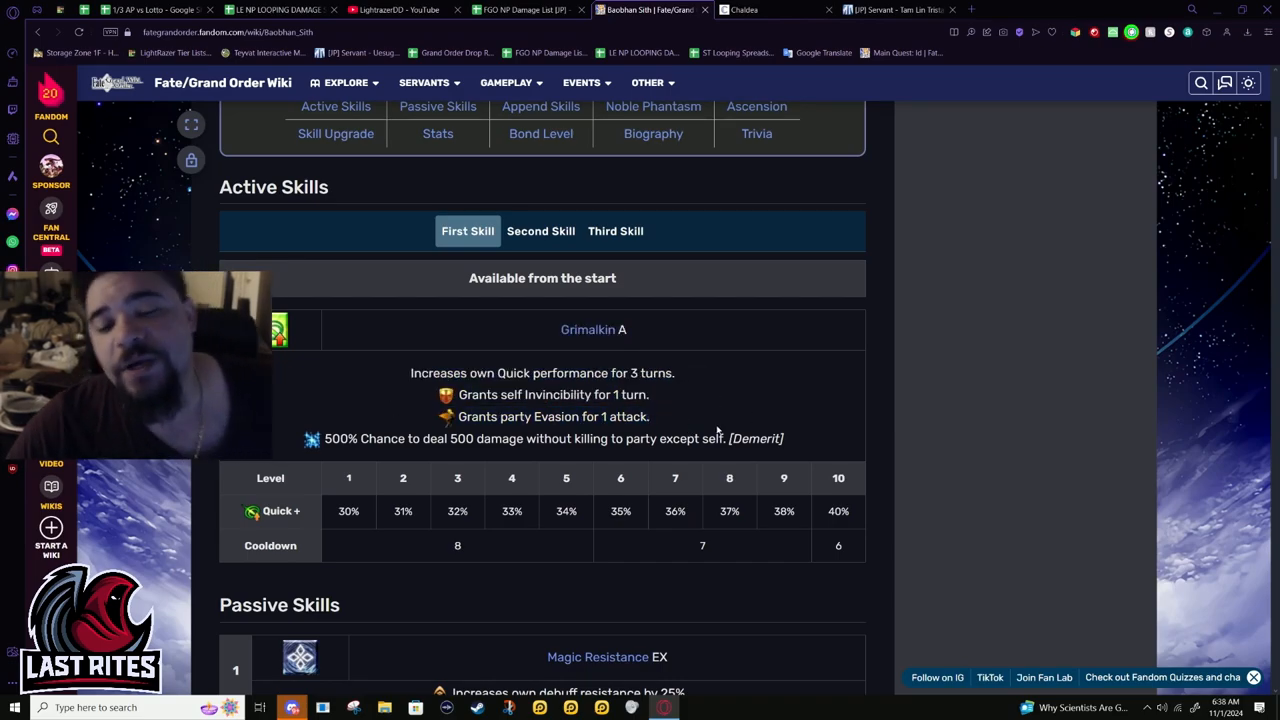
{"action": "mouse_move", "coordinate": [580, 502]}
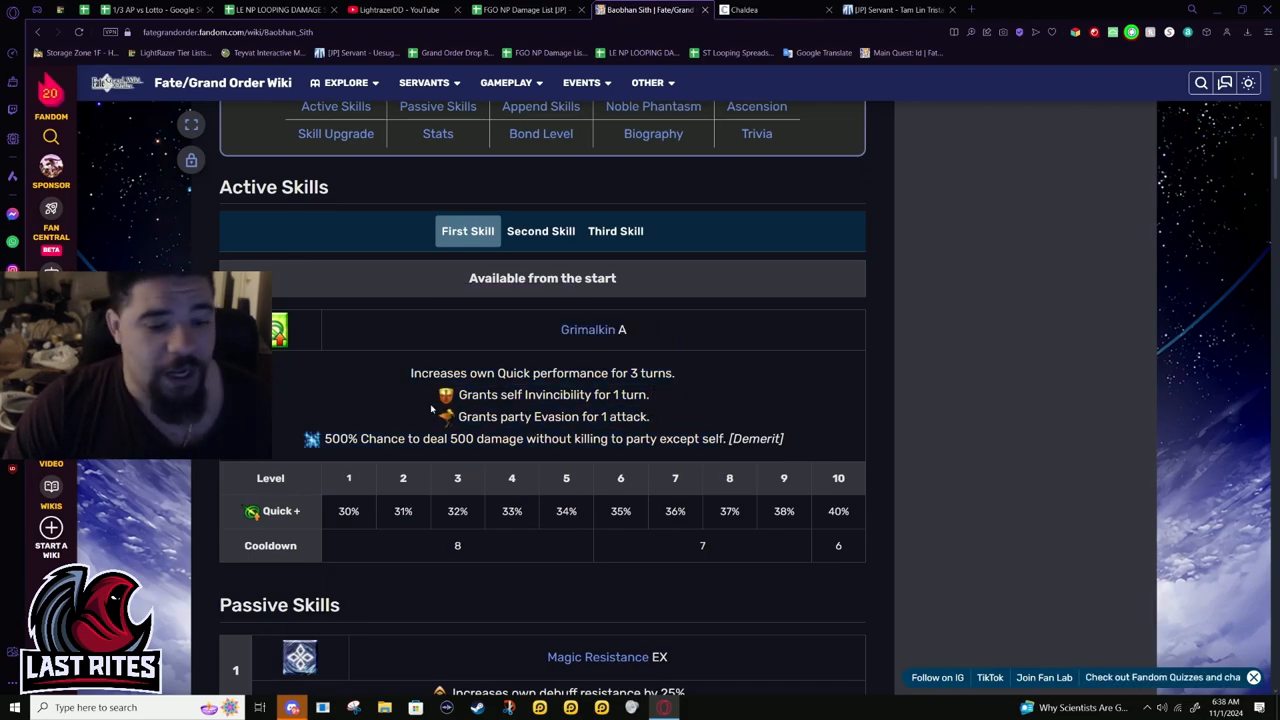
- Highlight Grimalkin A's description and its level 10 Quick-up value of 40%
{"action": "left_click_drag", "start_coordinate": [410, 374], "coordinate": [648, 394]}
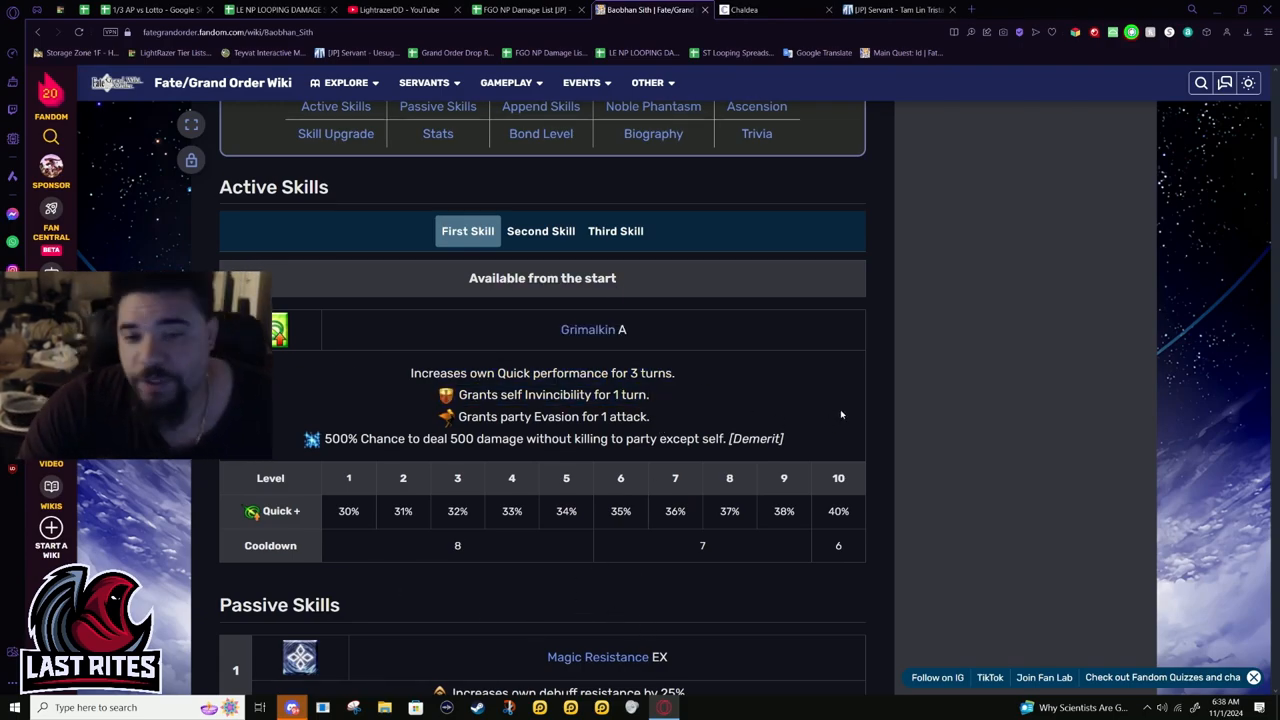
{"action": "left_click_drag", "start_coordinate": [466, 374], "coordinate": [784, 438]}
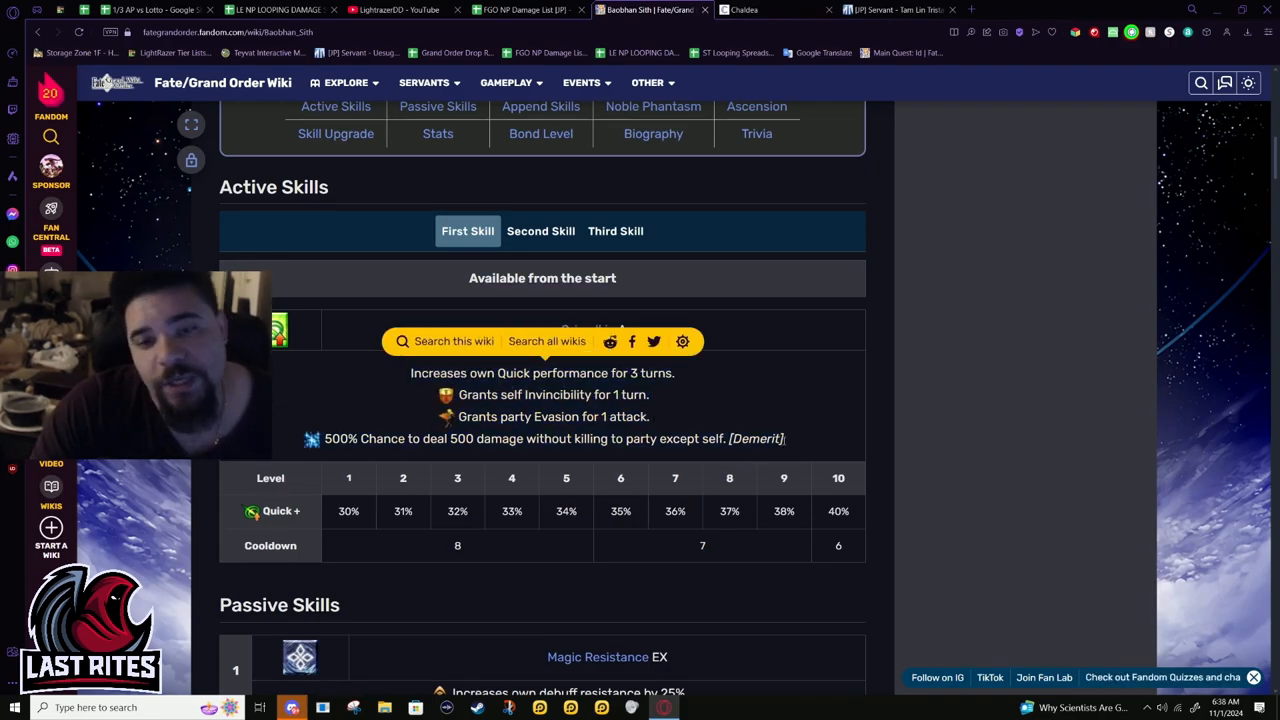
{"action": "left_click_drag", "start_coordinate": [668, 438], "coordinate": [784, 438]}
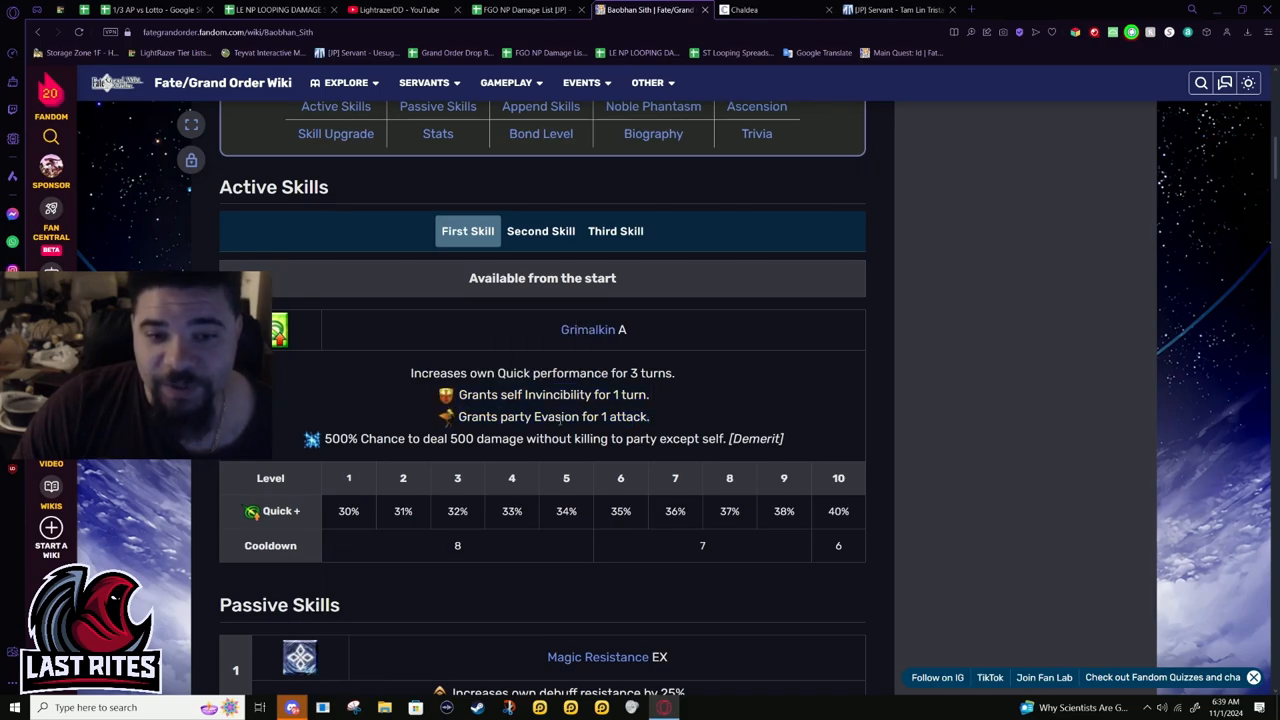
{"action": "double_click", "coordinate": [552, 394]}
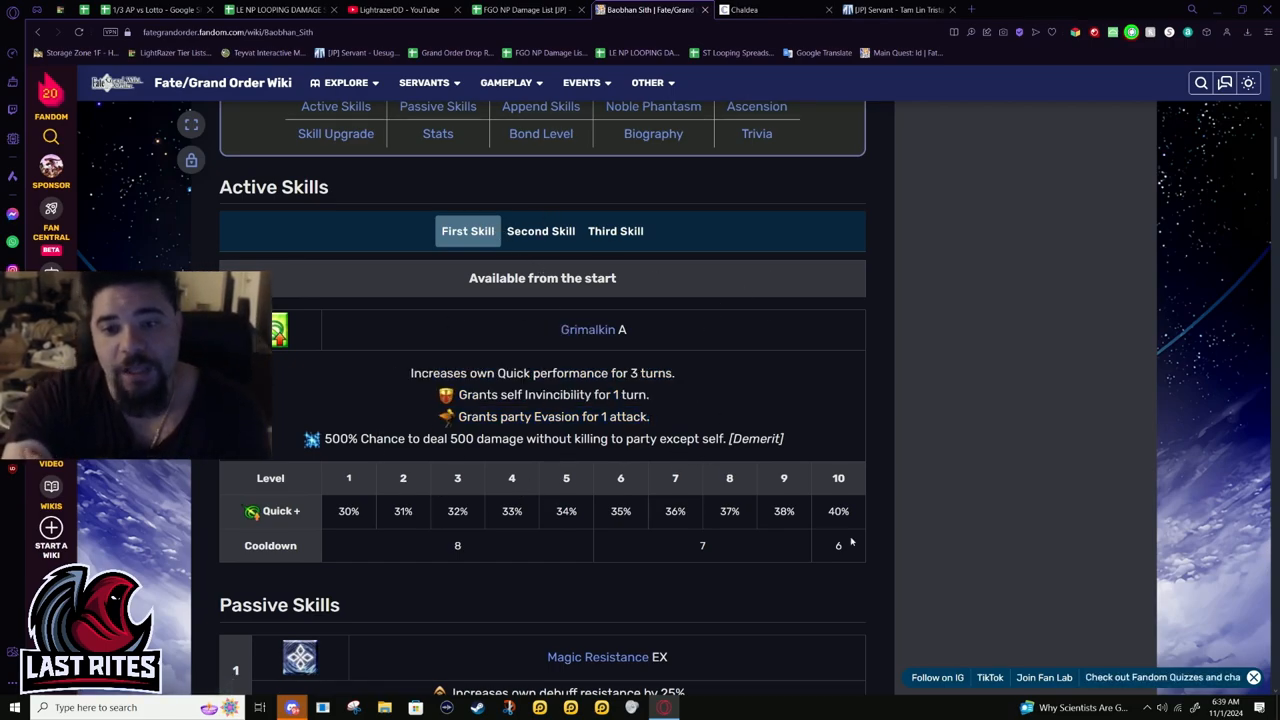
{"action": "double_click", "coordinate": [838, 512]}
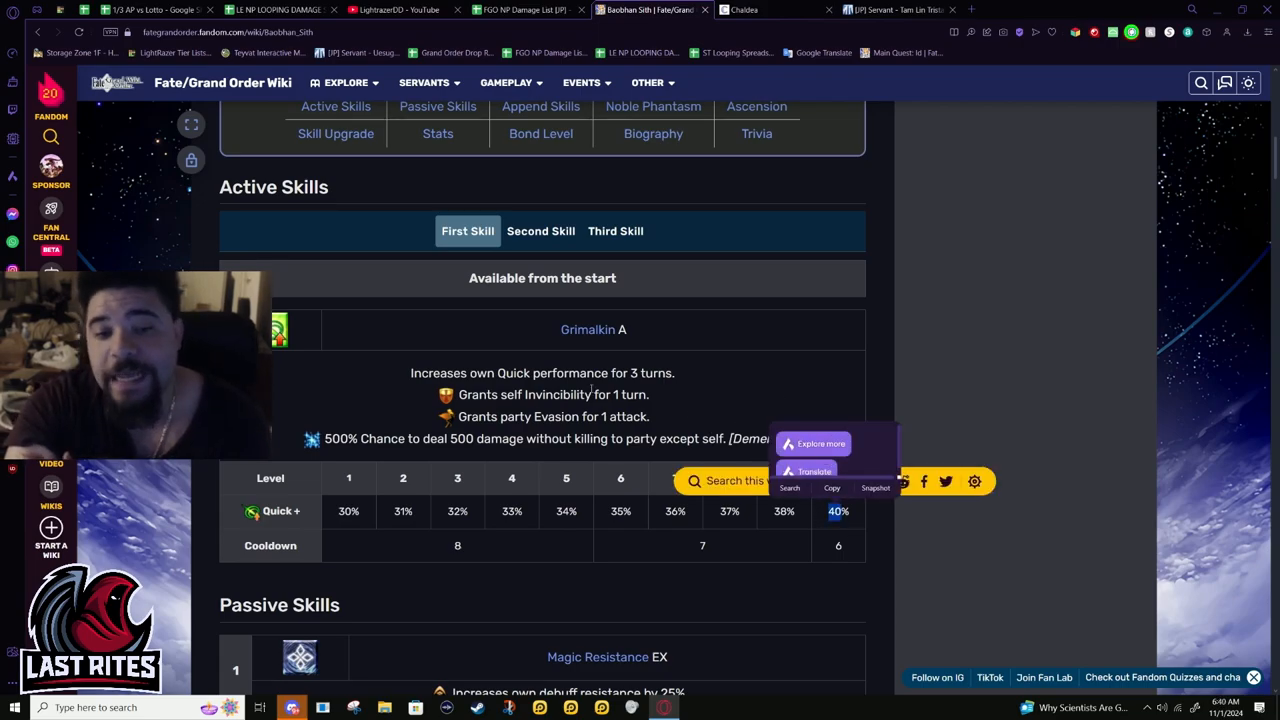
- Show the second skill Blessed Scion EX and highlight its NP/skill seal description
{"action": "left_click", "coordinate": [540, 232]}
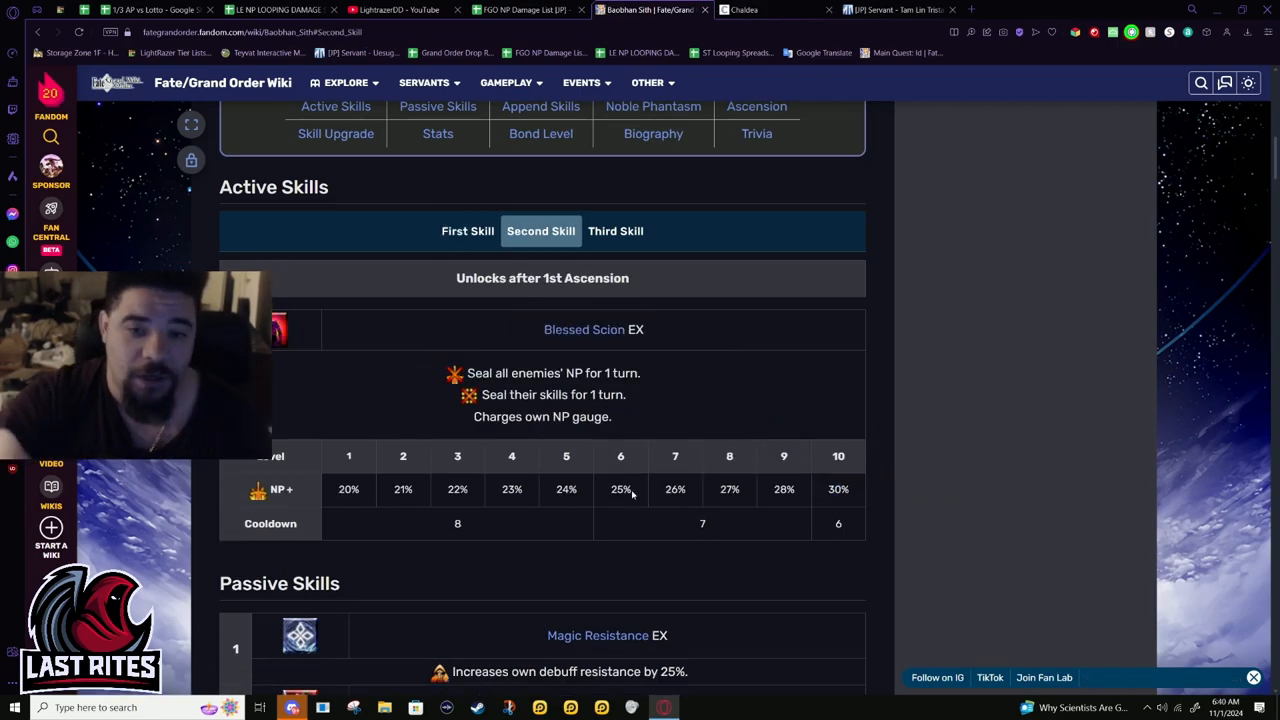
{"action": "mouse_move", "coordinate": [760, 380]}
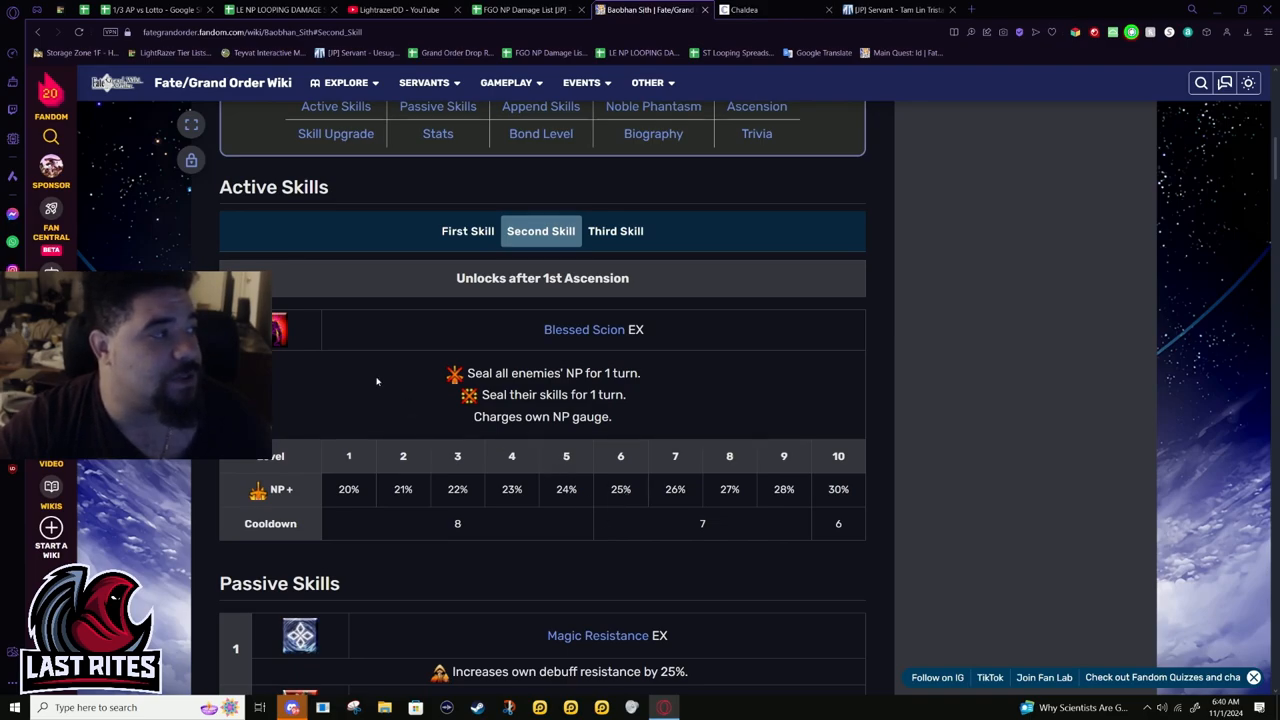
{"action": "left_click_drag", "start_coordinate": [472, 374], "coordinate": [612, 418]}
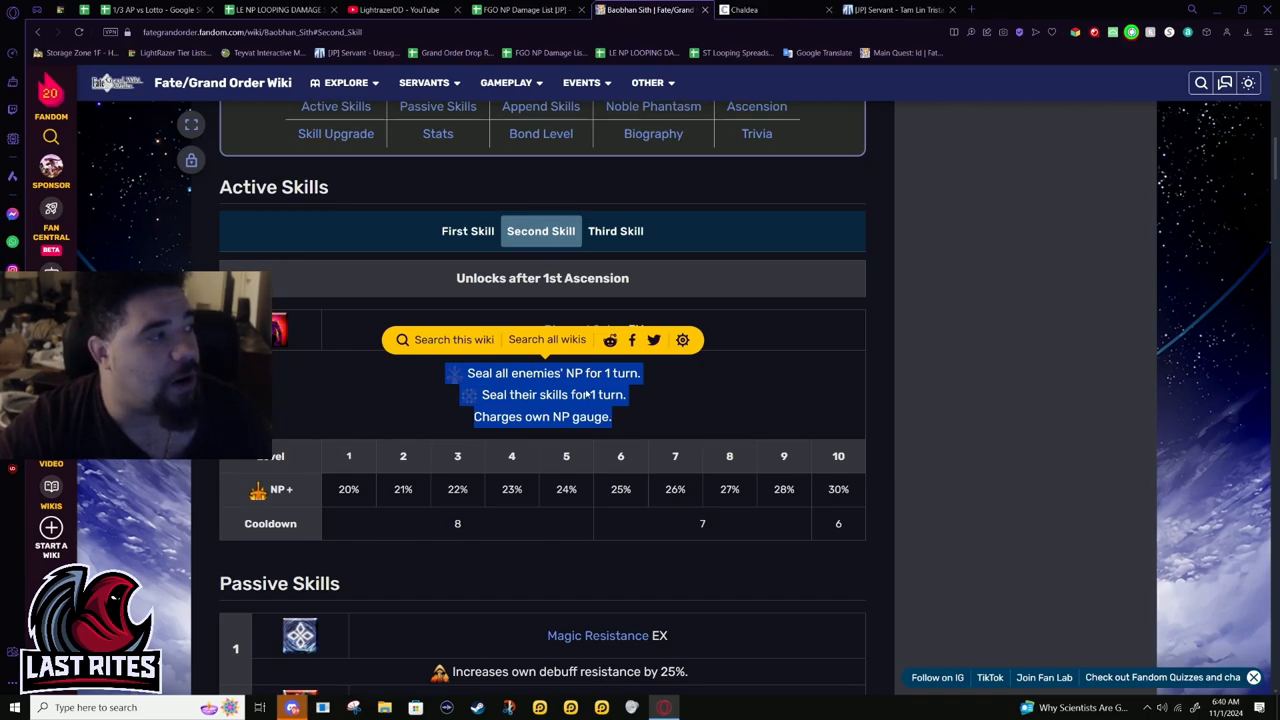
{"action": "mouse_move", "coordinate": [640, 492]}
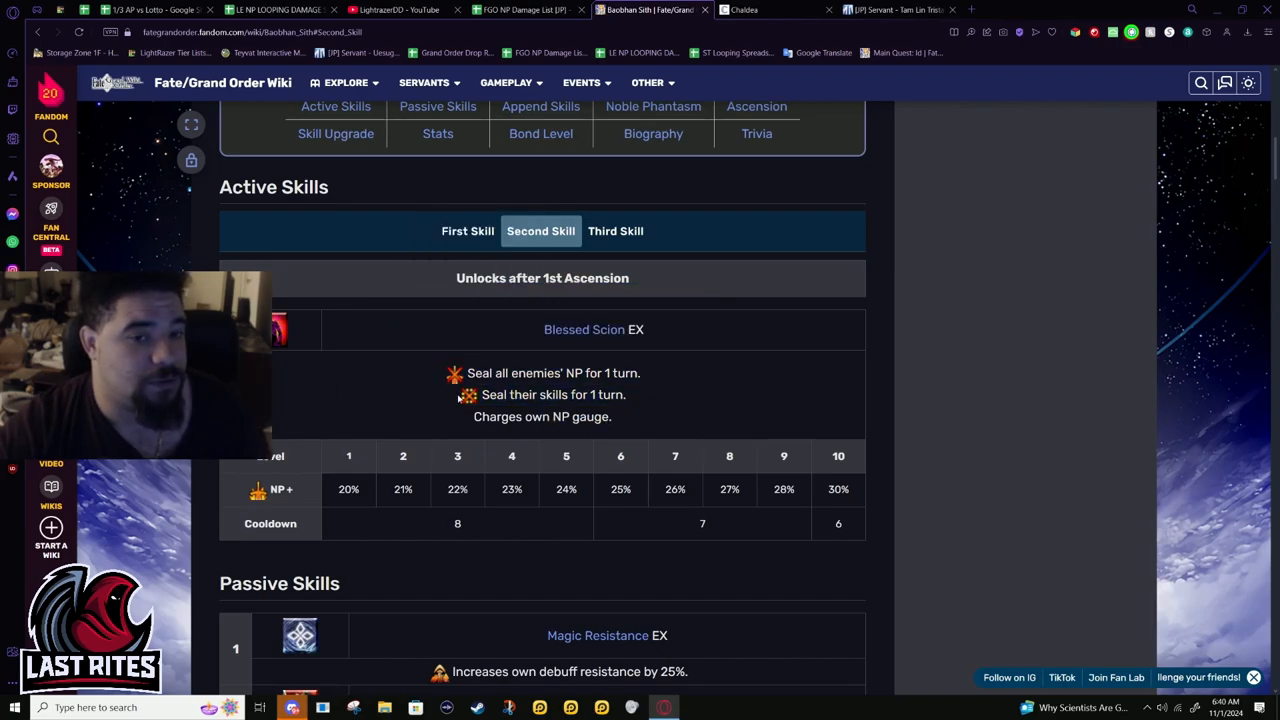
{"action": "left_click_drag", "start_coordinate": [468, 374], "coordinate": [626, 394]}
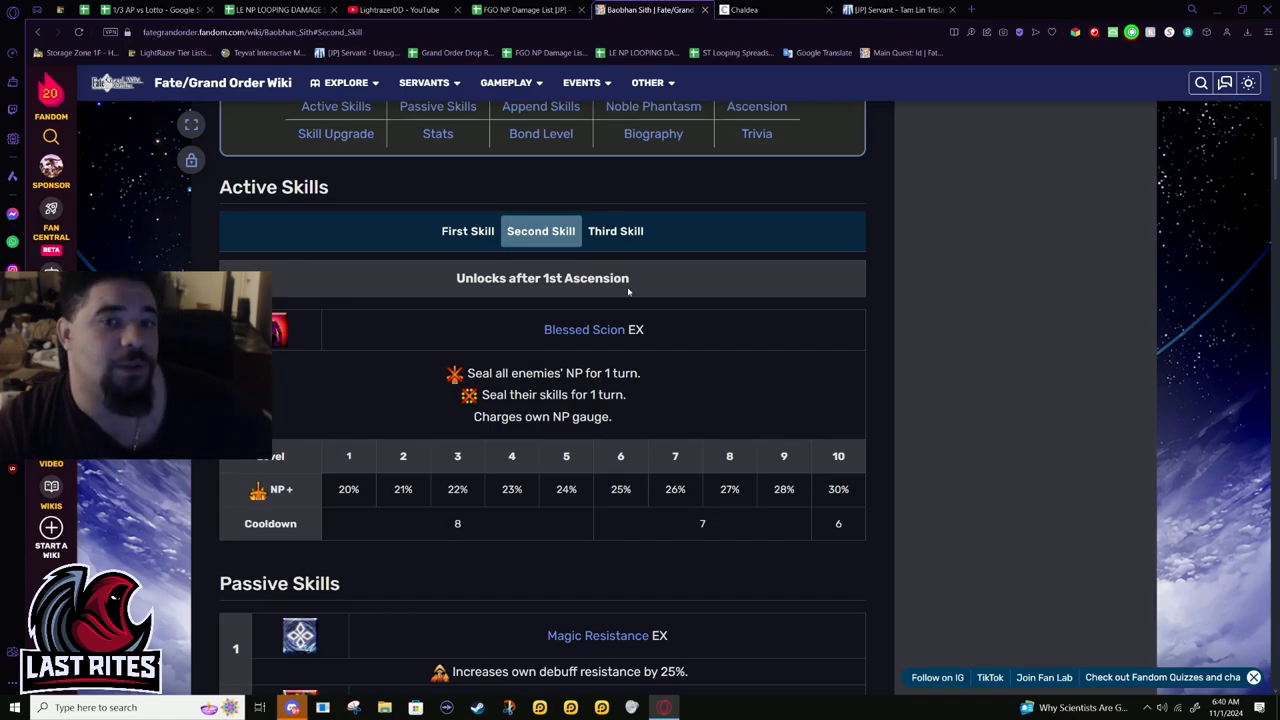
- Show the third skill Fae Vampirism A and its HP absorb and NP charge level table
{"action": "left_click", "coordinate": [616, 232]}
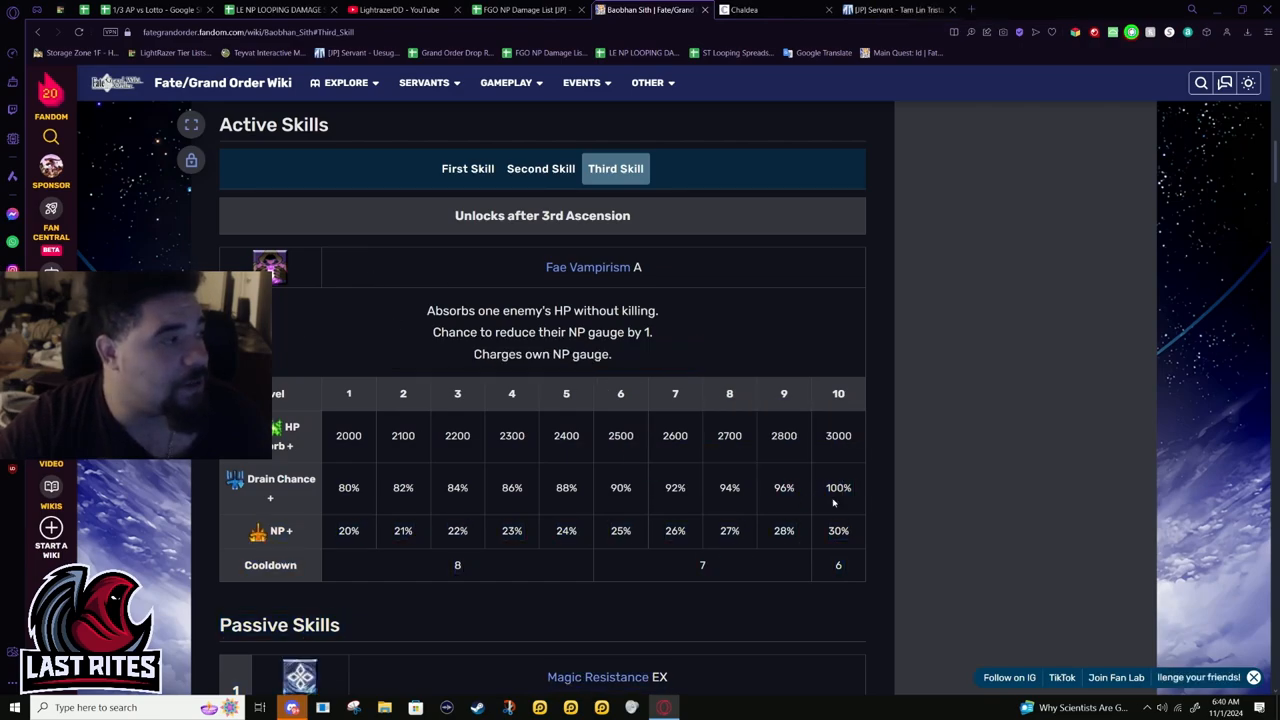
{"action": "mouse_move", "coordinate": [784, 246]}
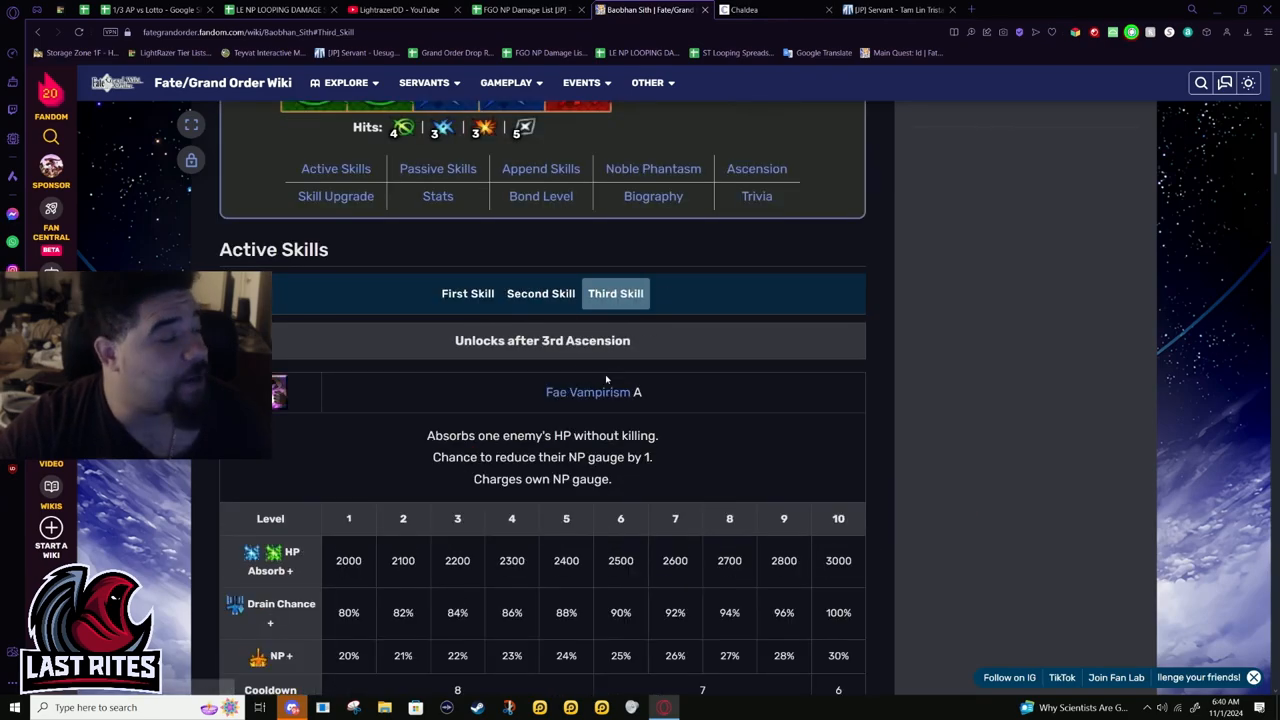
{"action": "scroll", "scroll_direction": "down", "scroll_amount": 3}
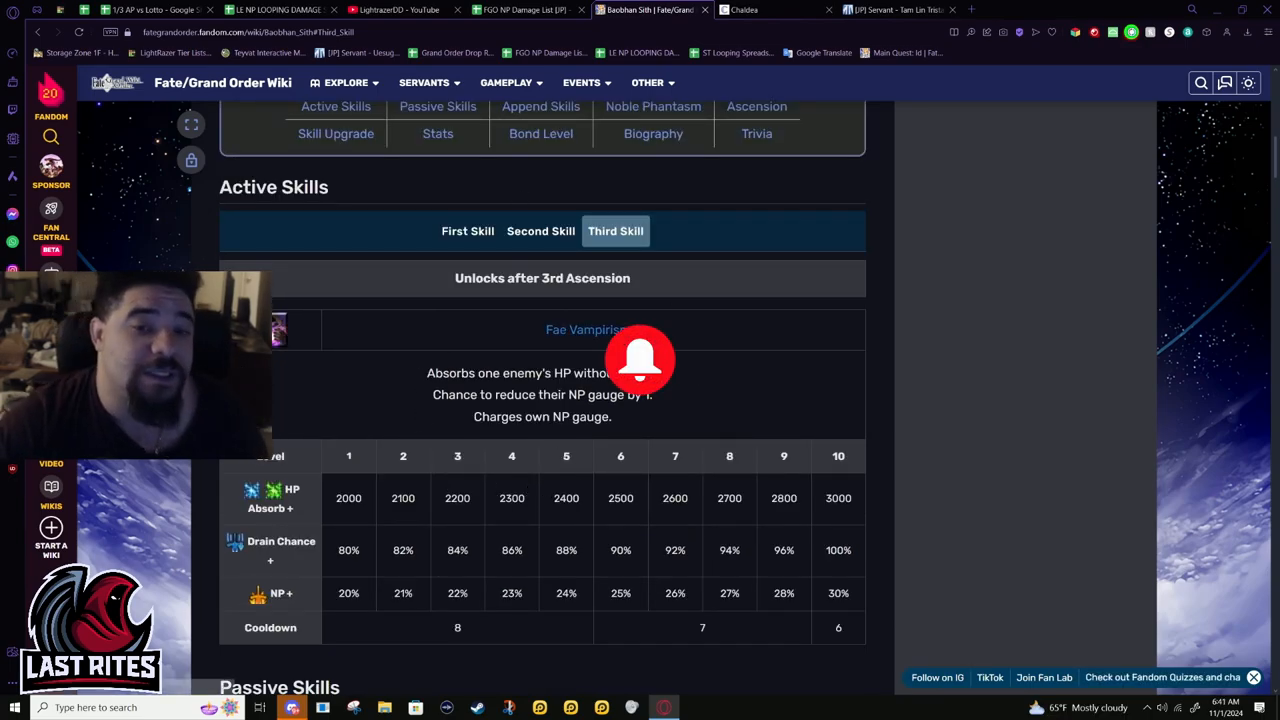
{"action": "mouse_move", "coordinate": [660, 414]}
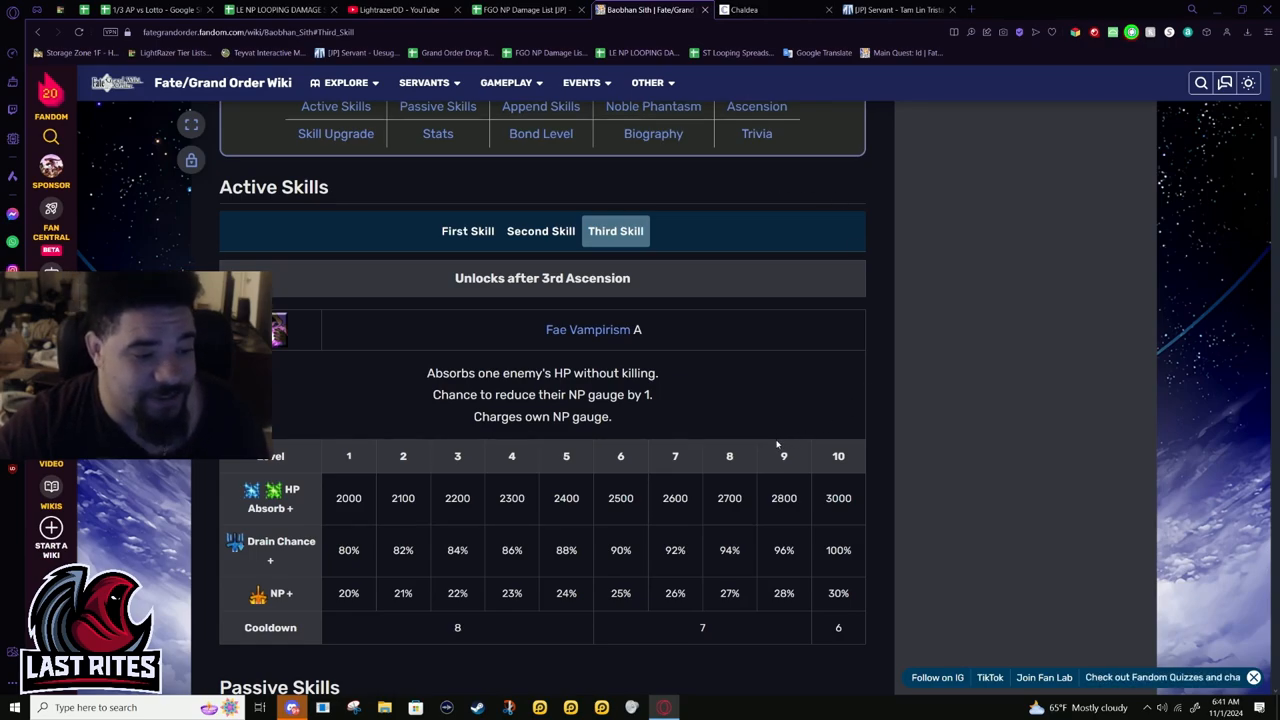
{"action": "mouse_move", "coordinate": [688, 316]}
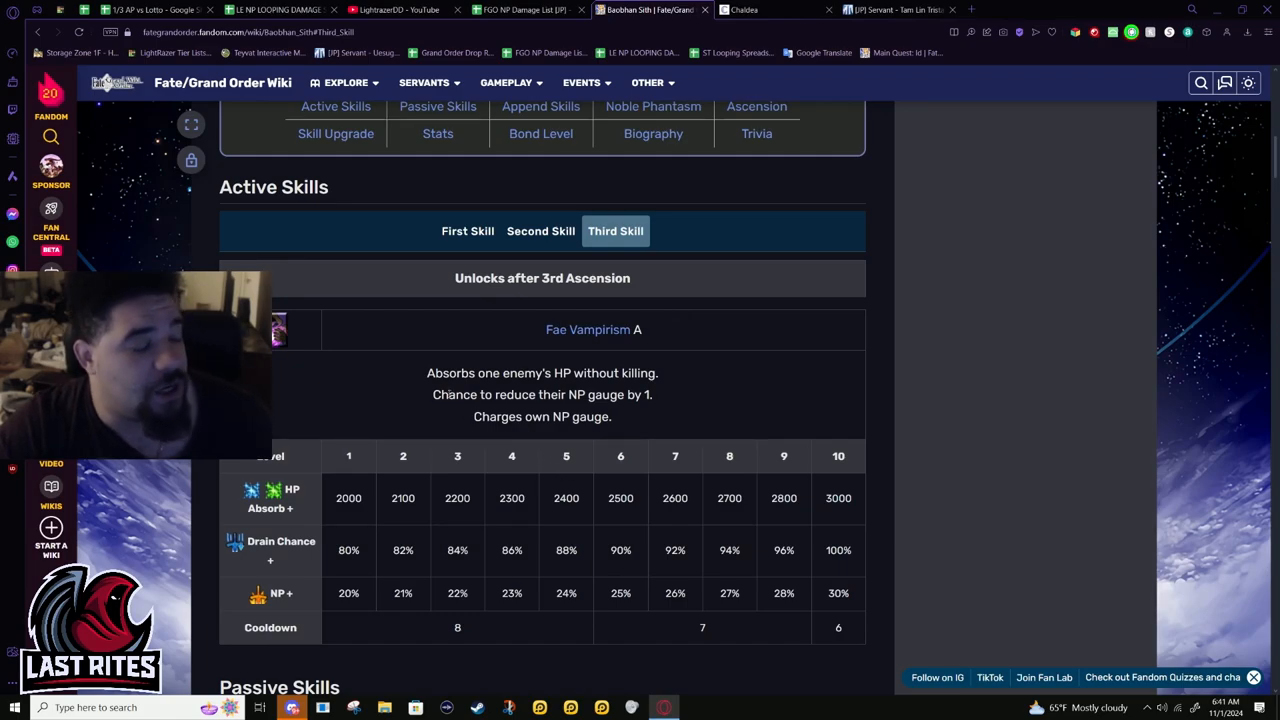
{"action": "mouse_move", "coordinate": [588, 328]}
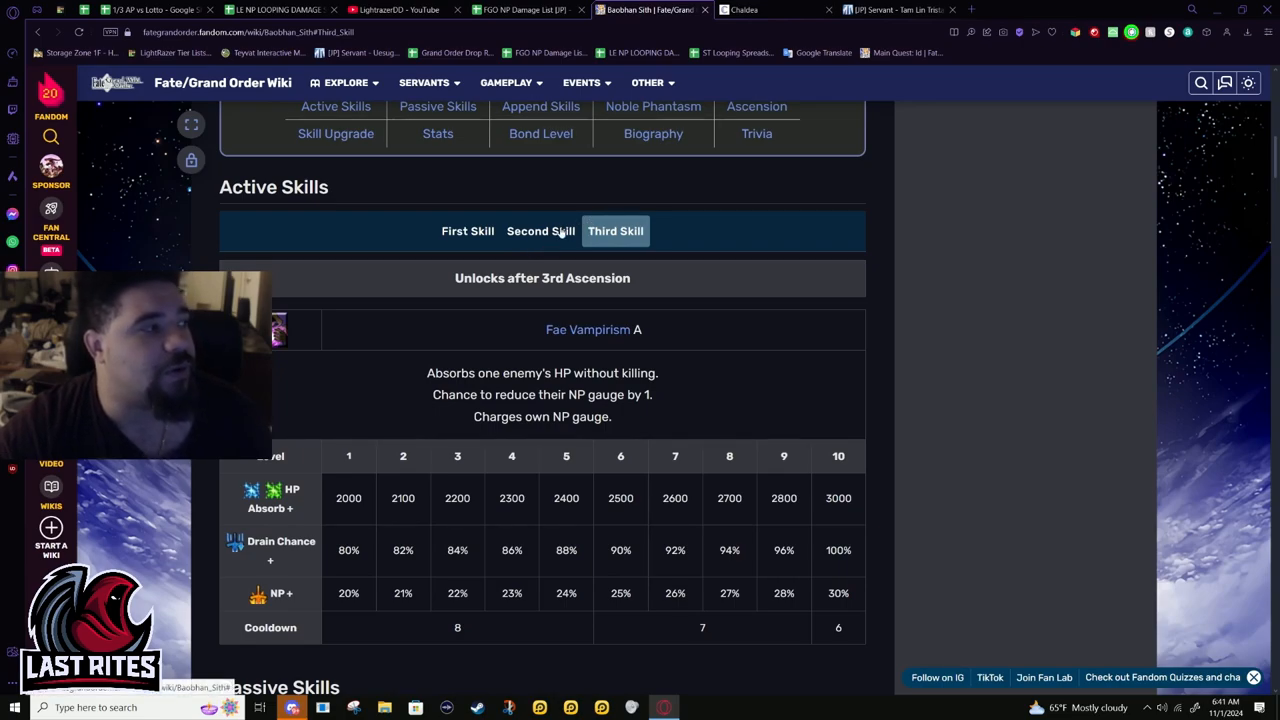
- Cycle through Grimalkin A, Blessed Scion EX and Fae Vampirism A skill tabs
{"action": "left_click", "coordinate": [346, 82]}
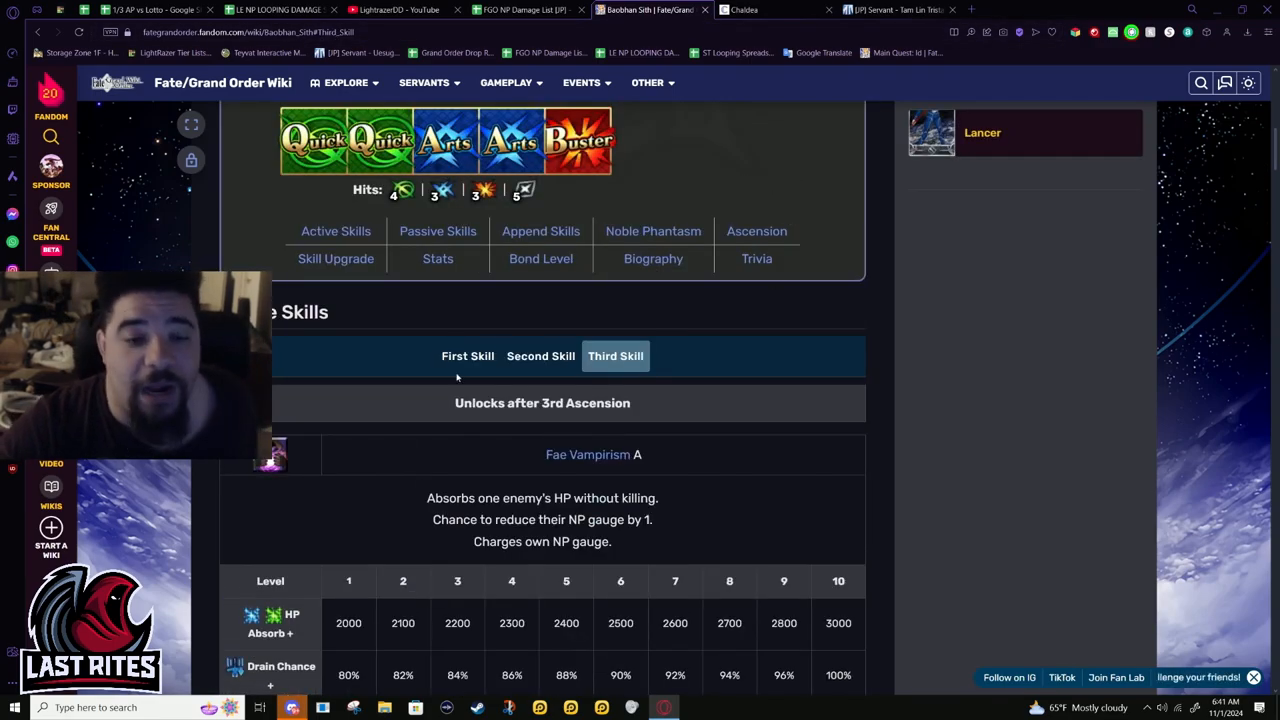
{"action": "left_click", "coordinate": [468, 356]}
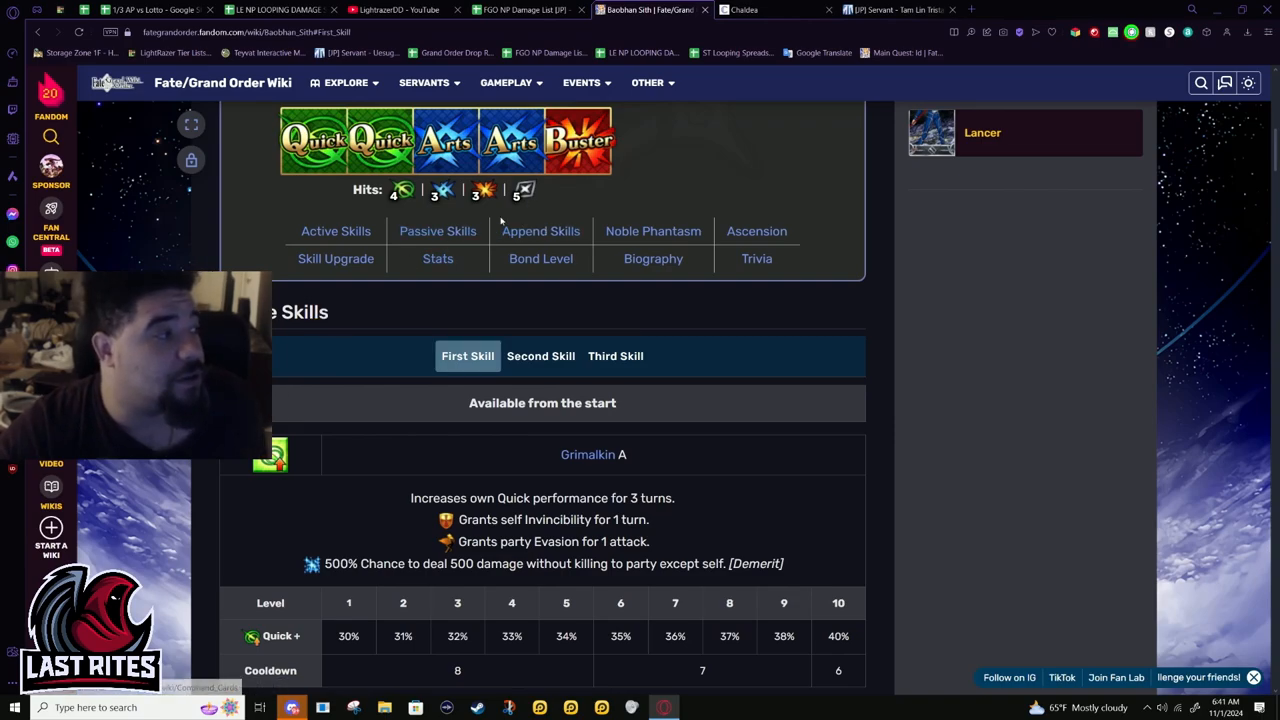
{"action": "left_click", "coordinate": [540, 356]}
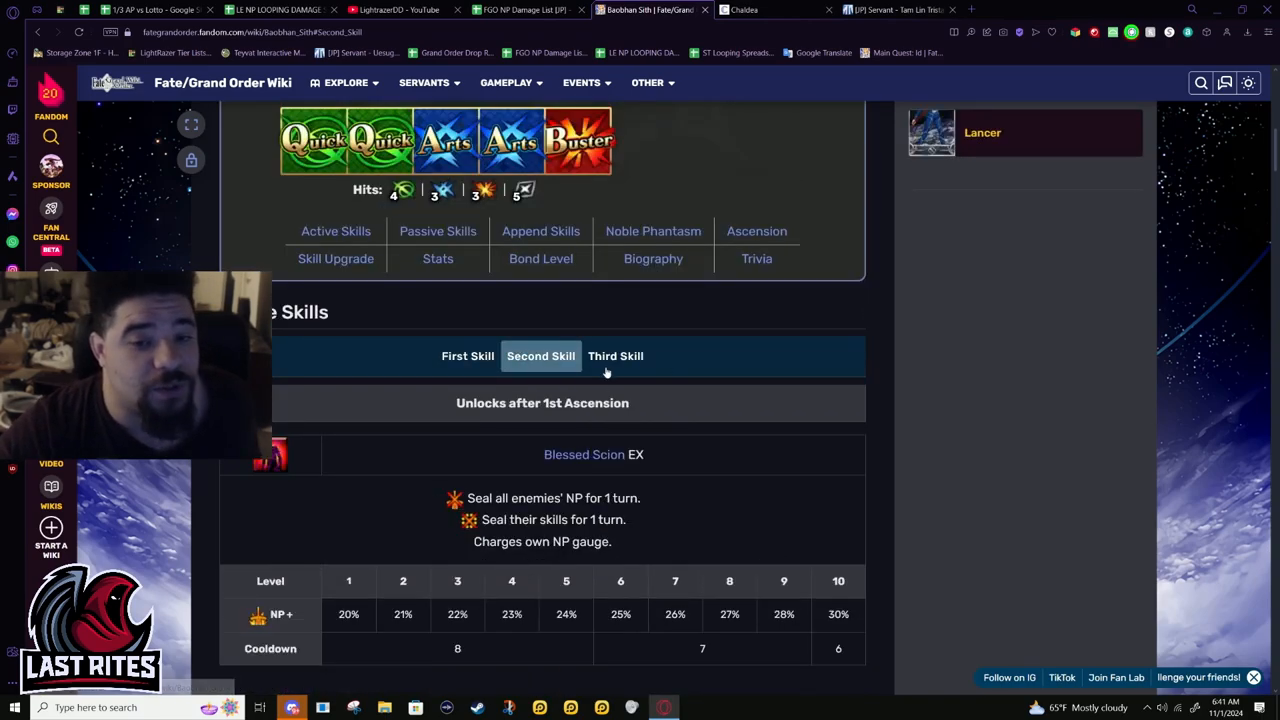
{"action": "left_click", "coordinate": [616, 356]}
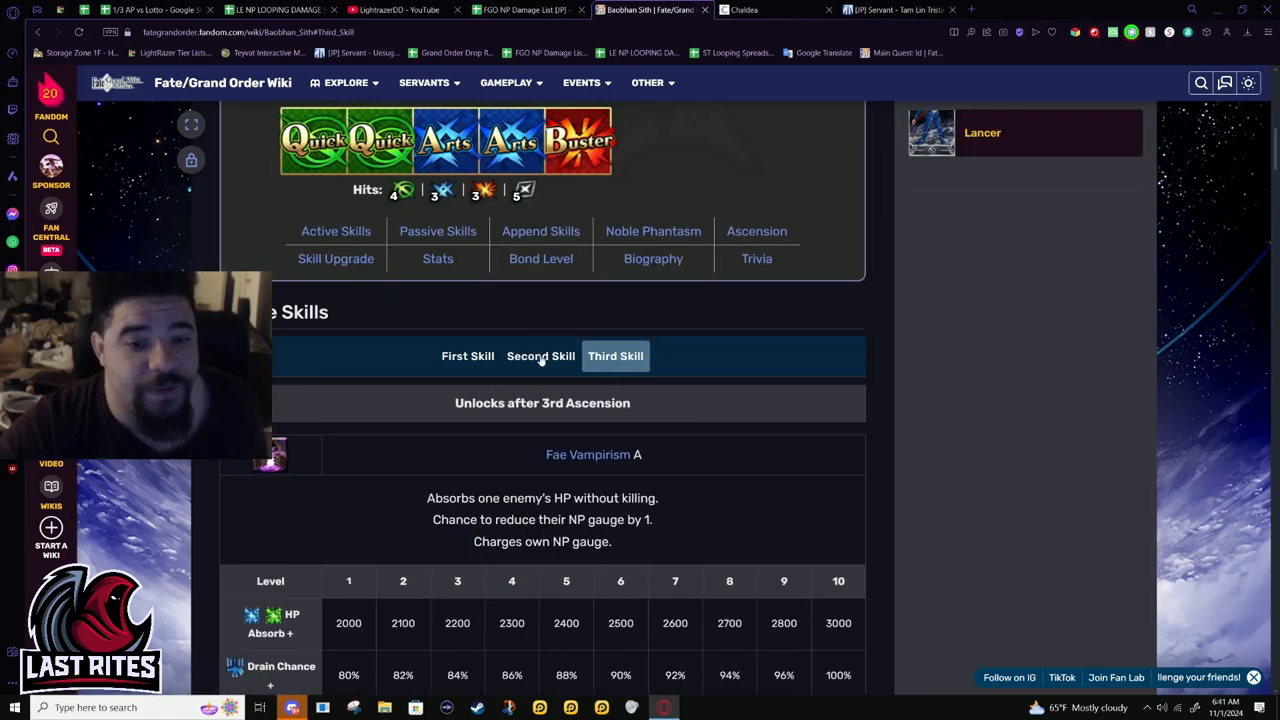
{"action": "left_click", "coordinate": [540, 356]}
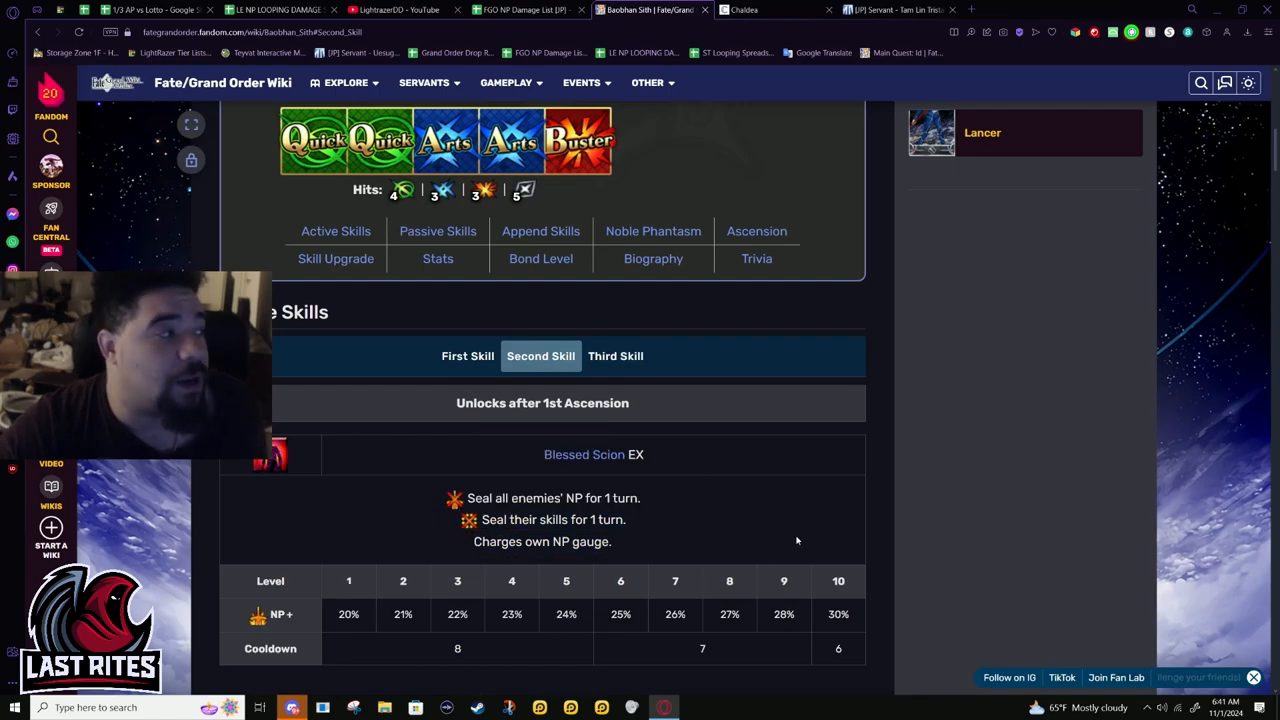
{"action": "mouse_move", "coordinate": [628, 332]}
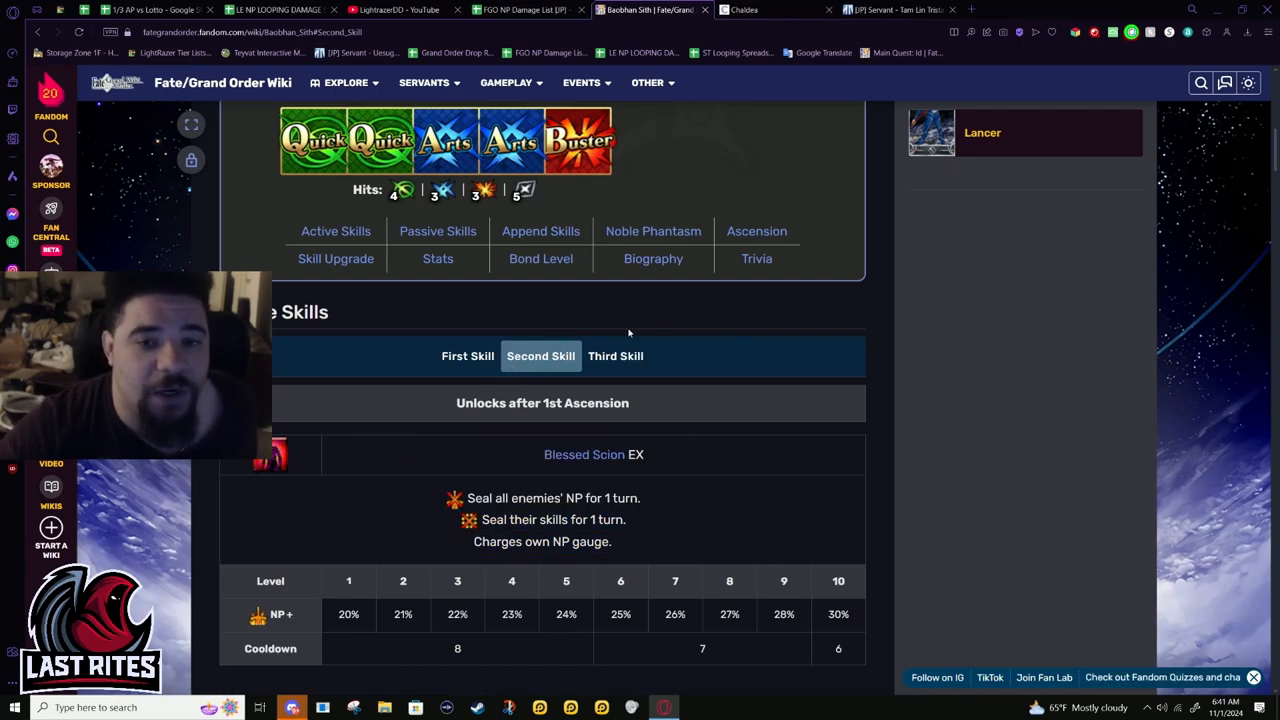
{"action": "left_click", "coordinate": [616, 356]}
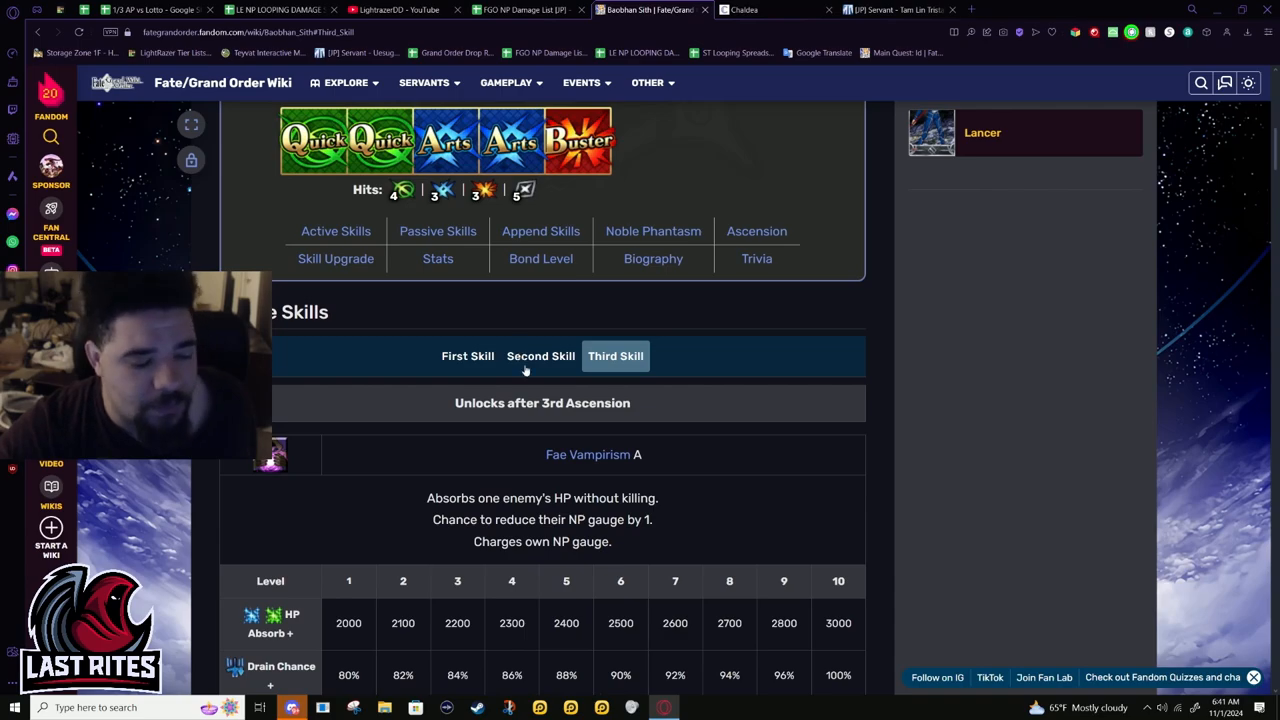
{"action": "left_click", "coordinate": [468, 356]}
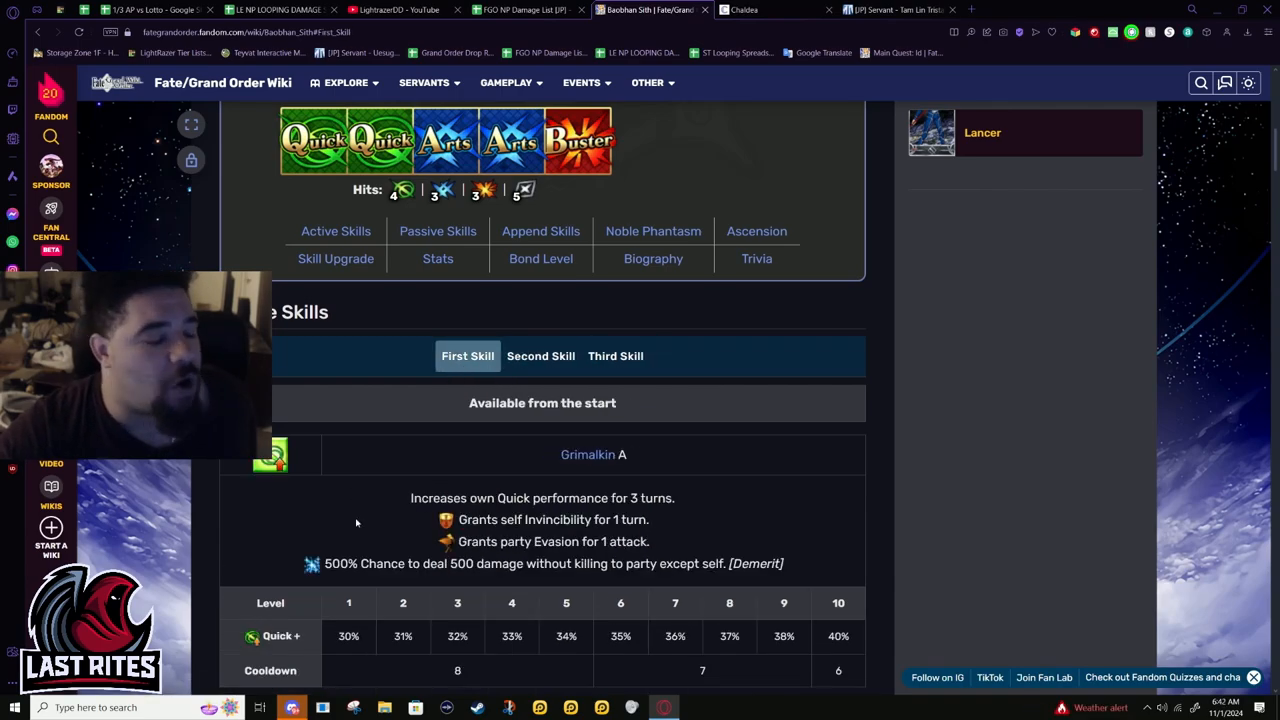
- Highlight Blessed Scion EX's effect text, then return to Grimalkin A with Passive Skills below
{"action": "left_click", "coordinate": [540, 356]}
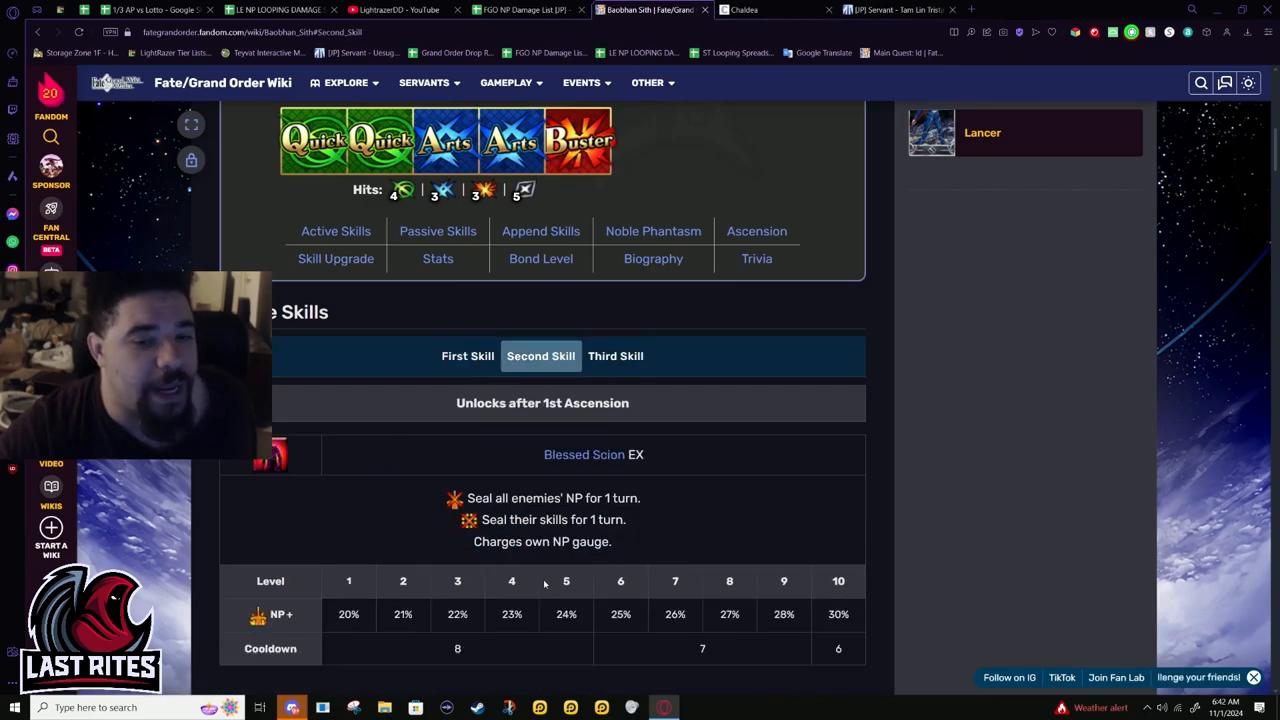
{"action": "left_click_drag", "start_coordinate": [466, 496], "coordinate": [612, 540]}
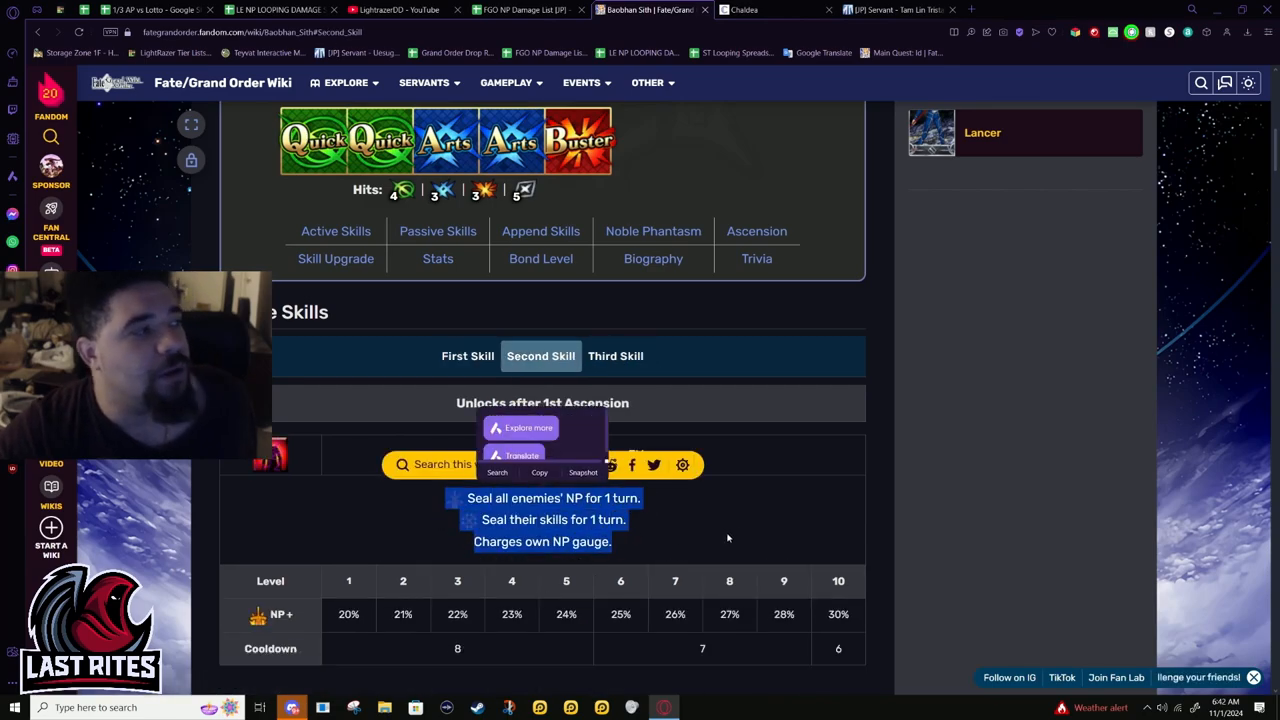
{"action": "mouse_move", "coordinate": [434, 276]}
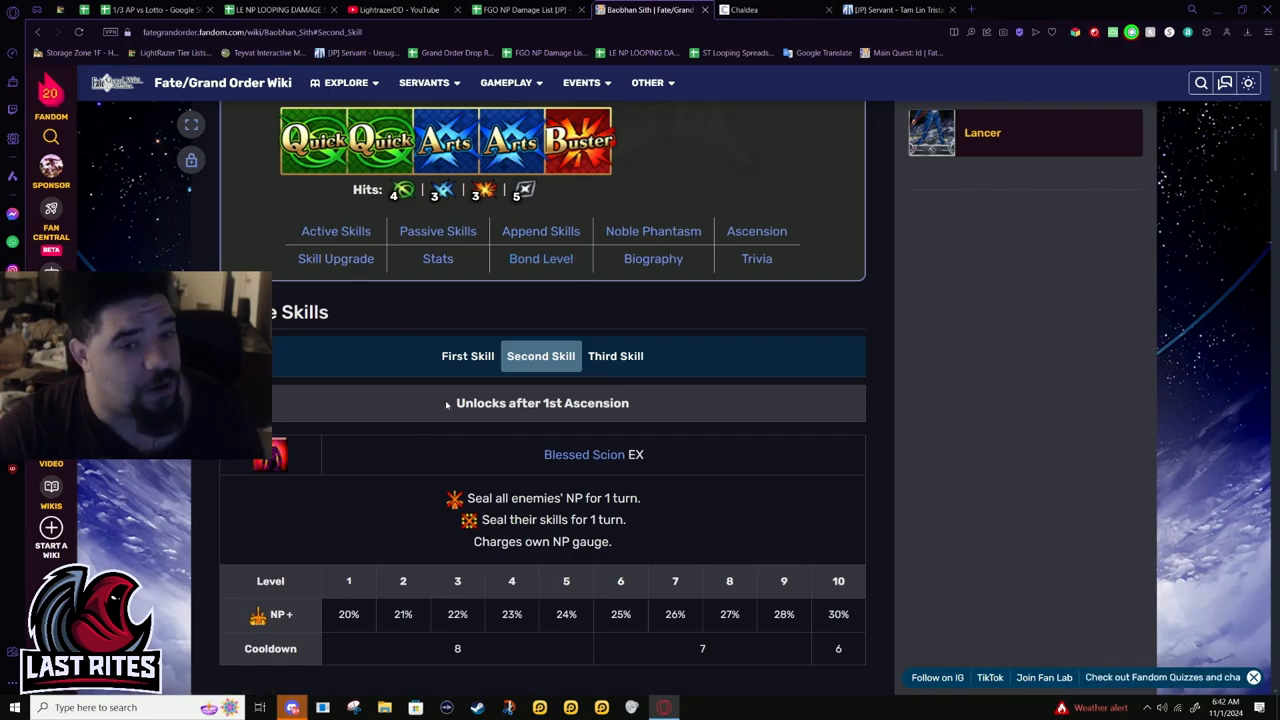
{"action": "mouse_move", "coordinate": [436, 488]}
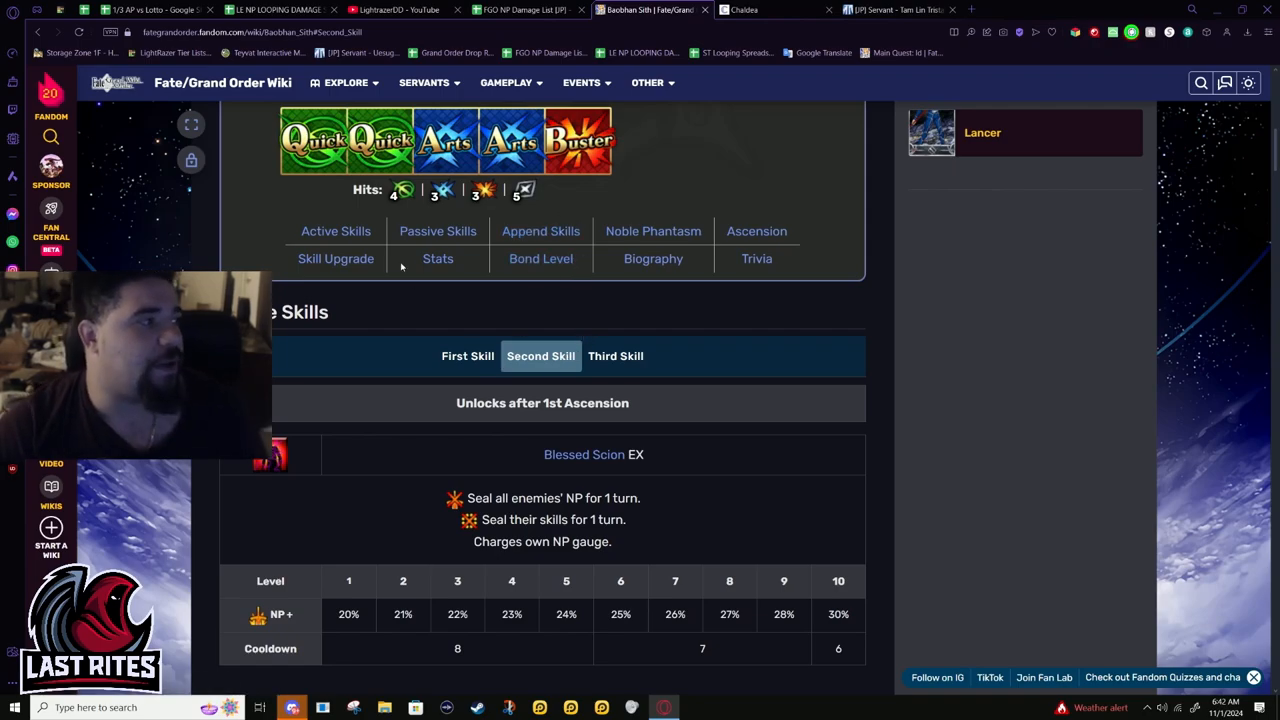
{"action": "mouse_move", "coordinate": [788, 346]}
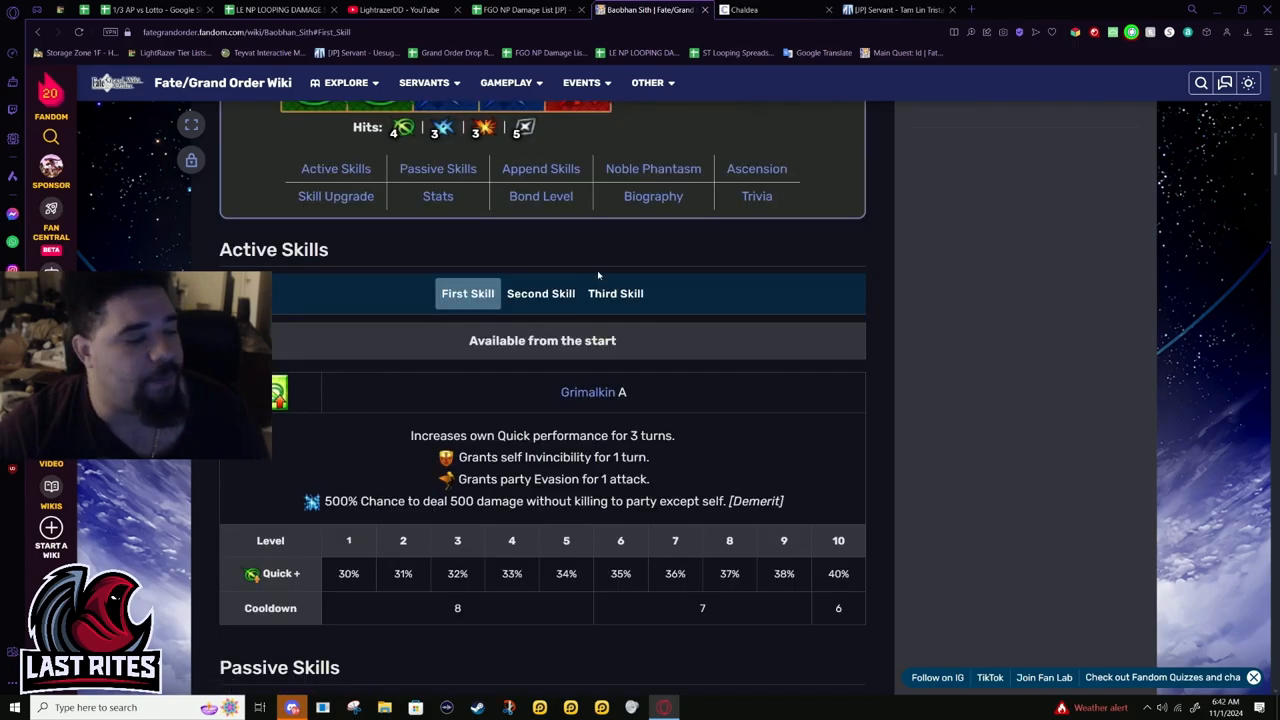
{"action": "mouse_move", "coordinate": [450, 368]}
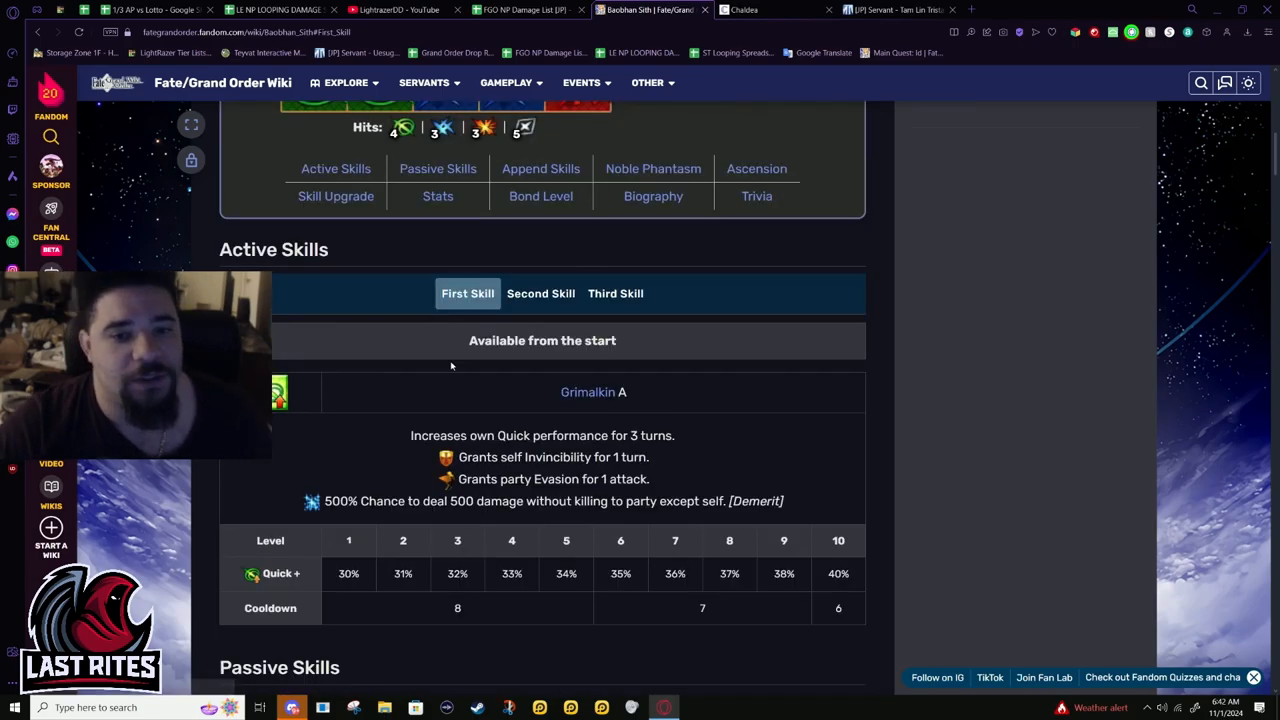
{"action": "left_click", "coordinate": [540, 292]}
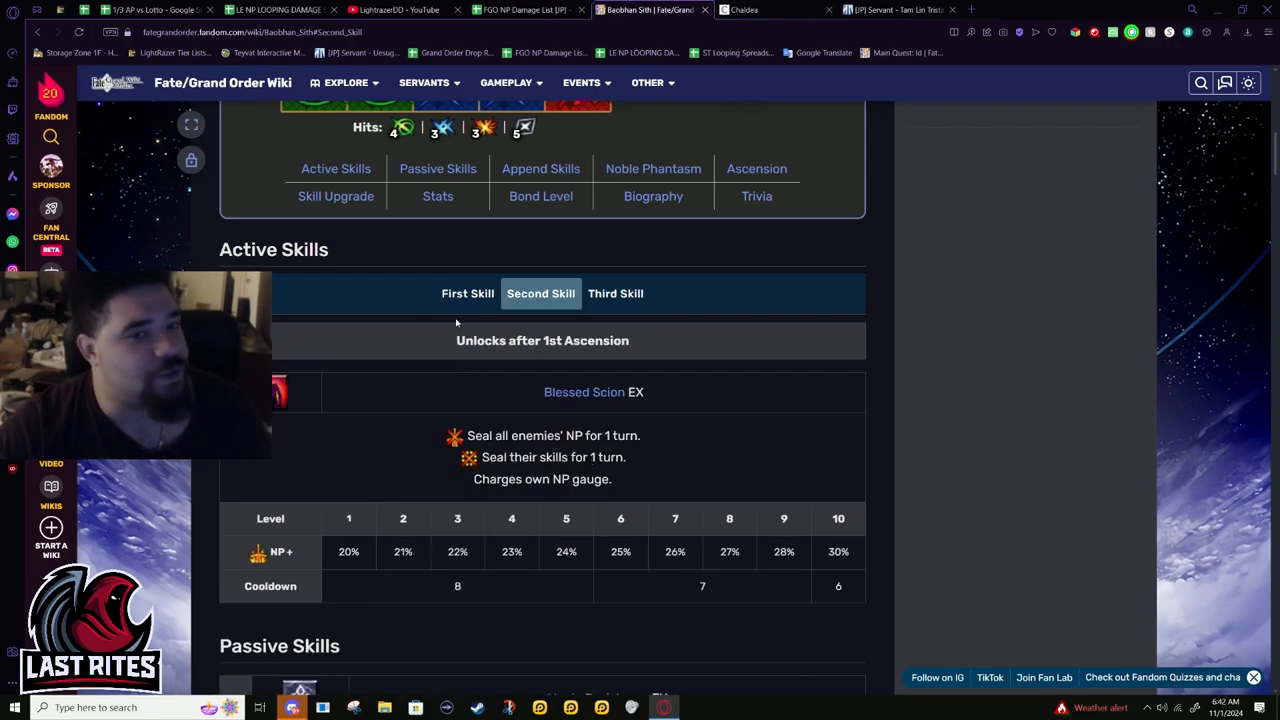
{"action": "left_click", "coordinate": [468, 292]}
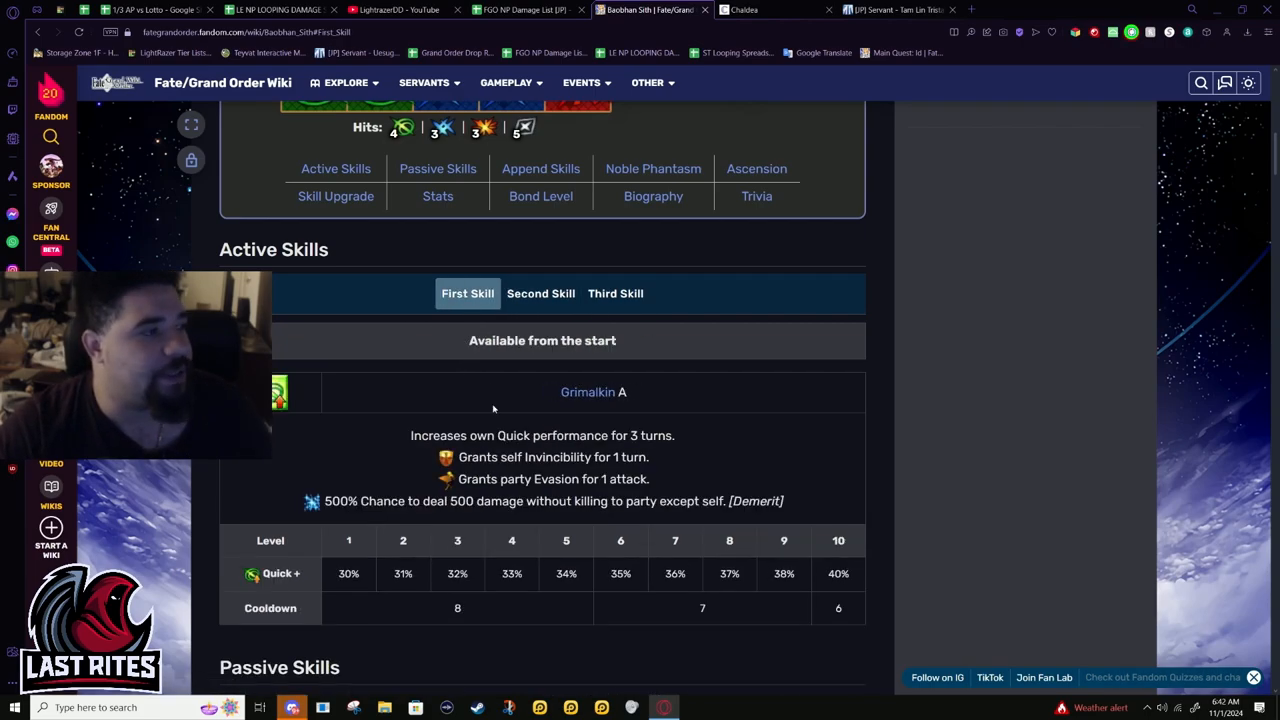
{"action": "scroll", "scroll_direction": "down", "scroll_amount": 3}
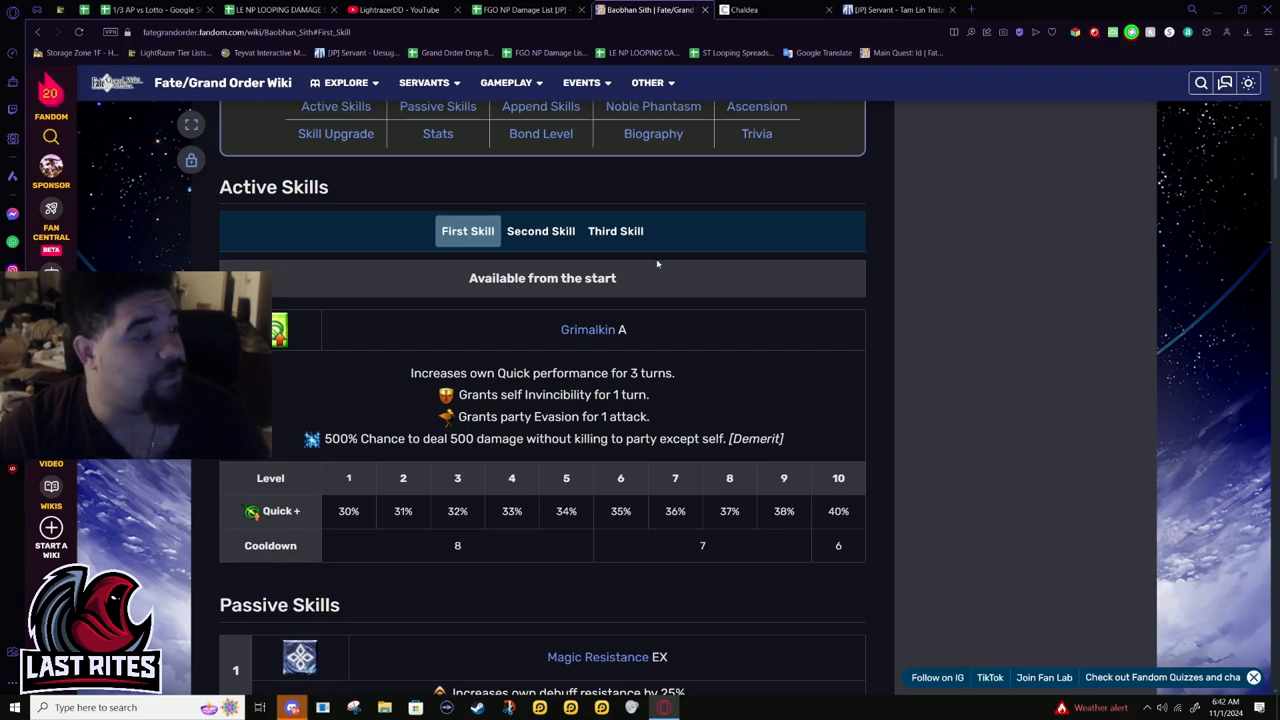
{"action": "mouse_move", "coordinate": [764, 392]}
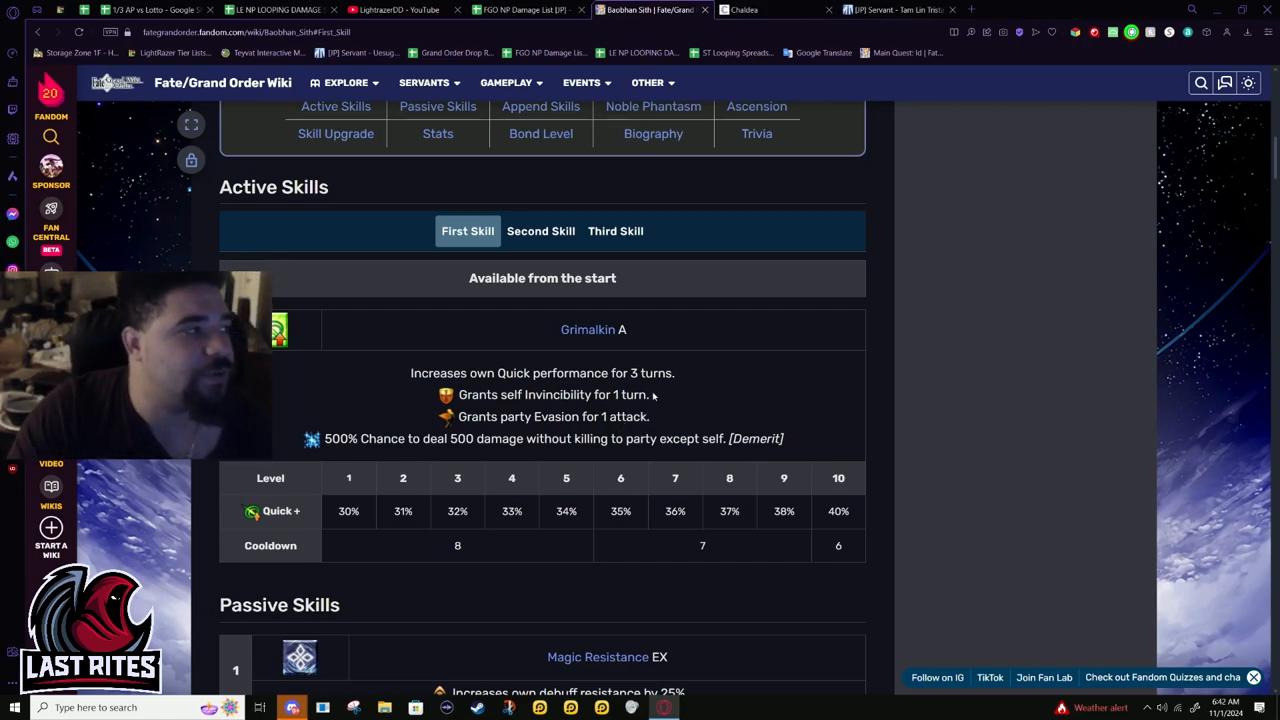
{"action": "mouse_move", "coordinate": [816, 486]}
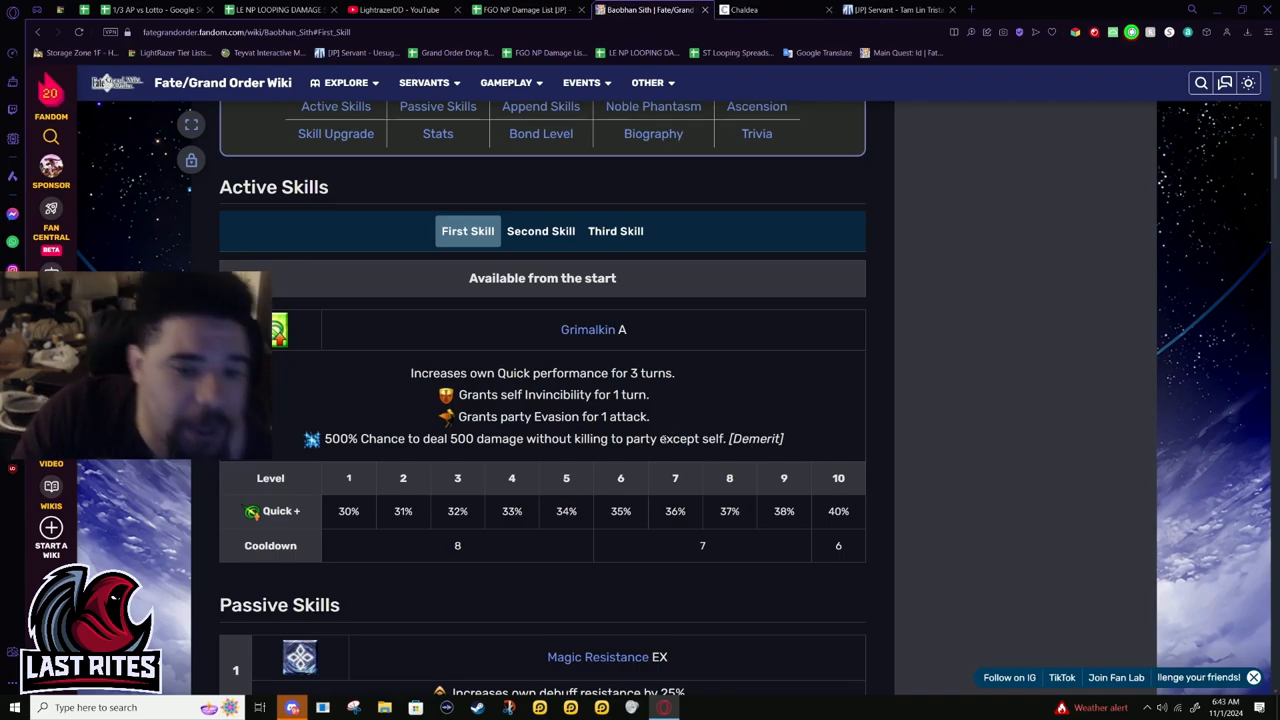
{"action": "mouse_move", "coordinate": [856, 380]}
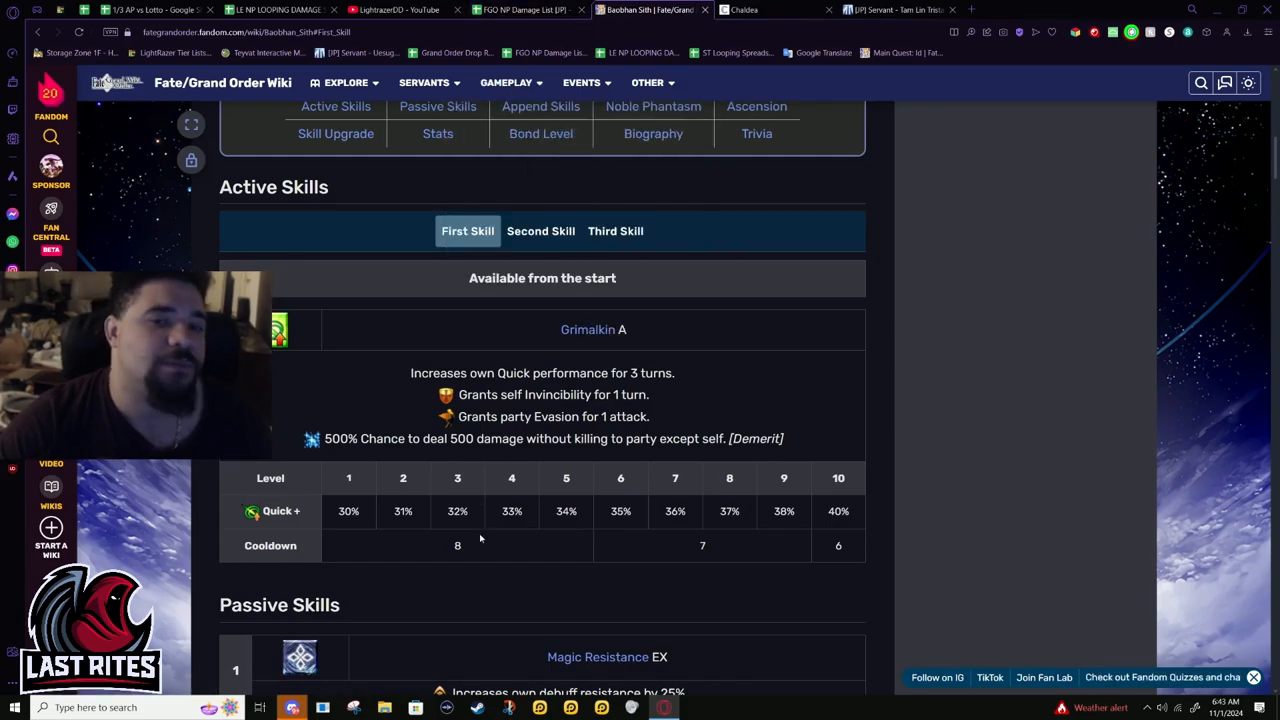
{"action": "scroll", "scroll_direction": "down", "scroll_amount": 3}
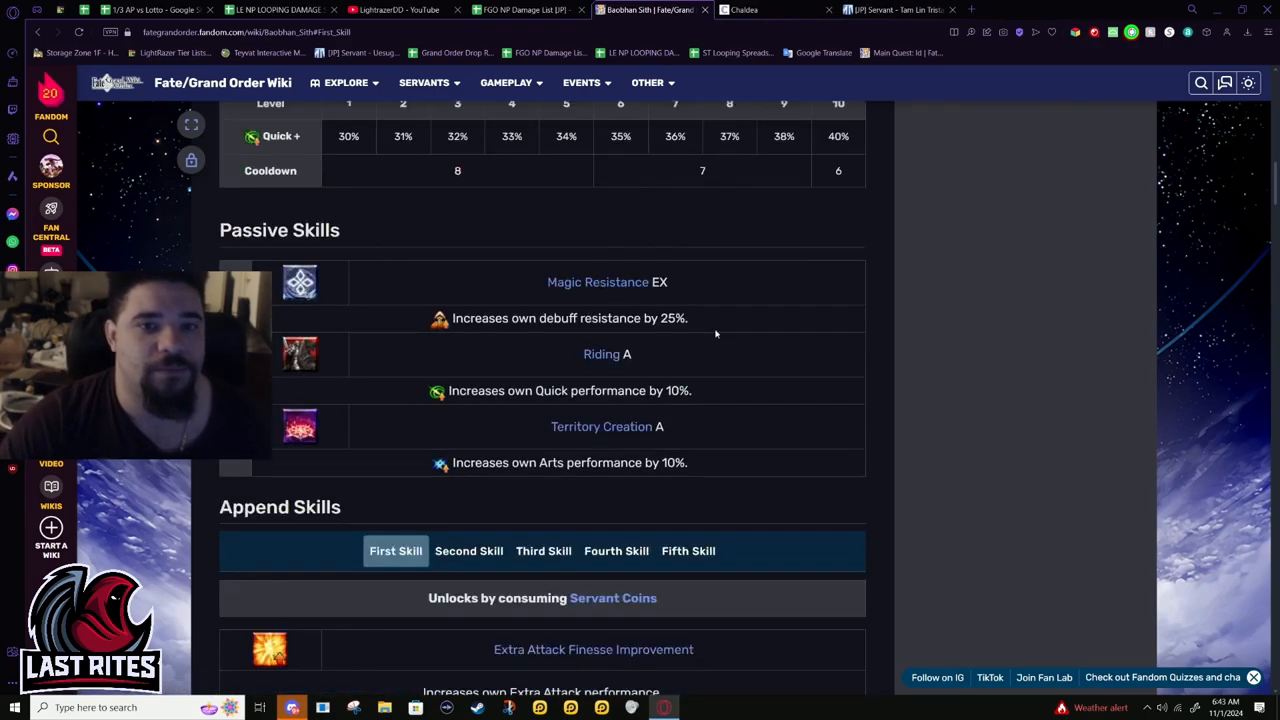
{"action": "scroll", "scroll_direction": "down", "scroll_amount": 3}
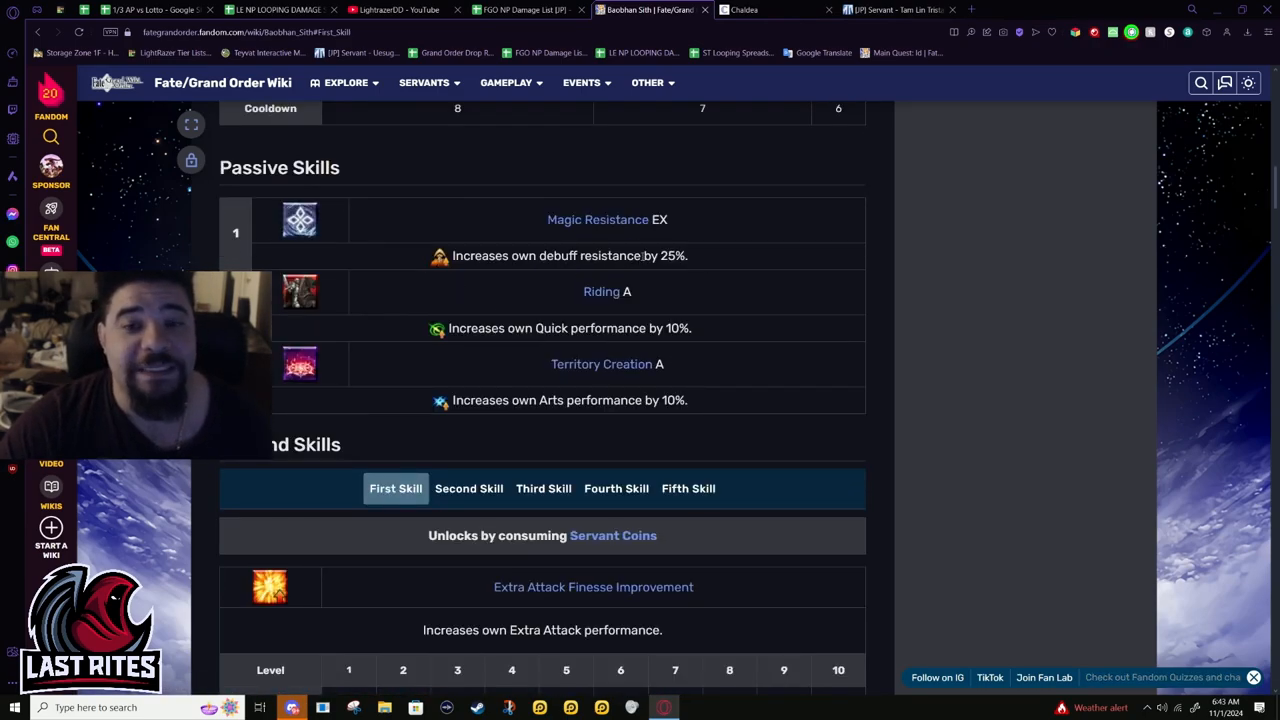
{"action": "double_click", "coordinate": [672, 256]}
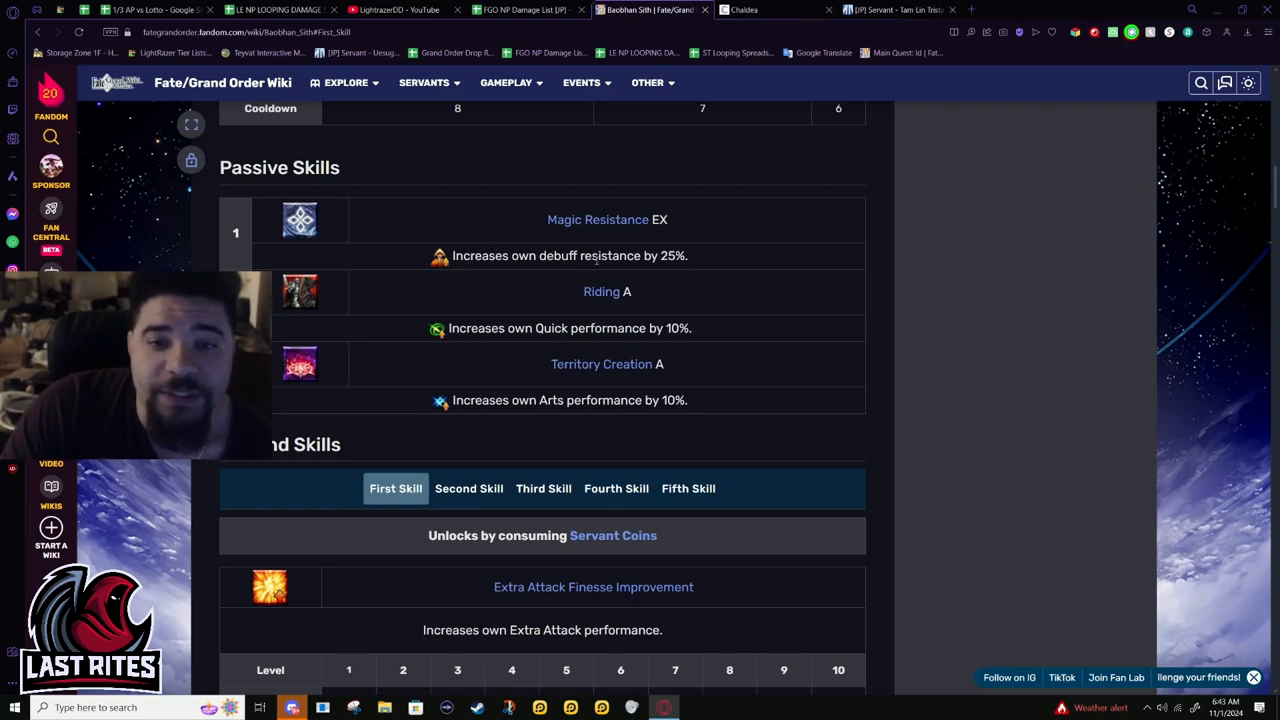
{"action": "left_click_drag", "start_coordinate": [516, 328], "coordinate": [662, 364]}
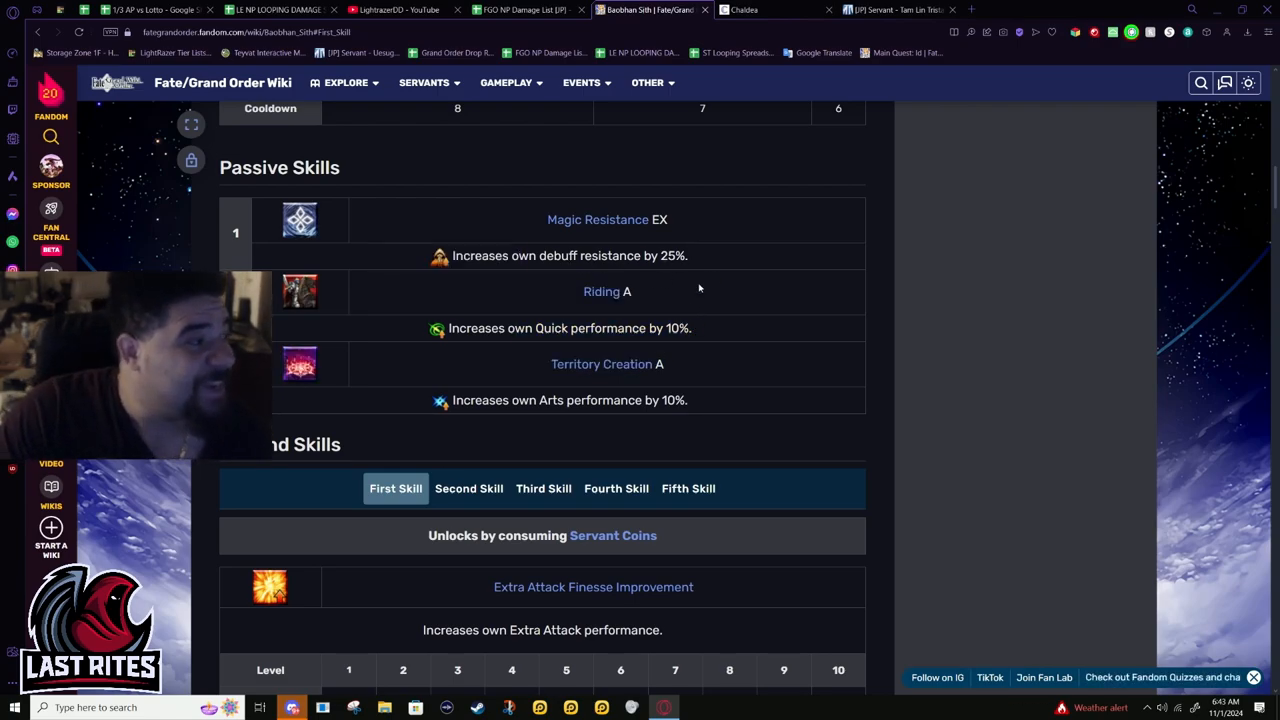
{"action": "scroll", "scroll_direction": "up", "scroll_amount": 3}
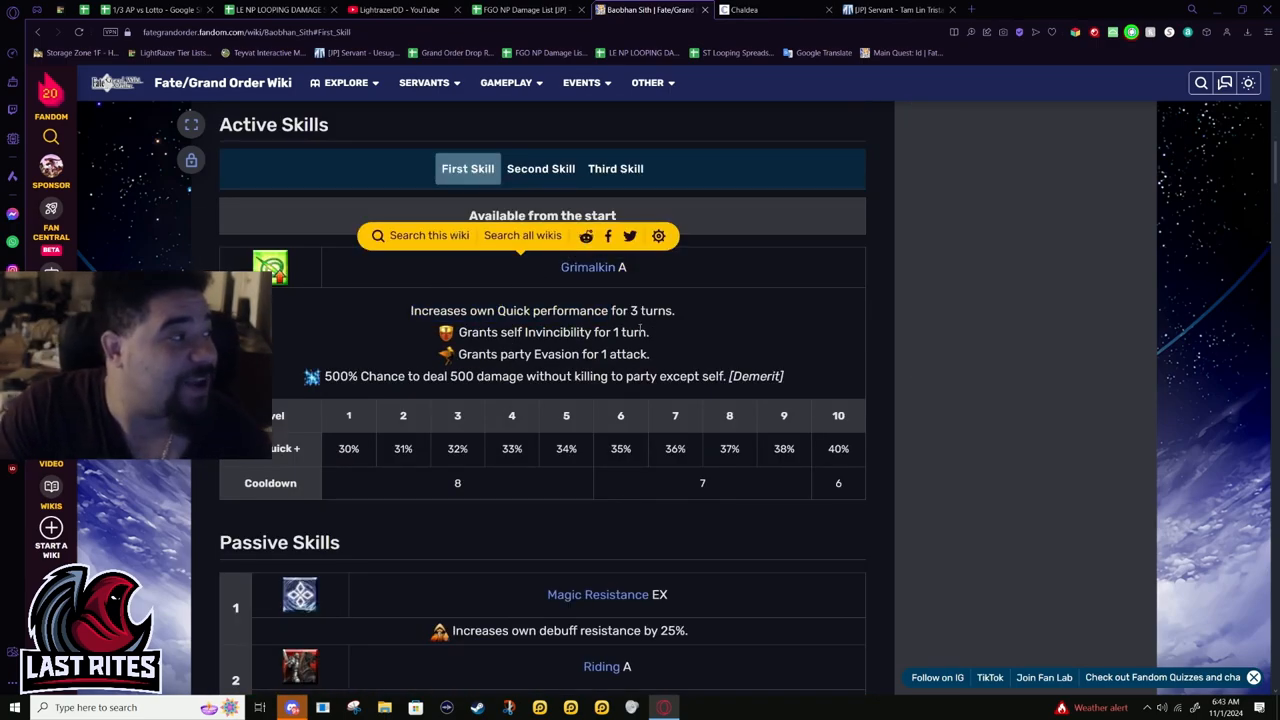
{"action": "scroll", "scroll_direction": "down", "scroll_amount": 3}
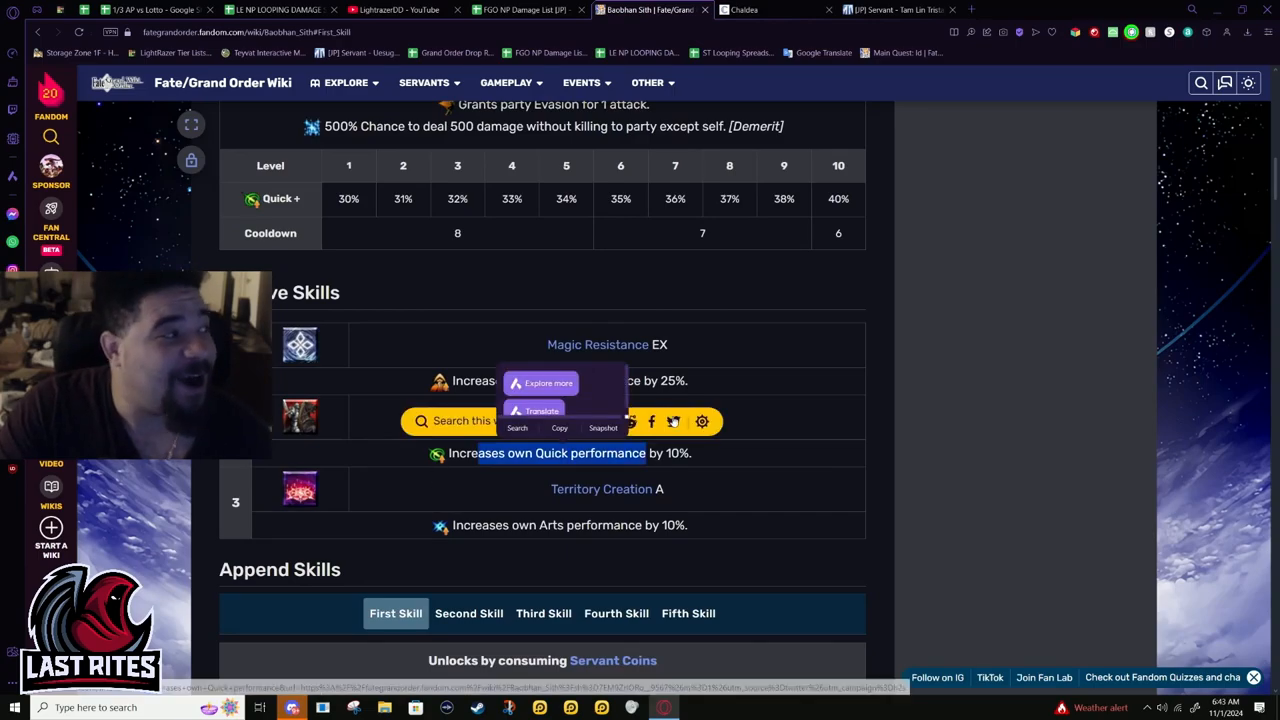
{"action": "left_click", "coordinate": [592, 504]}
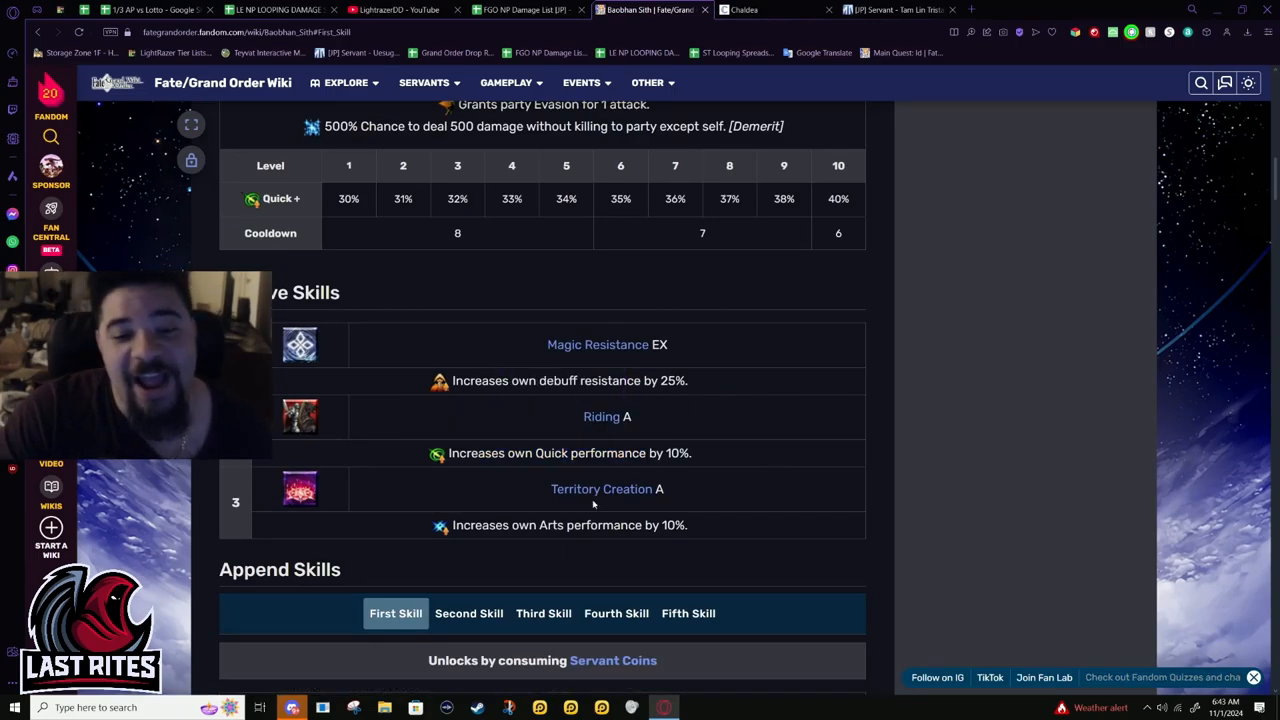
{"action": "scroll", "scroll_direction": "down", "scroll_amount": 3}
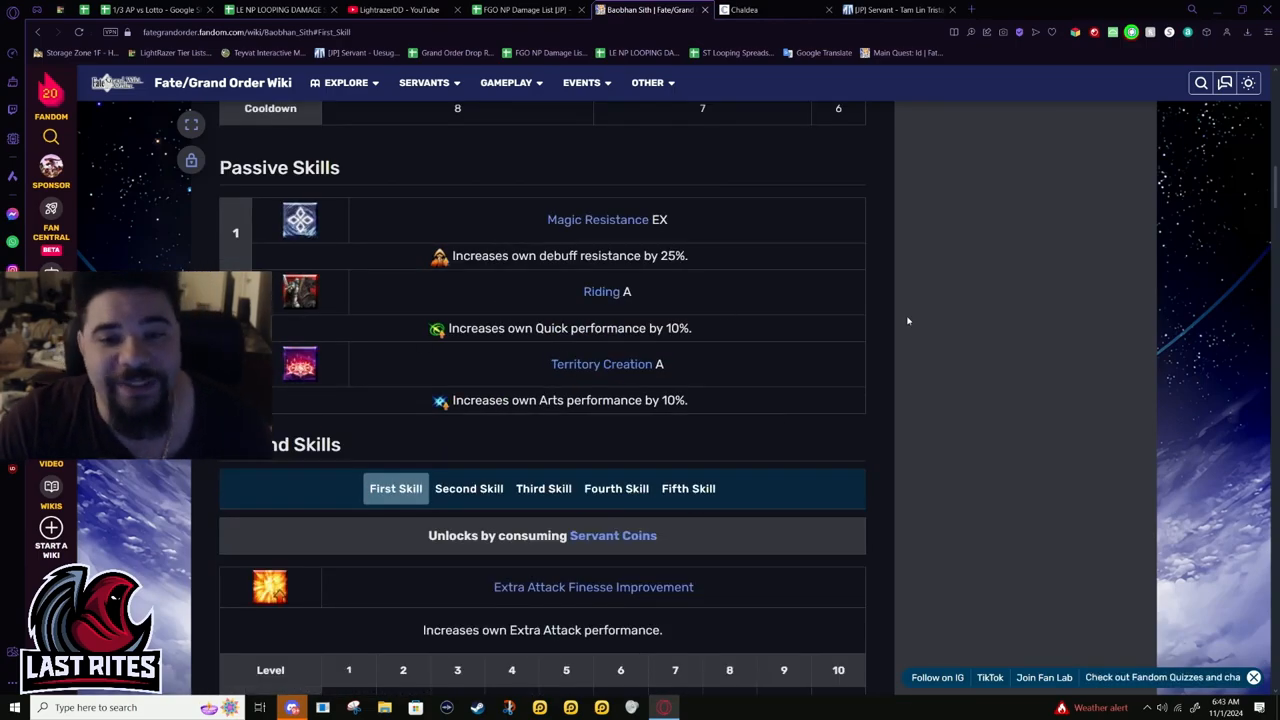
{"action": "scroll", "scroll_direction": "down", "scroll_amount": 3}
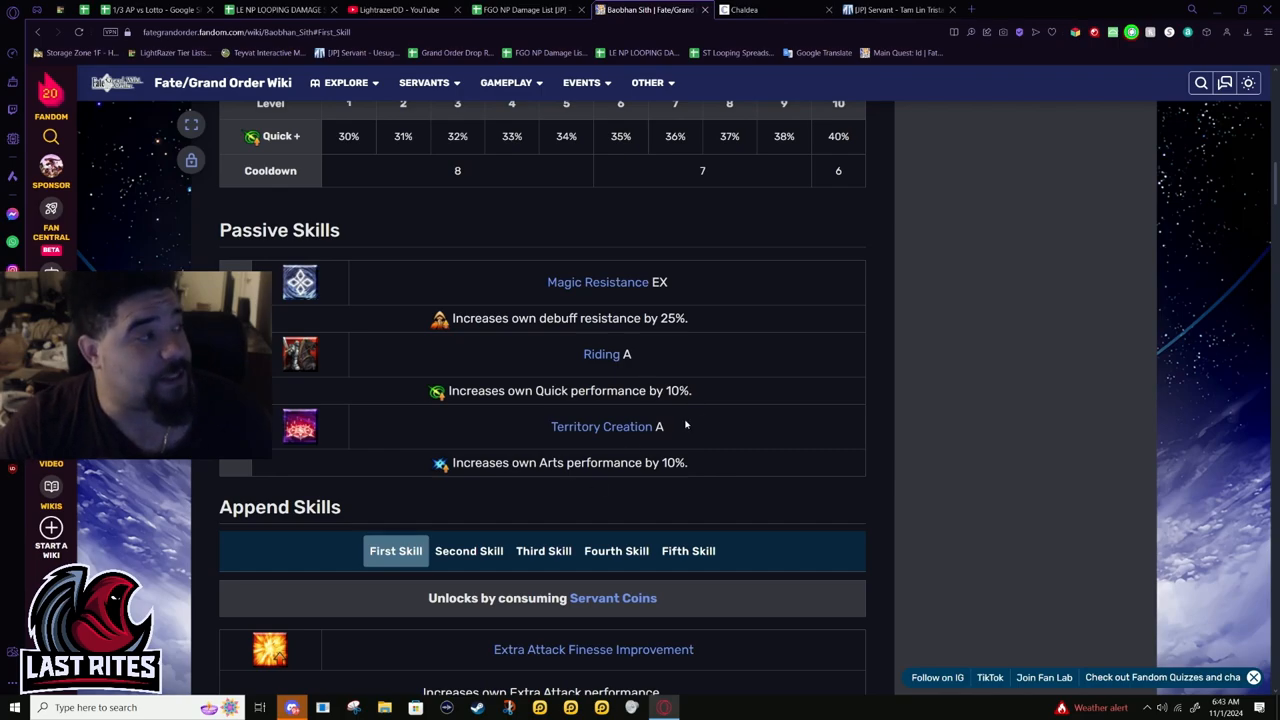
{"action": "mouse_move", "coordinate": [568, 376]}
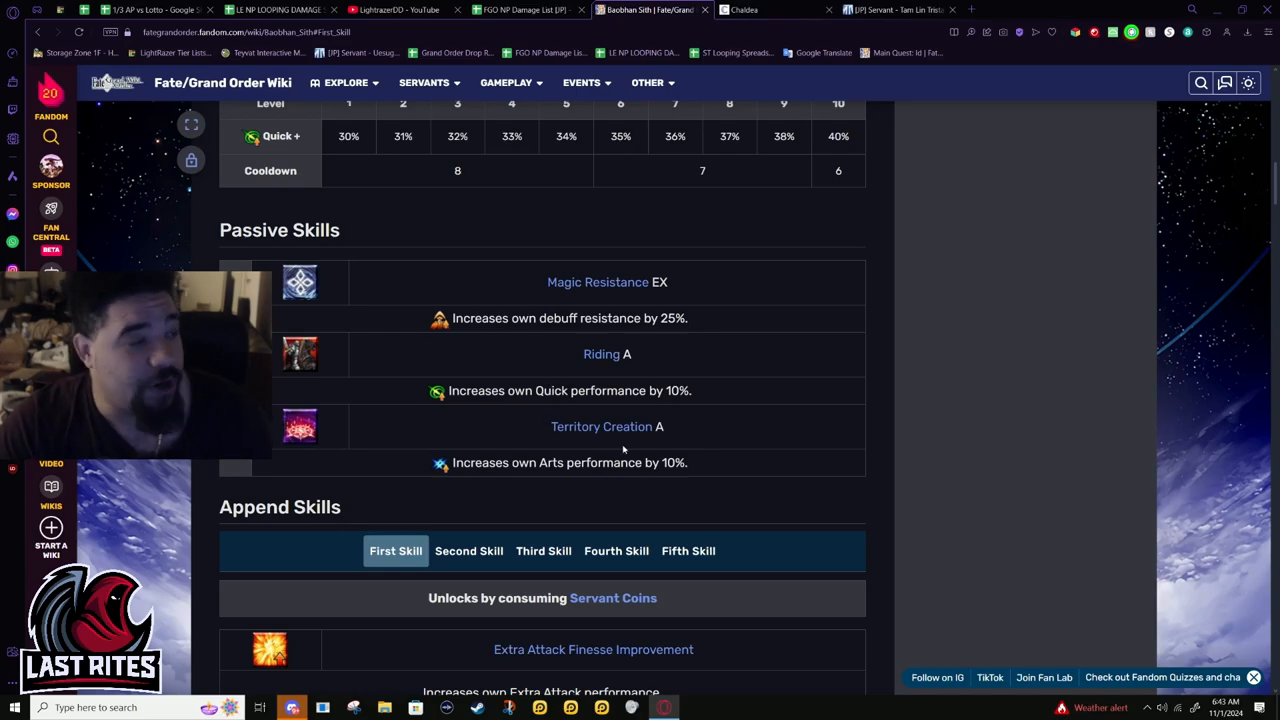
{"action": "scroll", "scroll_direction": "down", "scroll_amount": 3}
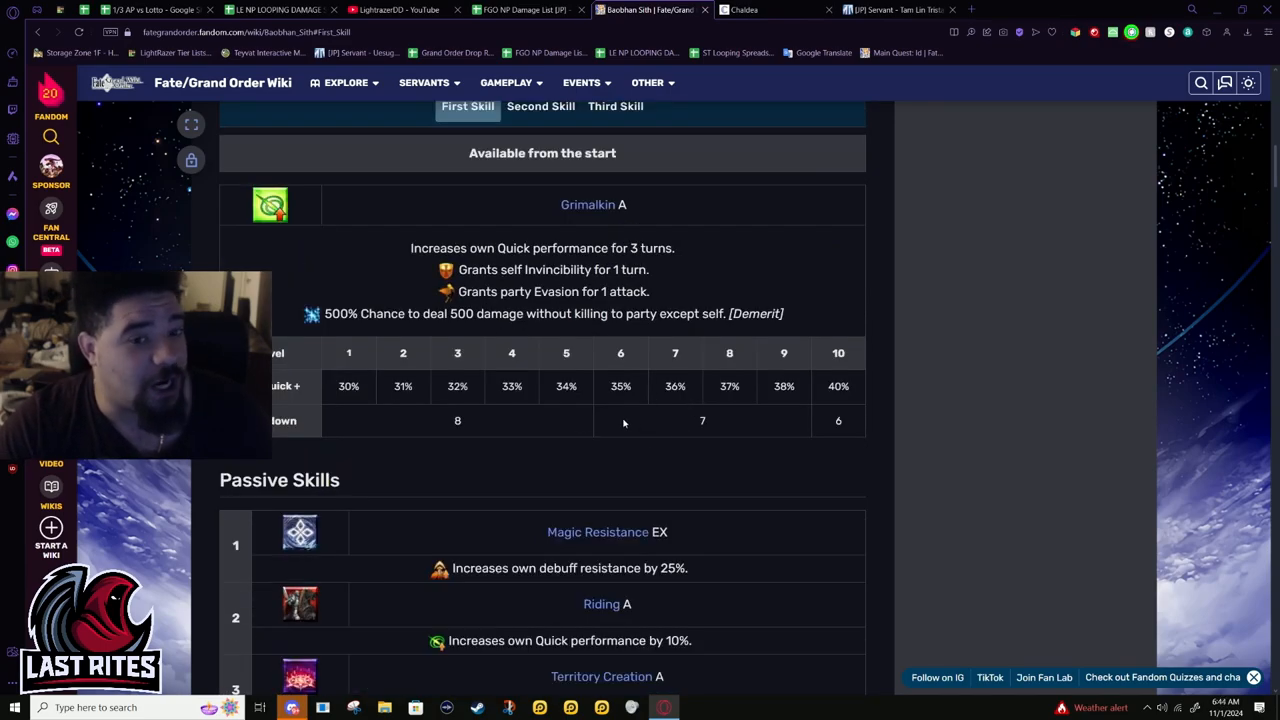
{"action": "scroll", "scroll_direction": "down", "scroll_amount": 3}
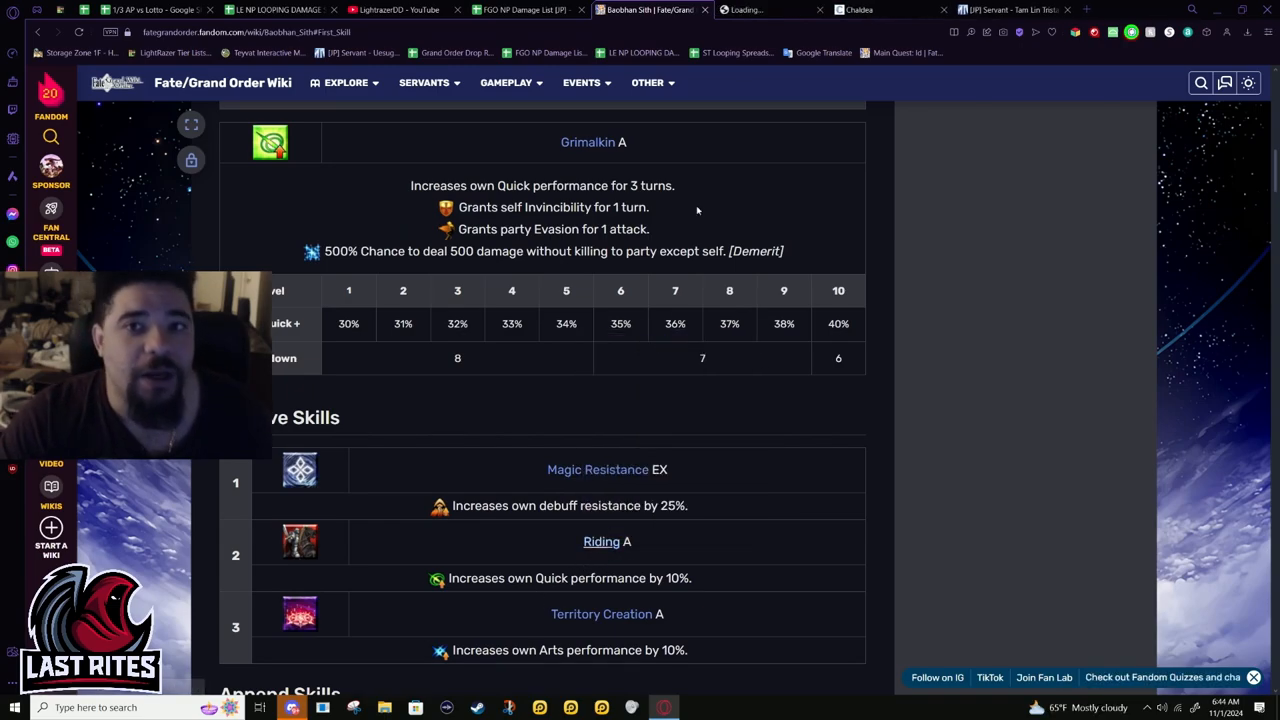
- Search the wiki for 'britoma' and open Britomart's servant page
{"action": "left_click", "coordinate": [600, 540]}
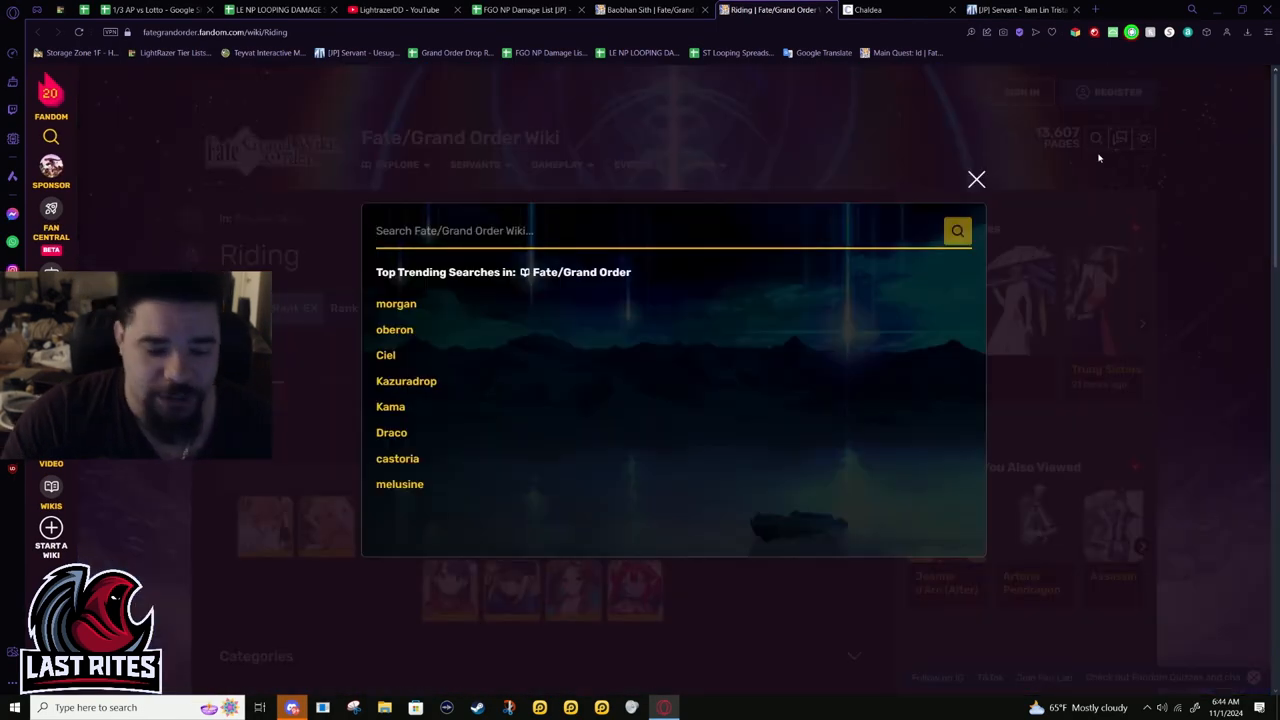
{"action": "type", "text": "britomart"}
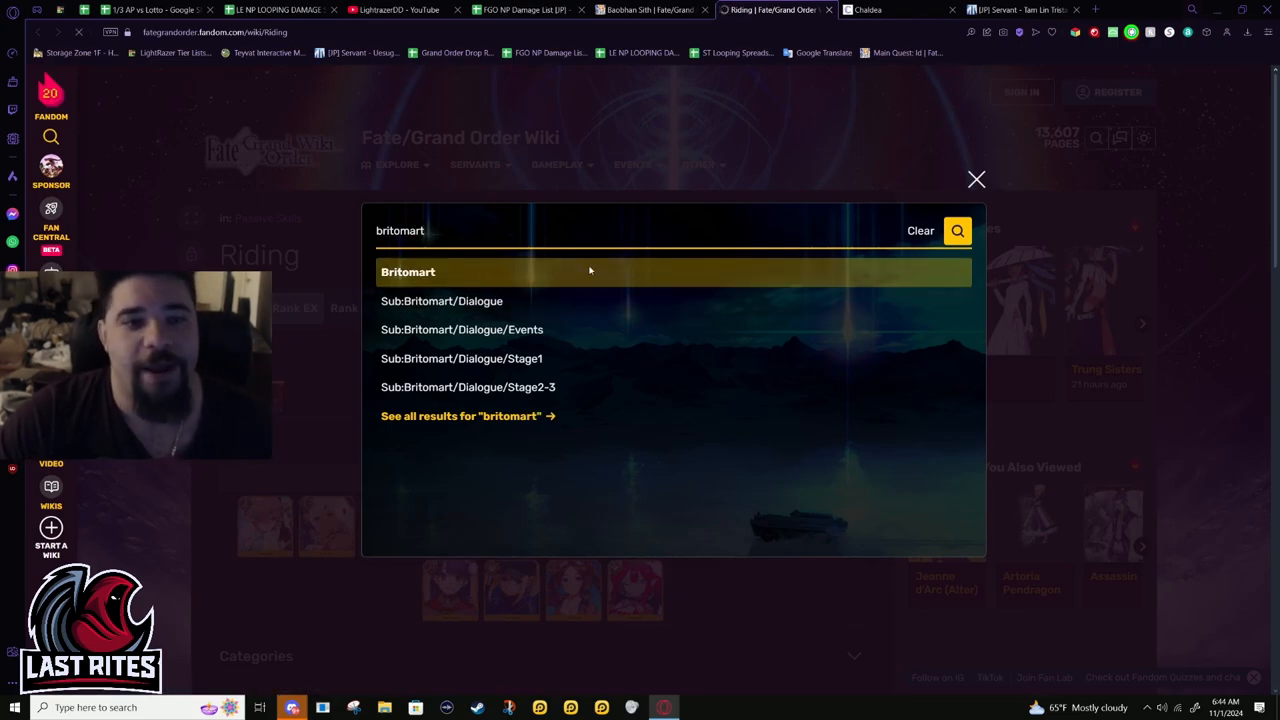
{"action": "left_click", "coordinate": [408, 272]}
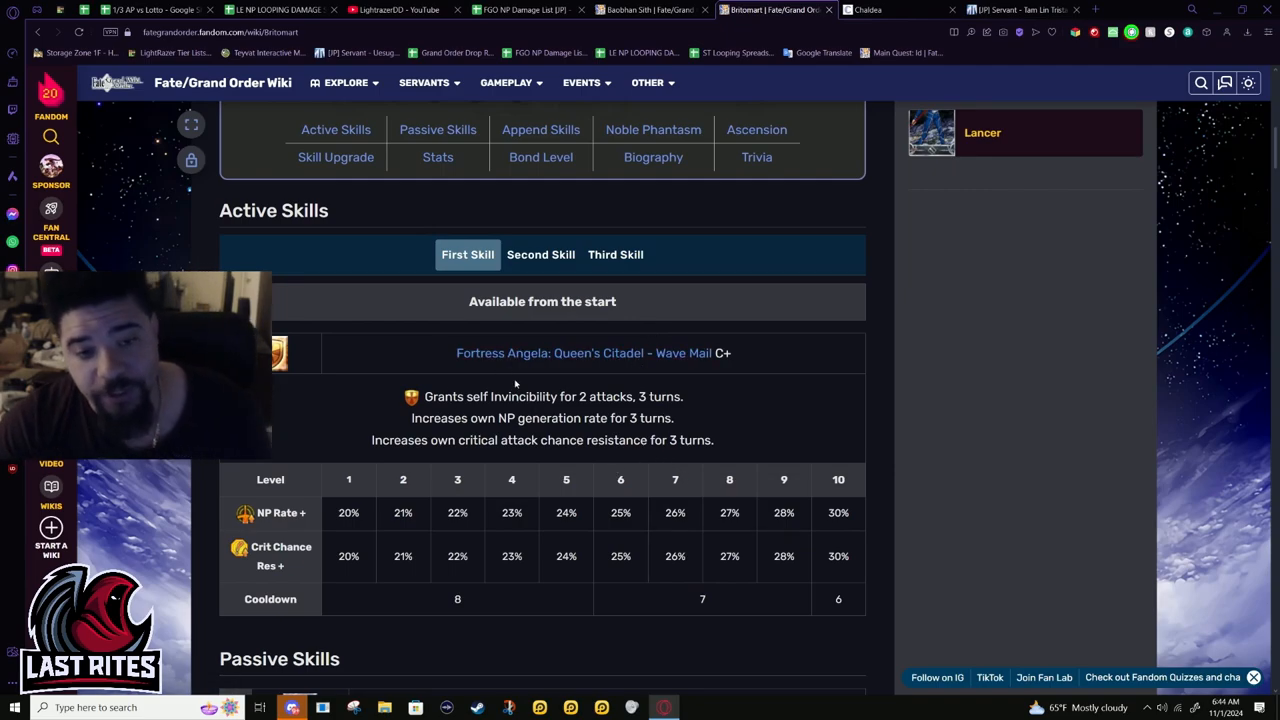
{"action": "mouse_move", "coordinate": [624, 264]}
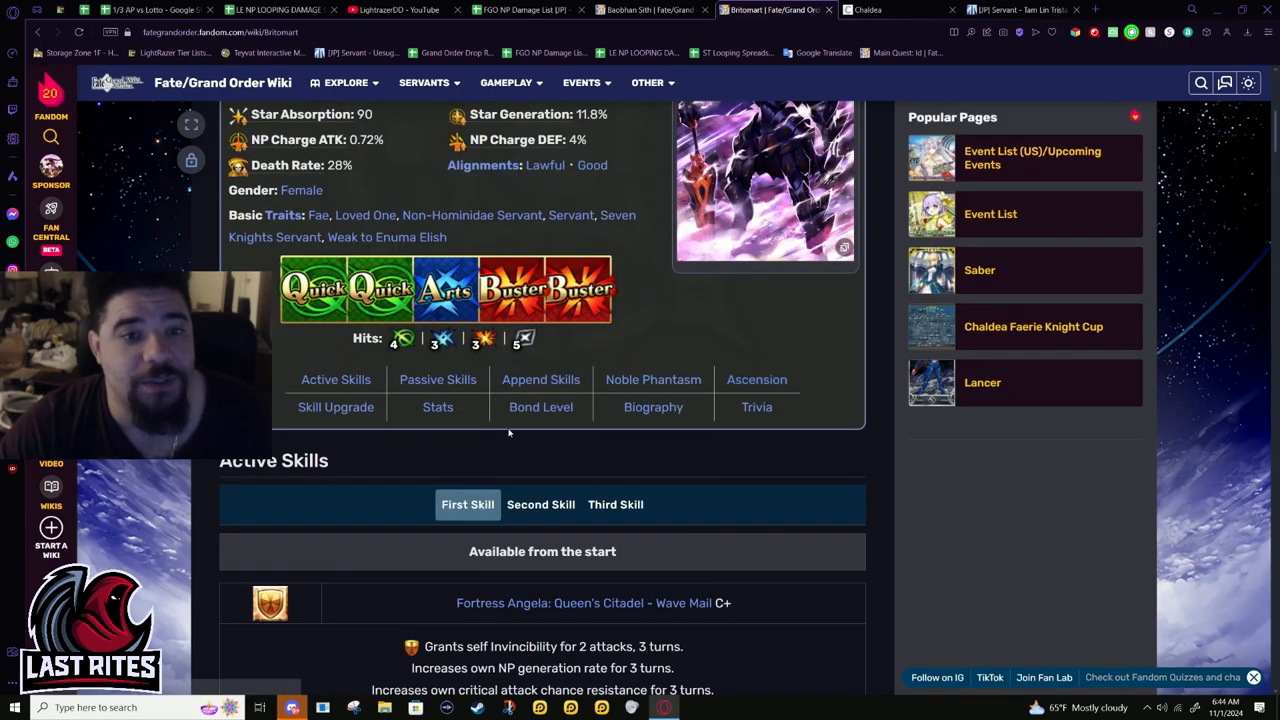
- Scroll Britomart's page down to her Active Skills and Noble Phantasm Penetrate Bladud
{"action": "scroll", "scroll_direction": "down", "scroll_amount": 3}
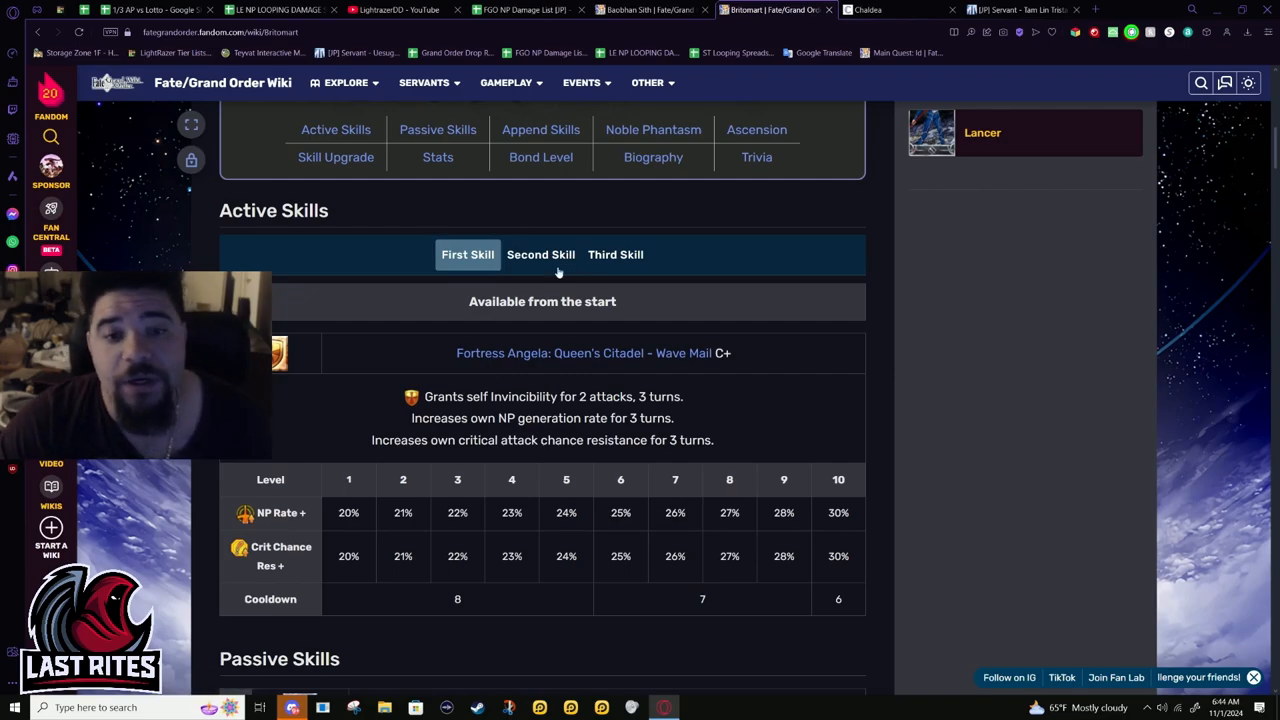
{"action": "scroll", "scroll_direction": "down", "scroll_amount": 3}
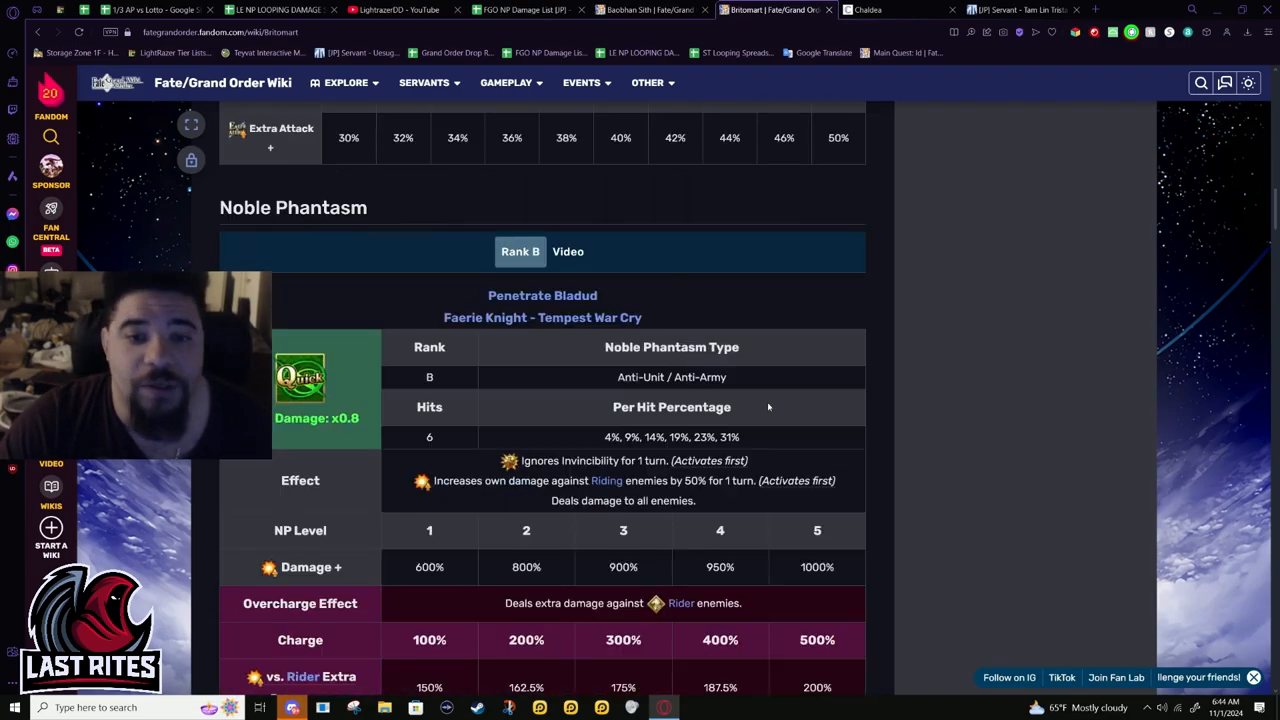
{"action": "scroll", "scroll_direction": "down", "scroll_amount": 3}
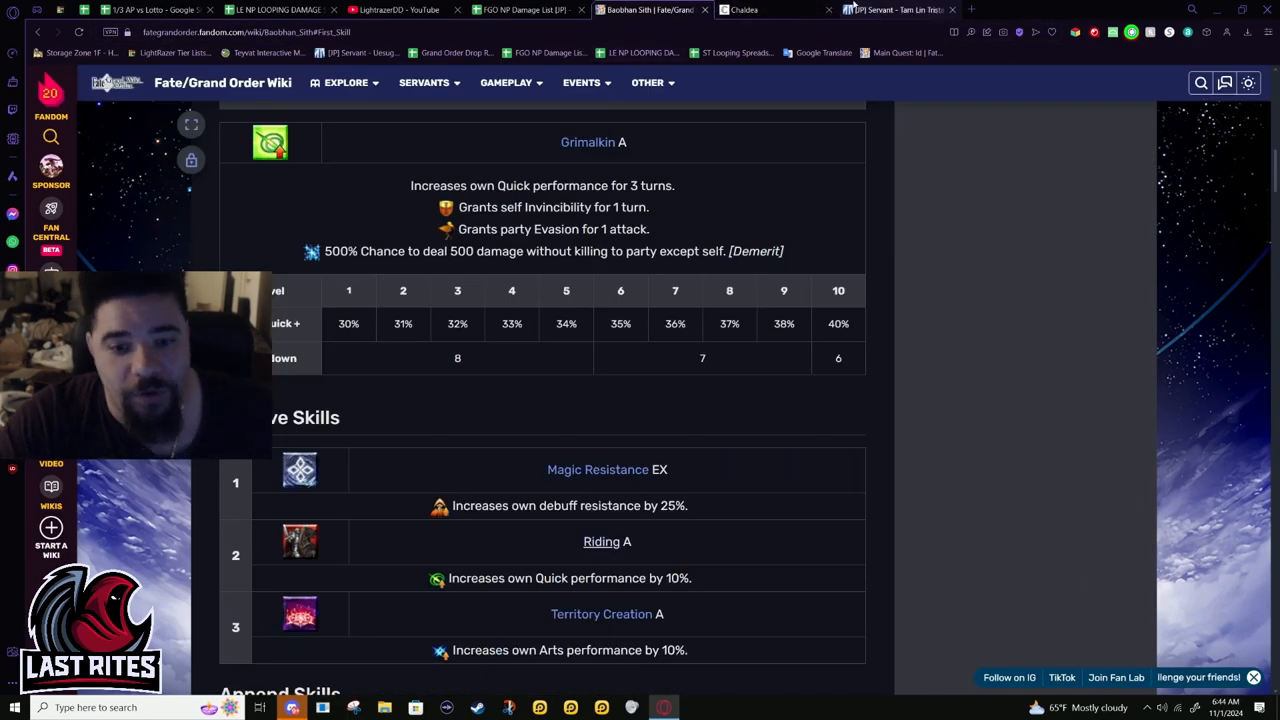
- Scroll Baobhan Sith's page through Passive Skills down to Append Skills
{"action": "scroll", "scroll_direction": "down", "scroll_amount": 3}
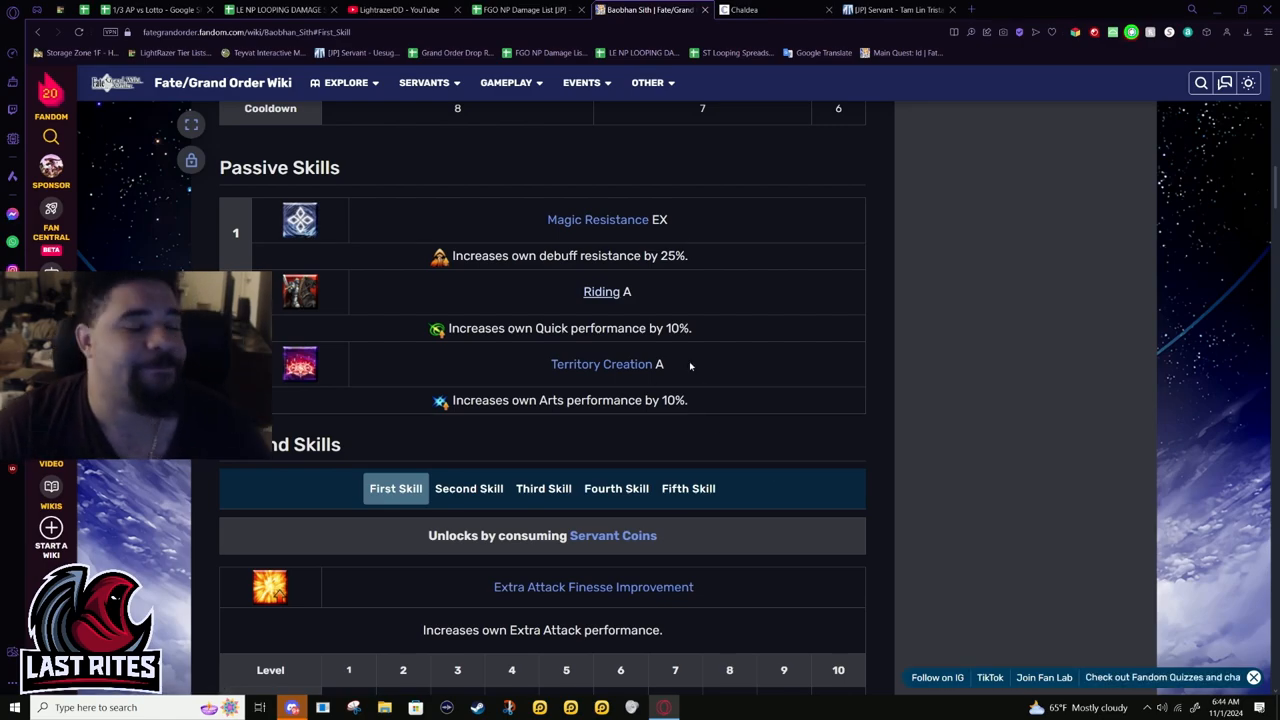
{"action": "scroll", "scroll_direction": "down", "scroll_amount": 3}
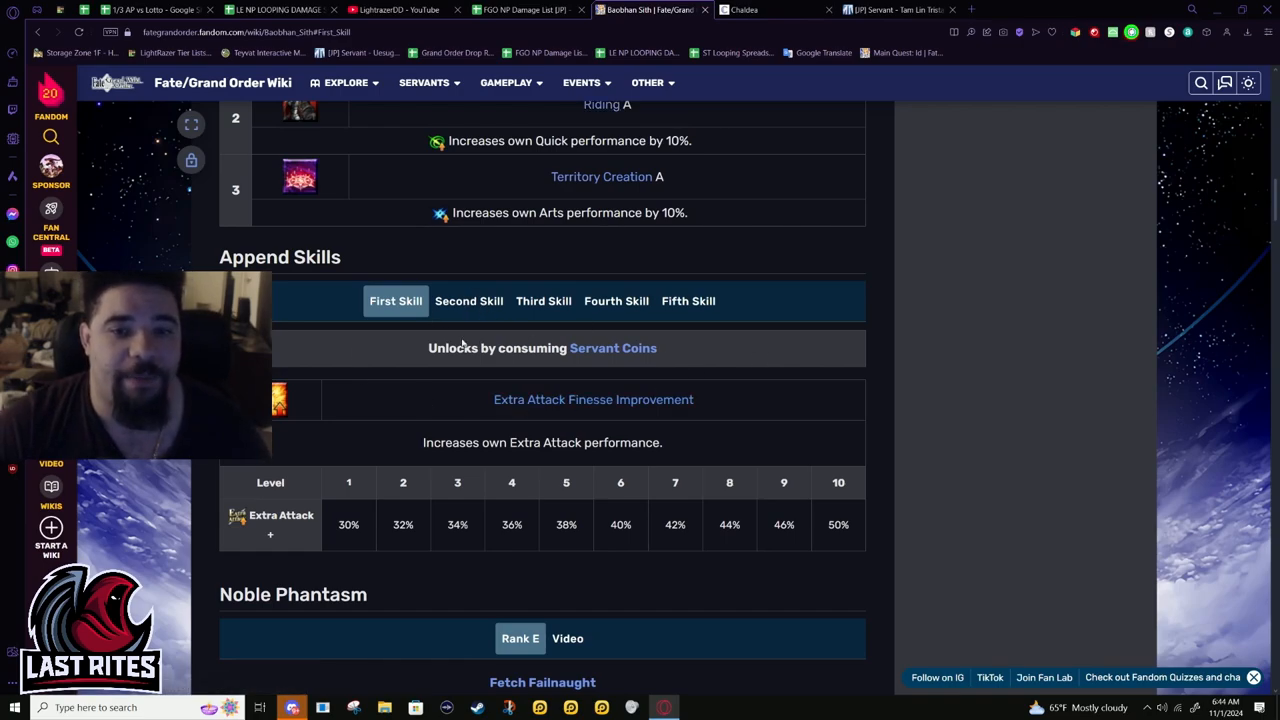
- Show the Mana Loading and Skill Reloading append skills
{"action": "left_click", "coordinate": [468, 300]}
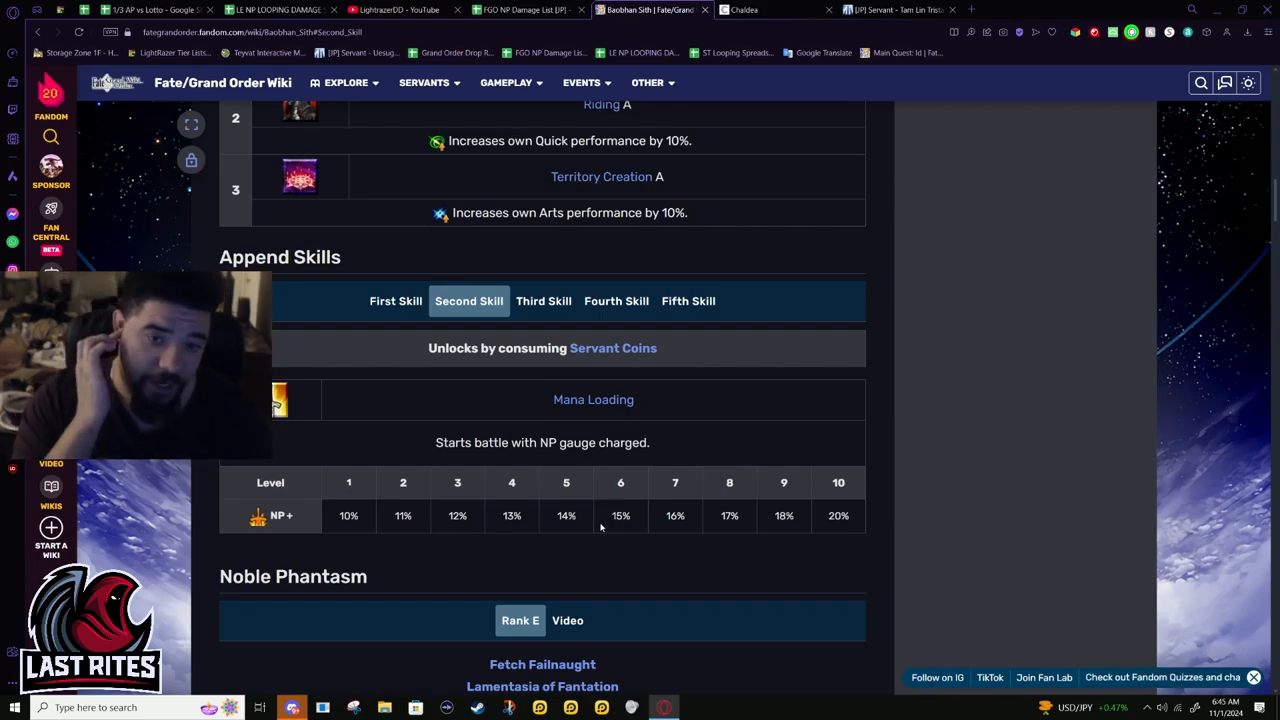
{"action": "mouse_move", "coordinate": [716, 368]}
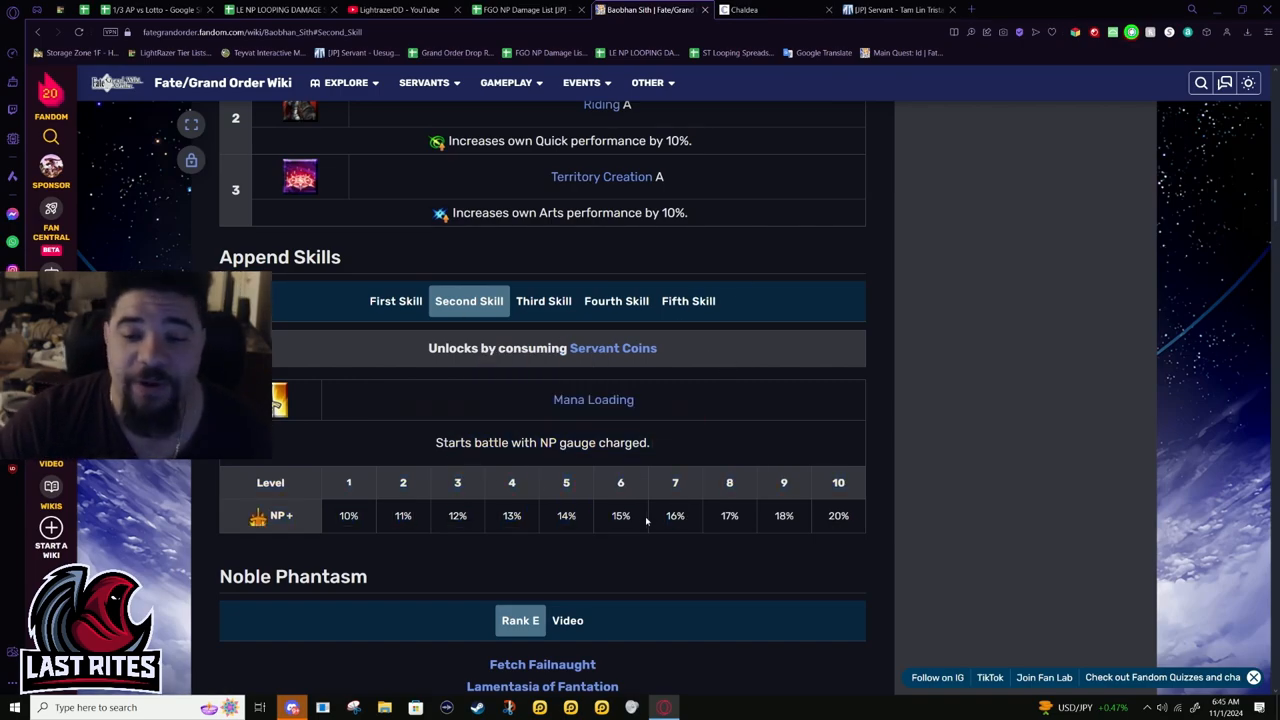
{"action": "left_click", "coordinate": [688, 300]}
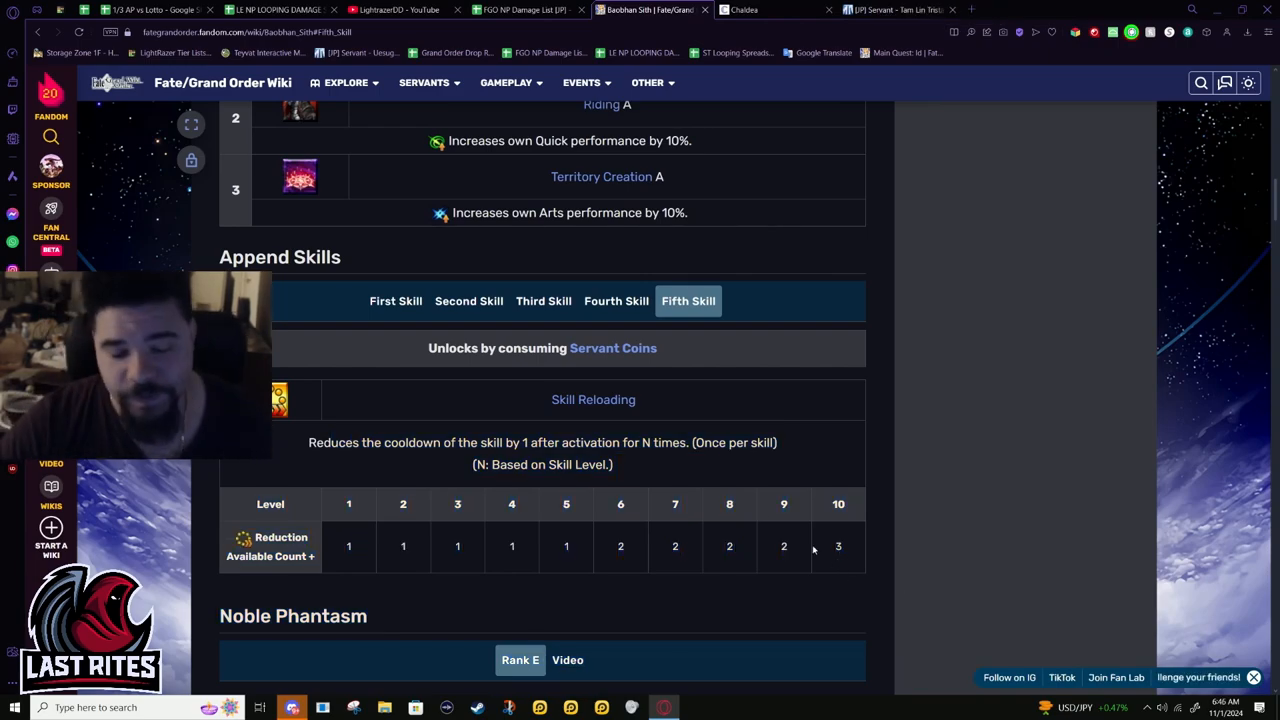
{"action": "mouse_move", "coordinate": [376, 530]}
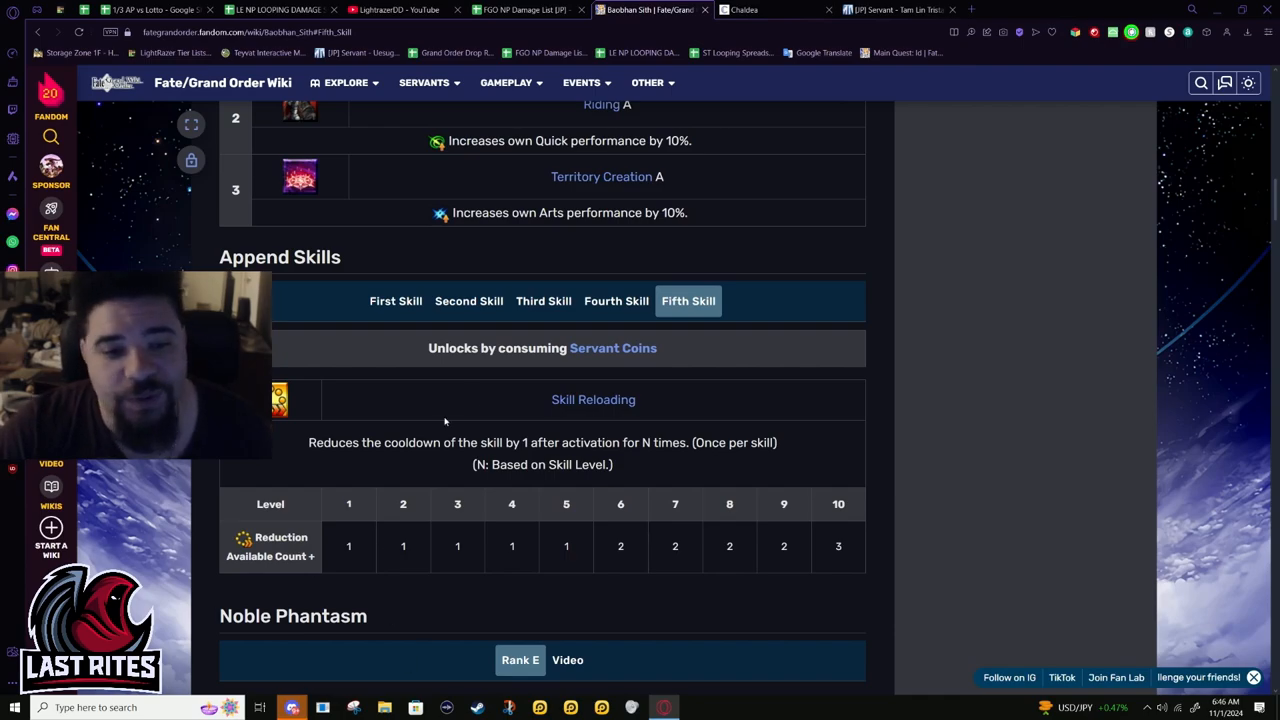
{"action": "mouse_move", "coordinate": [700, 482]}
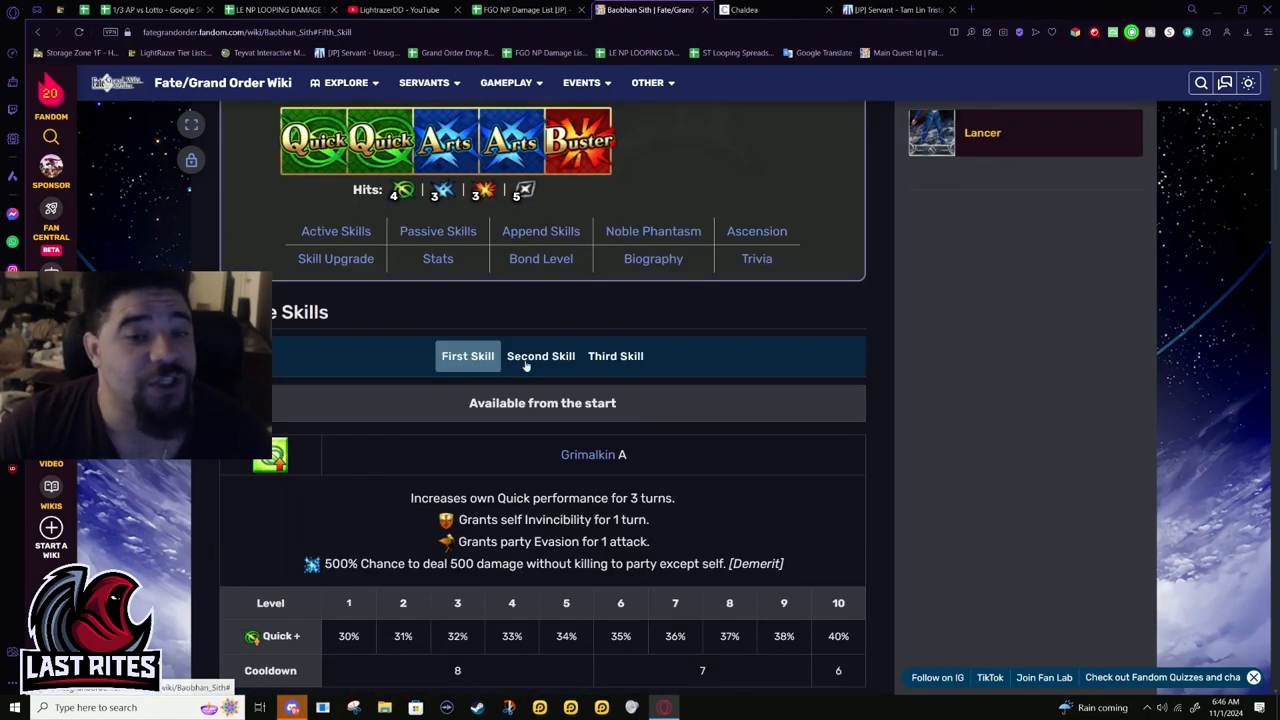
- Switch between Blessed Scion, Grimalkin and Fae Vampirism active skills, ending on Blessed Scion
{"action": "left_click", "coordinate": [540, 356]}
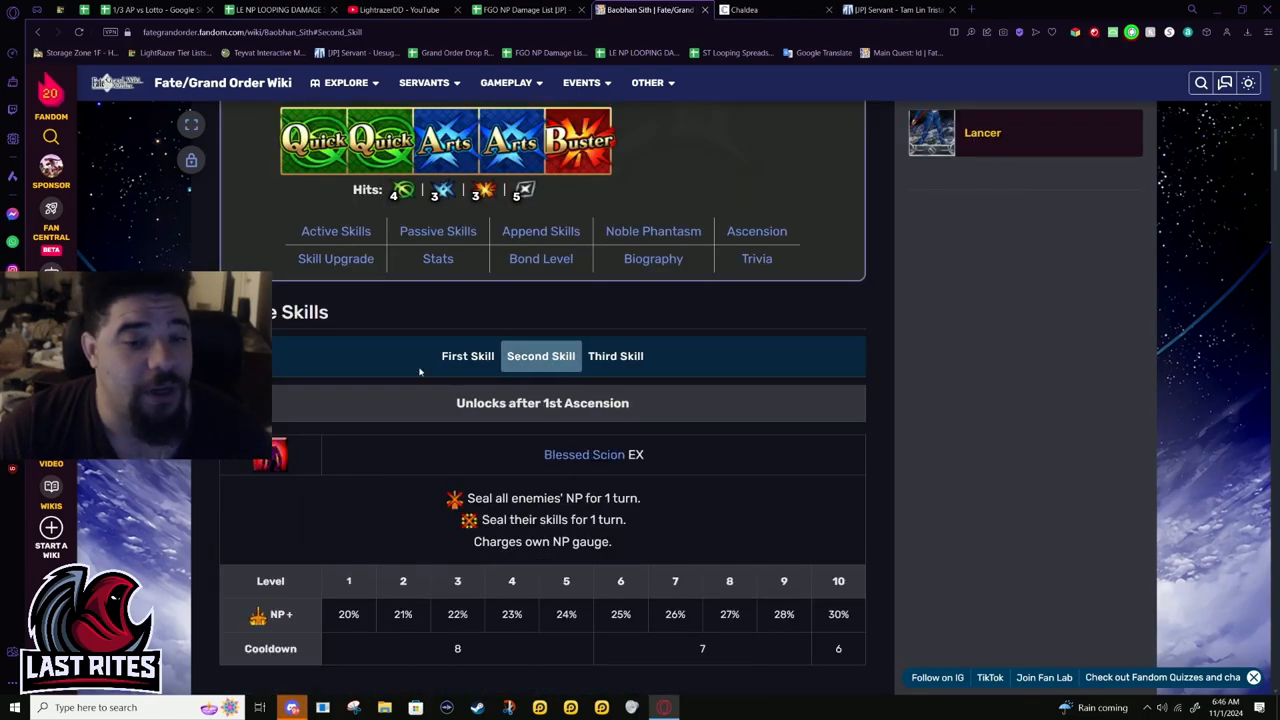
{"action": "left_click", "coordinate": [616, 356]}
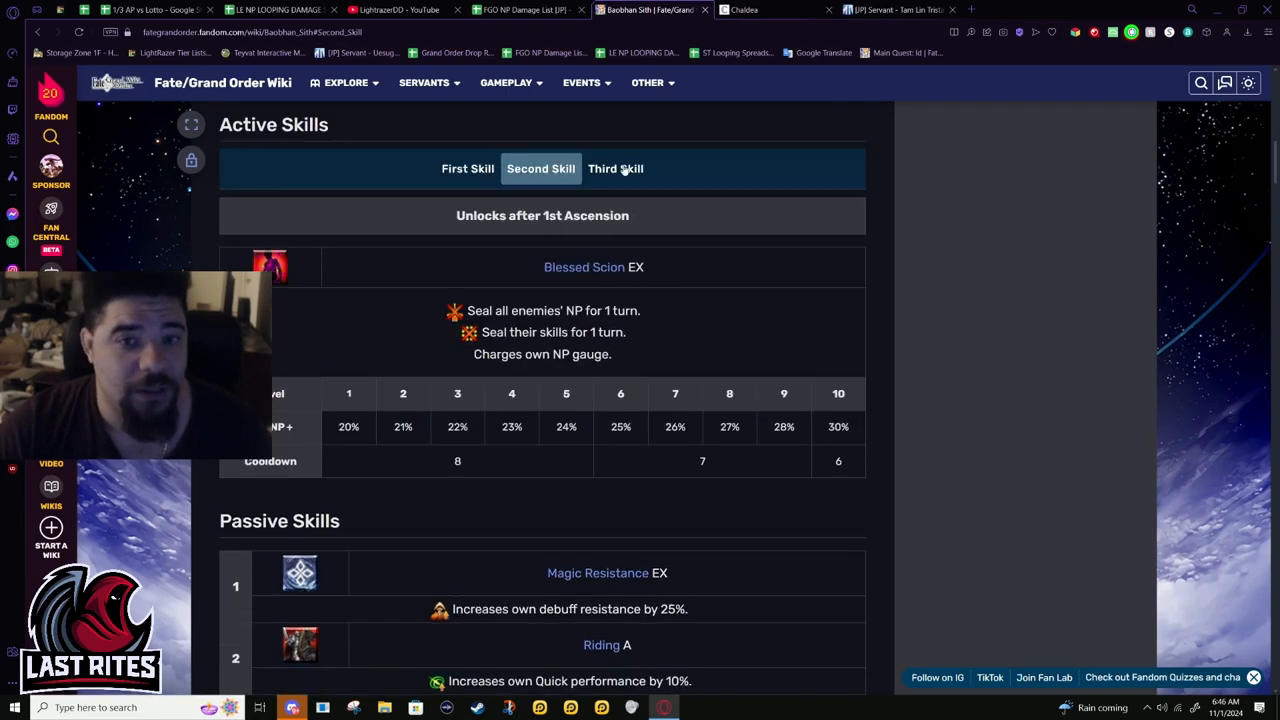
{"action": "left_click", "coordinate": [468, 168]}
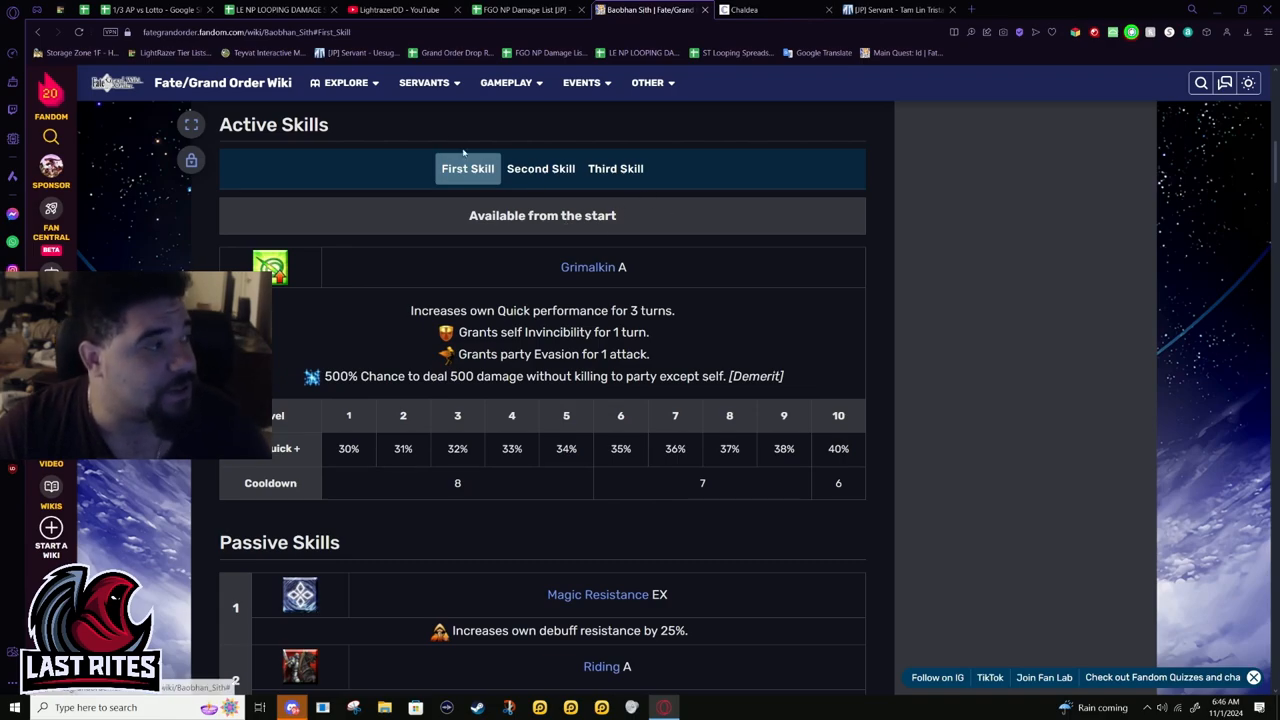
{"action": "left_click", "coordinate": [616, 168]}
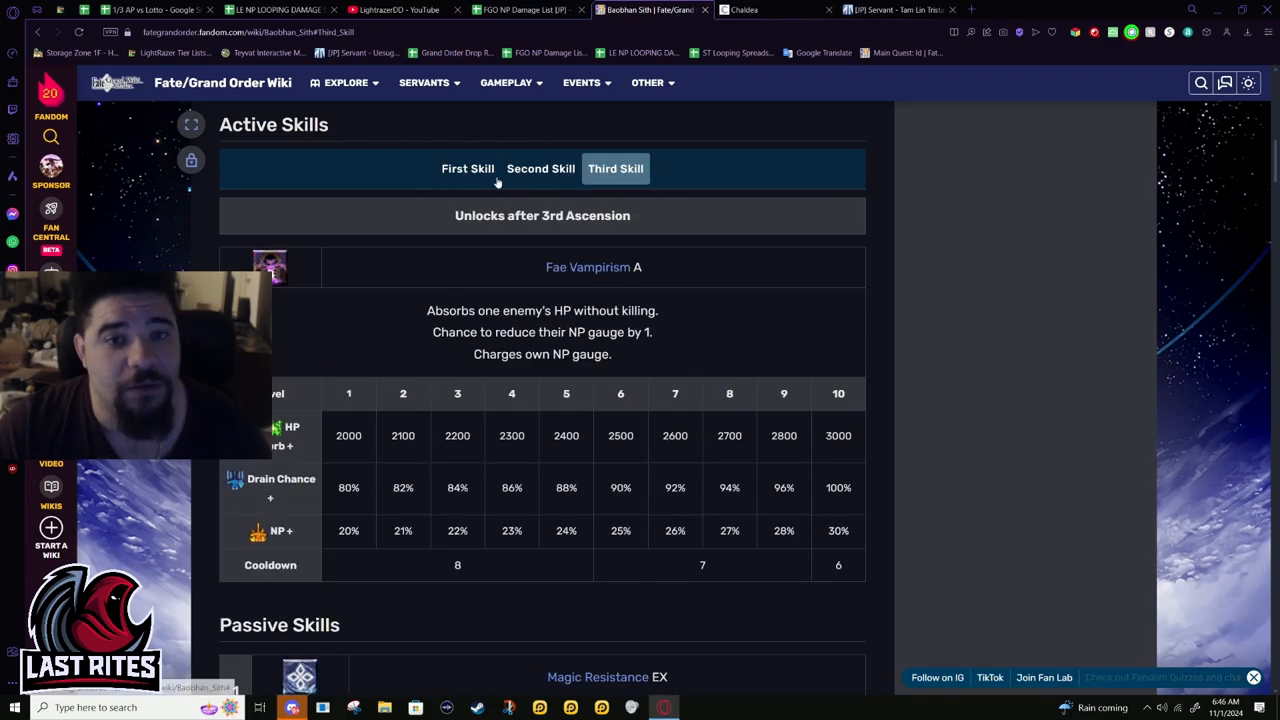
{"action": "left_click", "coordinate": [540, 168]}
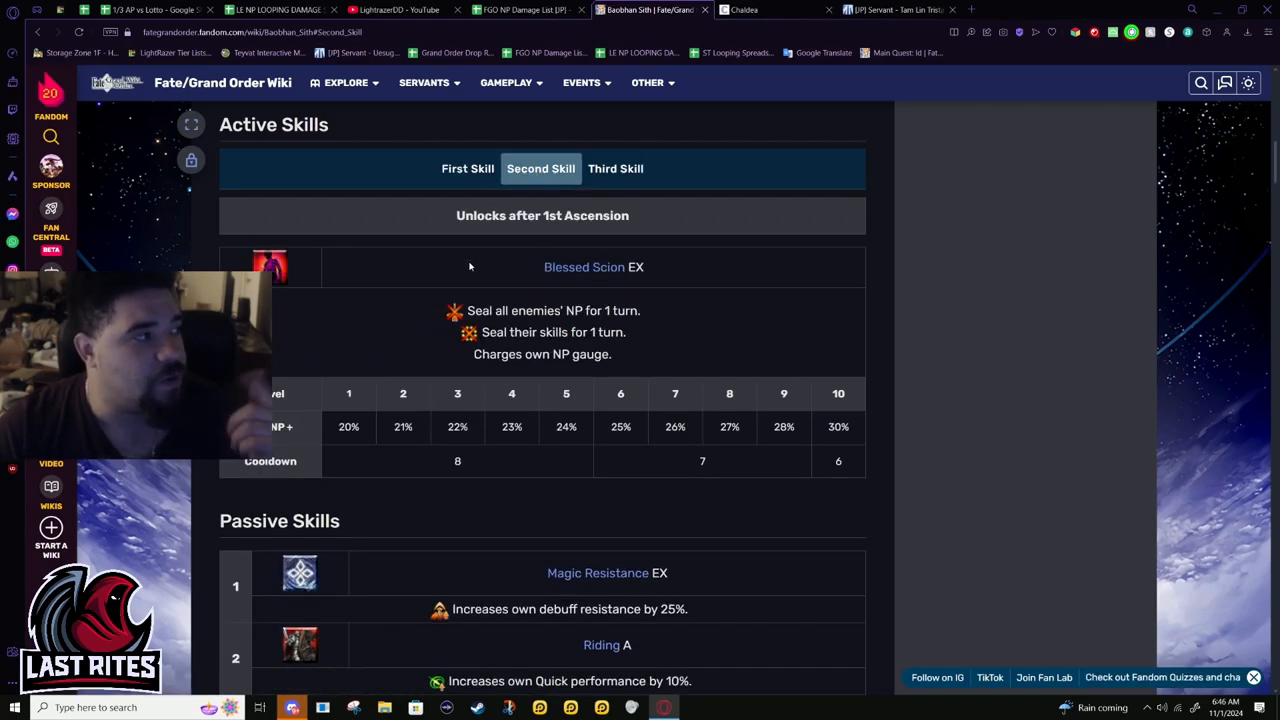
{"action": "mouse_move", "coordinate": [504, 468]}
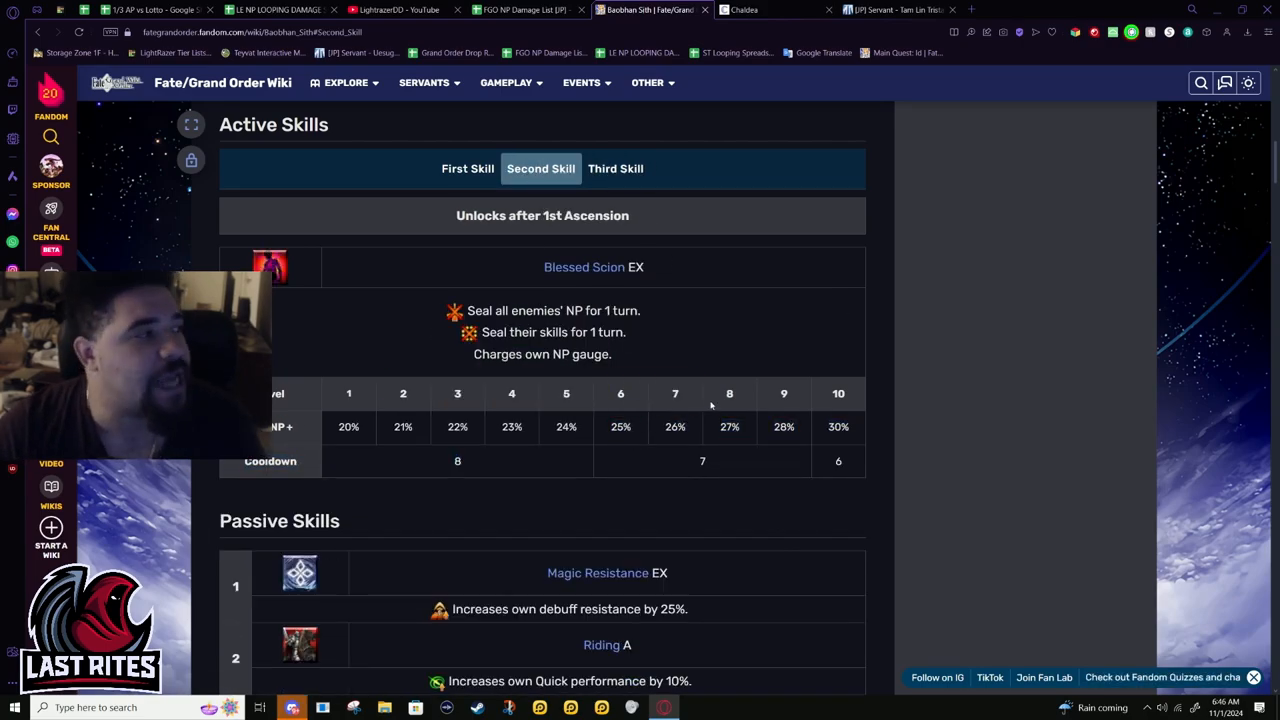
- Scroll down to the Append Skills section showing Extra Attack Finesse Improvement 30% to 50%
{"action": "scroll", "scroll_direction": "down", "scroll_amount": 3}
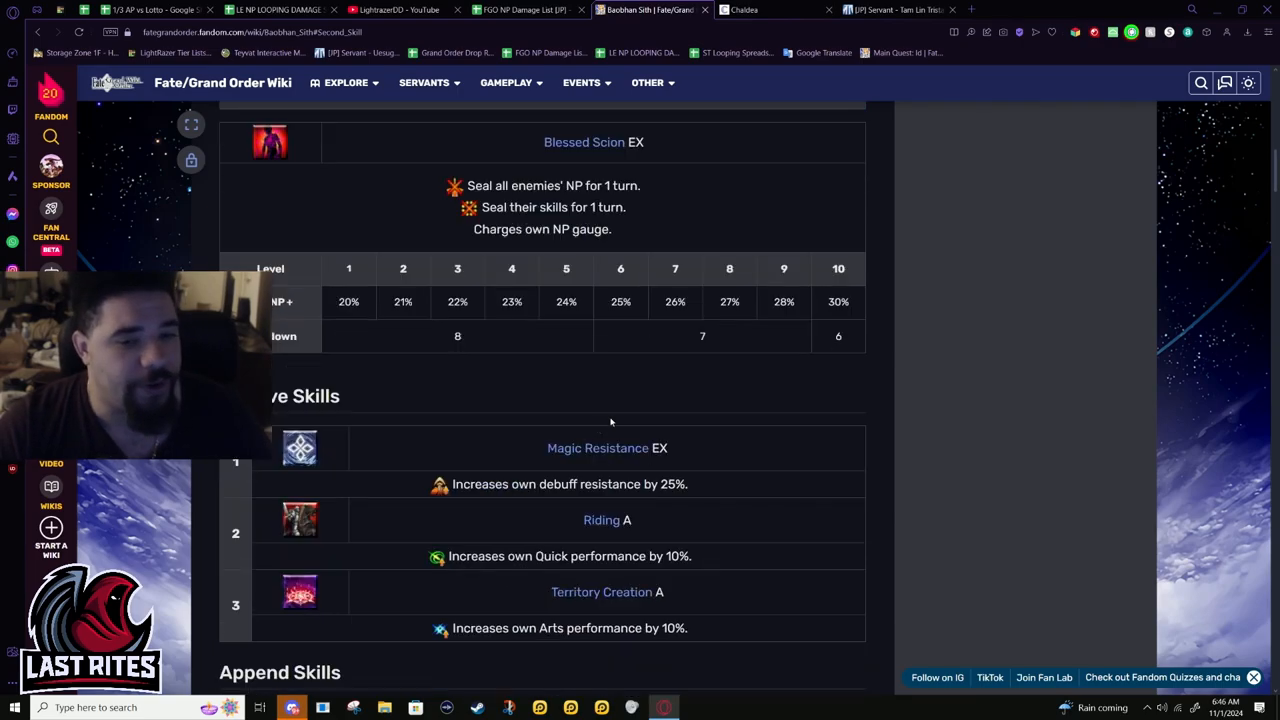
{"action": "scroll", "scroll_direction": "down", "scroll_amount": 3}
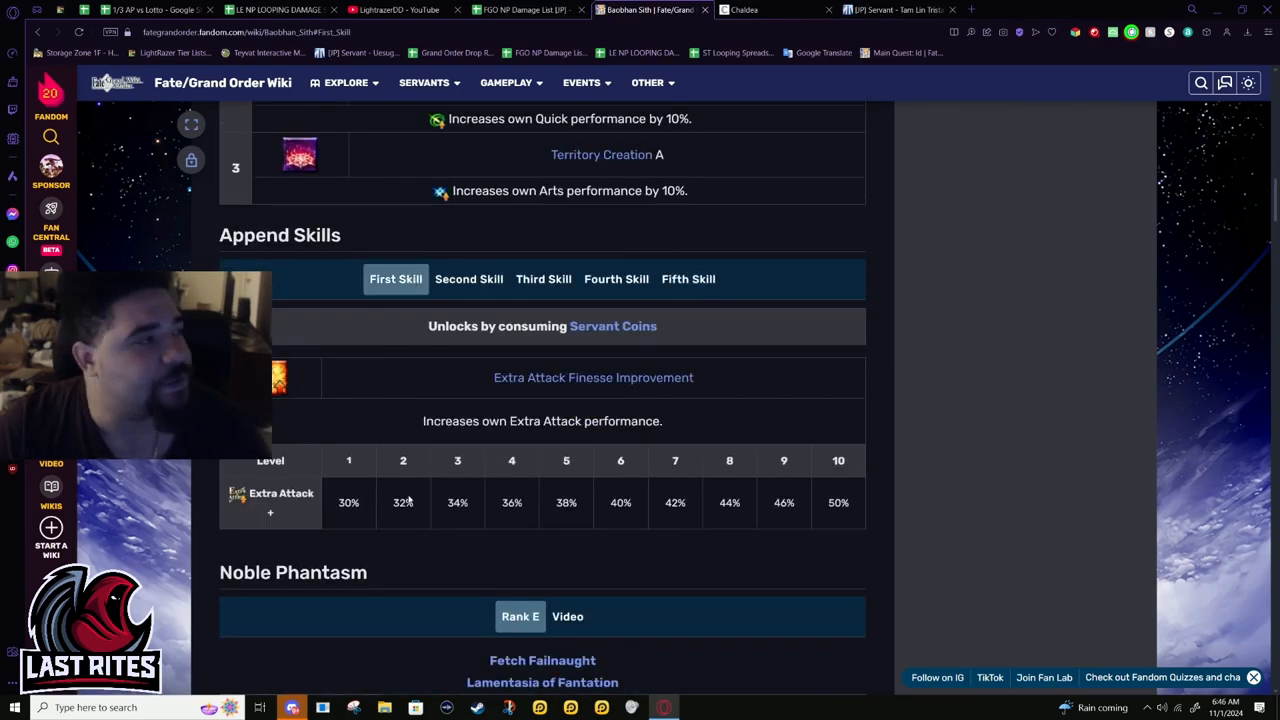
{"action": "mouse_move", "coordinate": [812, 584]}
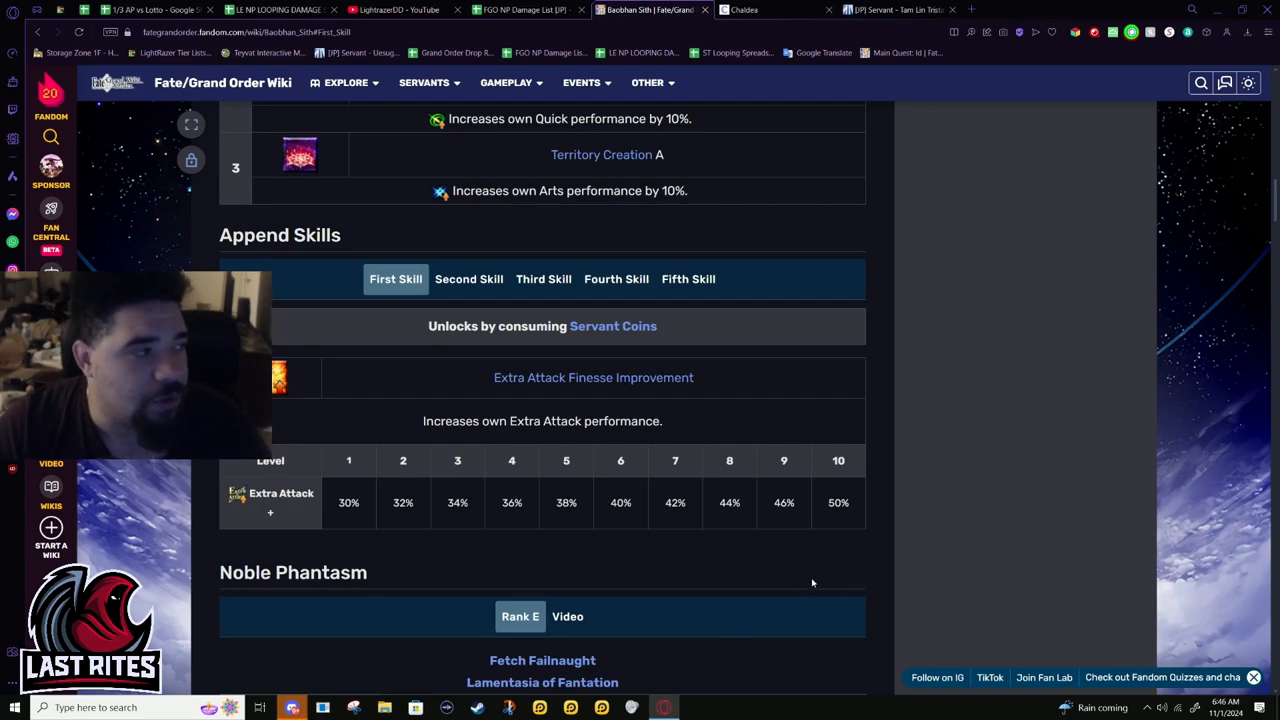
{"action": "mouse_move", "coordinate": [848, 560]}
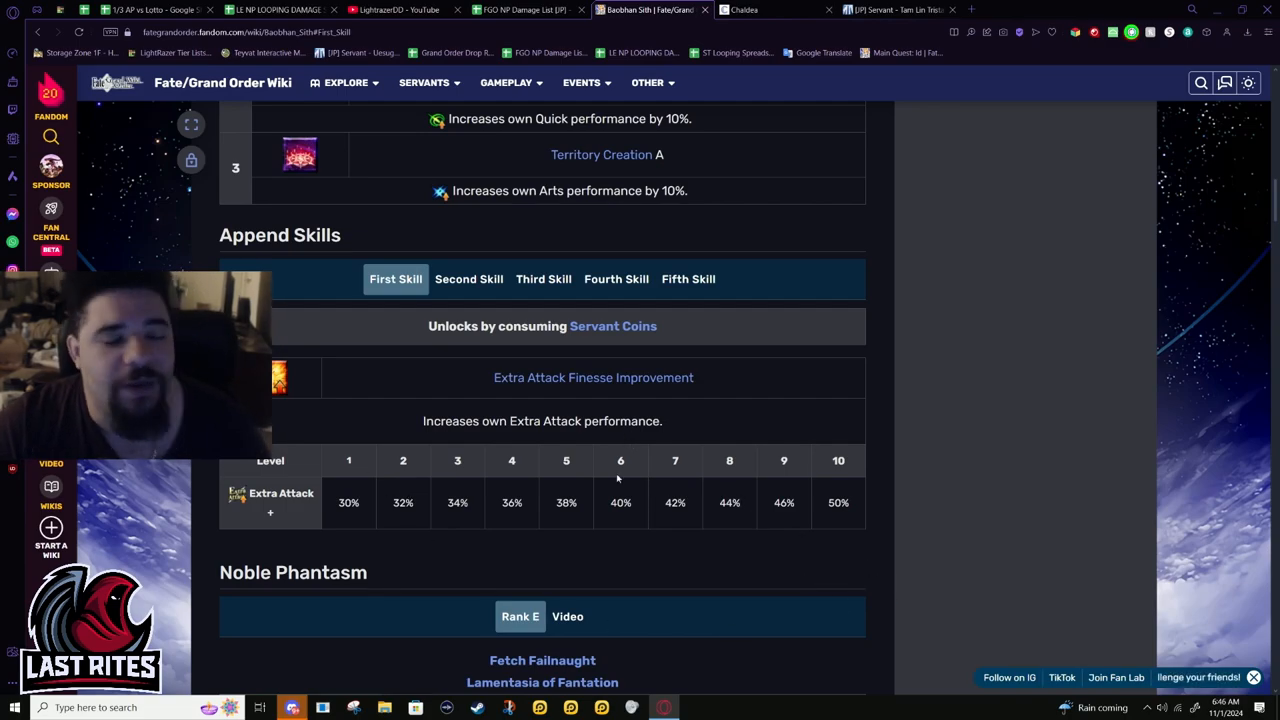
- Browse the Skill Reloading, first, Mana Loading, Anti-Alter Ego and critical damage append skills
{"action": "left_click", "coordinate": [688, 280]}
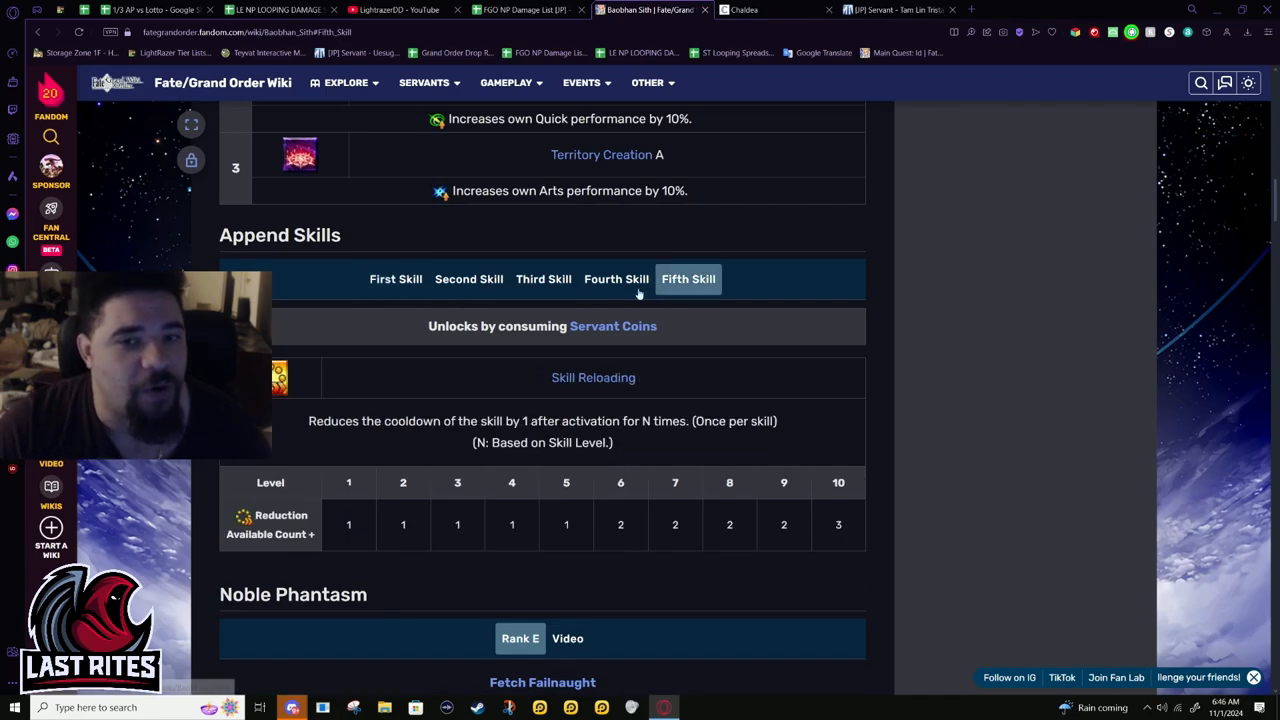
{"action": "left_click", "coordinate": [396, 280]}
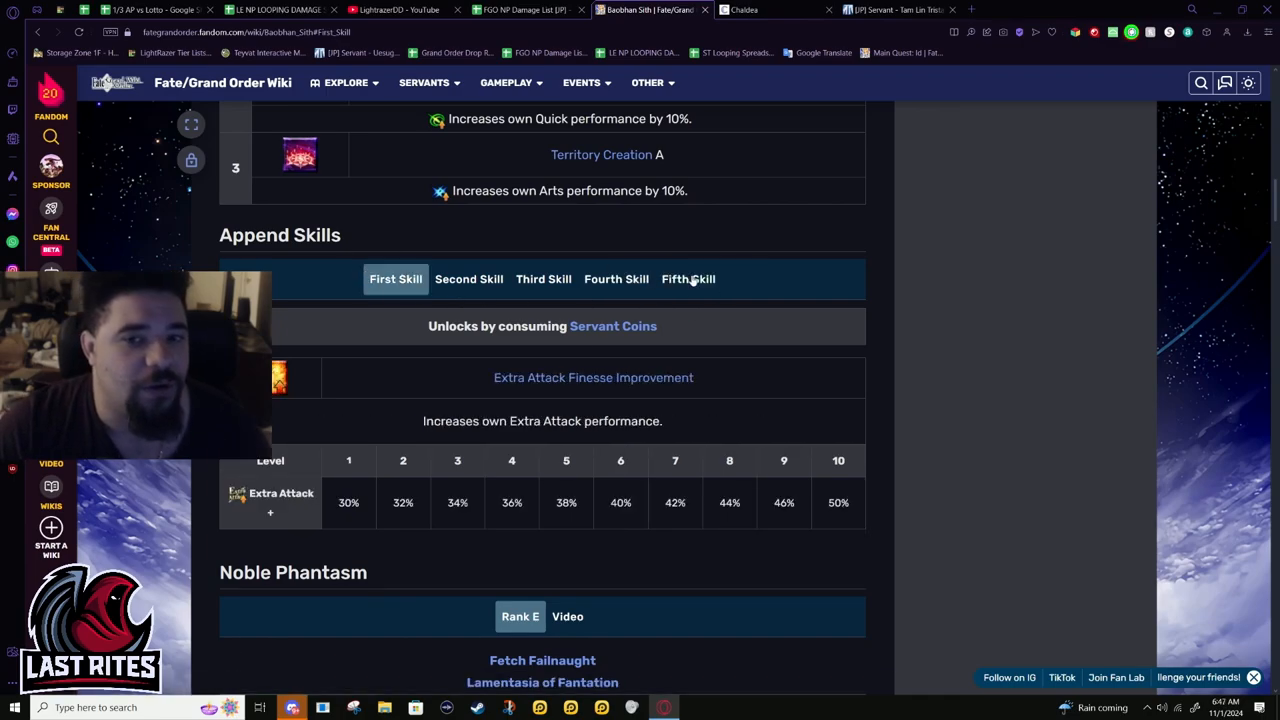
{"action": "left_click", "coordinate": [468, 278]}
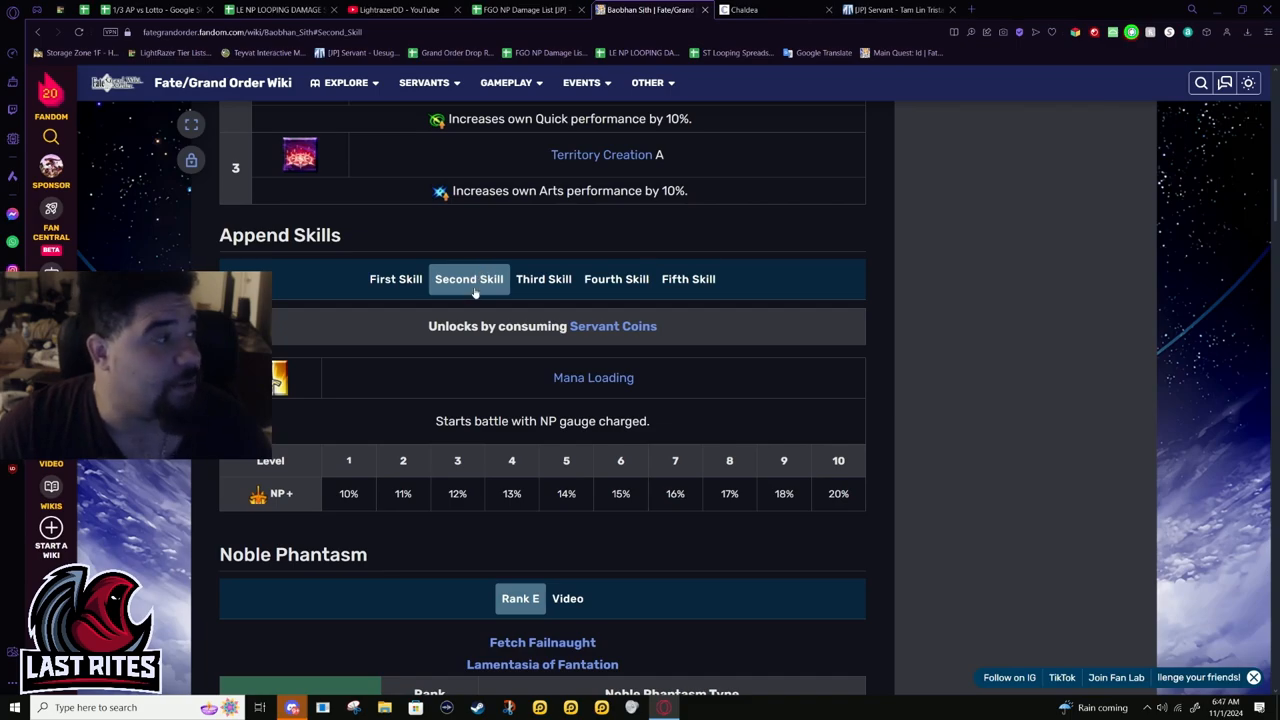
{"action": "left_click", "coordinate": [396, 280]}
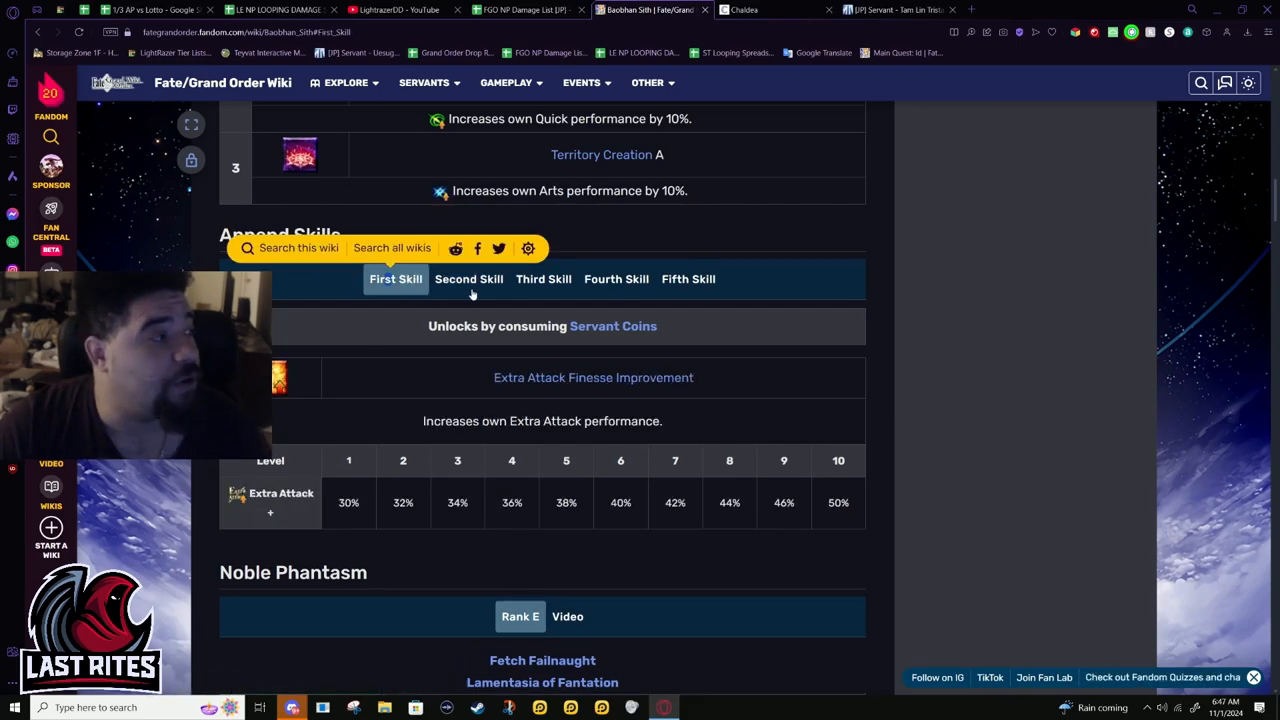
{"action": "left_click", "coordinate": [544, 280]}
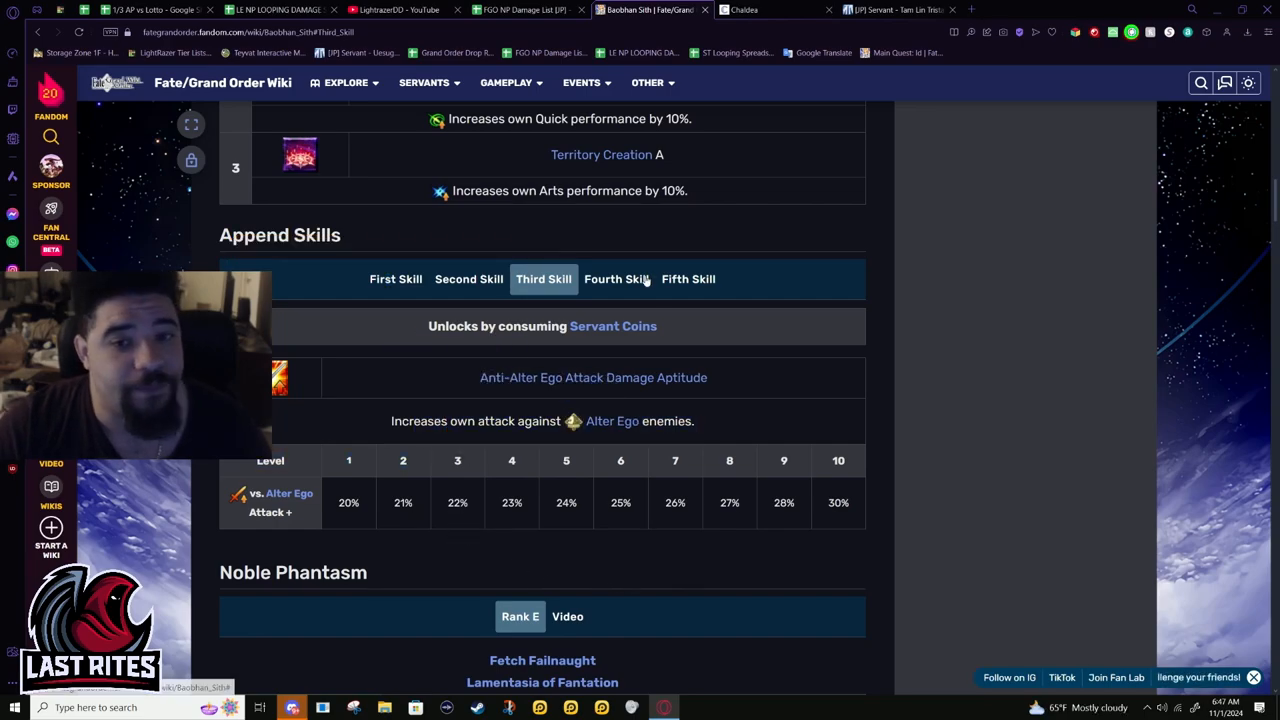
{"action": "left_click", "coordinate": [616, 280]}
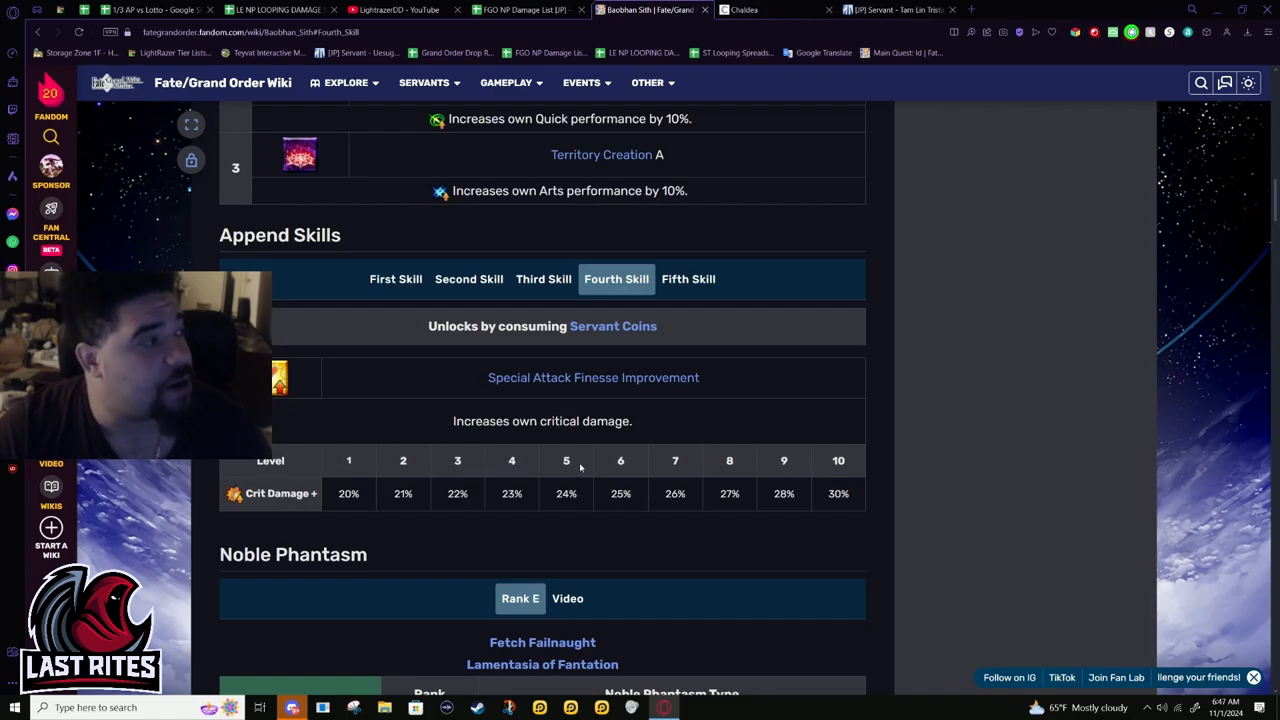
{"action": "mouse_move", "coordinate": [680, 516]}
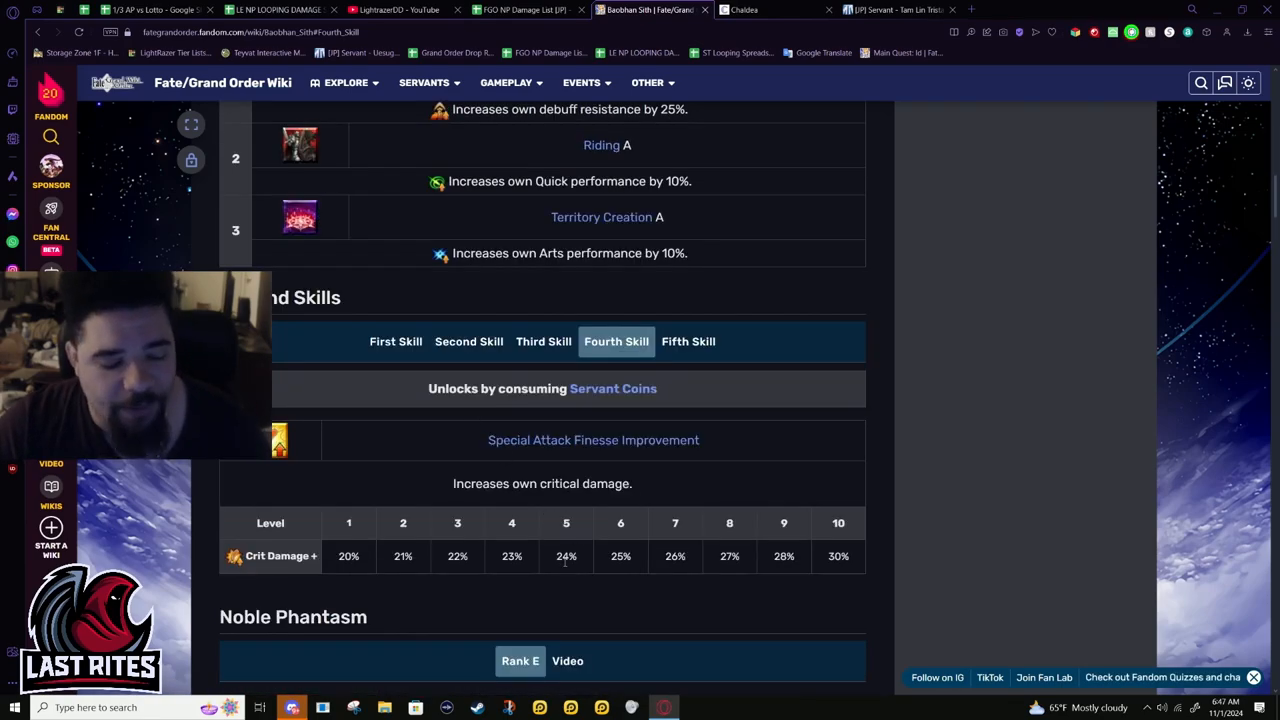
{"action": "mouse_move", "coordinate": [364, 452]}
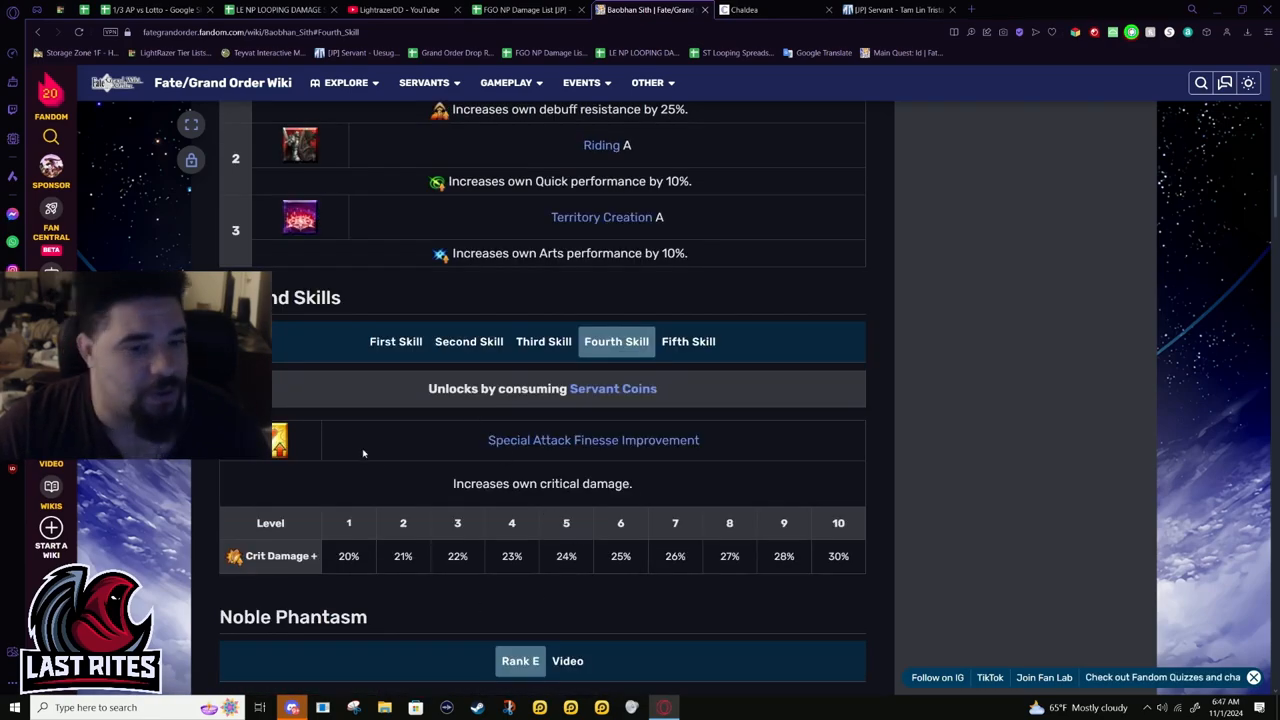
{"action": "mouse_move", "coordinate": [484, 544]}
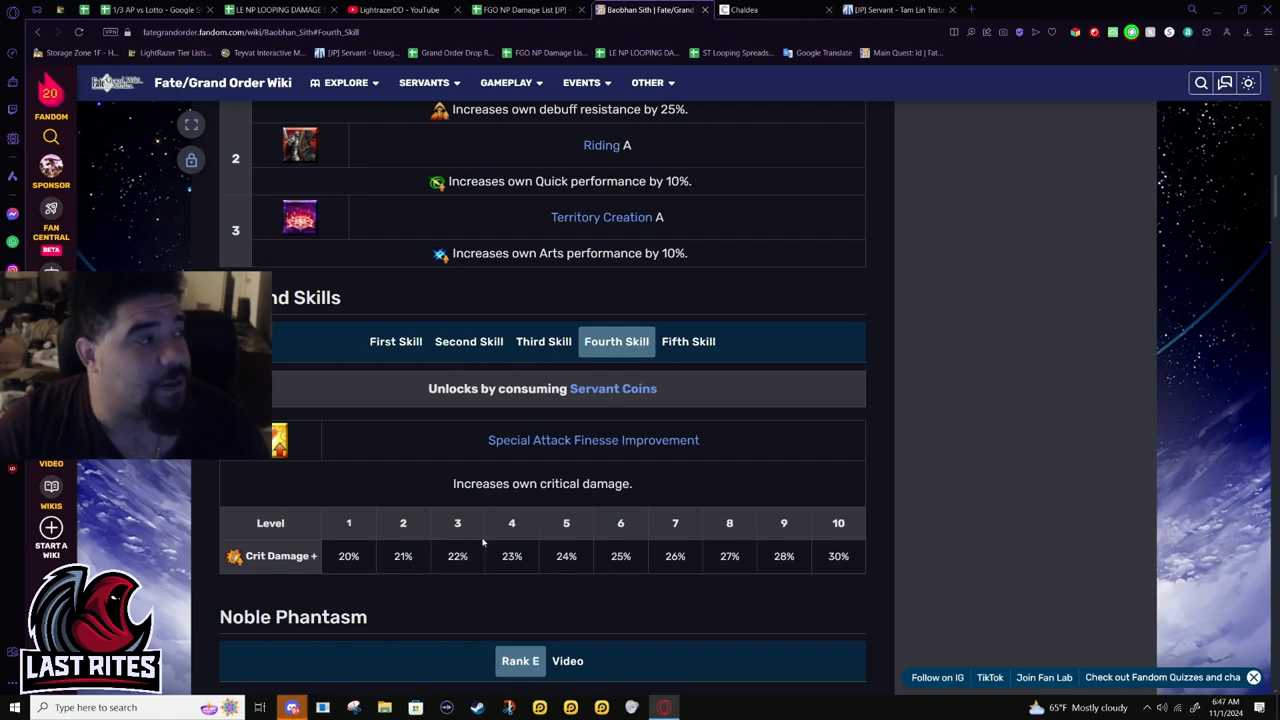
{"action": "mouse_move", "coordinate": [520, 574]}
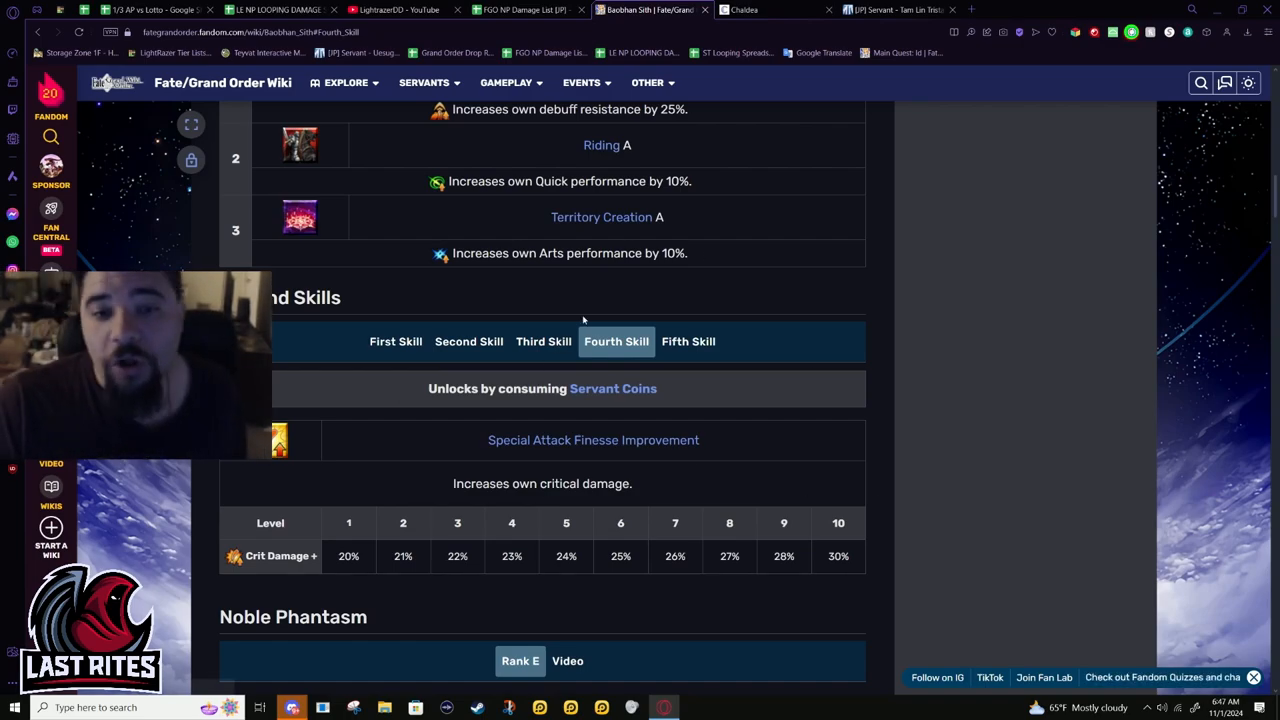
- Compare the fourth and third append skills, ending on Anti-Alter Ego Attack Damage Aptitude, with Fetch Failnaught below
{"action": "left_click", "coordinate": [544, 340]}
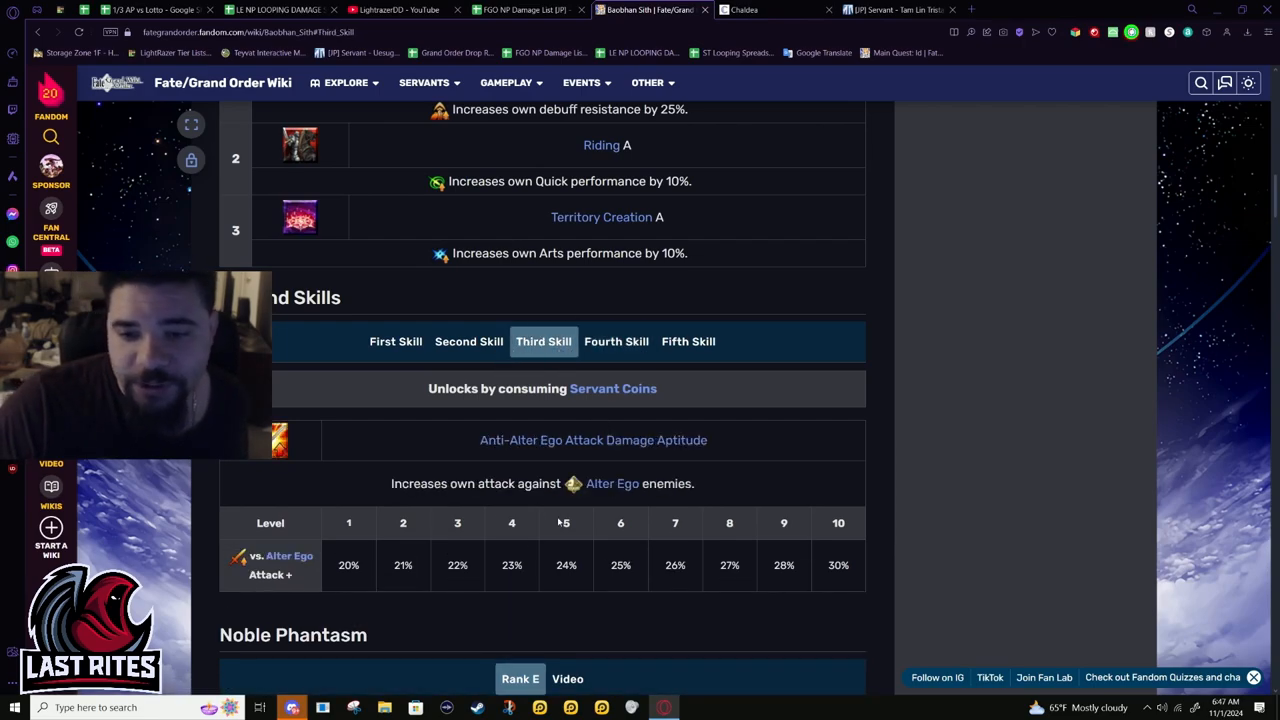
{"action": "left_click", "coordinate": [616, 340]}
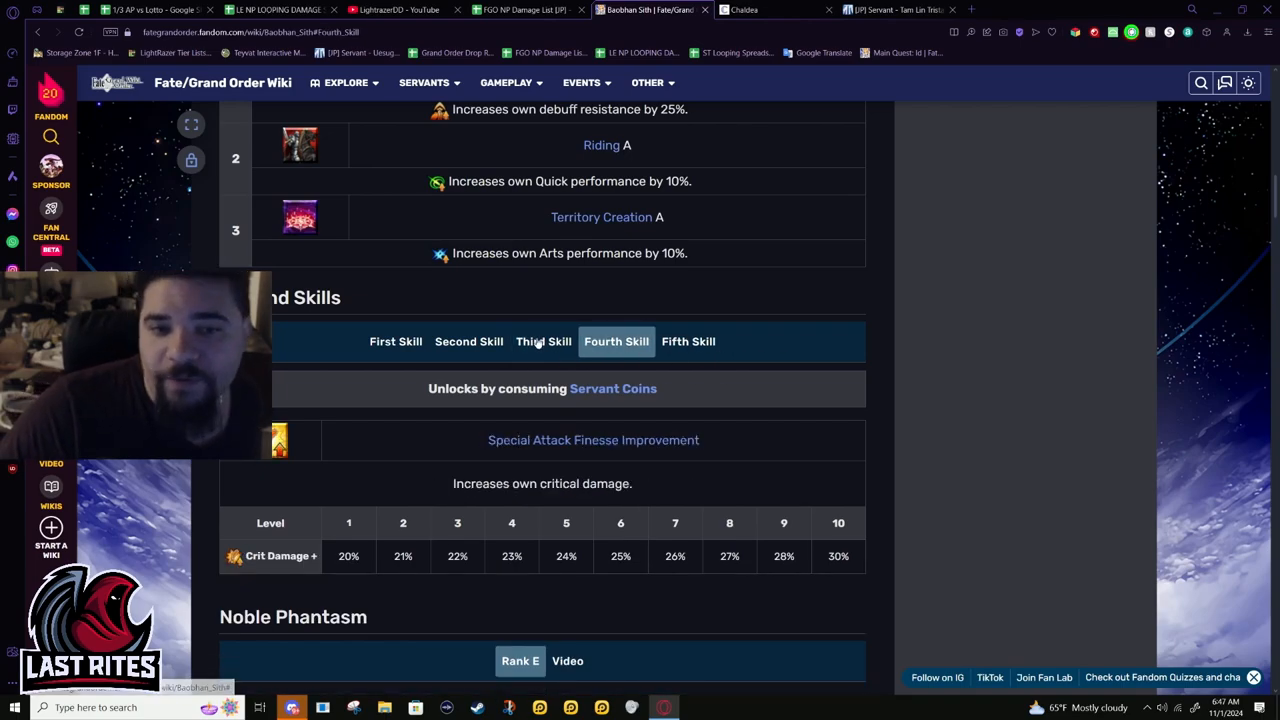
{"action": "left_click", "coordinate": [544, 340]}
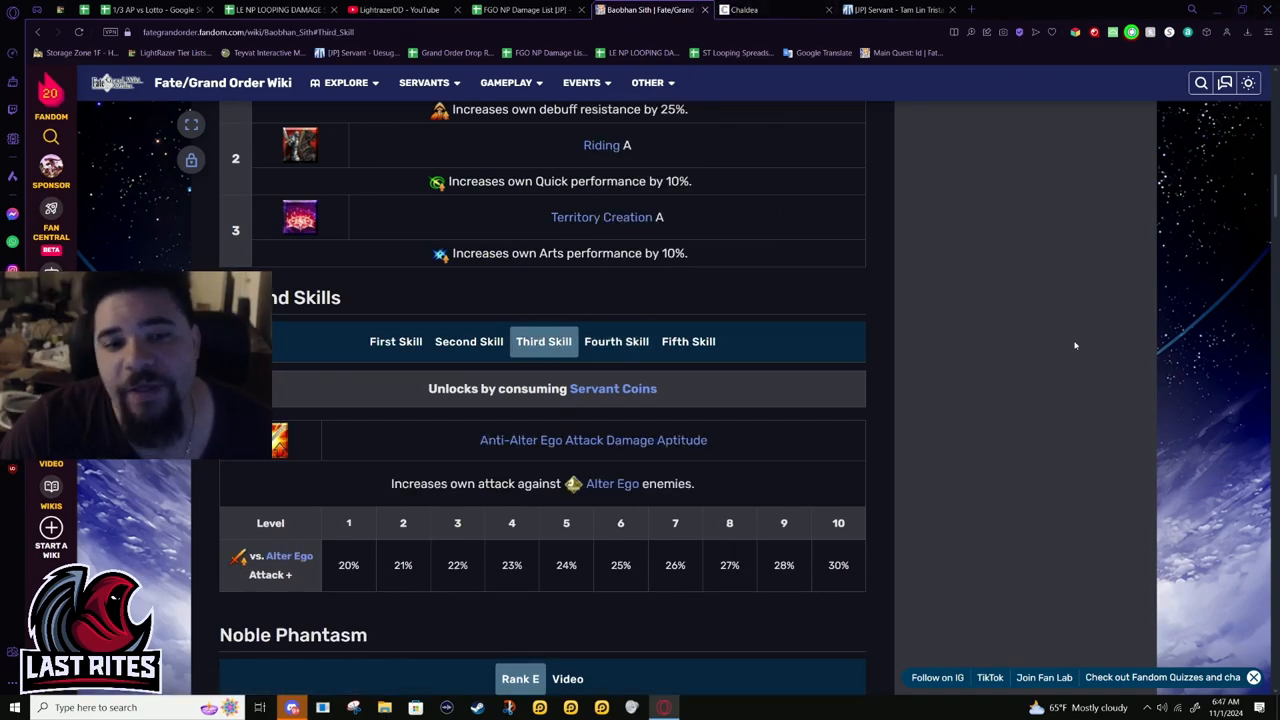
{"action": "scroll", "scroll_direction": "down", "scroll_amount": 3}
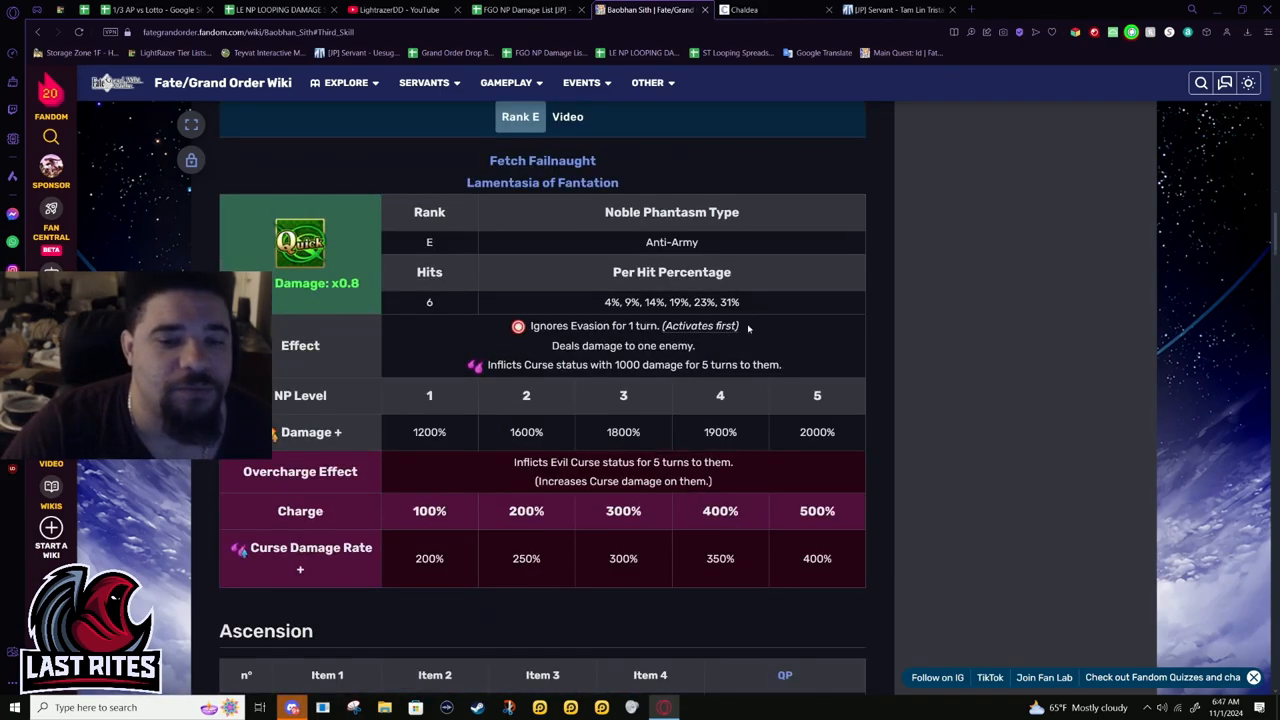
{"action": "scroll", "scroll_direction": "down", "scroll_amount": 3}
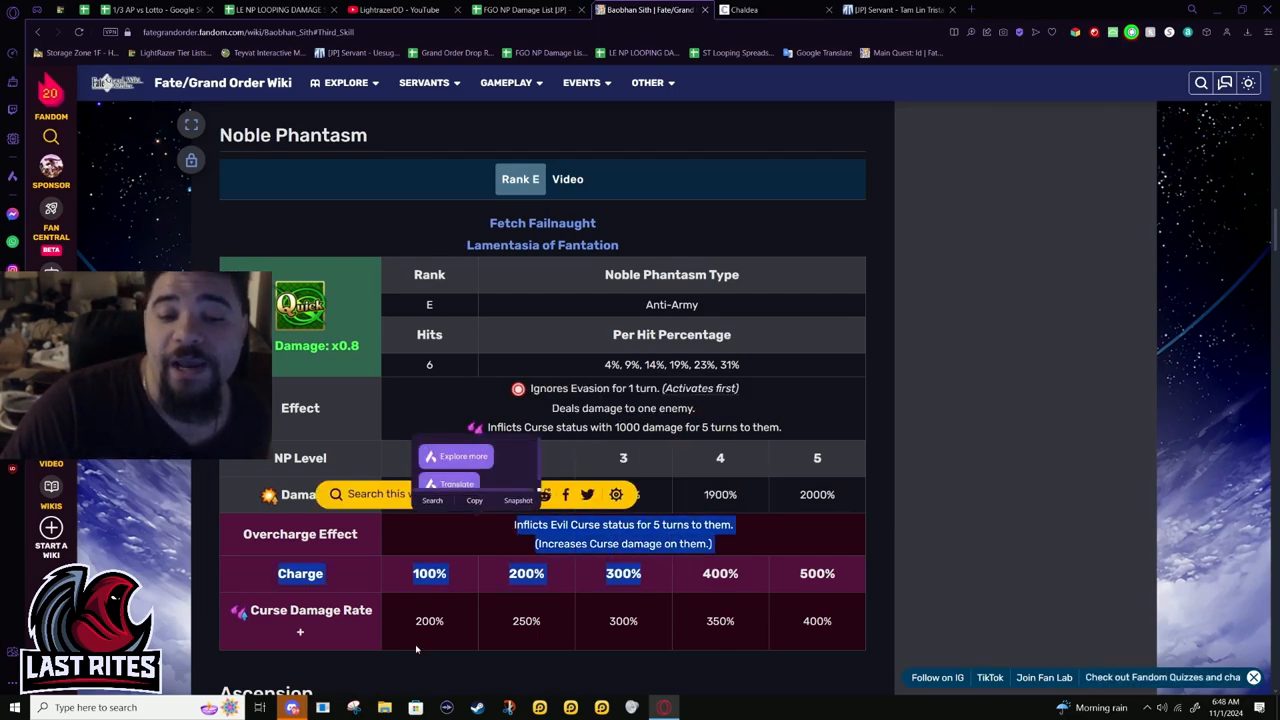
{"action": "double_click", "coordinate": [428, 620]}
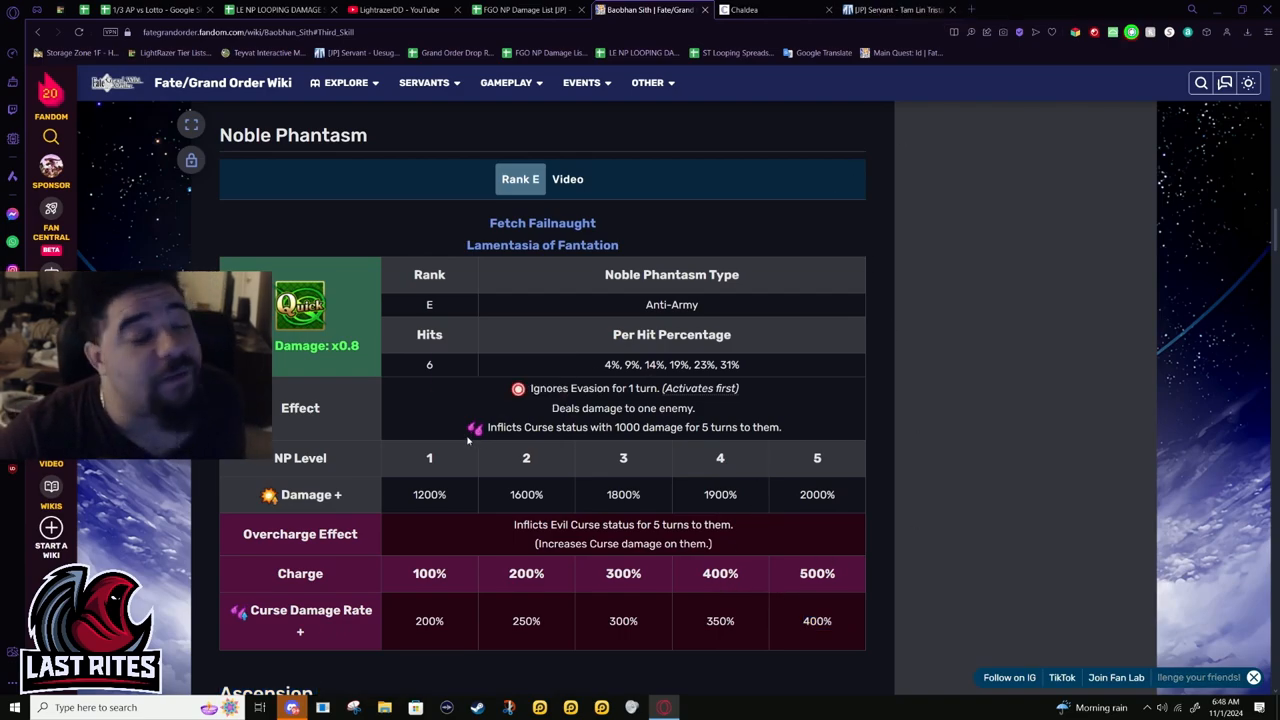
{"action": "scroll", "scroll_direction": "down", "scroll_amount": 3}
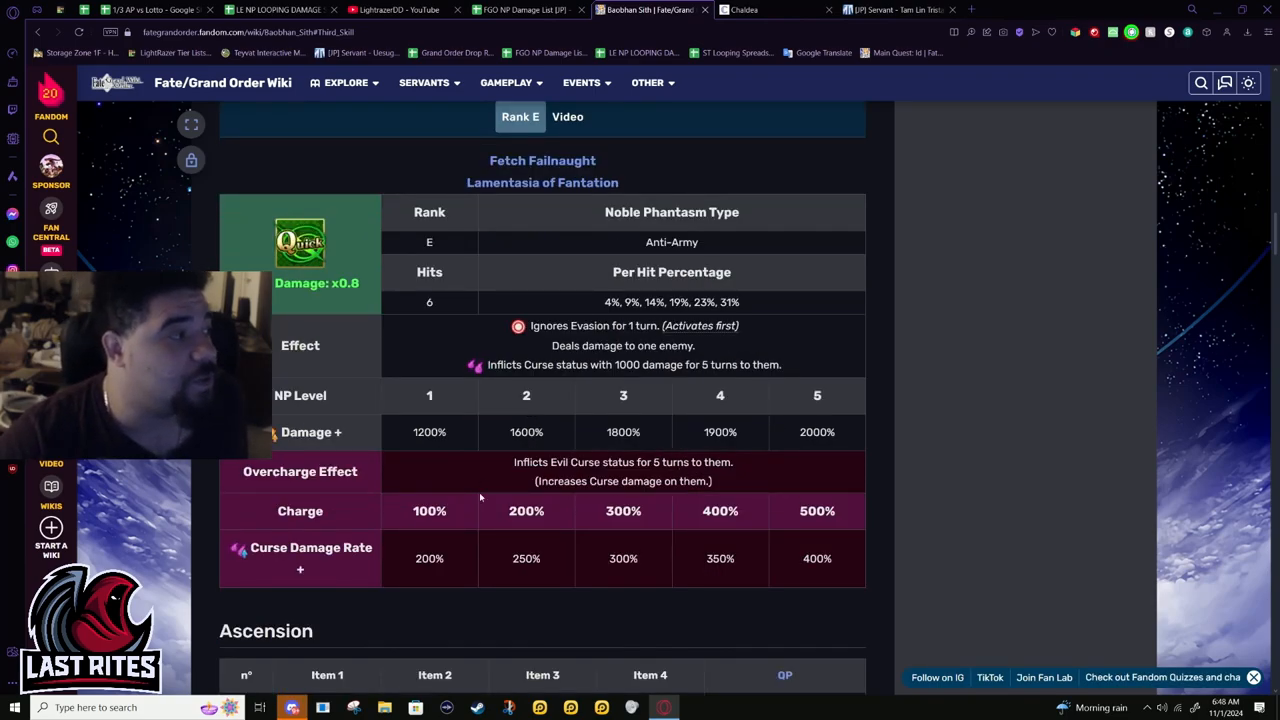
{"action": "mouse_move", "coordinate": [700, 378]}
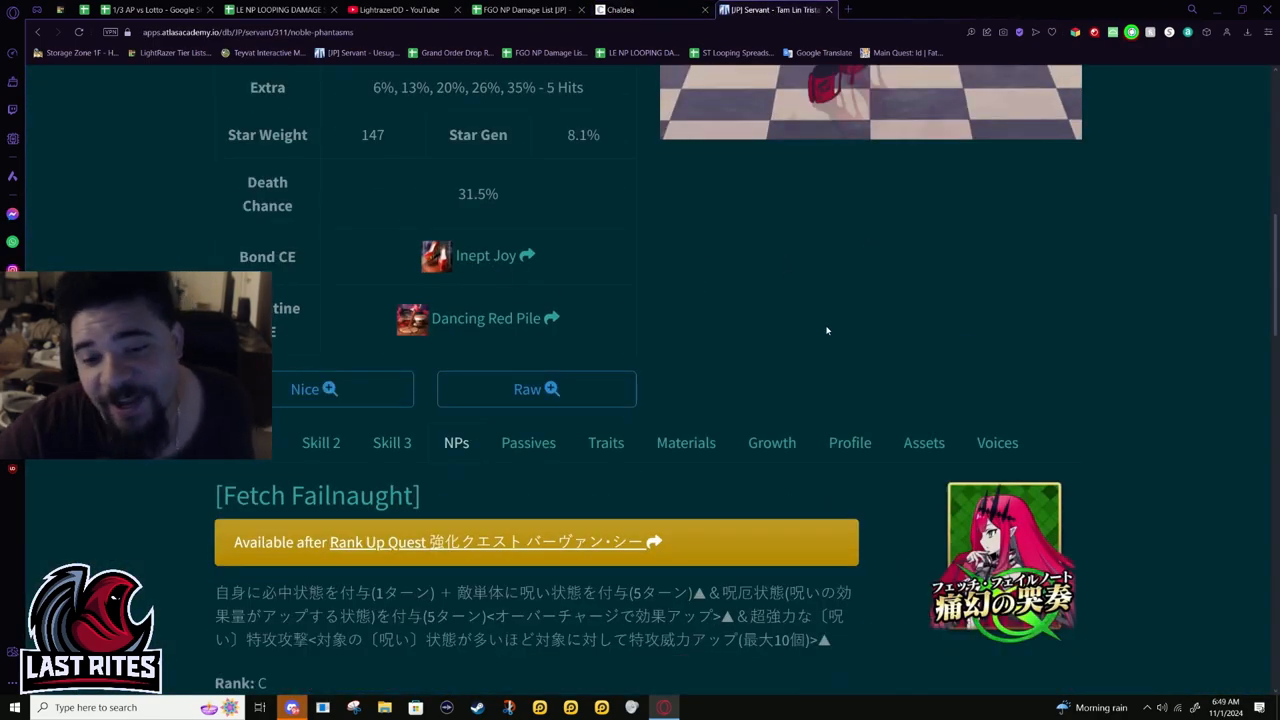
- Read through Baobhan Sith's NP effect table including the 200–400% Curse DoT boost, then return to the damage list
{"action": "scroll", "scroll_direction": "down", "scroll_amount": 3}
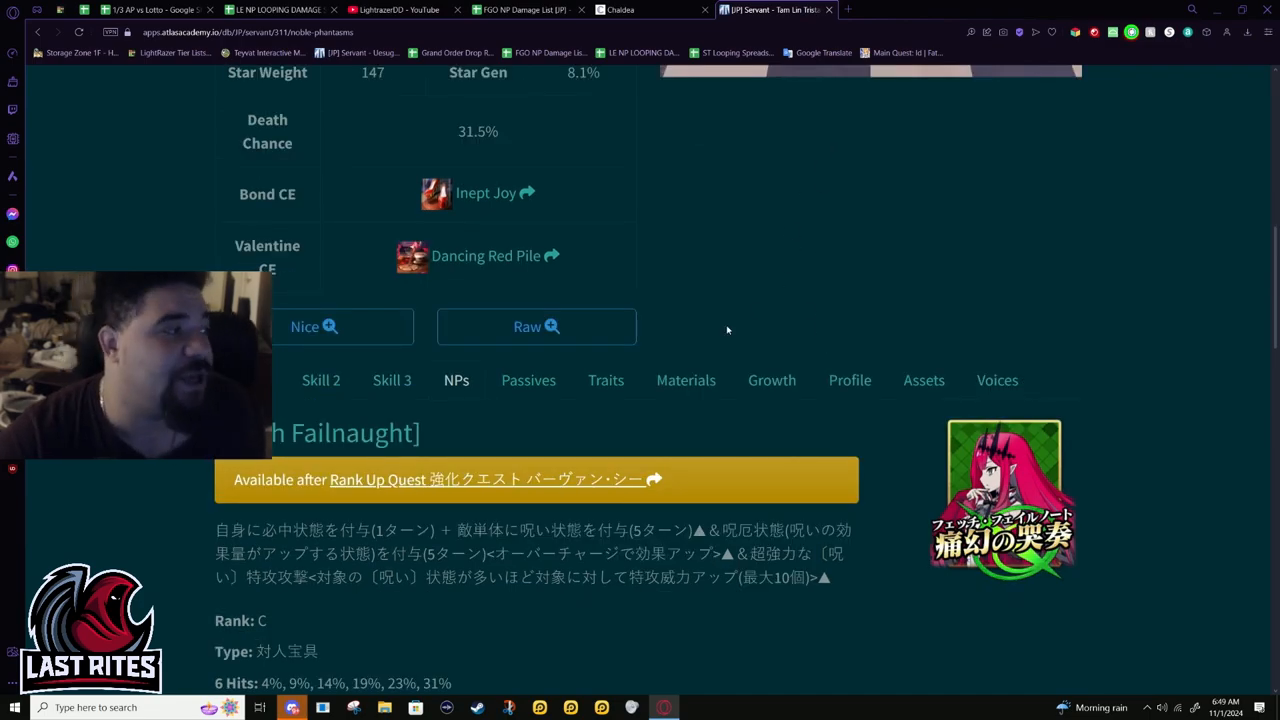
{"action": "mouse_move", "coordinate": [756, 216]}
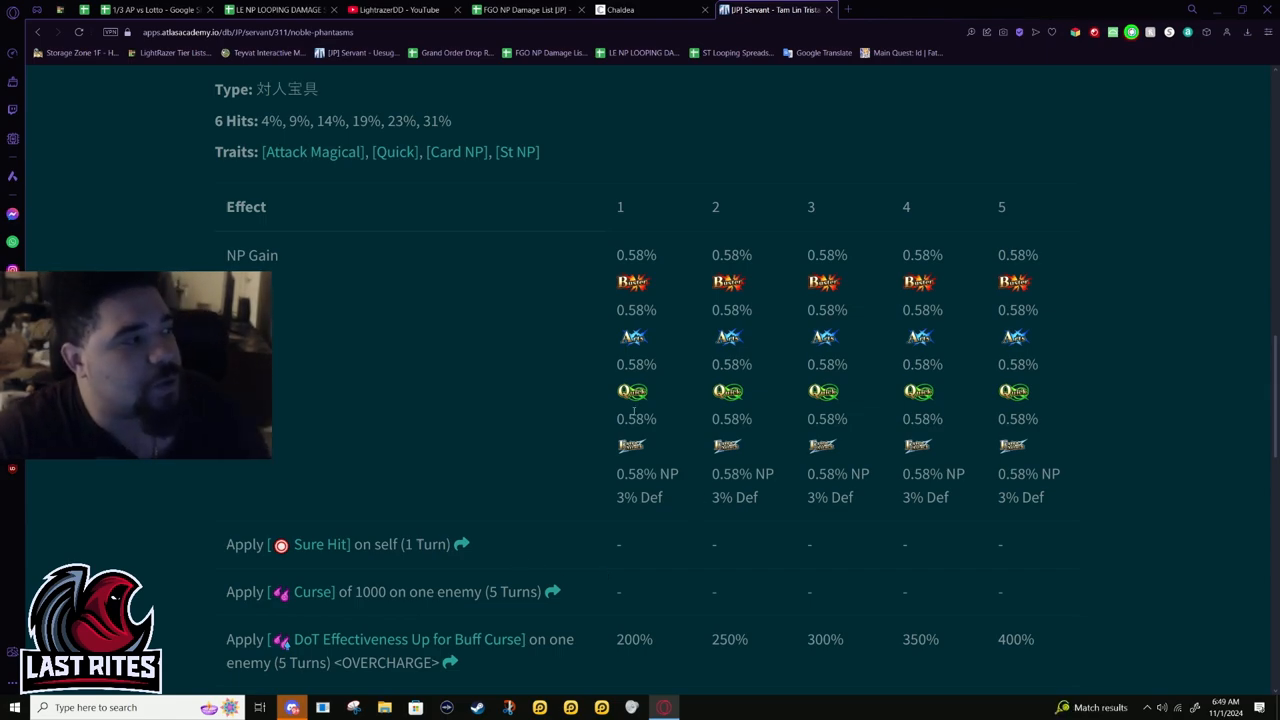
{"action": "scroll", "scroll_direction": "down", "scroll_amount": 3}
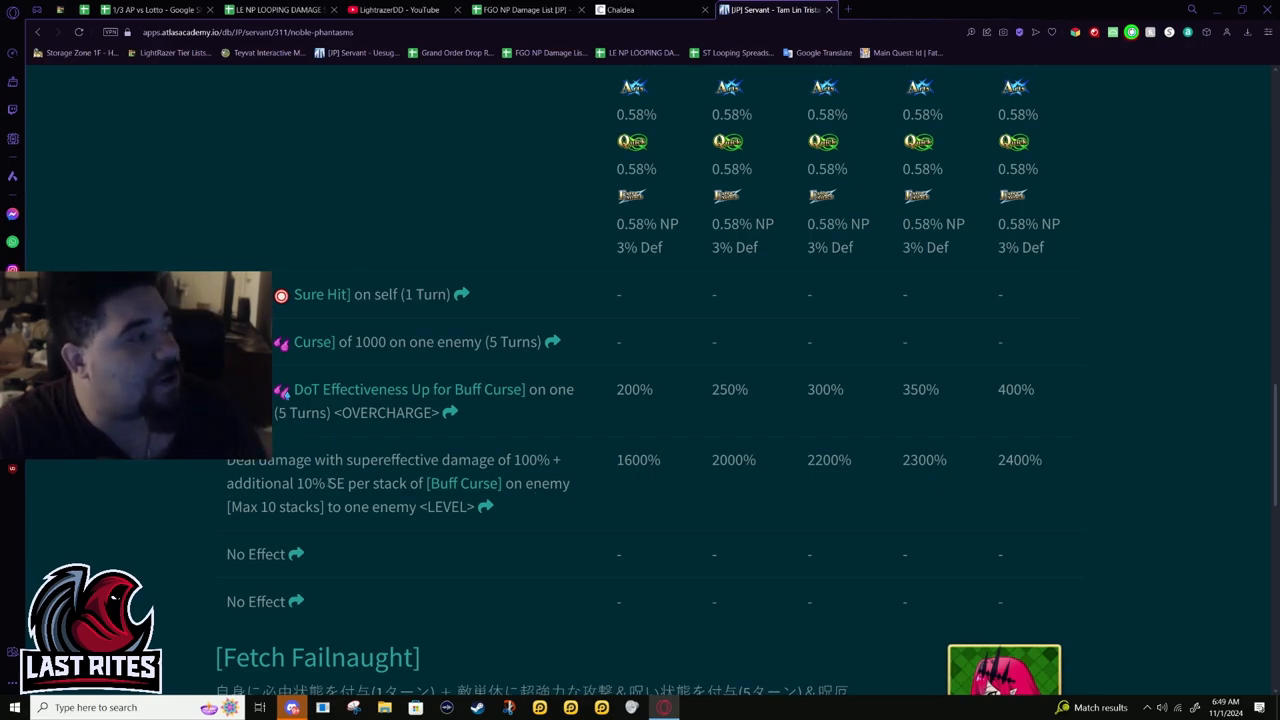
{"action": "mouse_move", "coordinate": [576, 460]}
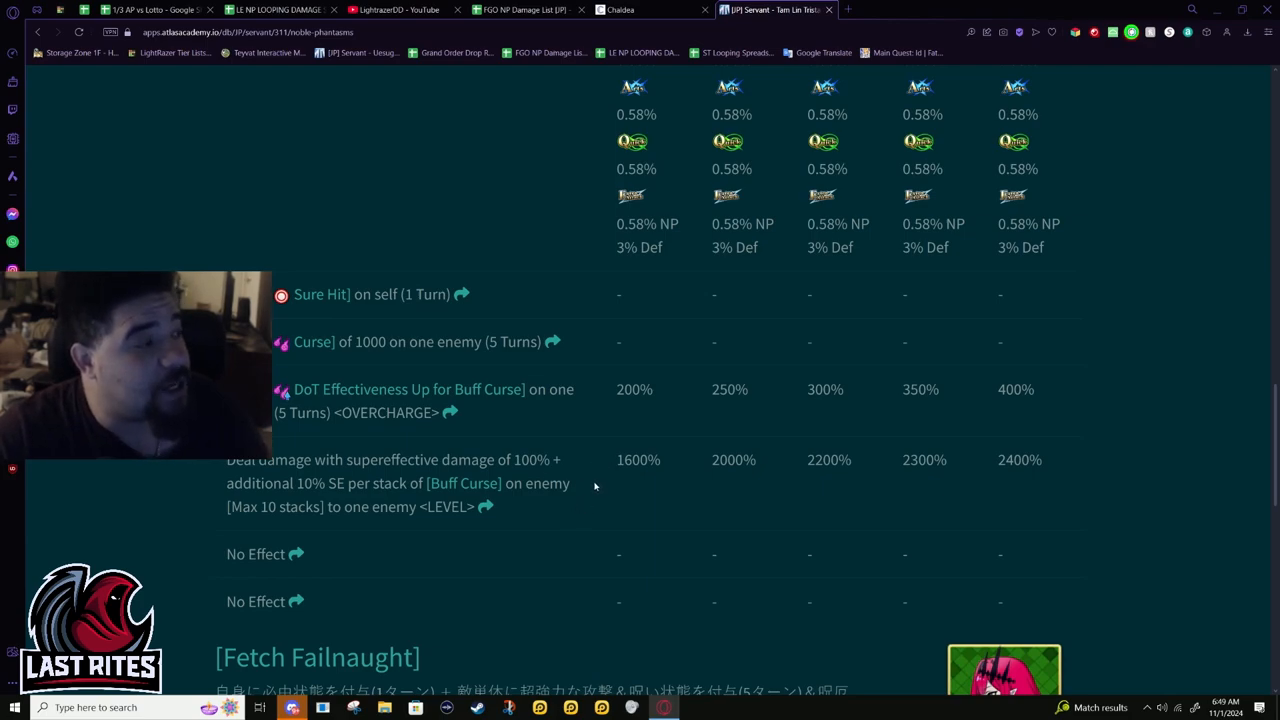
{"action": "mouse_move", "coordinate": [644, 482]}
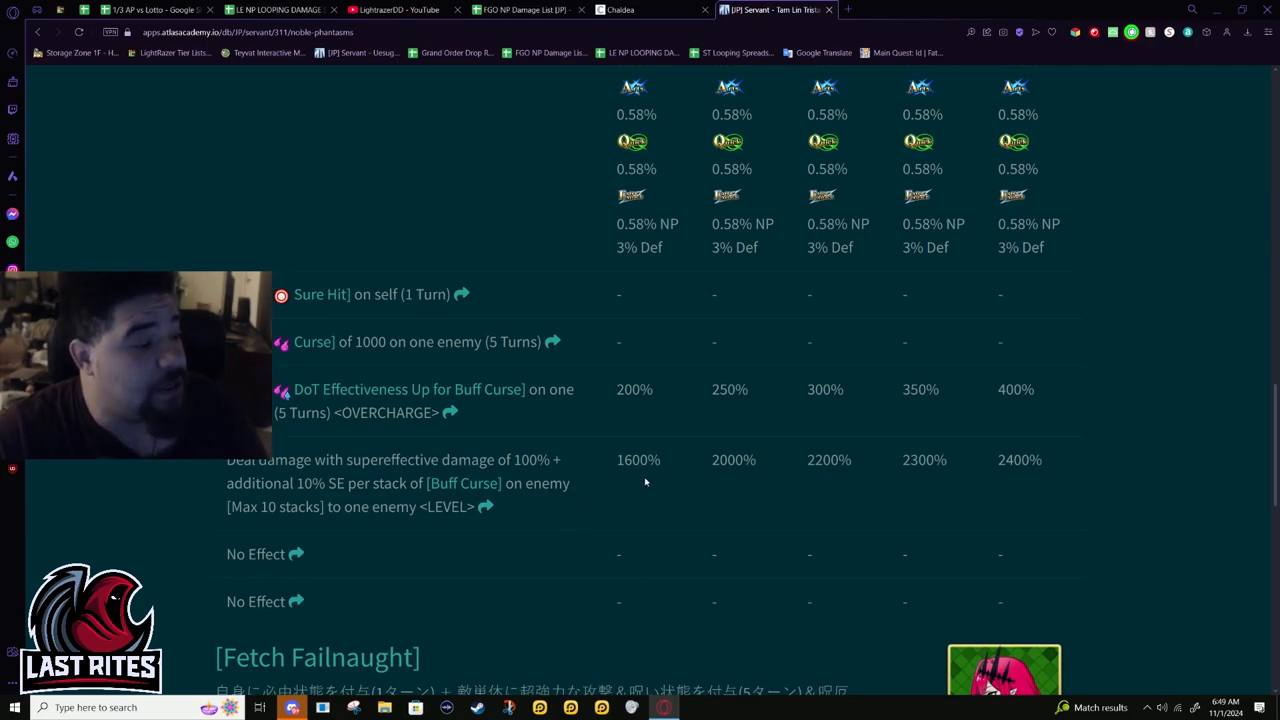
{"action": "double_click", "coordinate": [628, 460]}
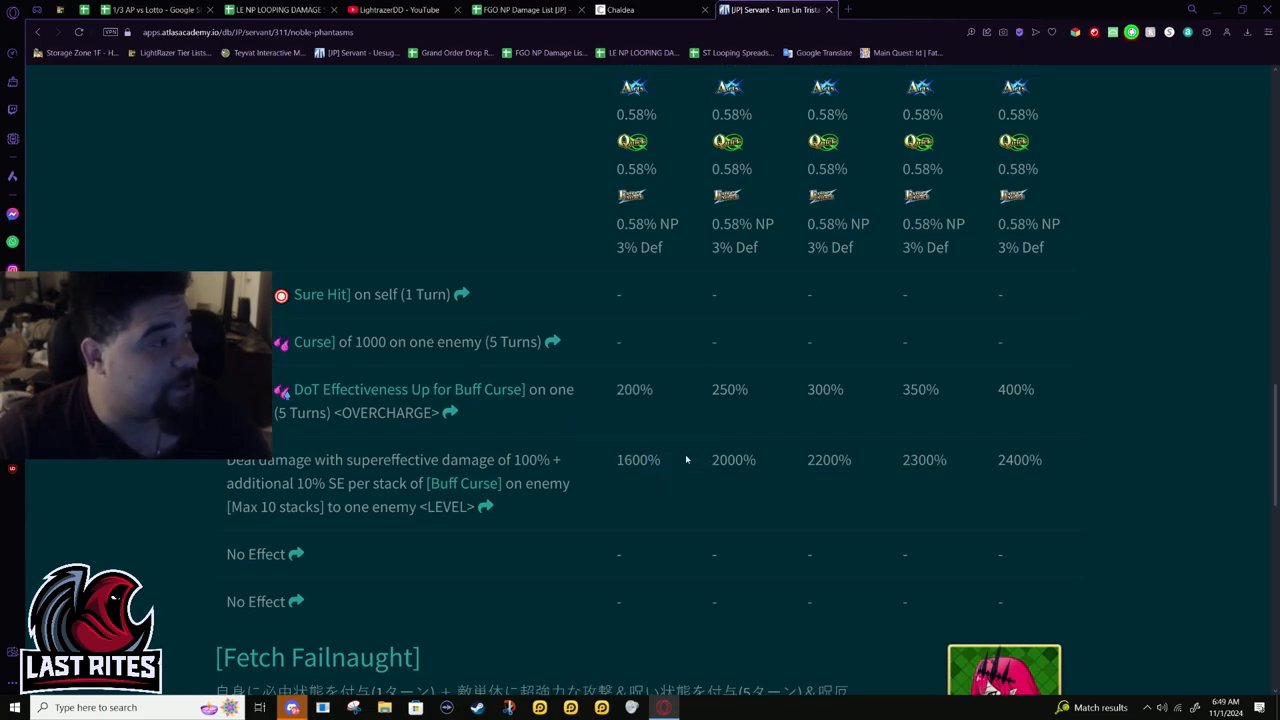
{"action": "mouse_move", "coordinate": [648, 476]}
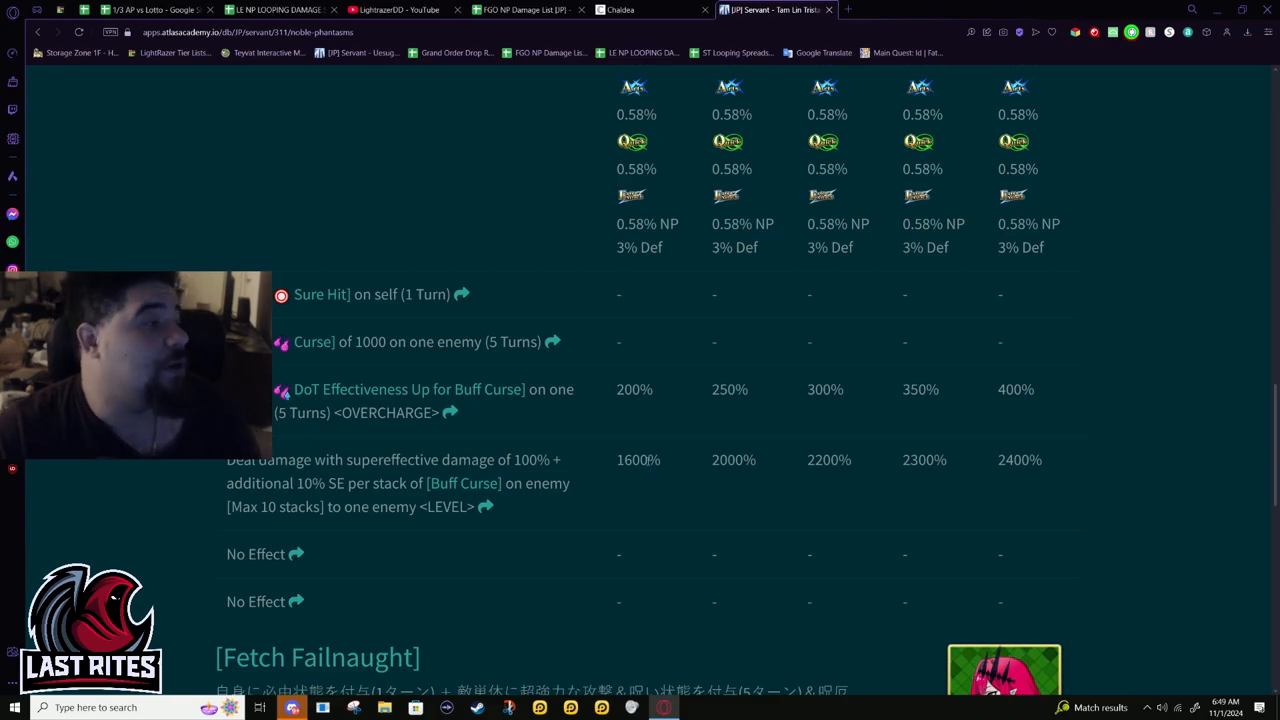
{"action": "scroll", "scroll_direction": "down", "scroll_amount": 3}
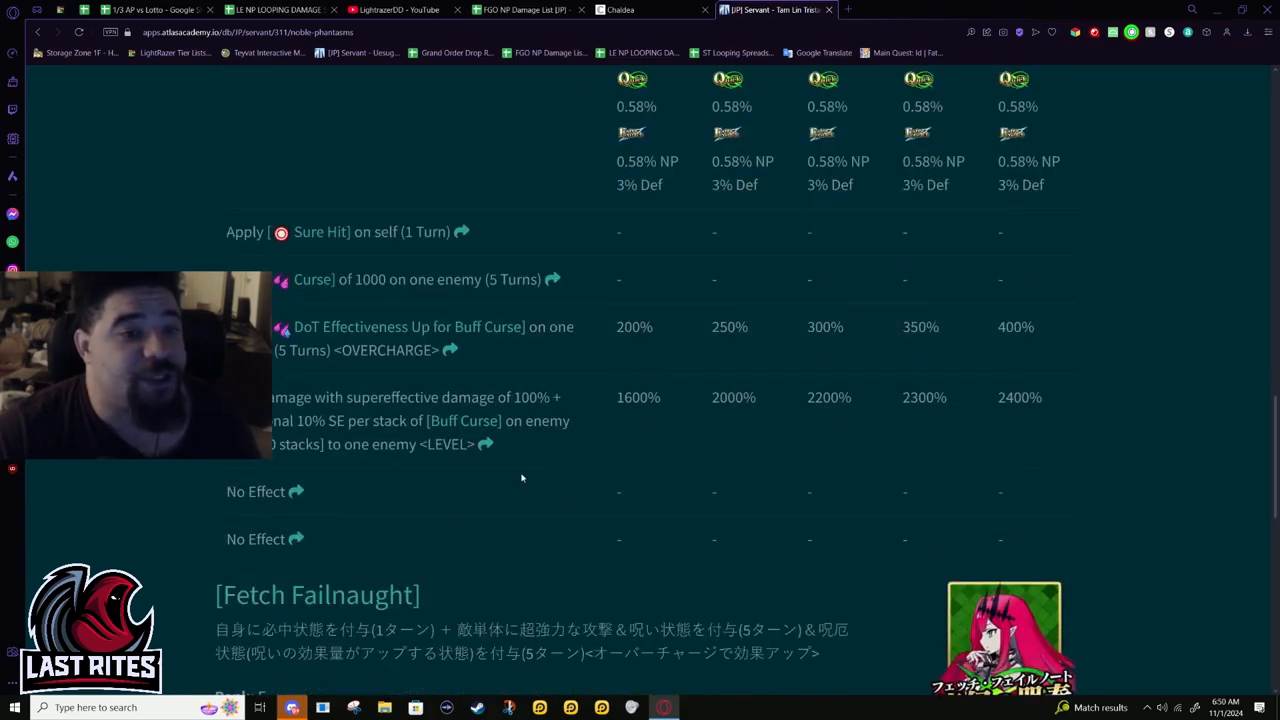
{"action": "mouse_move", "coordinate": [256, 532]}
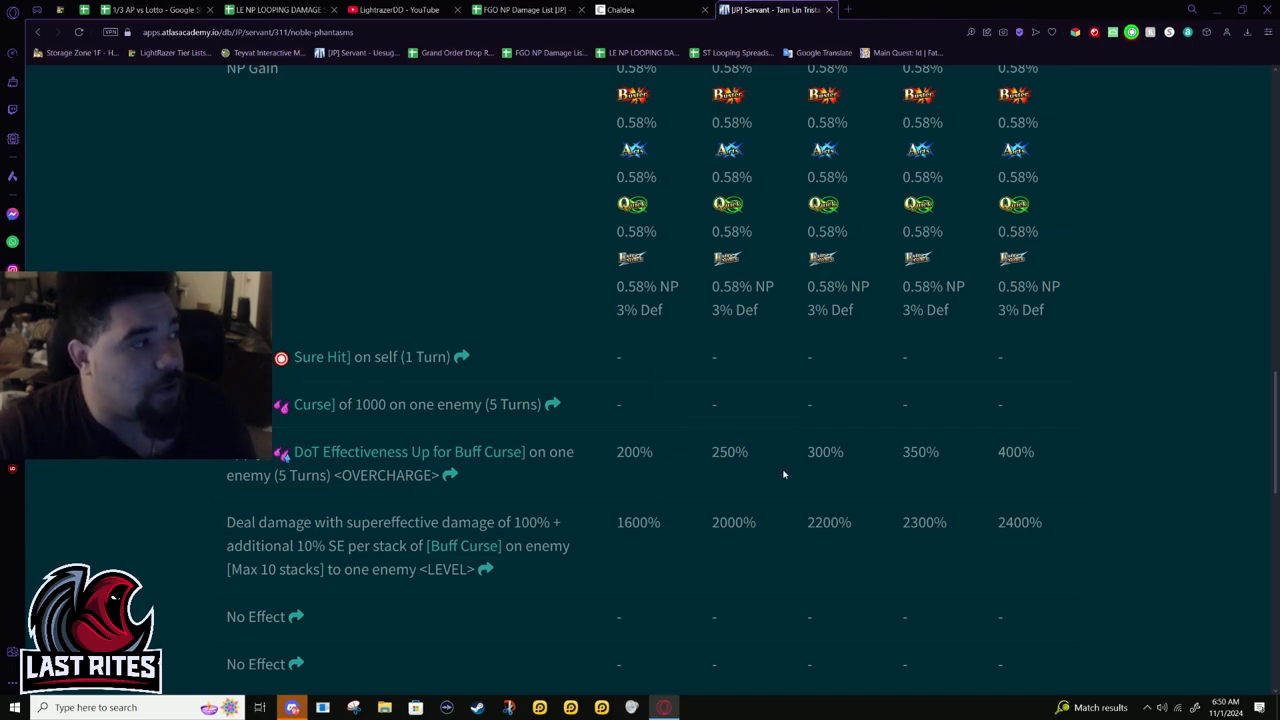
{"action": "mouse_move", "coordinate": [736, 504]}
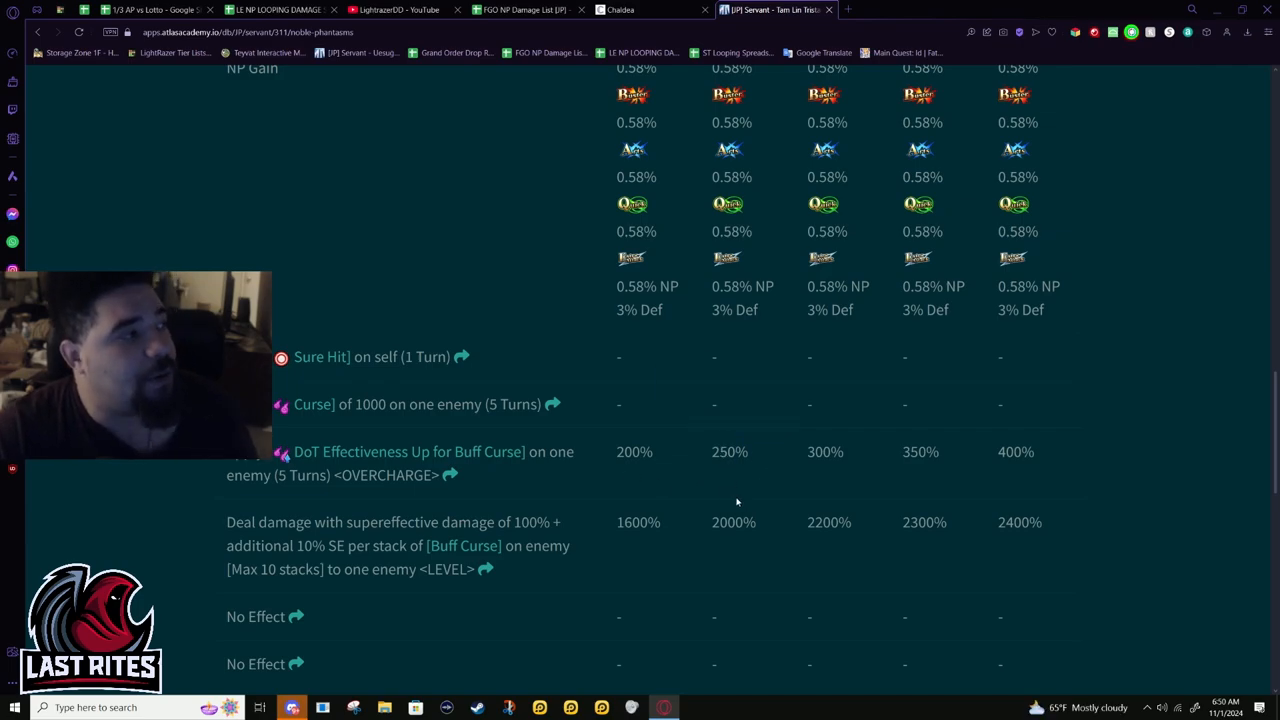
{"action": "mouse_move", "coordinate": [696, 496]}
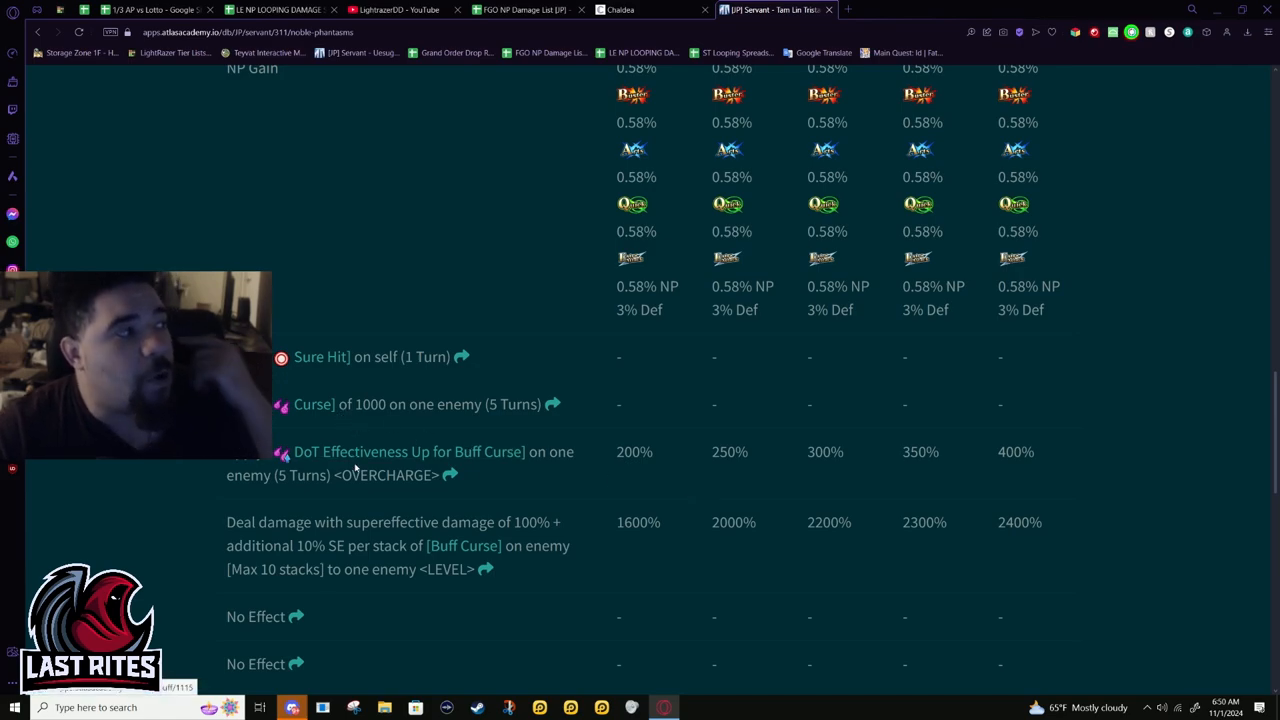
{"action": "mouse_move", "coordinate": [420, 436]}
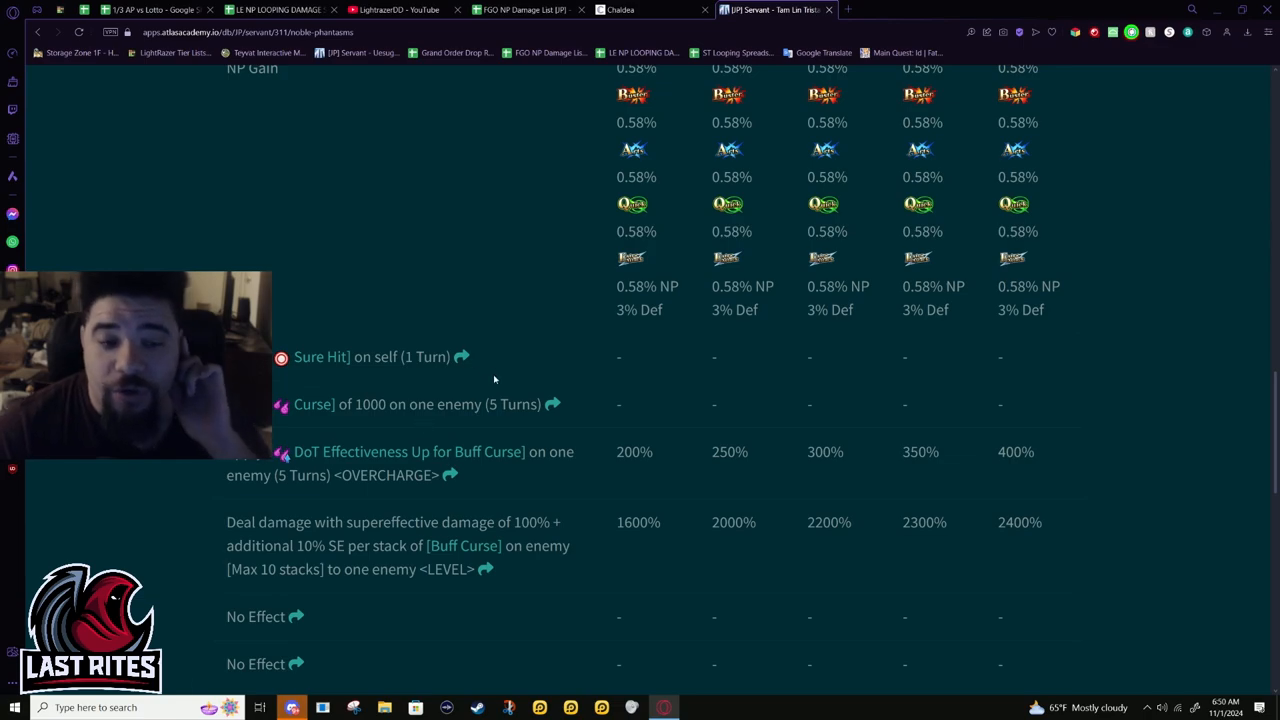
{"action": "mouse_move", "coordinate": [588, 622]}
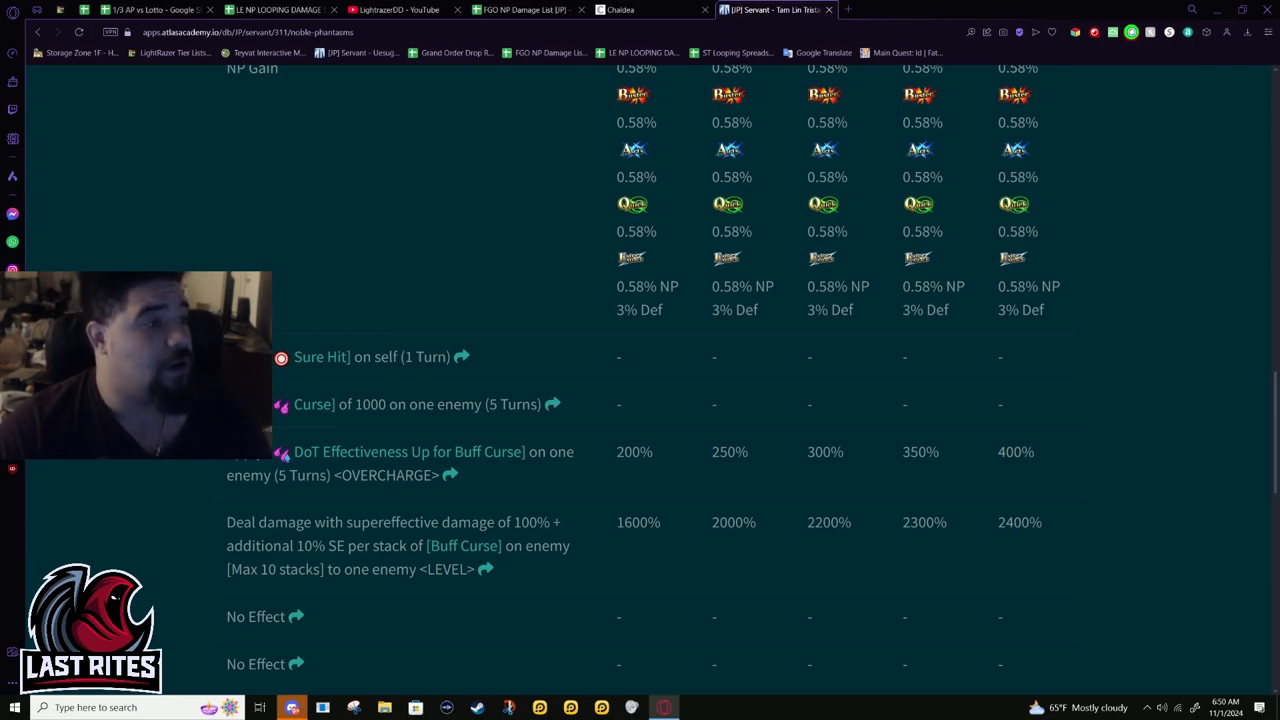
{"action": "left_click_drag", "start_coordinate": [256, 522], "coordinate": [368, 544]}
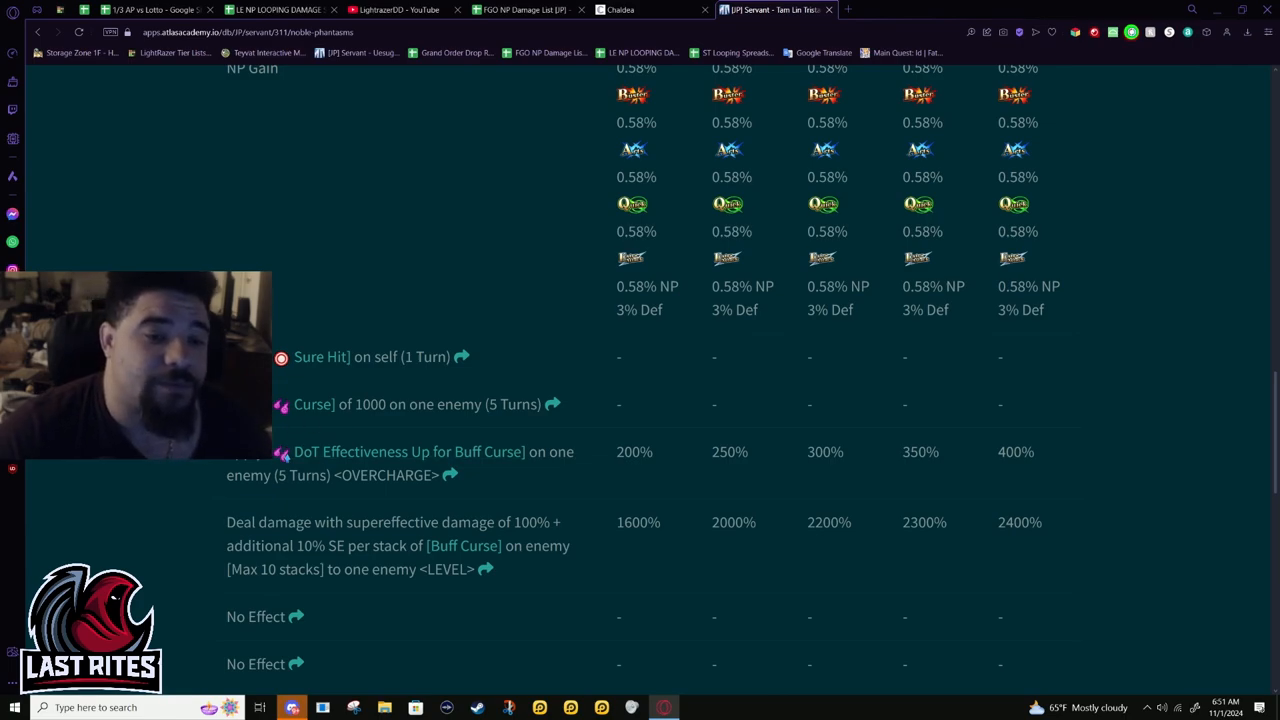
{"action": "scroll", "scroll_direction": "up", "scroll_amount": 3}
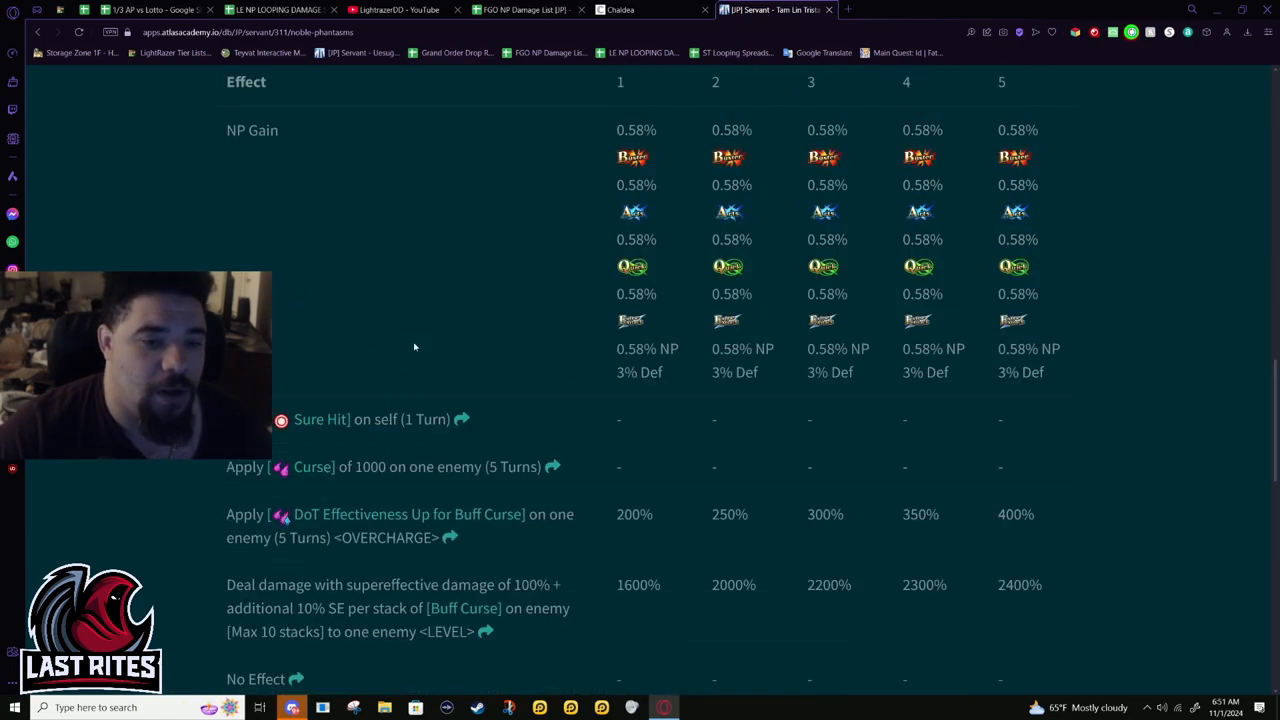
{"action": "scroll", "scroll_direction": "down", "scroll_amount": 3}
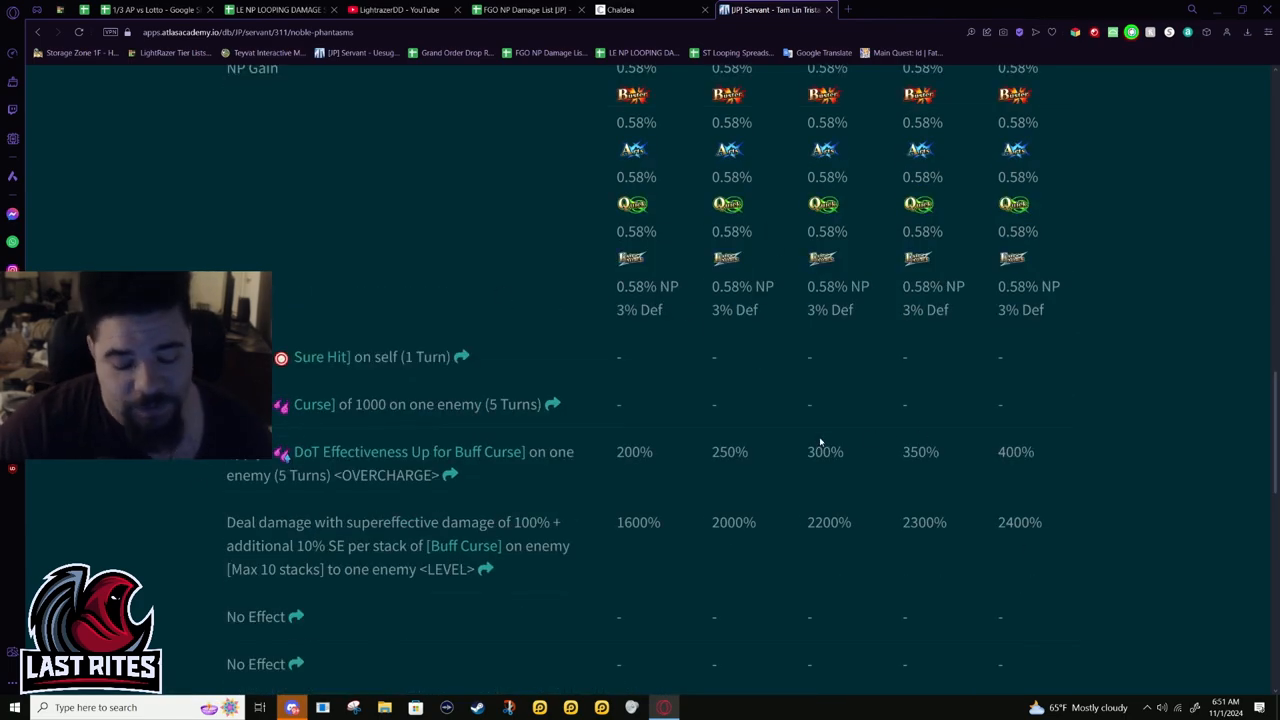
{"action": "scroll", "scroll_direction": "down", "scroll_amount": 3}
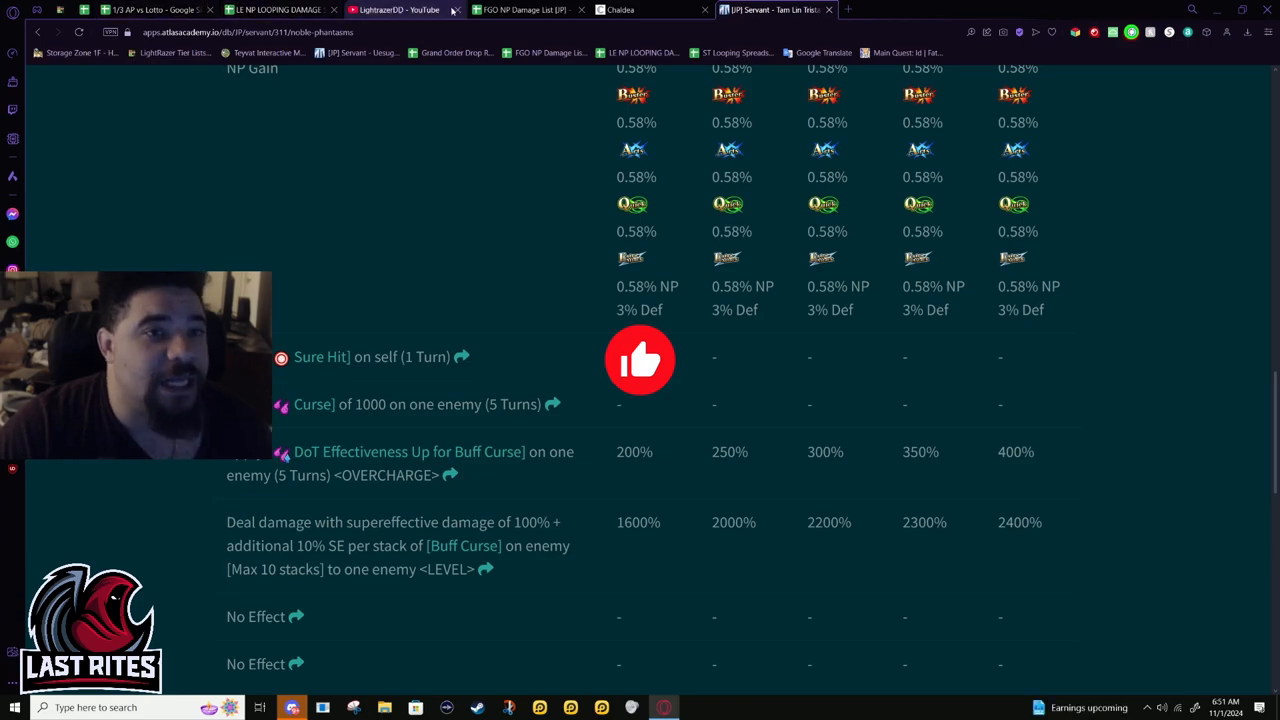
{"action": "left_click", "coordinate": [520, 8]}
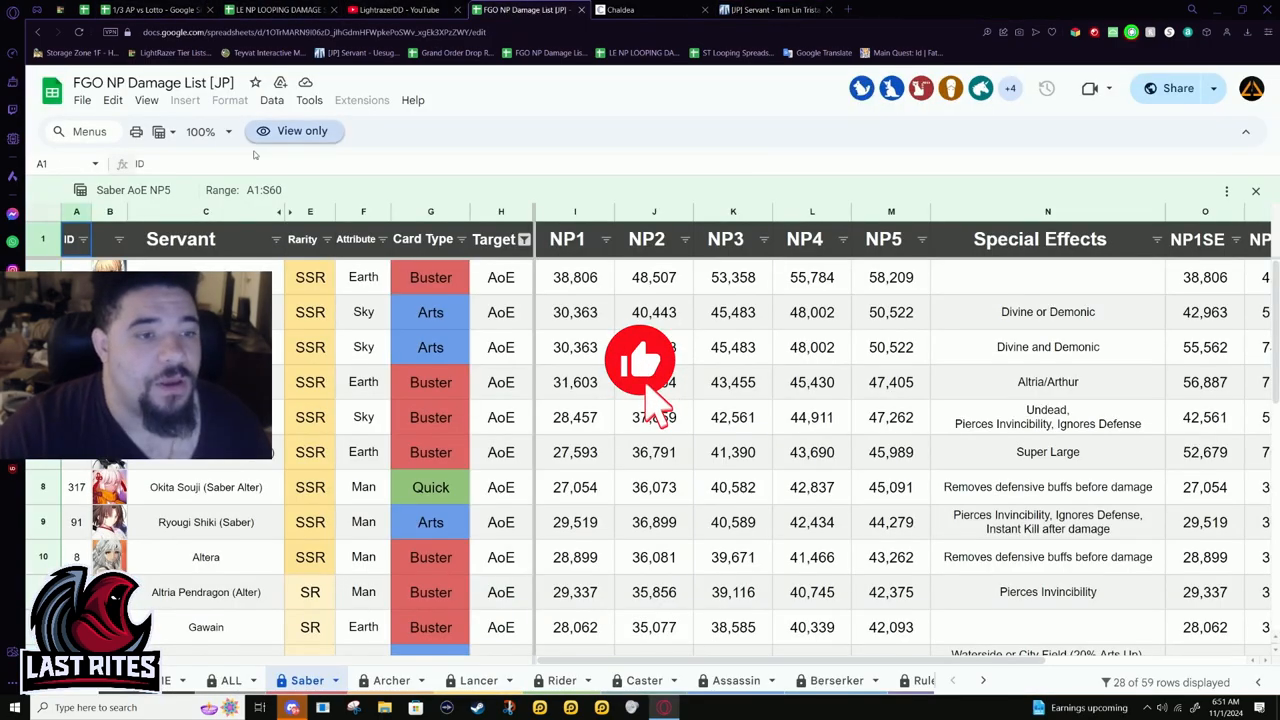
- Show the Archer single-target sheet, topped by Ptolemaios at 73,716 NP5 damage
{"action": "left_click", "coordinate": [392, 680]}
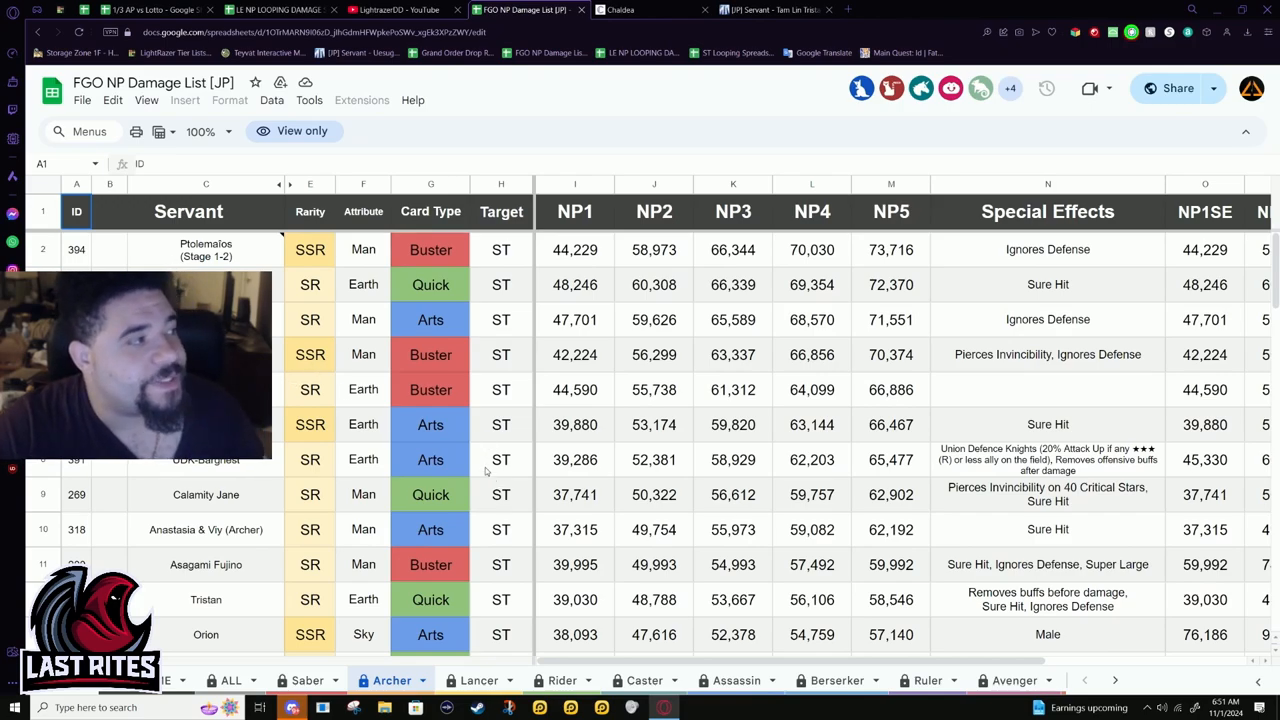
{"action": "mouse_move", "coordinate": [436, 482]}
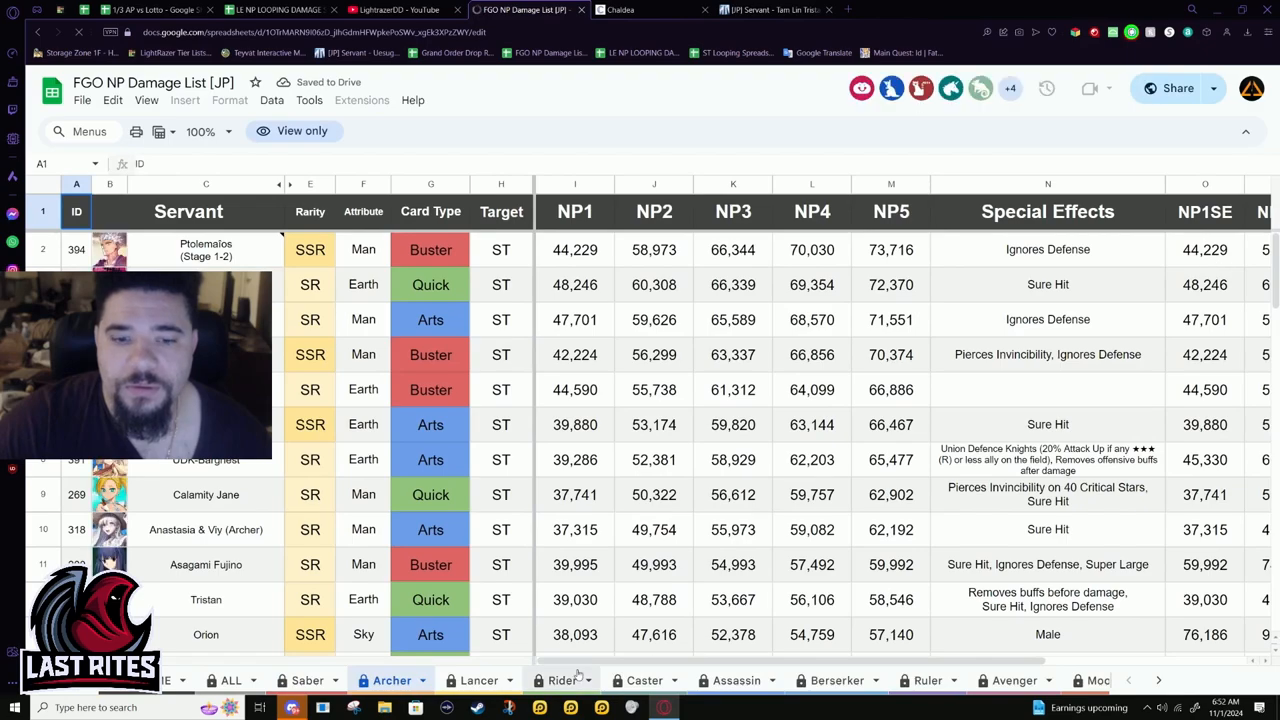
{"action": "scroll", "scroll_direction": "right", "scroll_amount": 3}
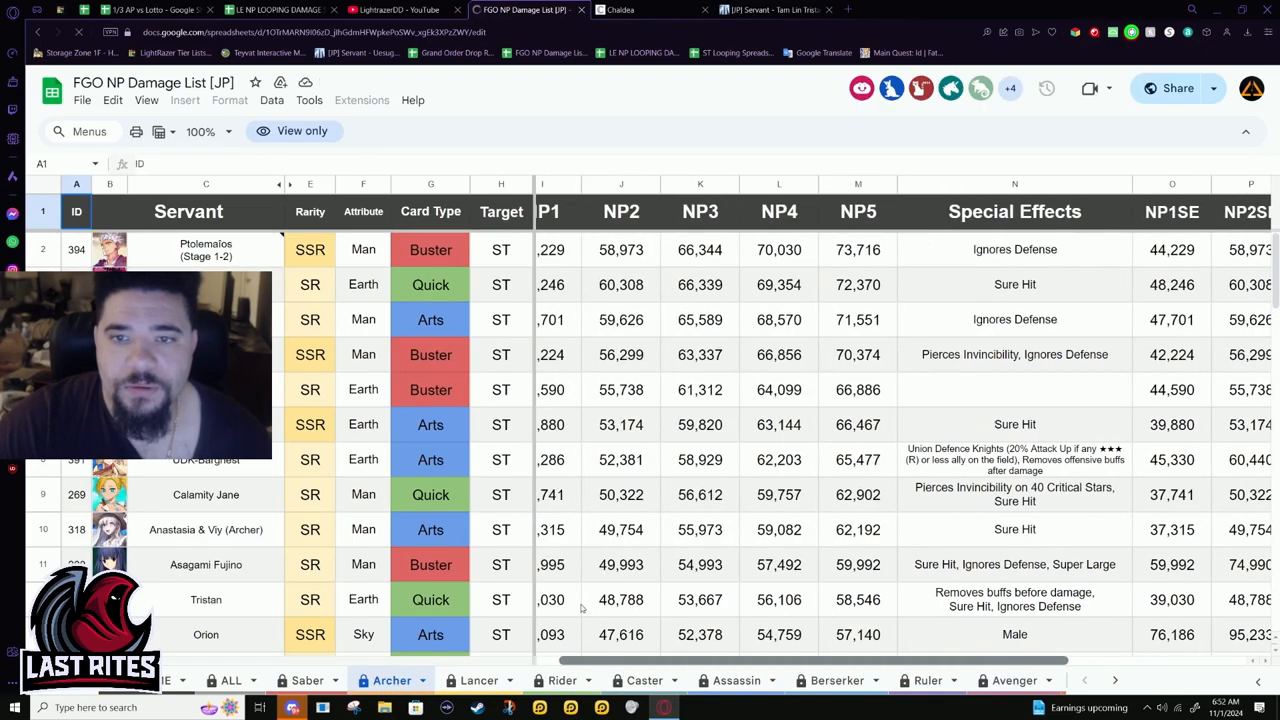
{"action": "left_click", "coordinate": [576, 284]}
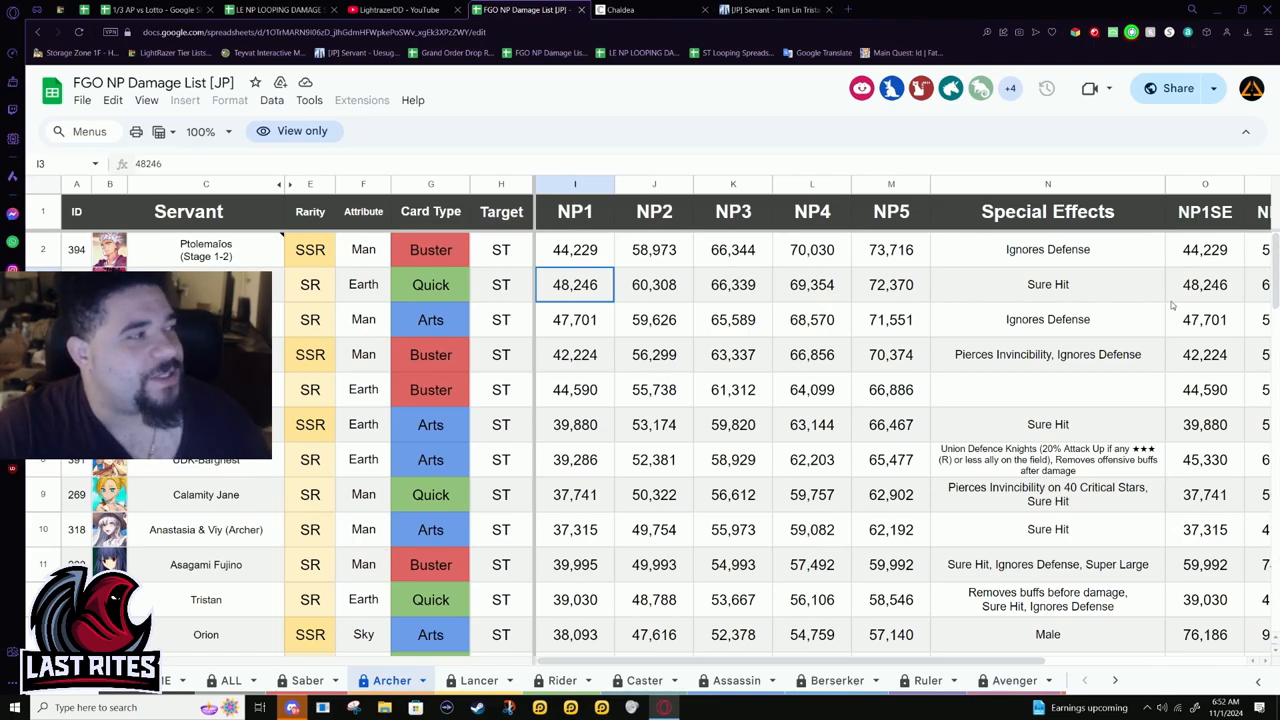
{"action": "mouse_move", "coordinate": [688, 364]}
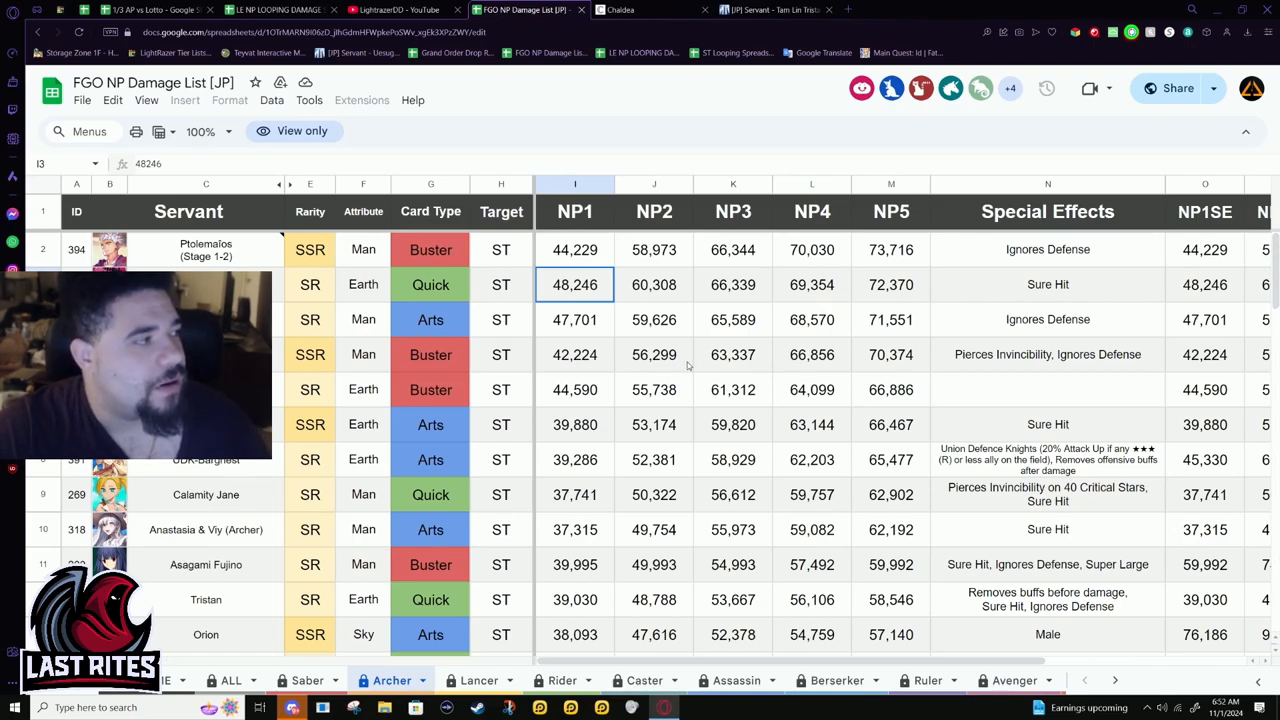
{"action": "mouse_move", "coordinate": [1136, 316]}
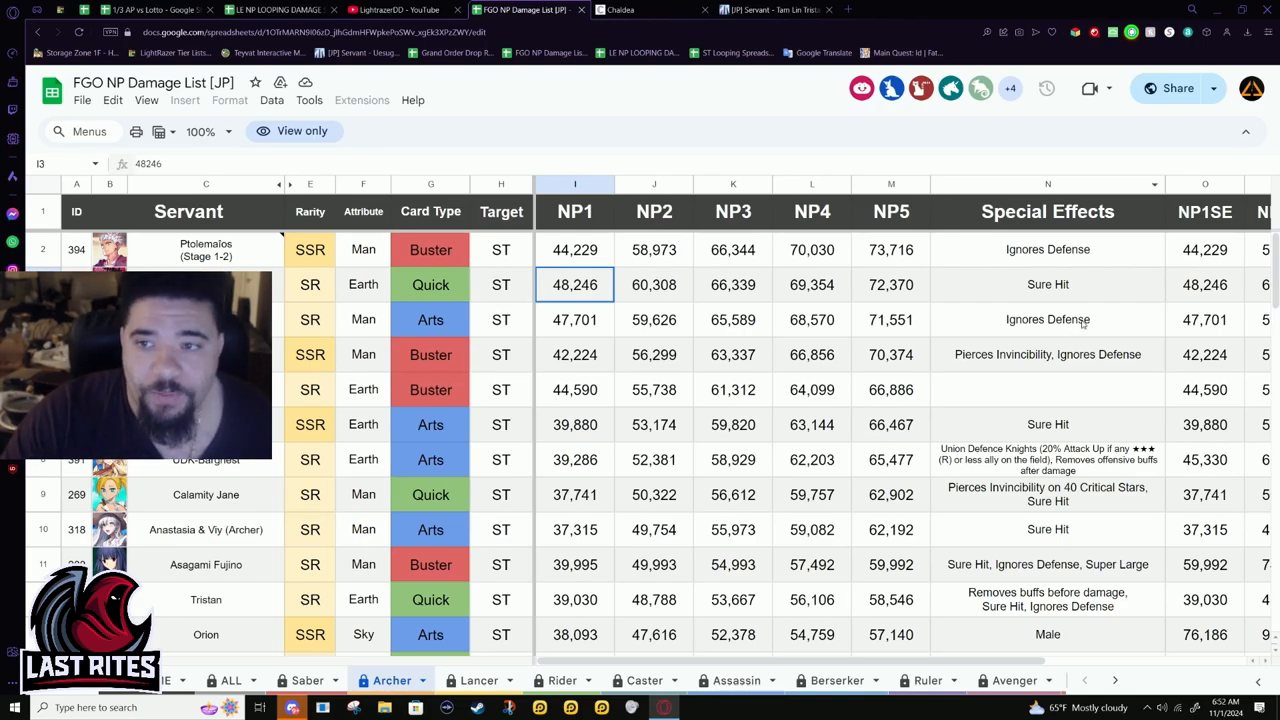
{"action": "left_click", "coordinate": [1048, 284]}
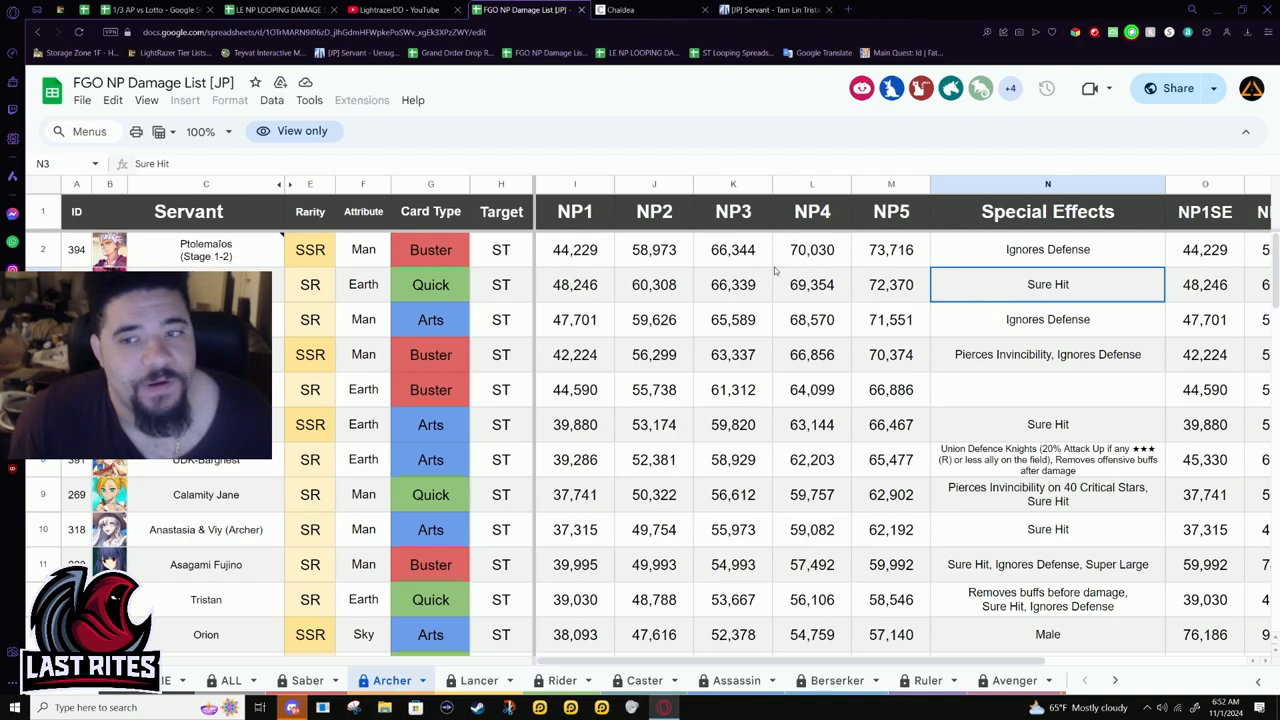
{"action": "mouse_move", "coordinate": [944, 124]}
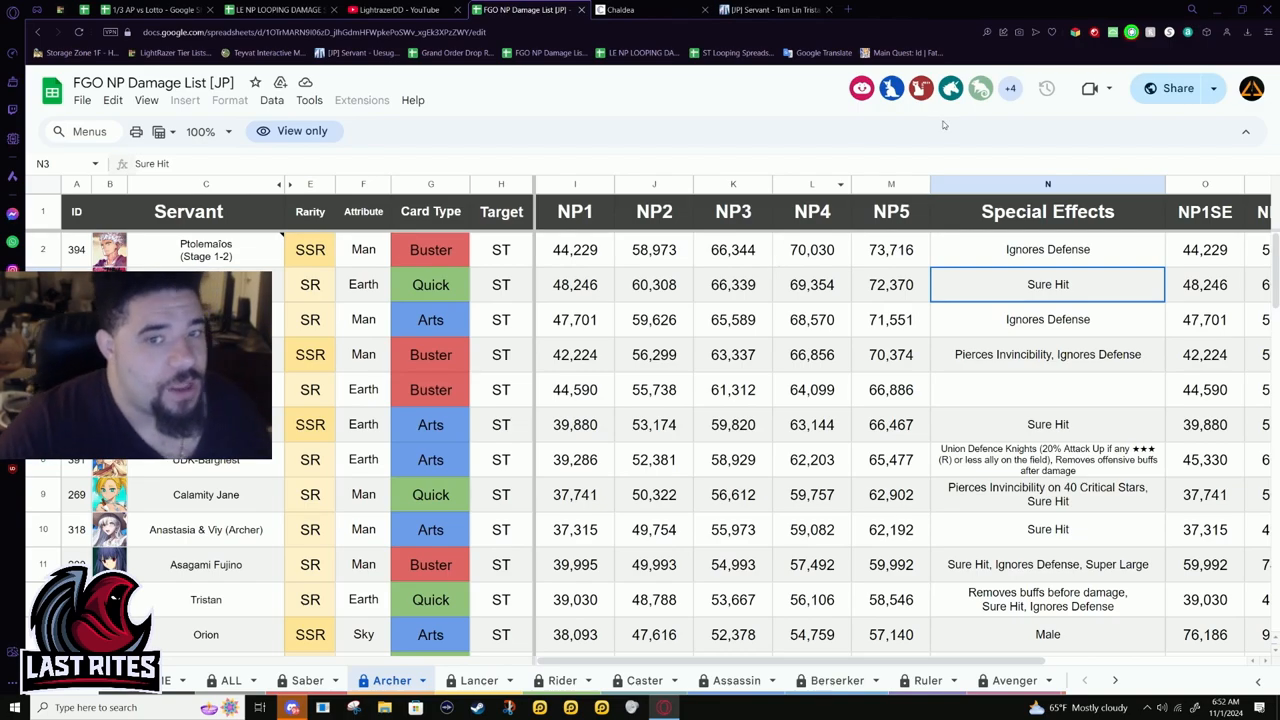
{"action": "left_click", "coordinate": [576, 284]}
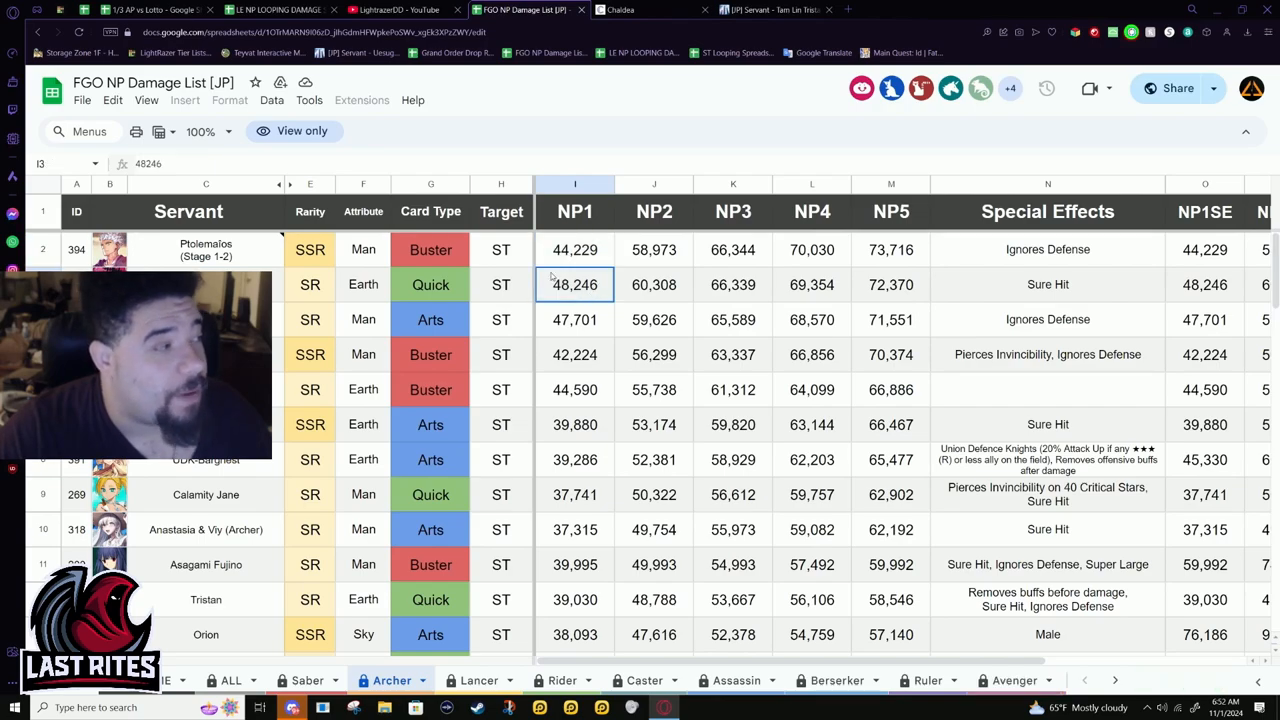
{"action": "mouse_move", "coordinate": [508, 378]}
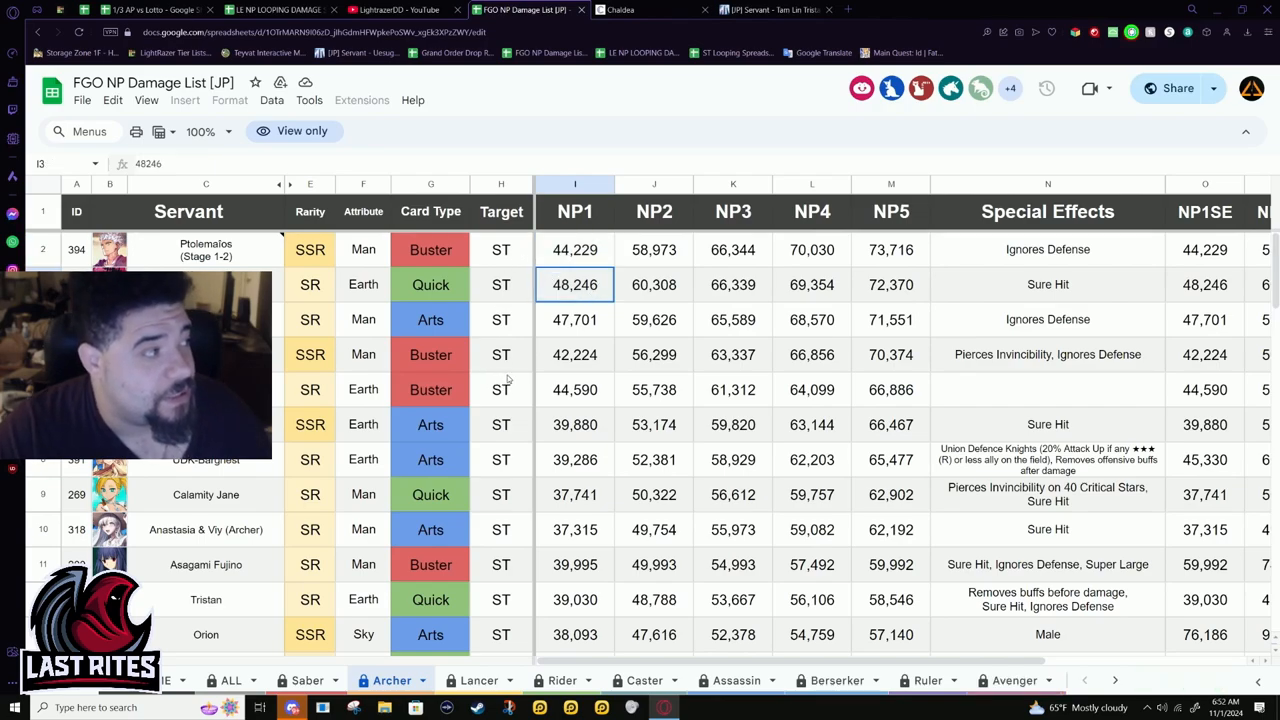
{"action": "left_click", "coordinate": [576, 320]}
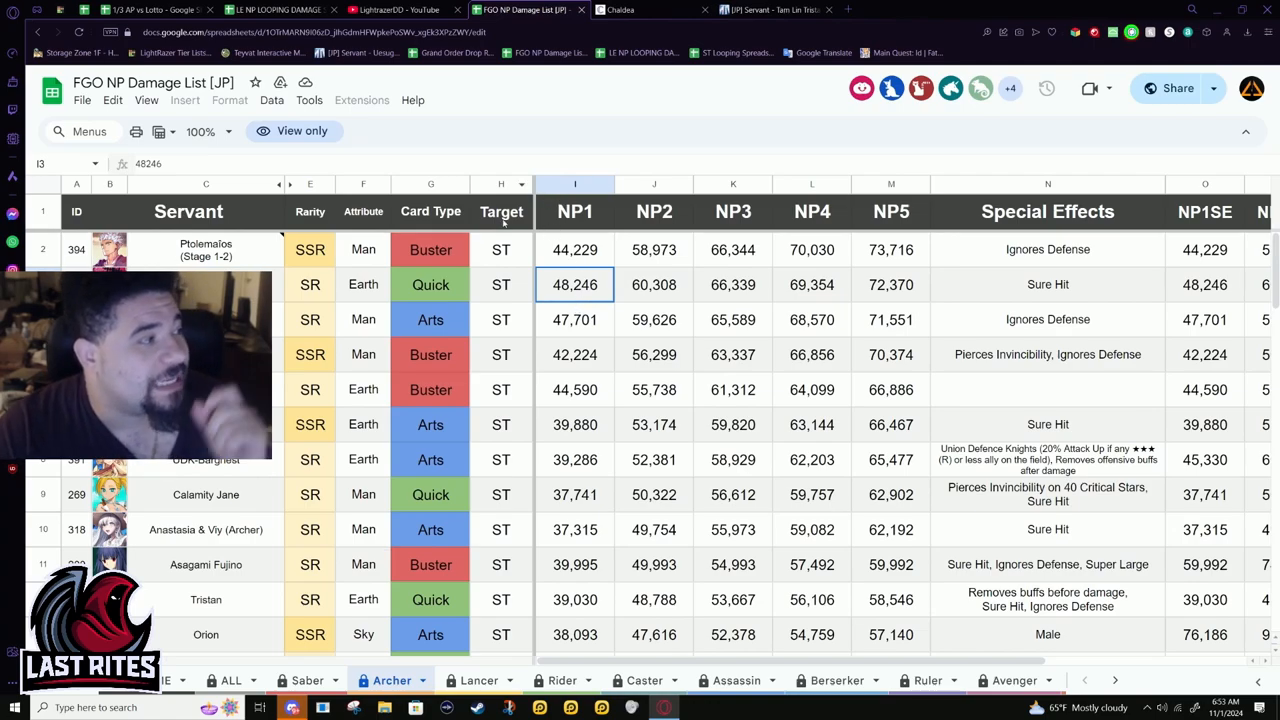
{"action": "mouse_move", "coordinate": [490, 262]}
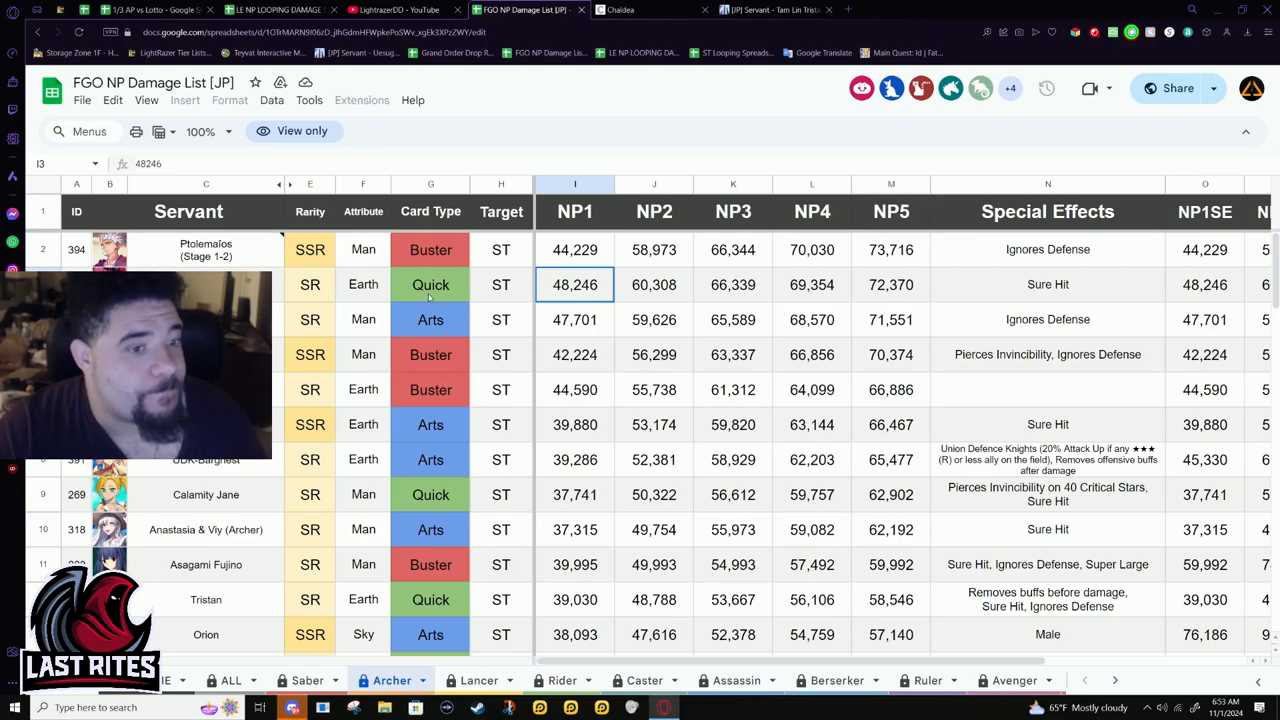
{"action": "scroll", "scroll_direction": "down", "scroll_amount": 3}
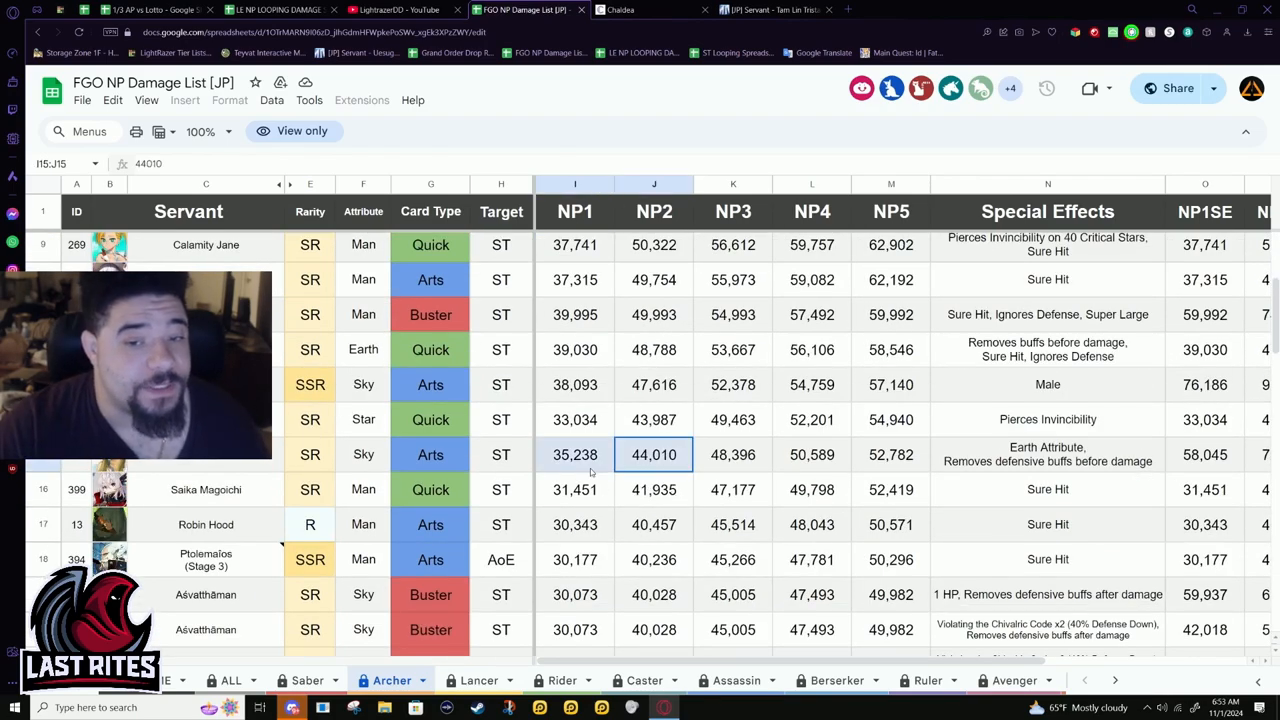
{"action": "left_click", "coordinate": [654, 454]}
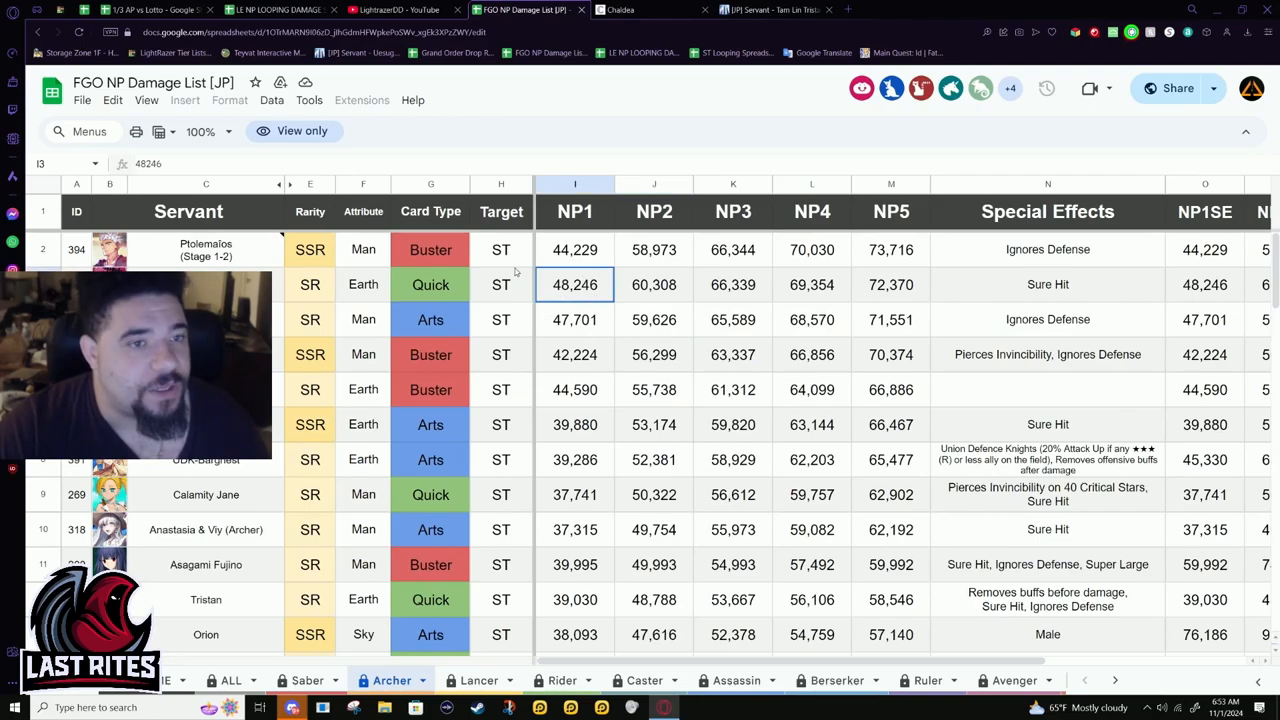
{"action": "scroll", "scroll_direction": "down", "scroll_amount": 3}
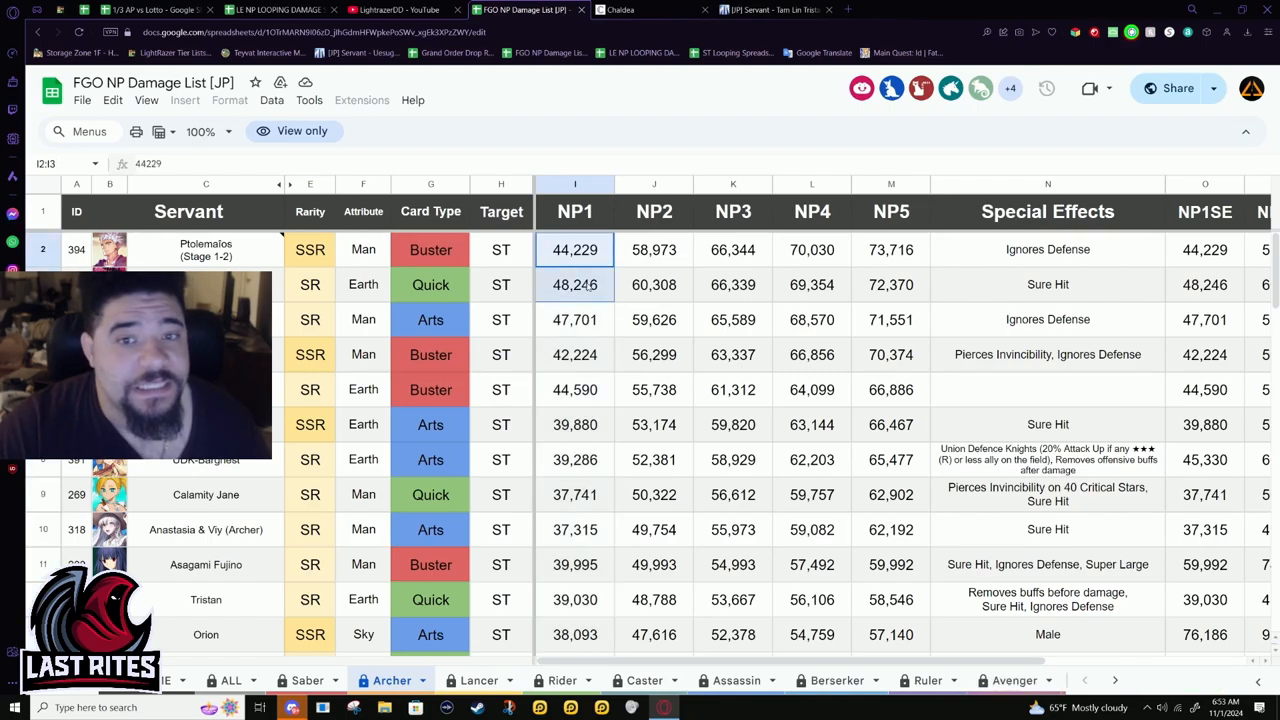
{"action": "left_click", "coordinate": [574, 248]}
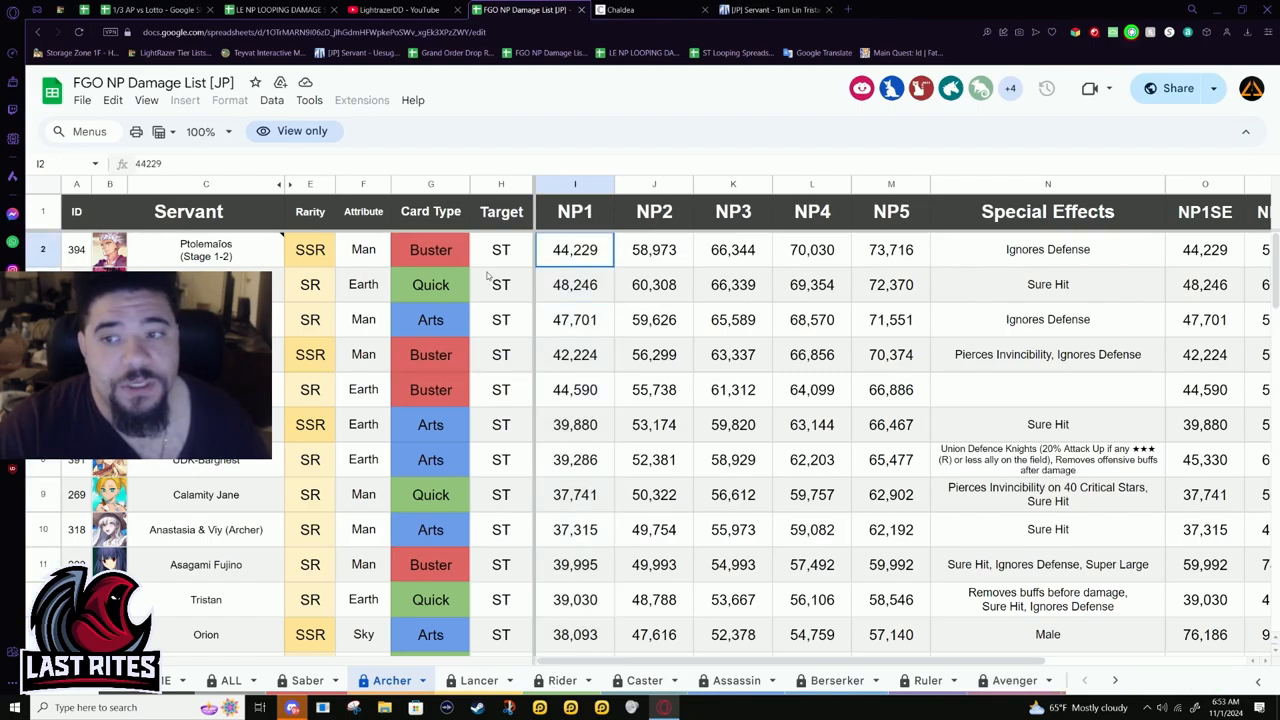
{"action": "mouse_move", "coordinate": [596, 282]}
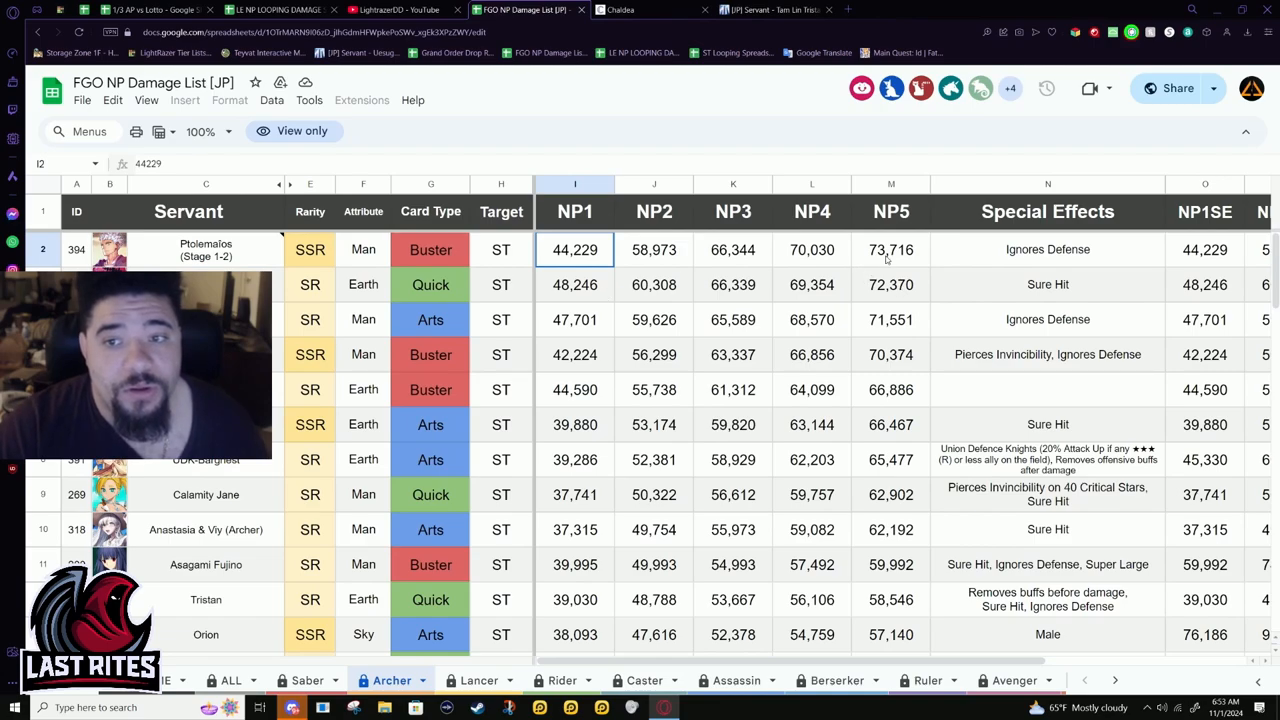
{"action": "left_click", "coordinate": [574, 284]}
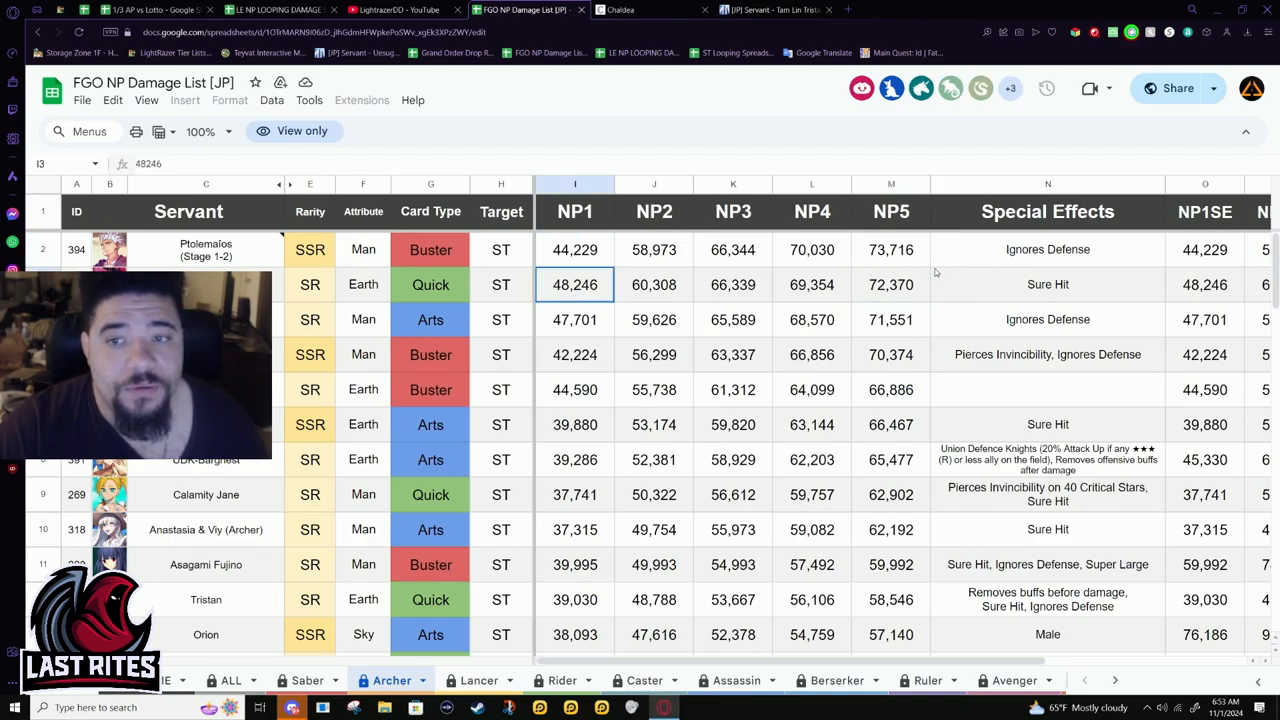
{"action": "left_click", "coordinate": [890, 284]}
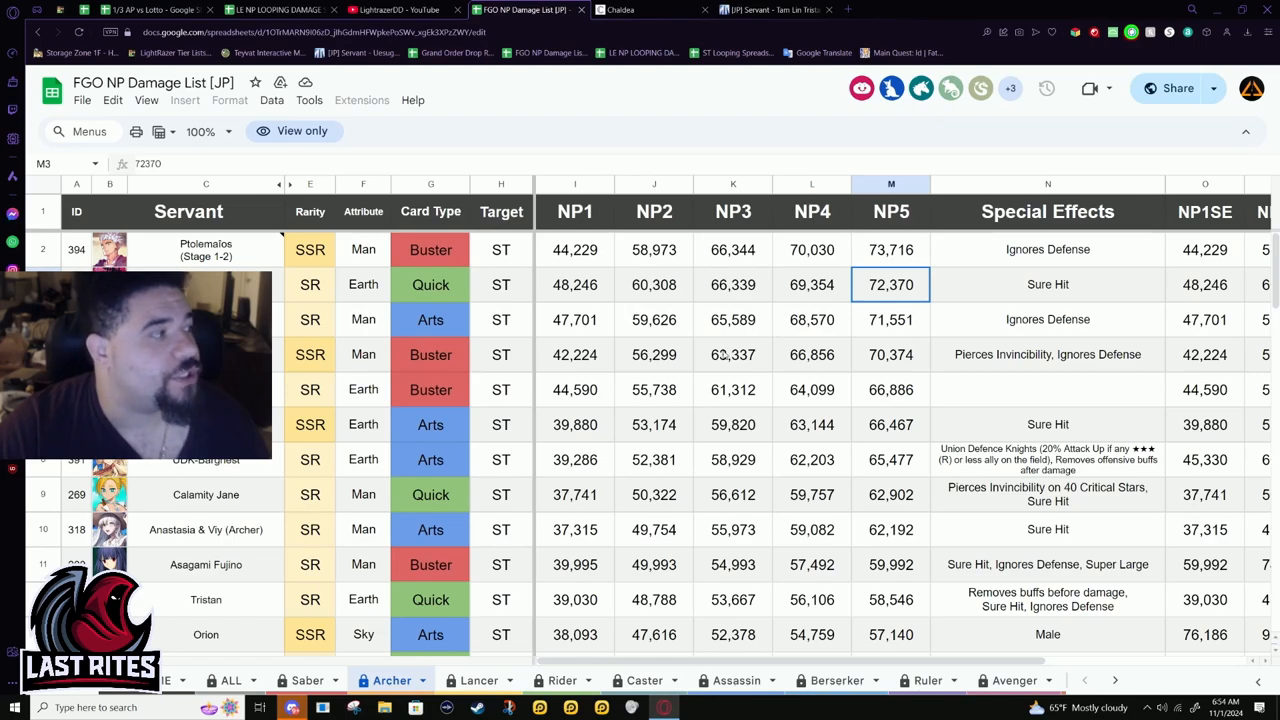
{"action": "mouse_move", "coordinate": [844, 204]}
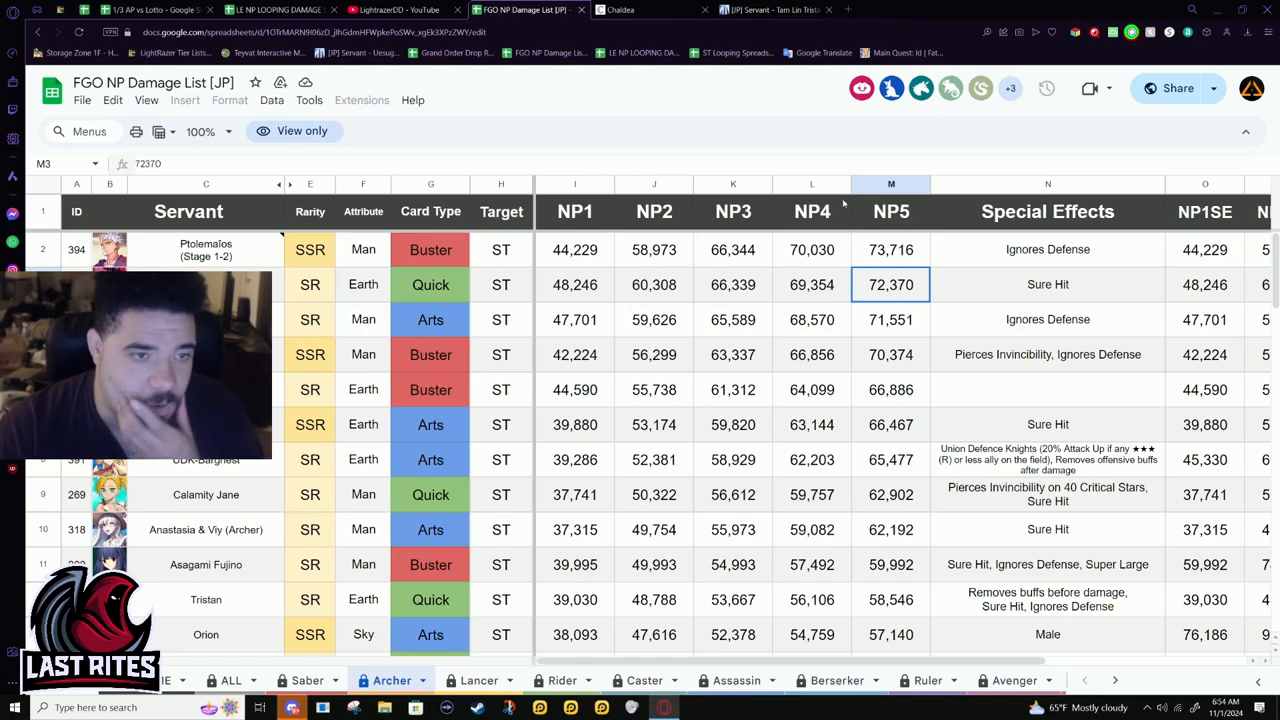
{"action": "mouse_move", "coordinate": [844, 204]}
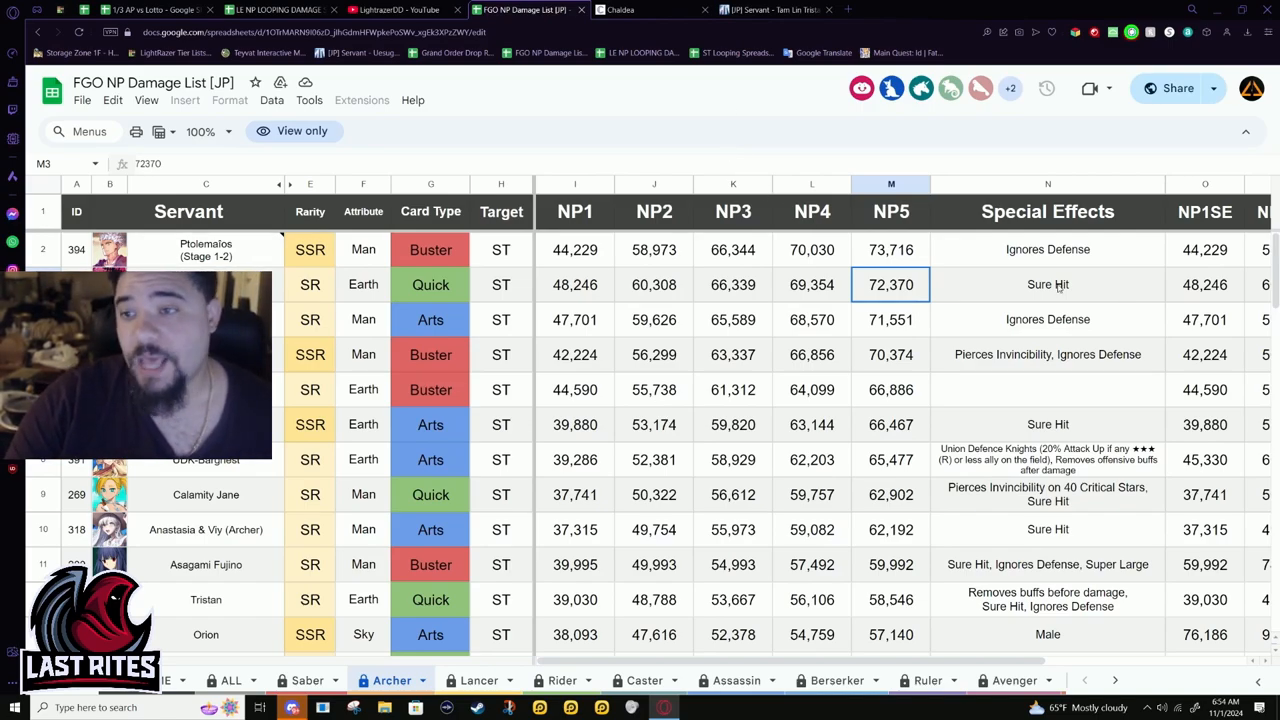
{"action": "left_click", "coordinate": [574, 284]}
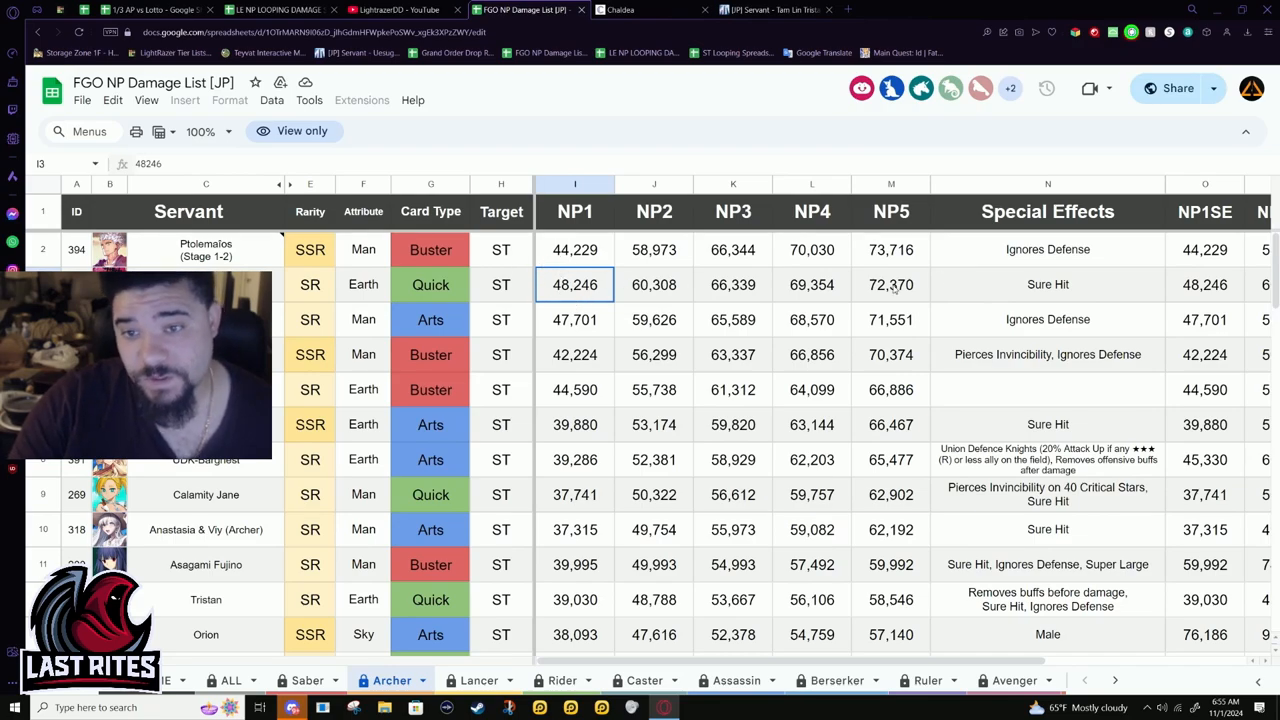
{"action": "left_click", "coordinate": [890, 284]}
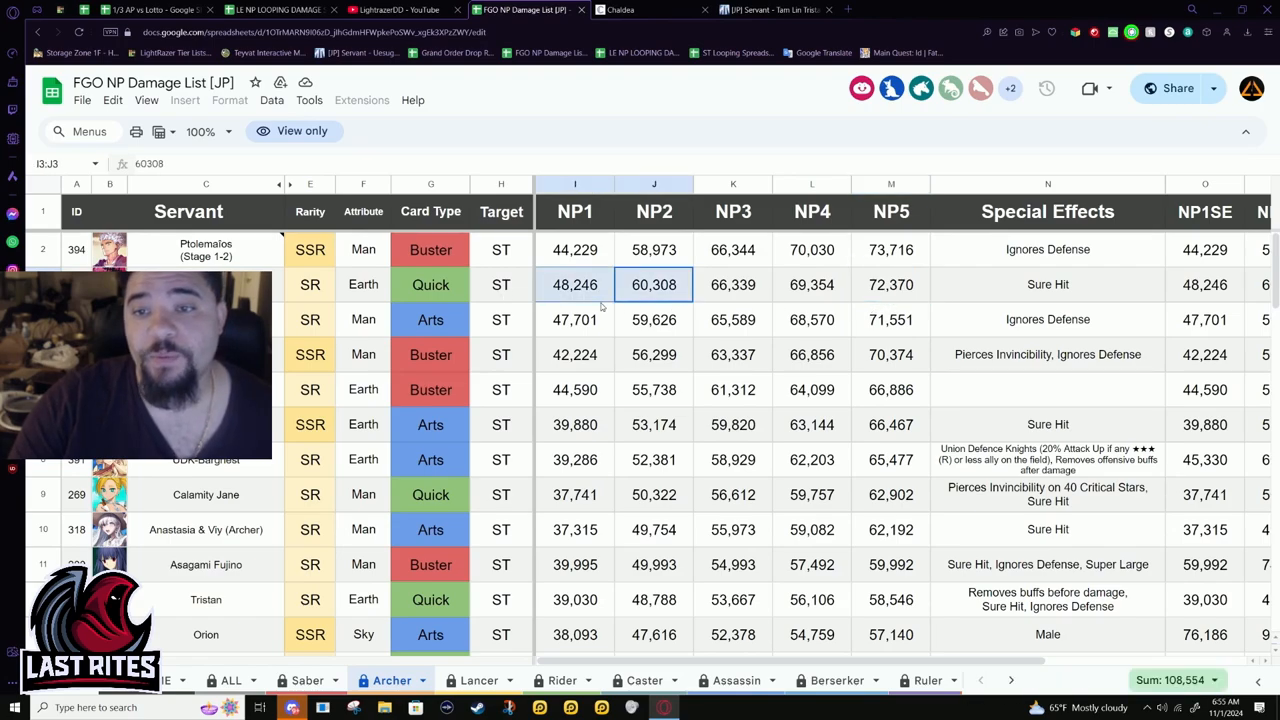
{"action": "scroll", "scroll_direction": "down", "scroll_amount": 3}
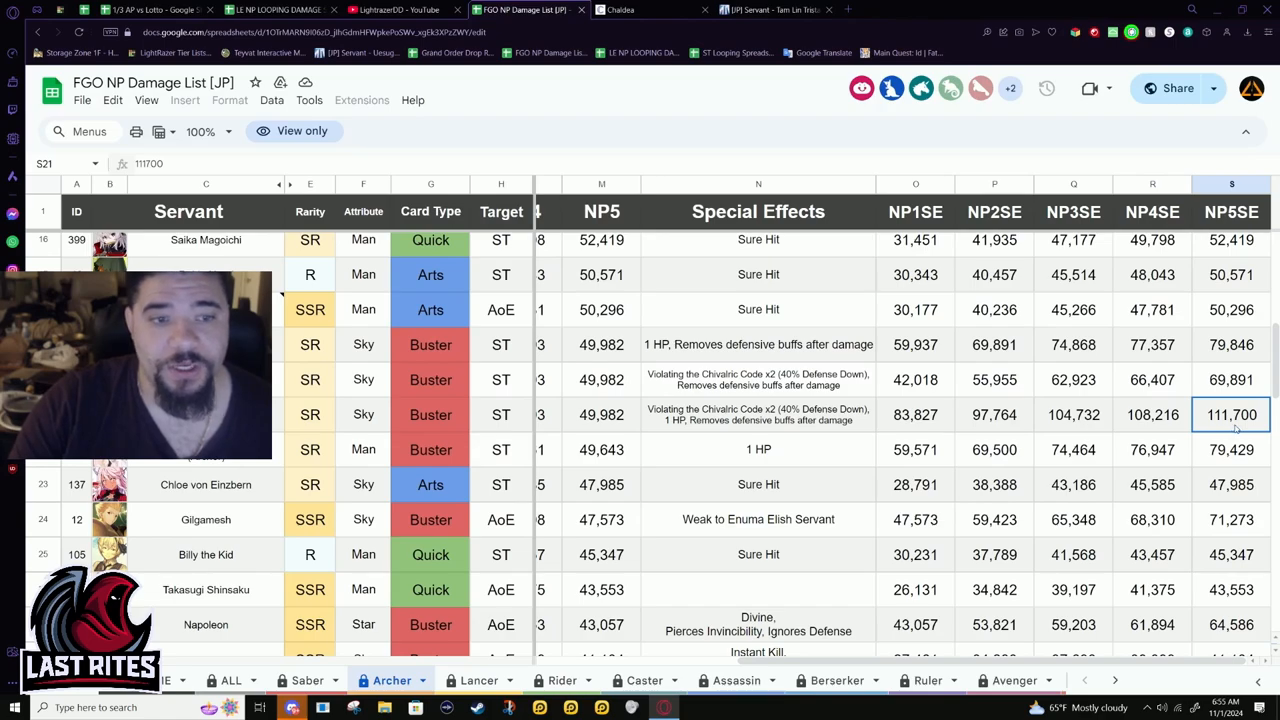
{"action": "mouse_move", "coordinate": [628, 424]}
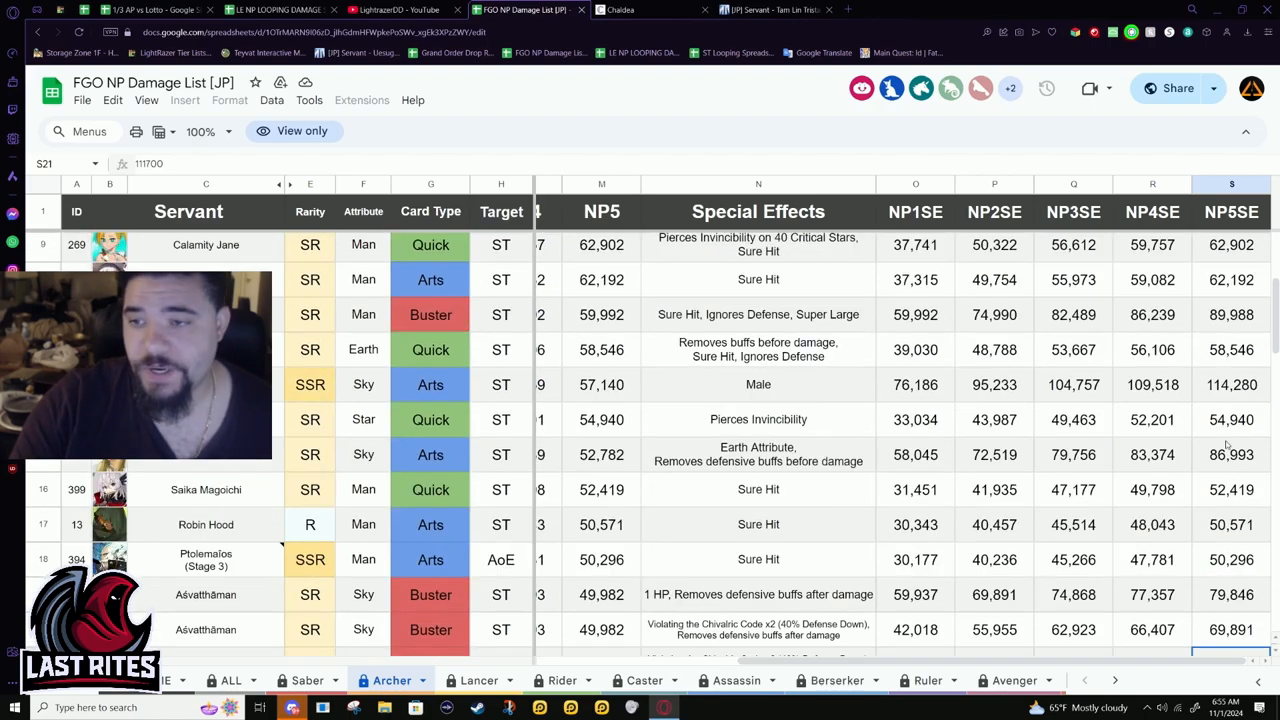
{"action": "left_click", "coordinate": [1232, 384]}
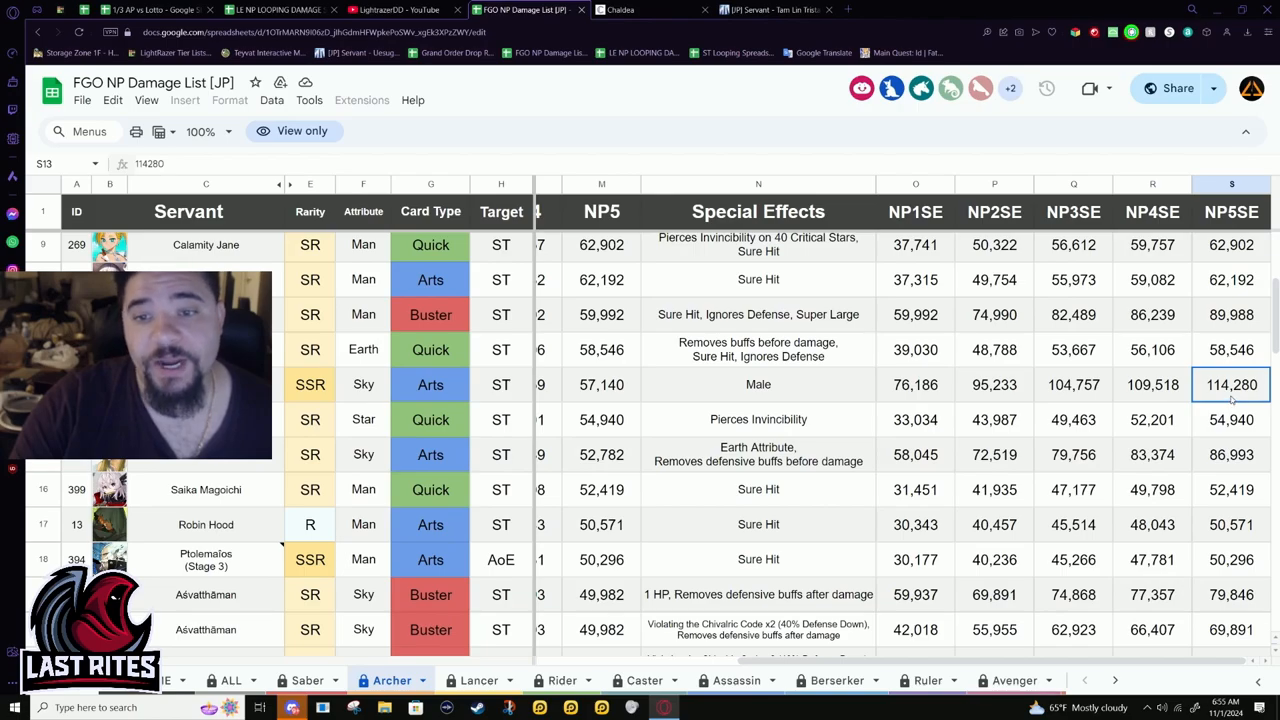
{"action": "scroll", "scroll_direction": "down", "scroll_amount": 3}
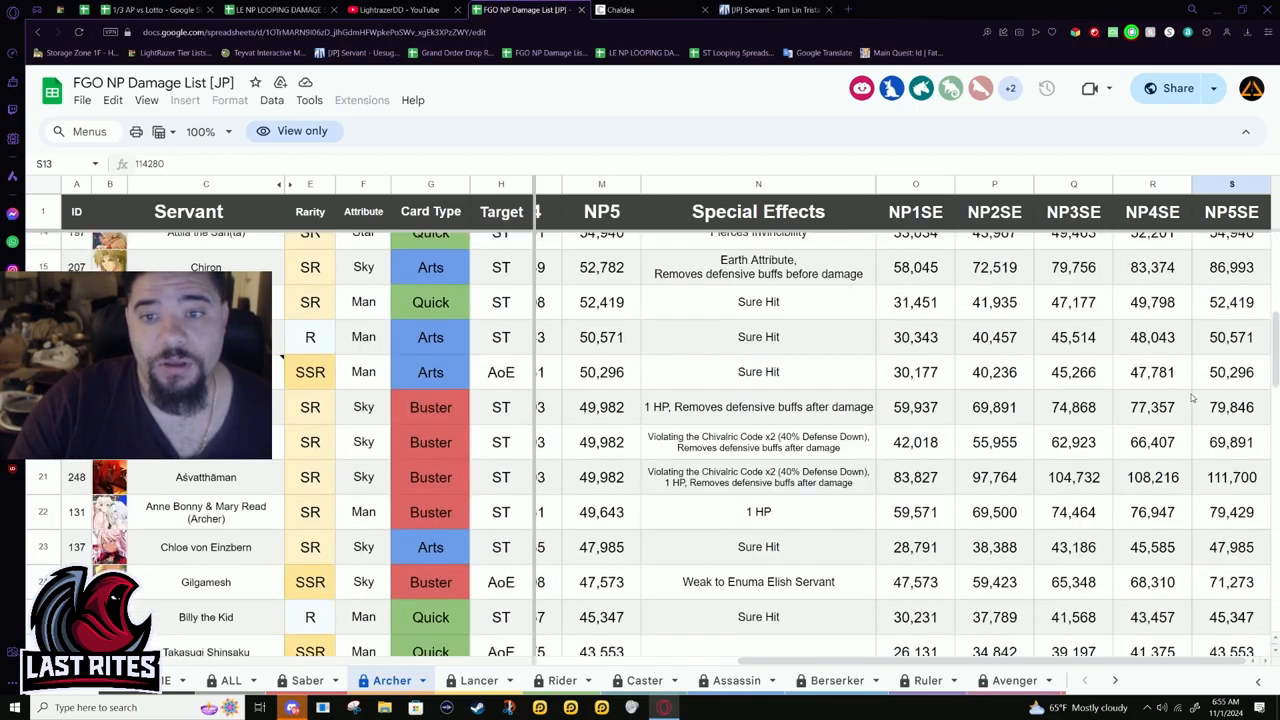
{"action": "scroll", "scroll_direction": "down", "scroll_amount": 3}
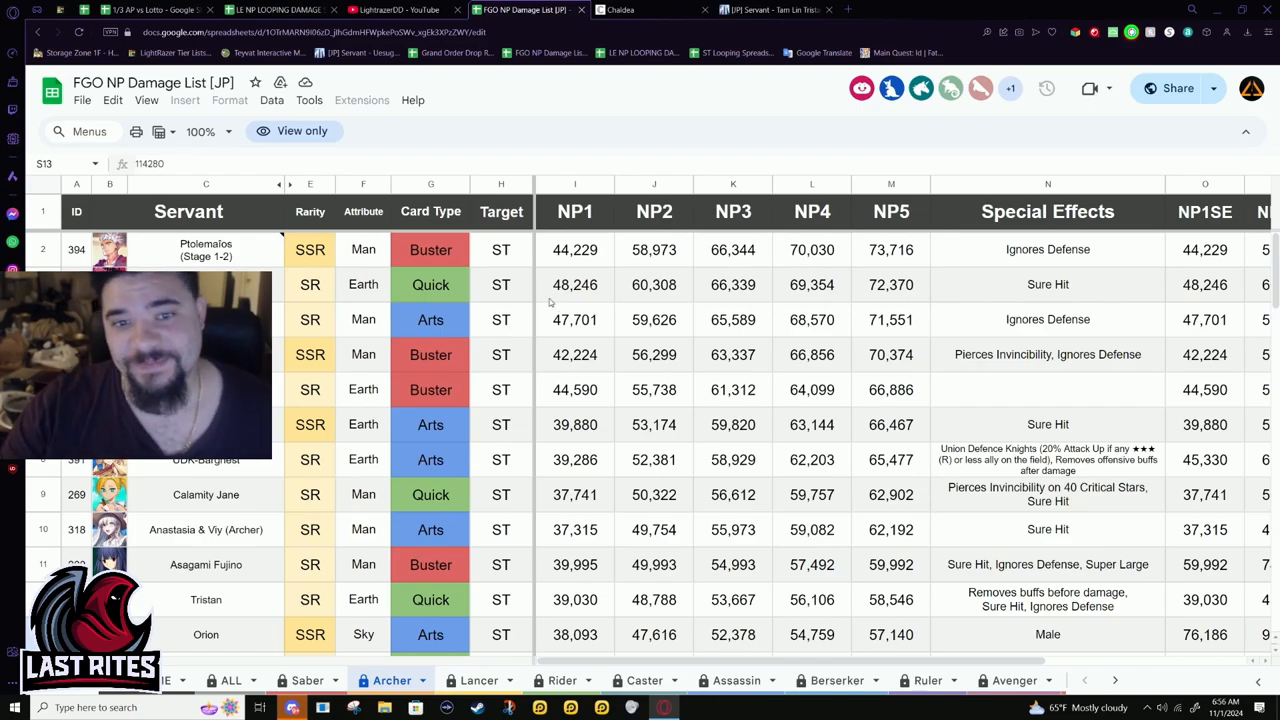
{"action": "left_click_drag", "start_coordinate": [576, 248], "coordinate": [576, 354]}
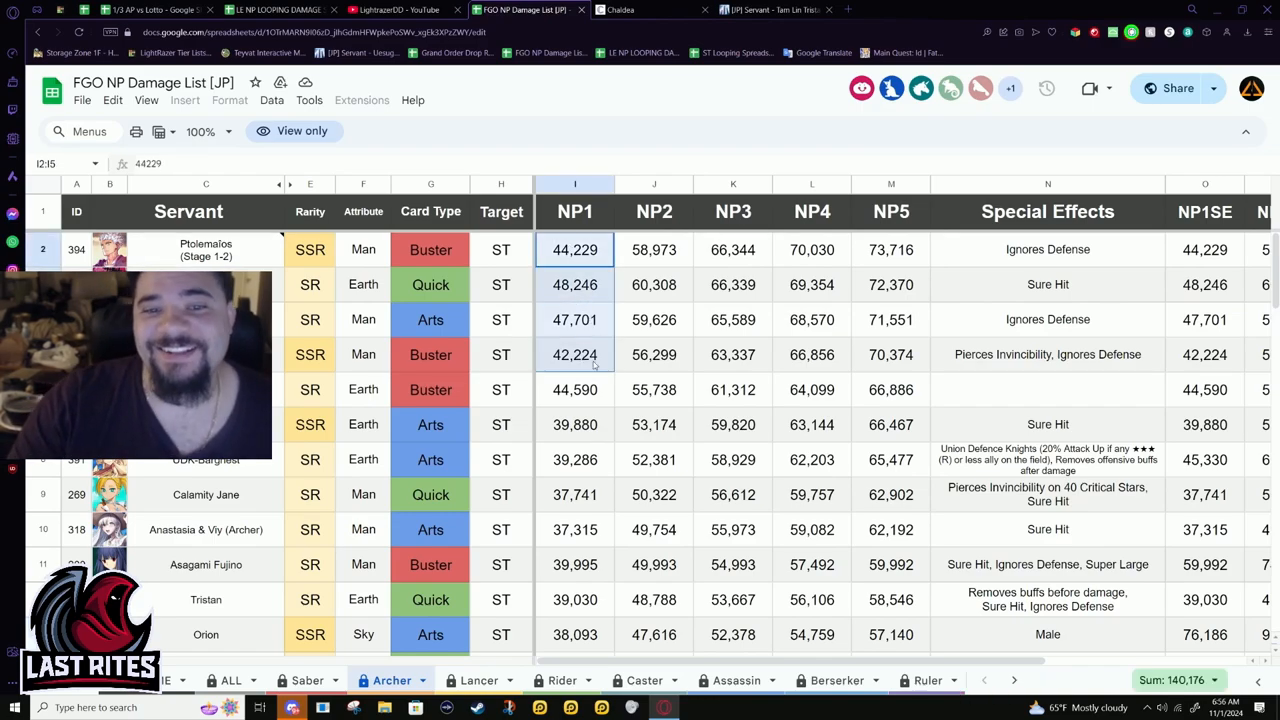
{"action": "left_click", "coordinate": [576, 388]}
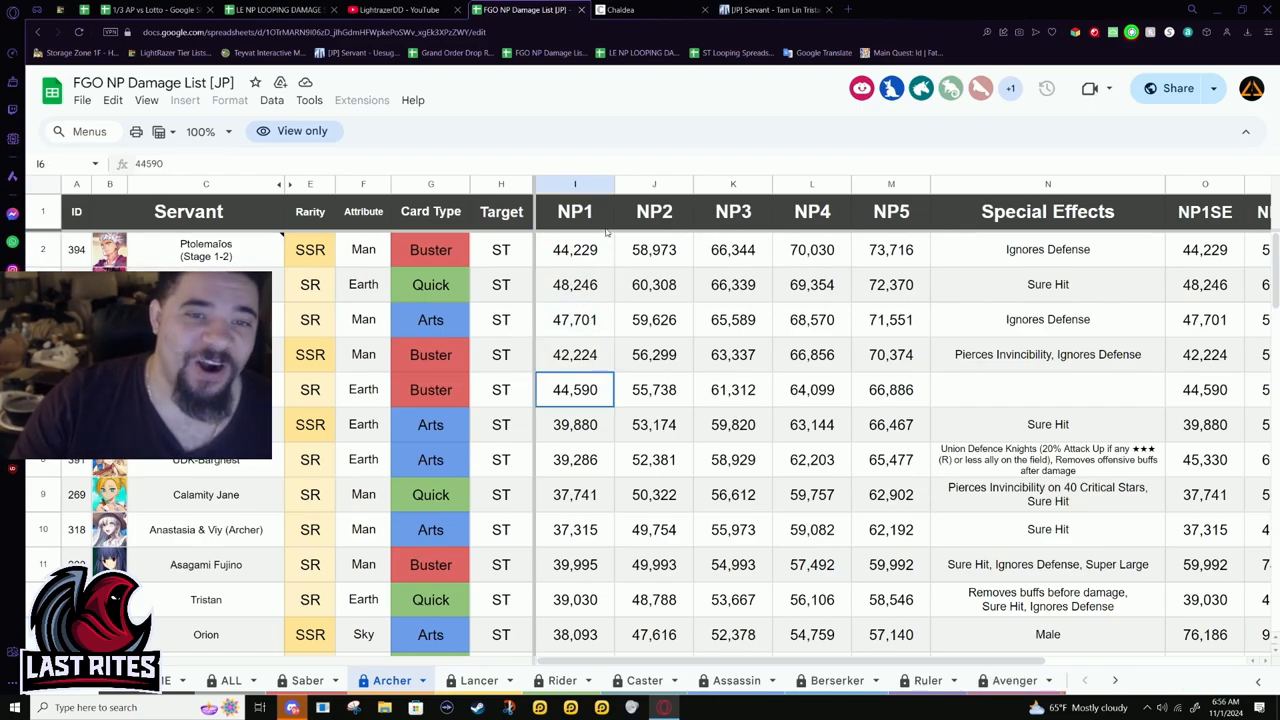
{"action": "left_click", "coordinate": [576, 424]}
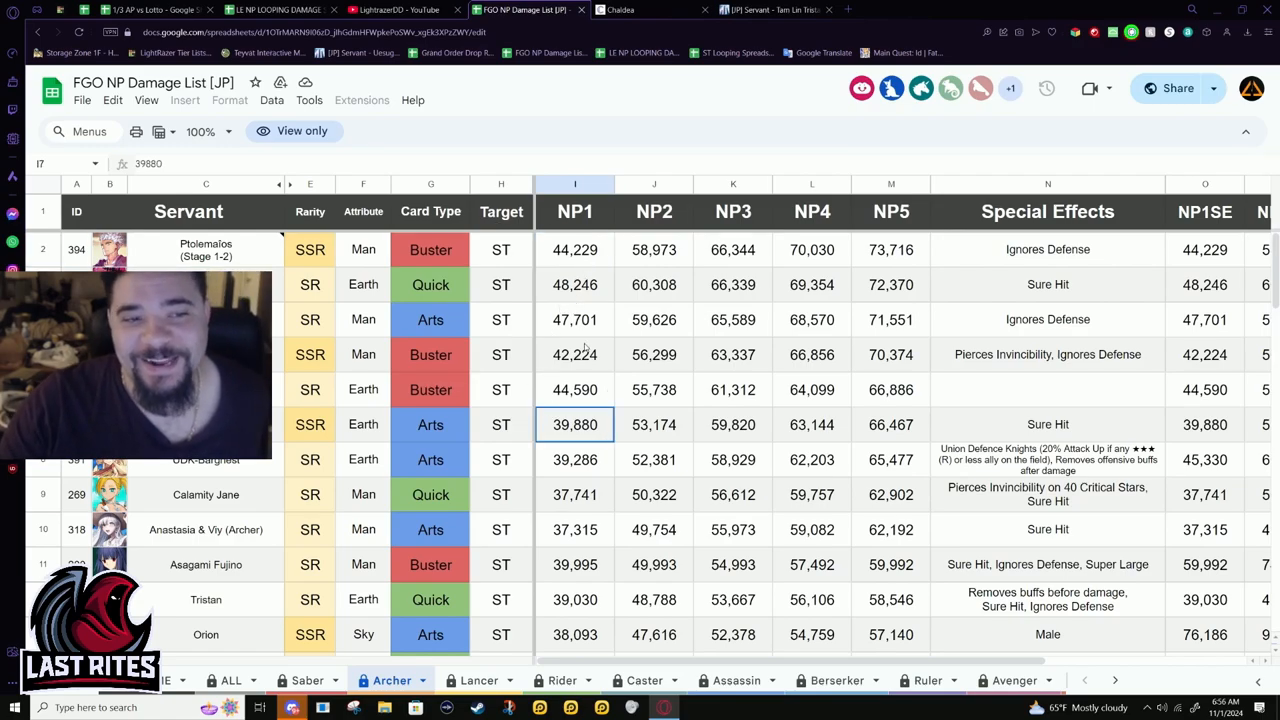
{"action": "mouse_move", "coordinate": [610, 348]}
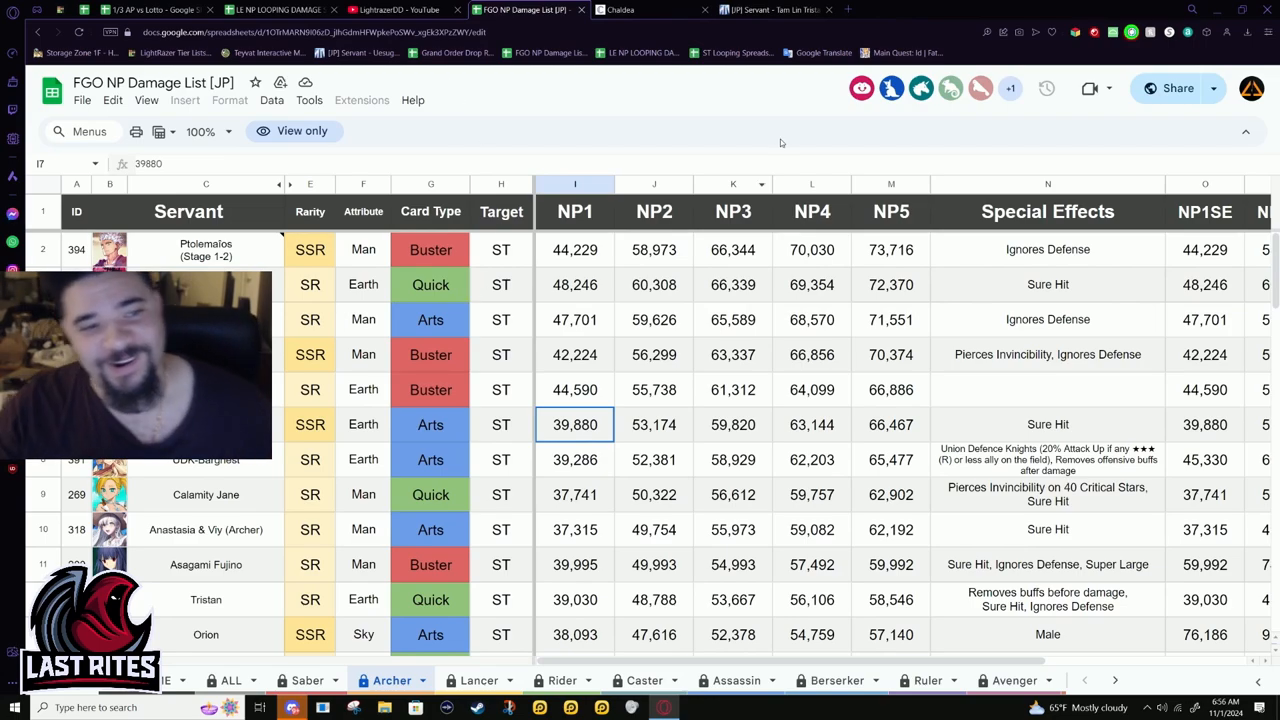
{"action": "left_click", "coordinate": [576, 248]}
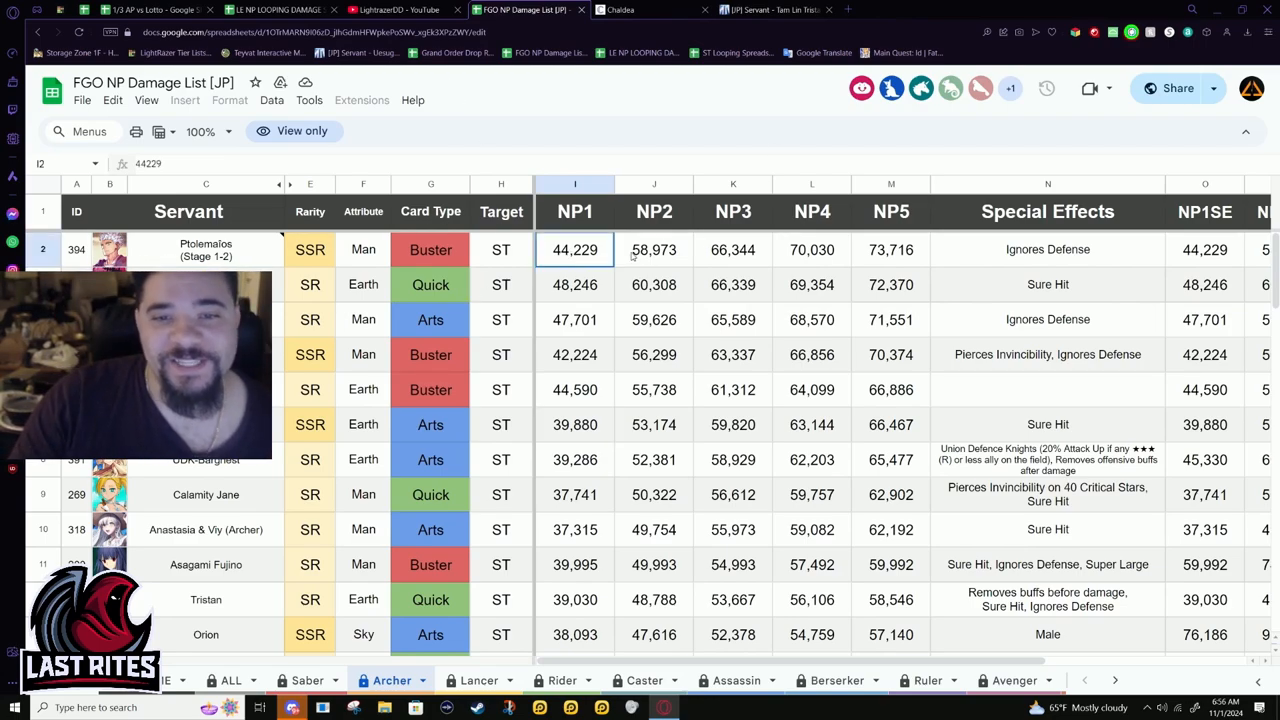
{"action": "left_click", "coordinate": [576, 284]}
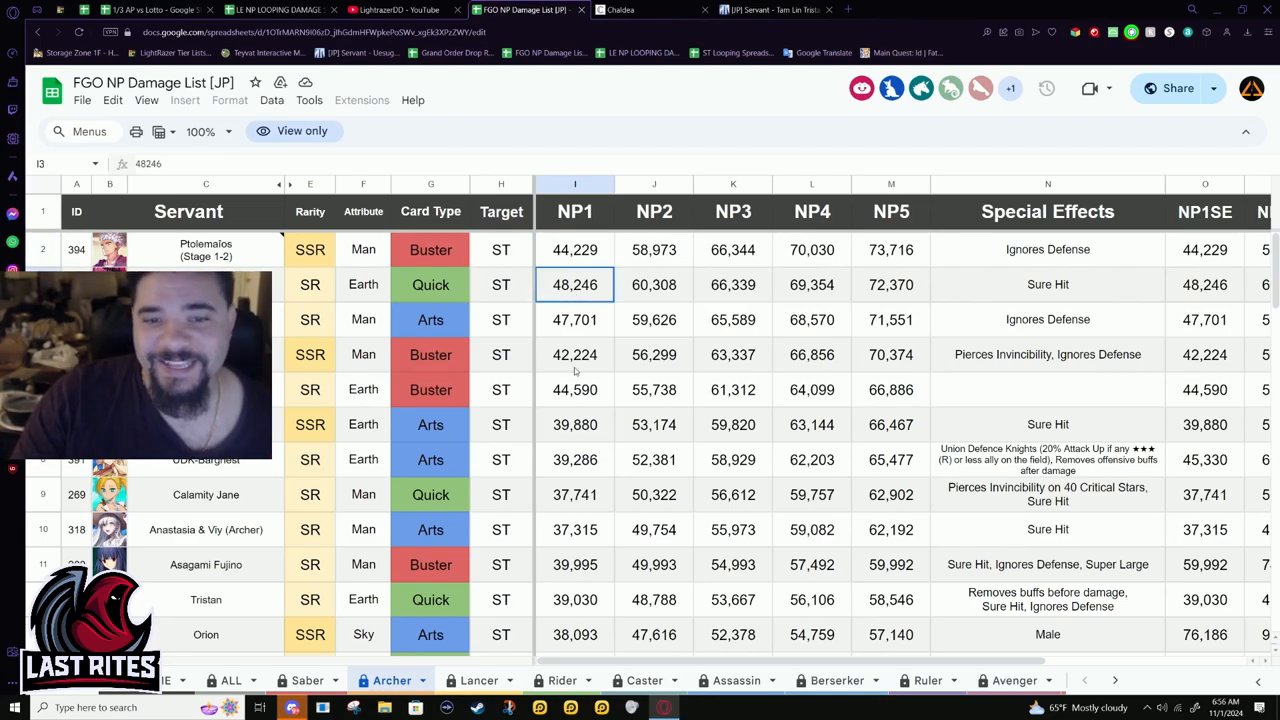
{"action": "left_click", "coordinate": [574, 320]}
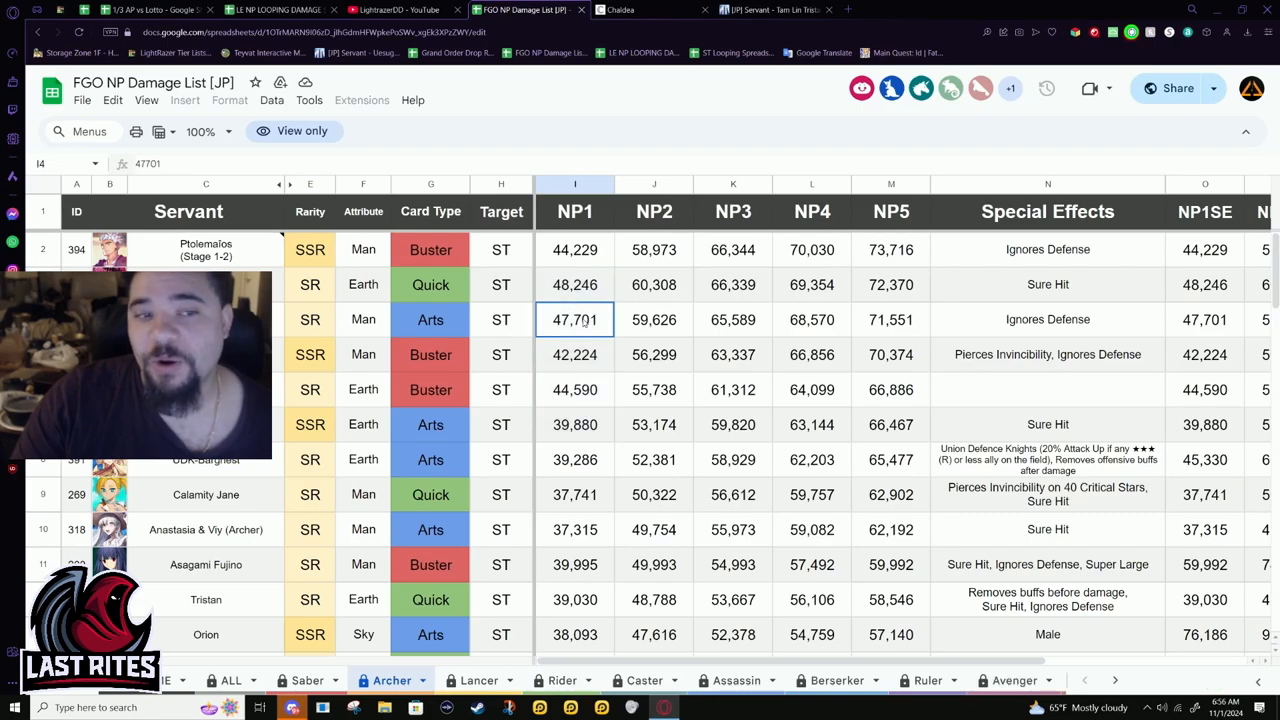
{"action": "left_click", "coordinate": [654, 320]}
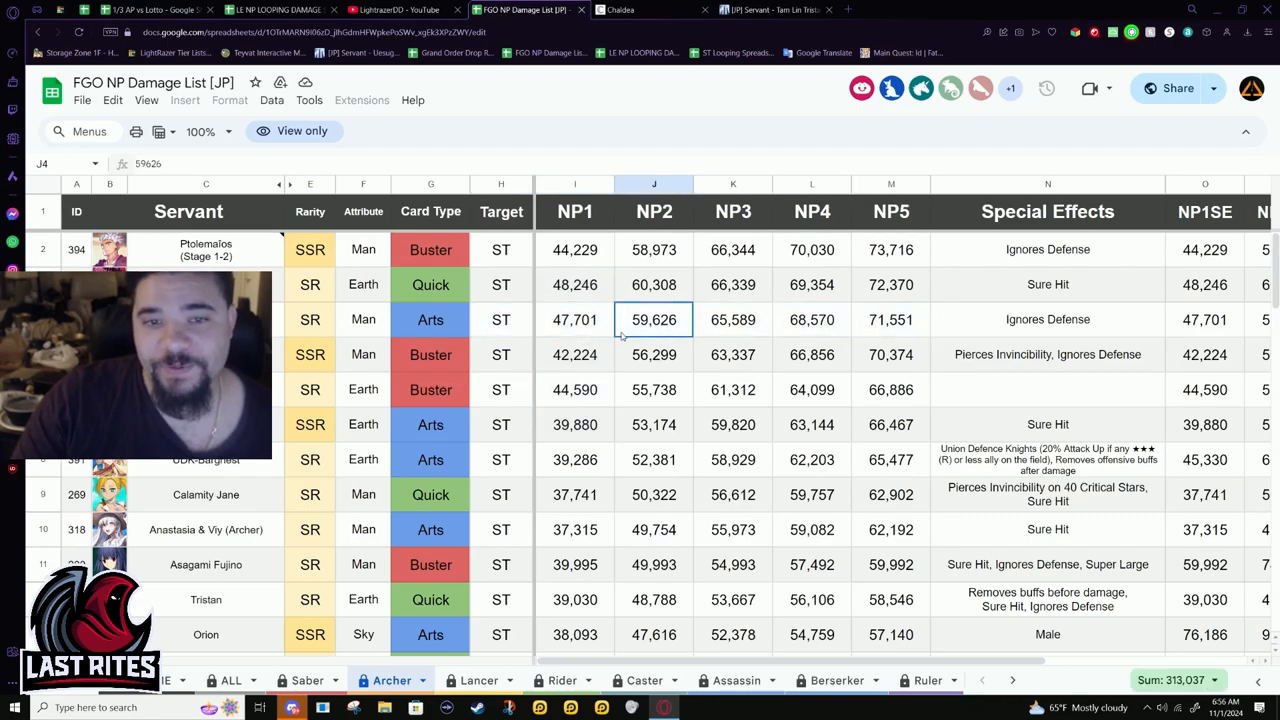
{"action": "left_click", "coordinate": [576, 320]}
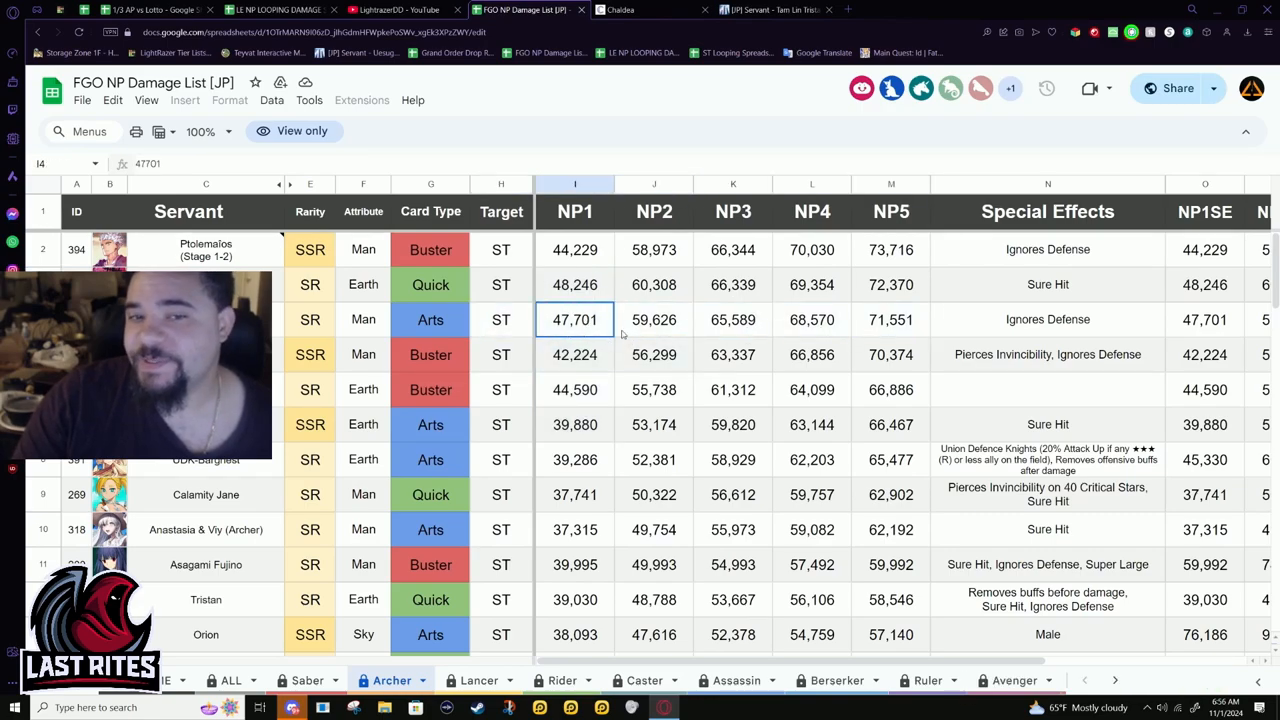
{"action": "left_click", "coordinate": [576, 284]}
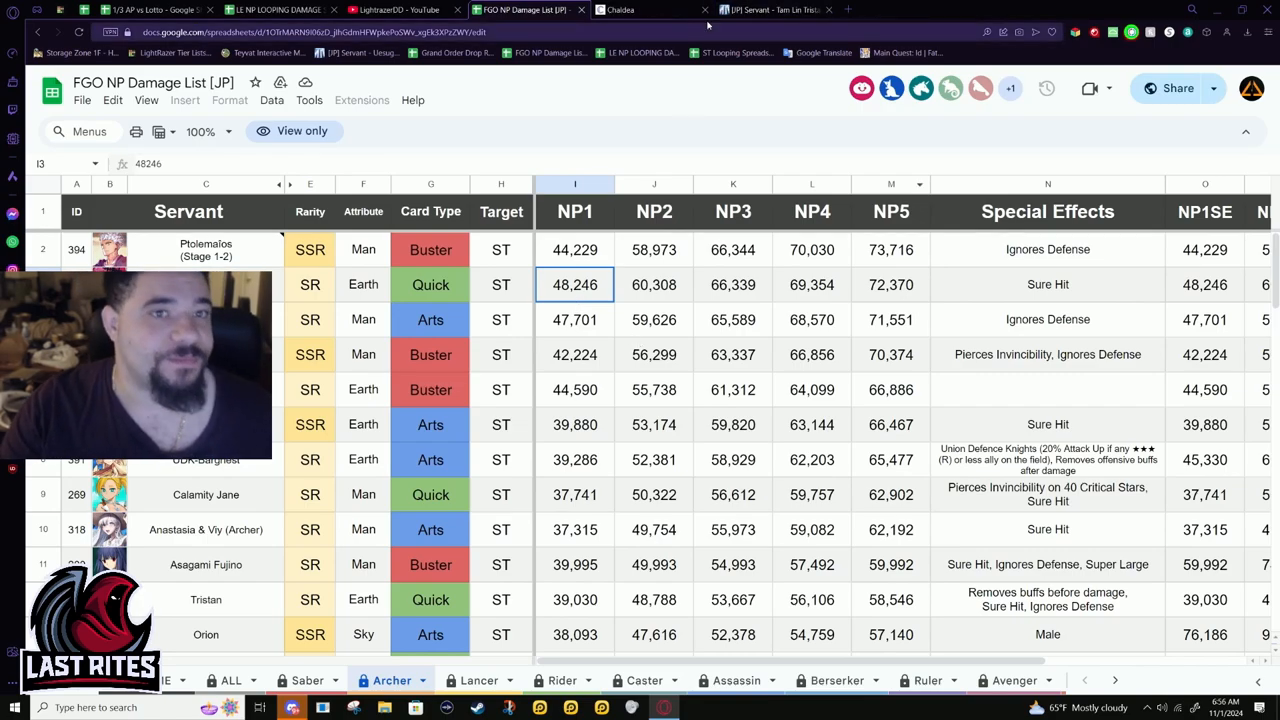
{"action": "left_click", "coordinate": [280, 8]}
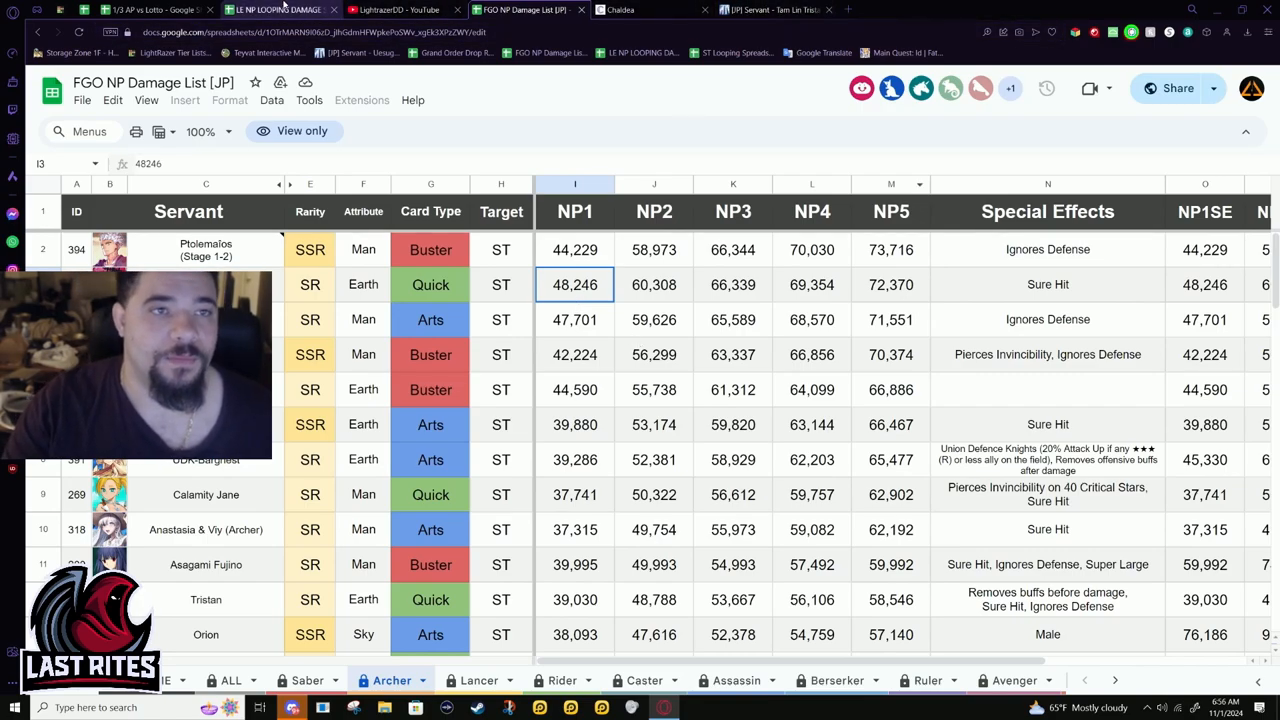
{"action": "left_click", "coordinate": [770, 8]}
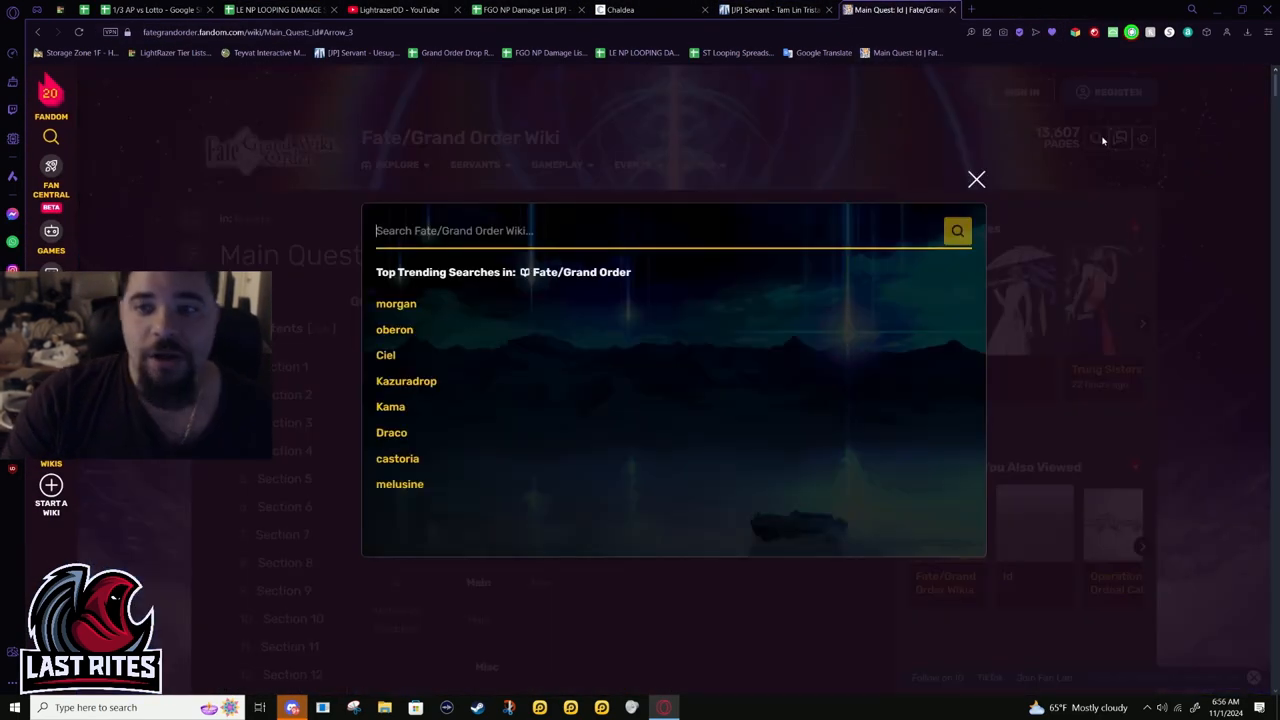
- Search the wiki for 'baobhan' and load Baobhan Sith's servant page
{"action": "type", "text": "baoh"}
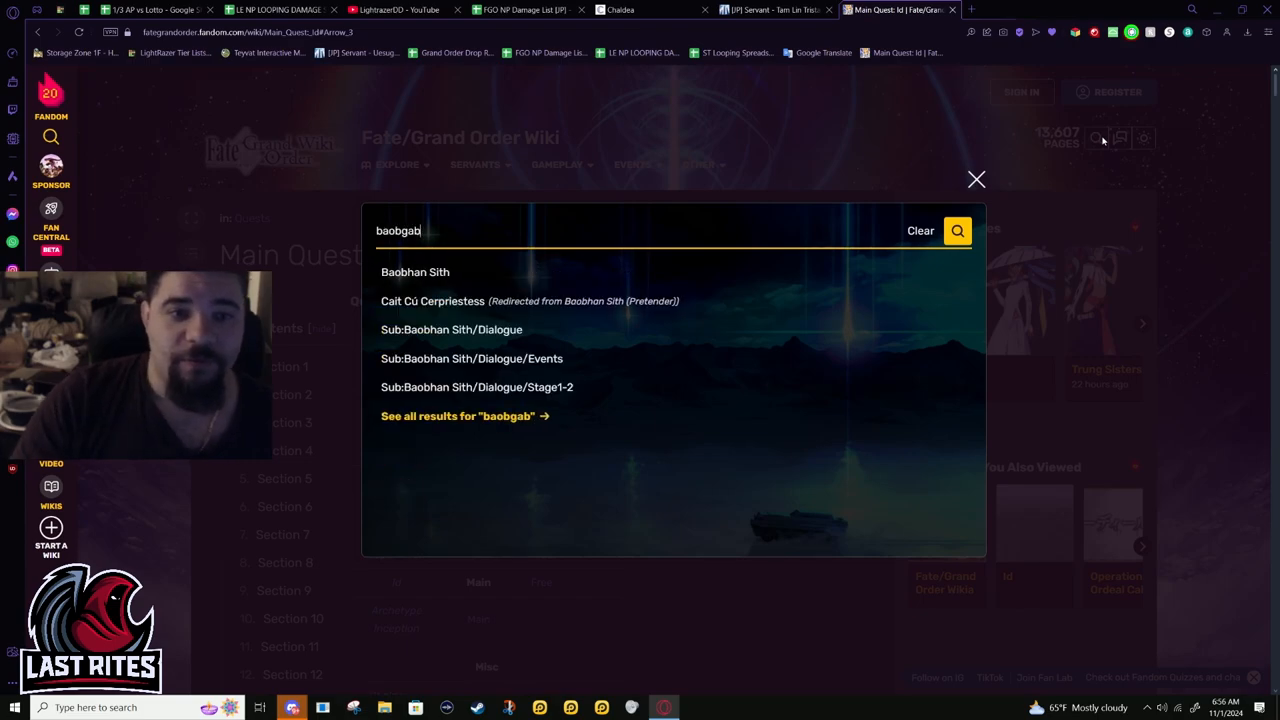
{"action": "key", "text": "Backspace"}
{"action": "type", "text": "han"}
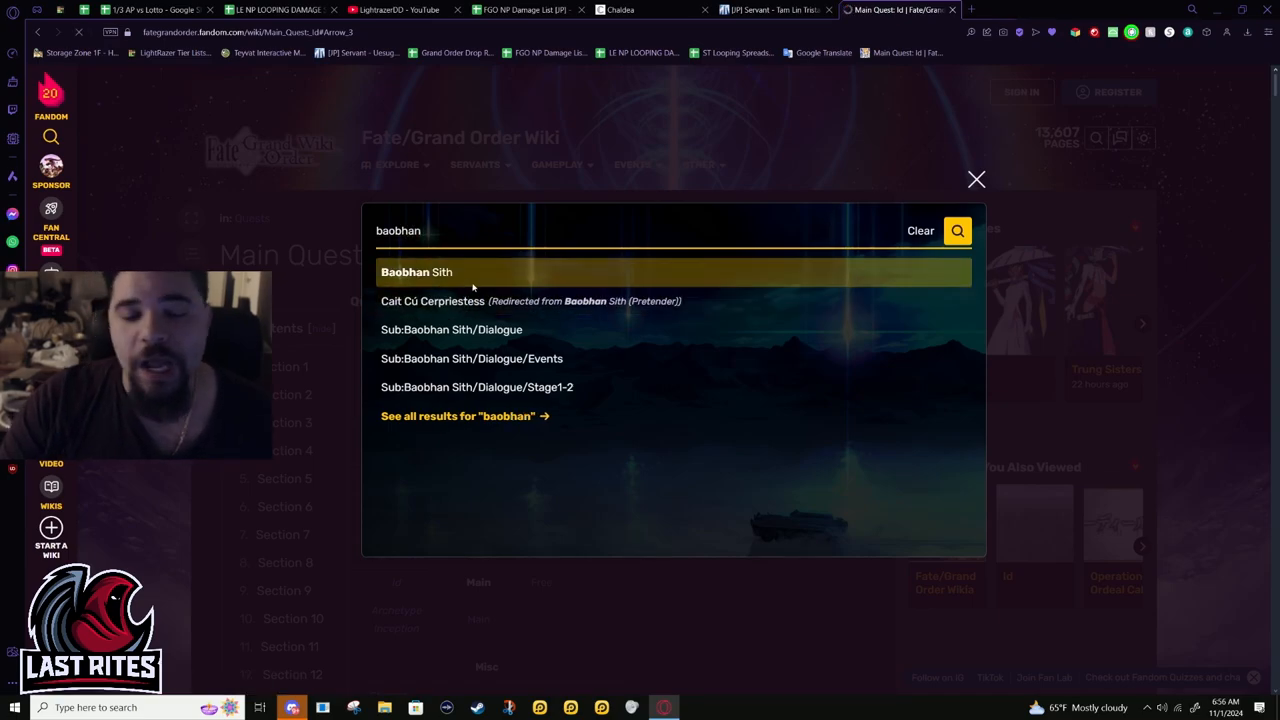
{"action": "left_click", "coordinate": [416, 272]}
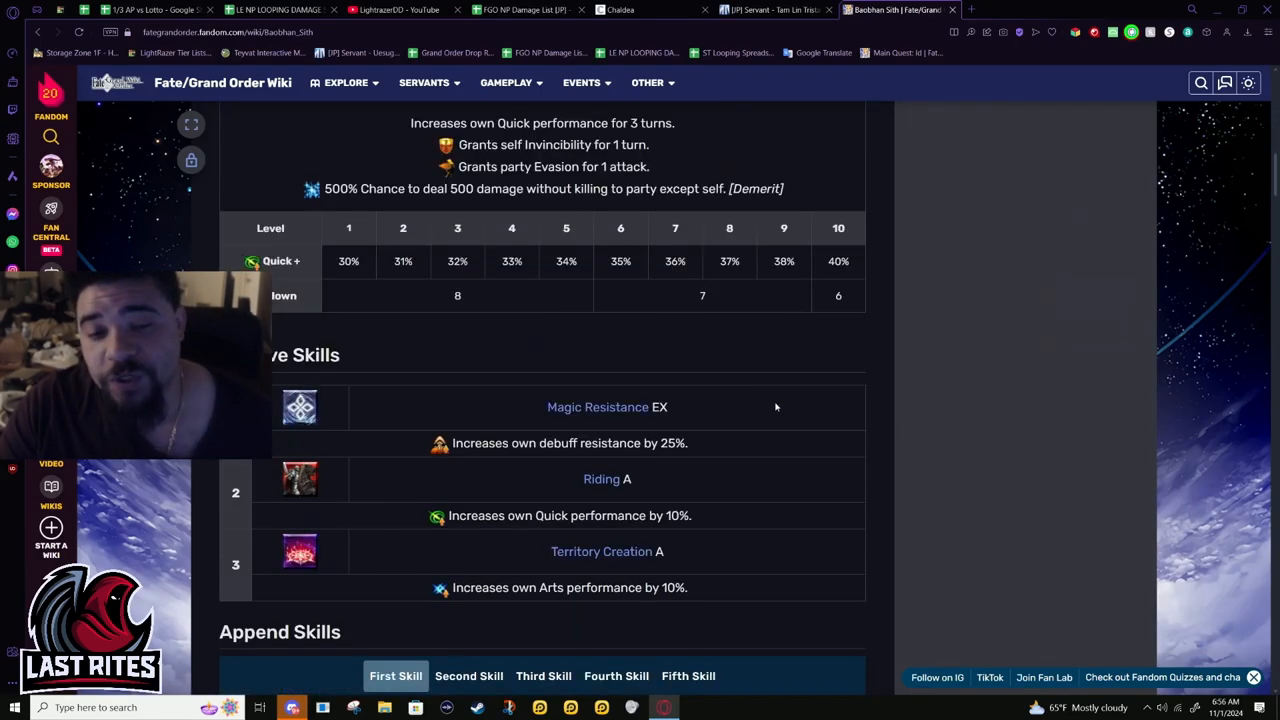
- Highlight Fetch Failnaught's per-hit percentages and effect text in the Noble Phantasm table
{"action": "scroll", "scroll_direction": "down", "scroll_amount": 3}
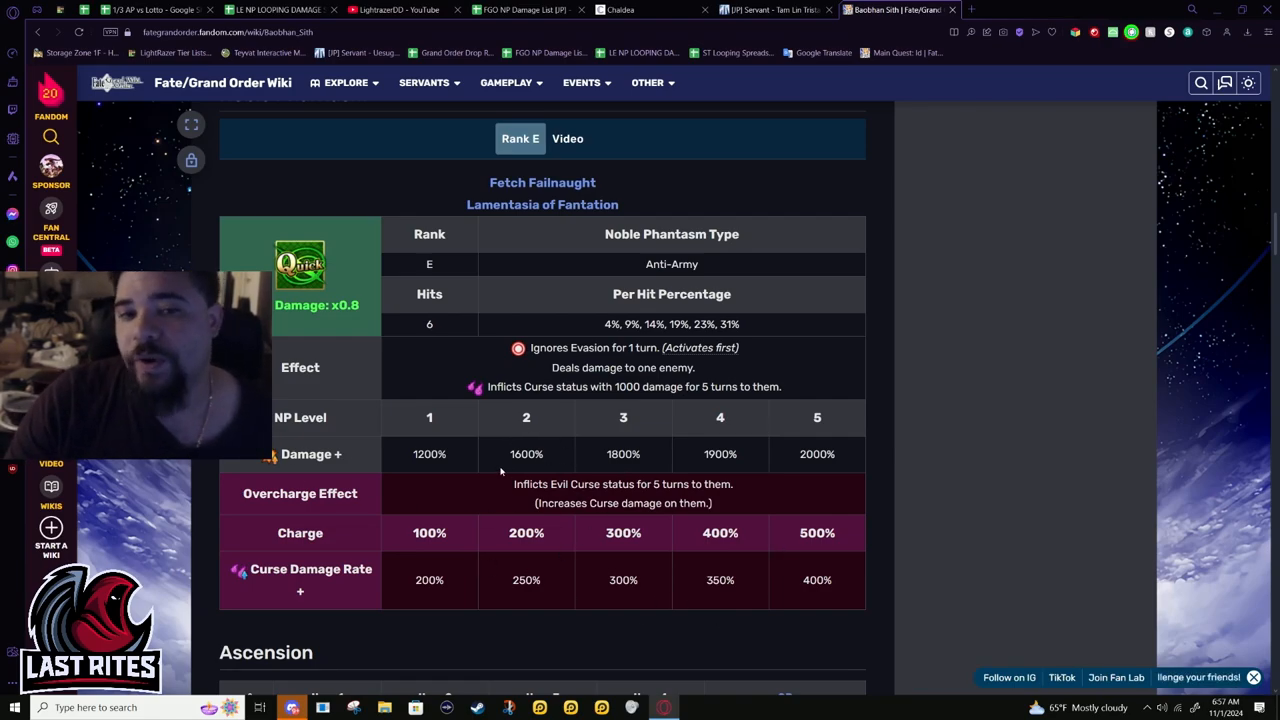
{"action": "left_click_drag", "start_coordinate": [592, 368], "coordinate": [782, 388]}
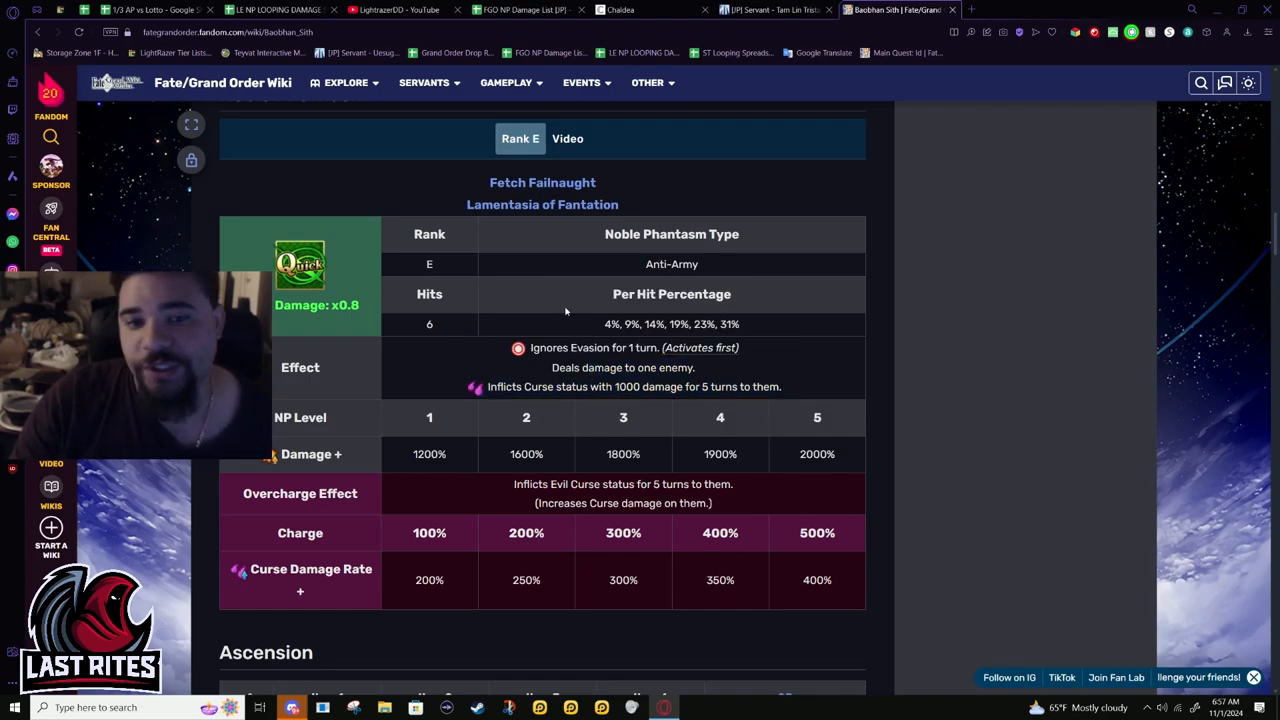
{"action": "left_click_drag", "start_coordinate": [568, 388], "coordinate": [784, 388]}
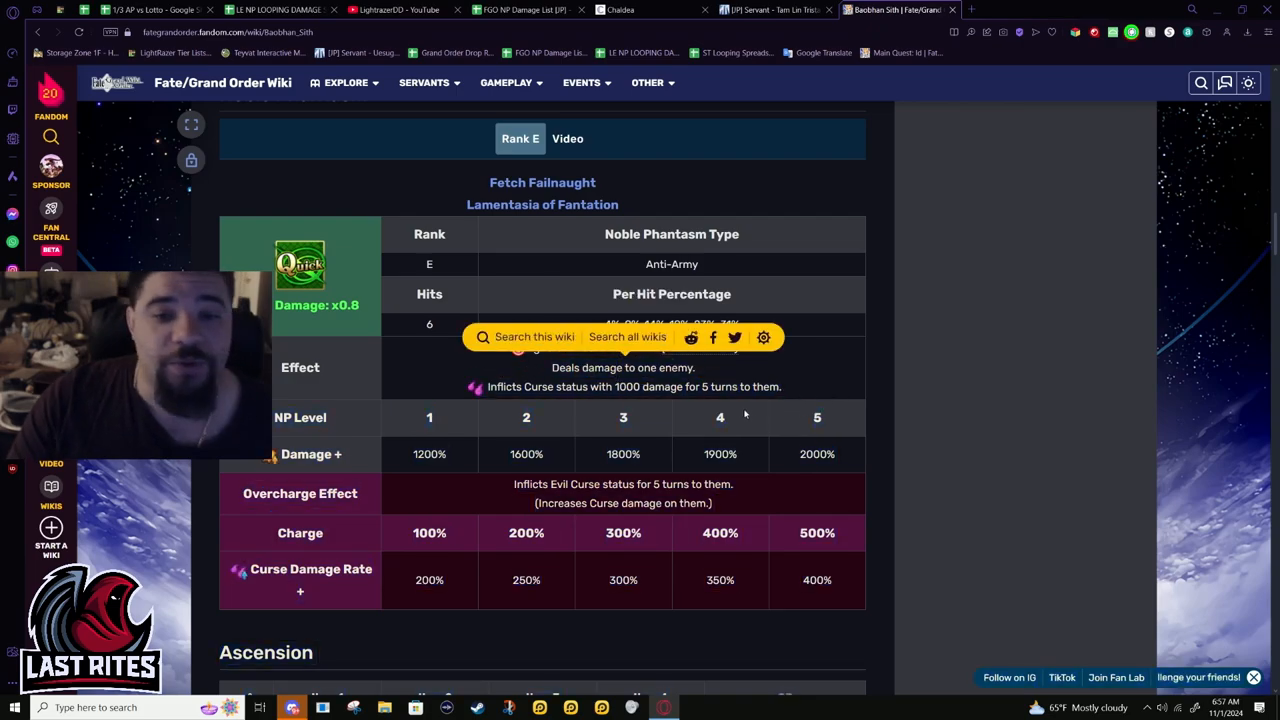
{"action": "mouse_move", "coordinate": [718, 370]}
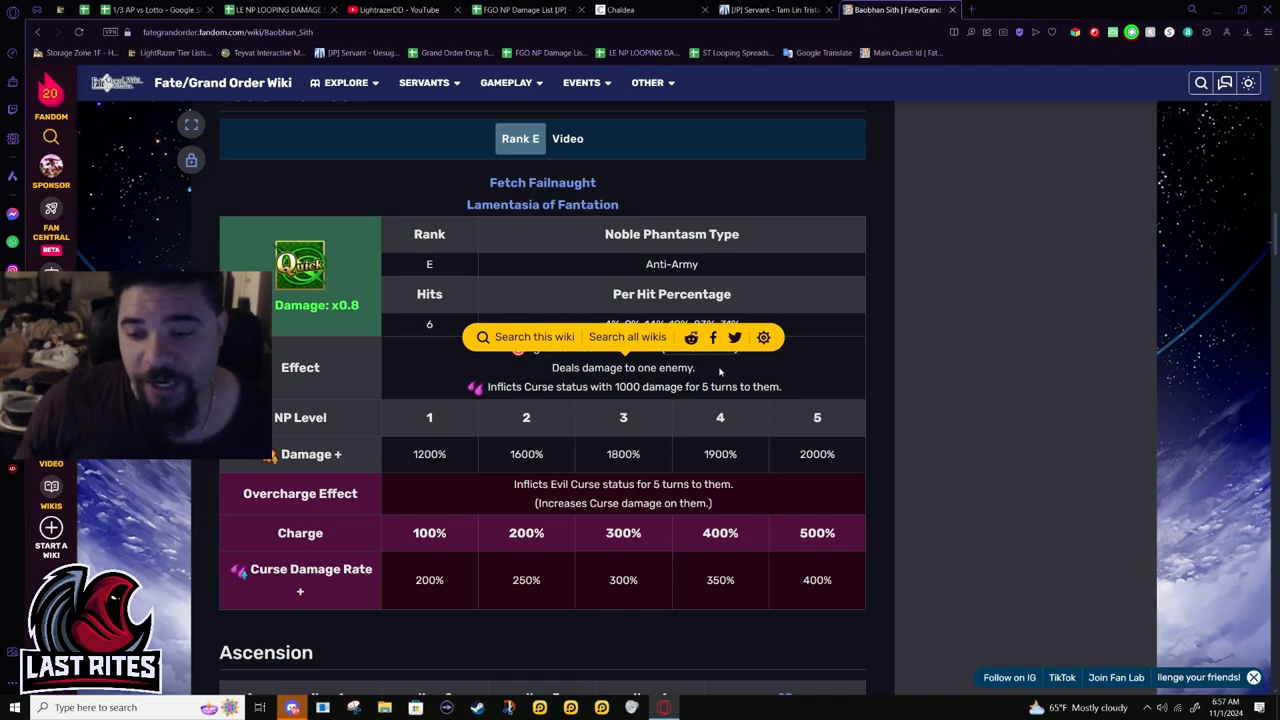
{"action": "scroll", "scroll_direction": "down", "scroll_amount": 3}
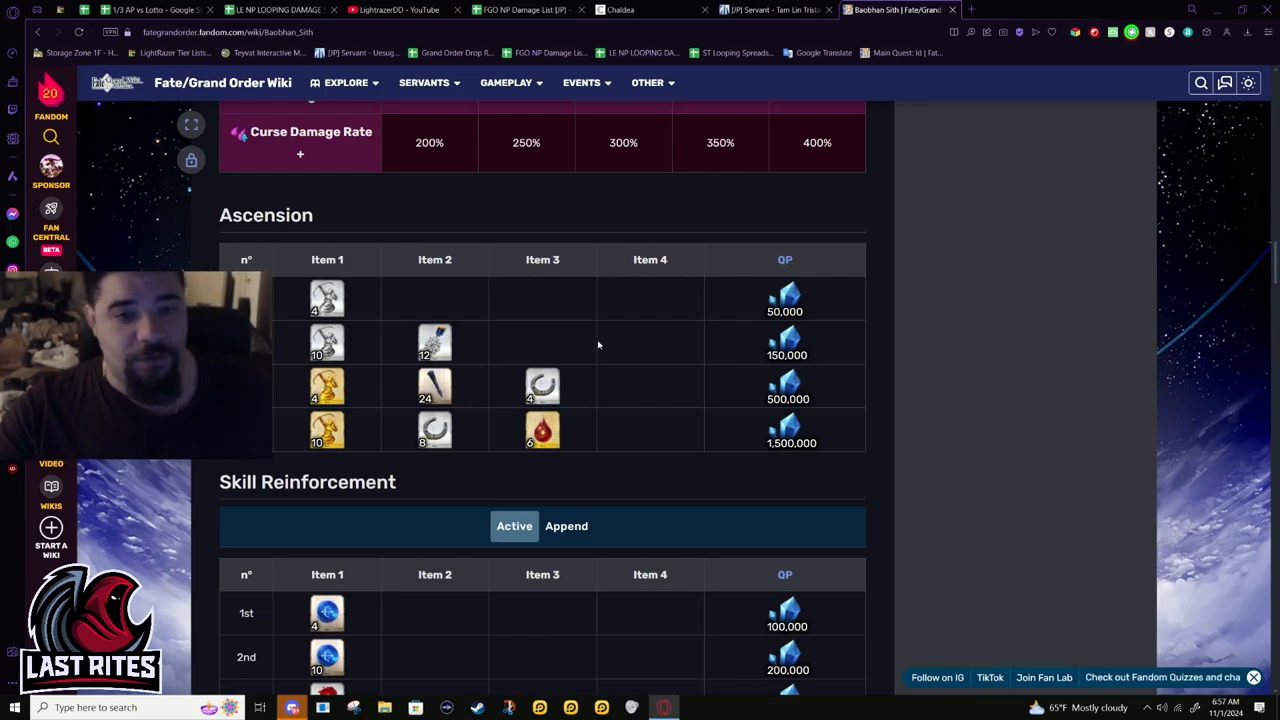
- Switch the Skill Reinforcement table to Append skill materials and continue to Stats and Bond Level
{"action": "scroll", "scroll_direction": "down", "scroll_amount": 3}
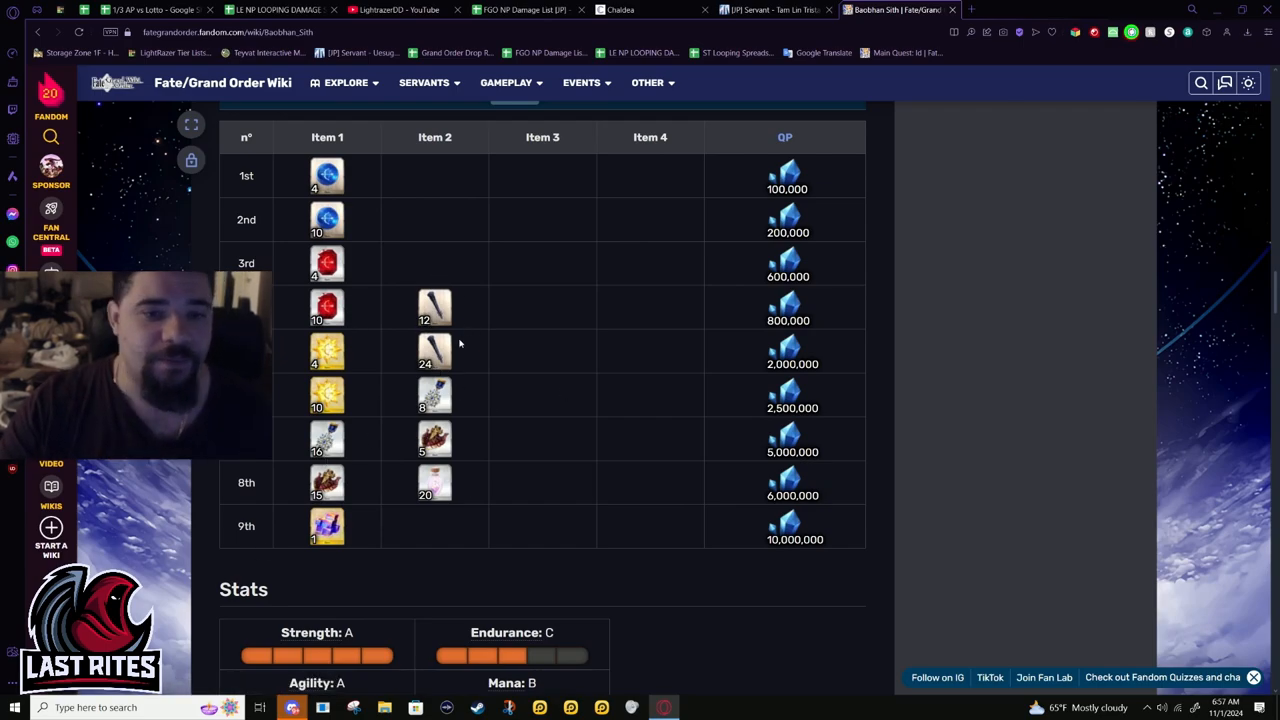
{"action": "mouse_move", "coordinate": [434, 304]}
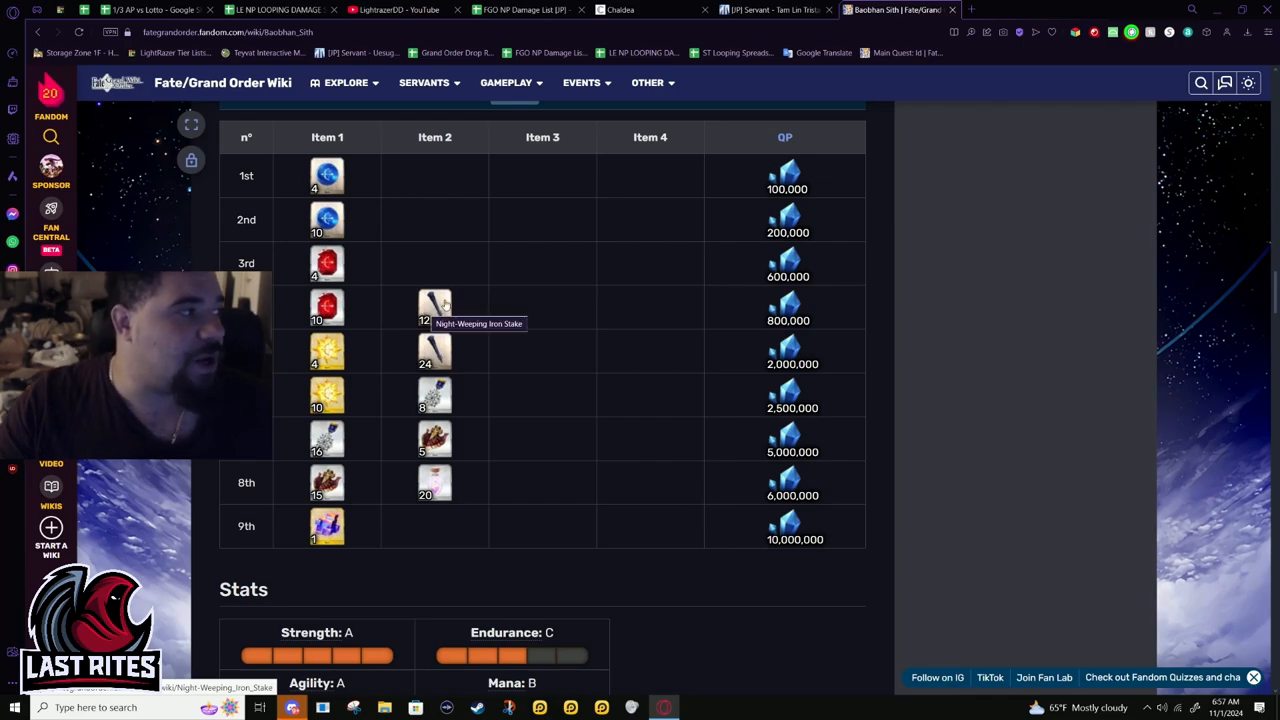
{"action": "mouse_move", "coordinate": [538, 484]}
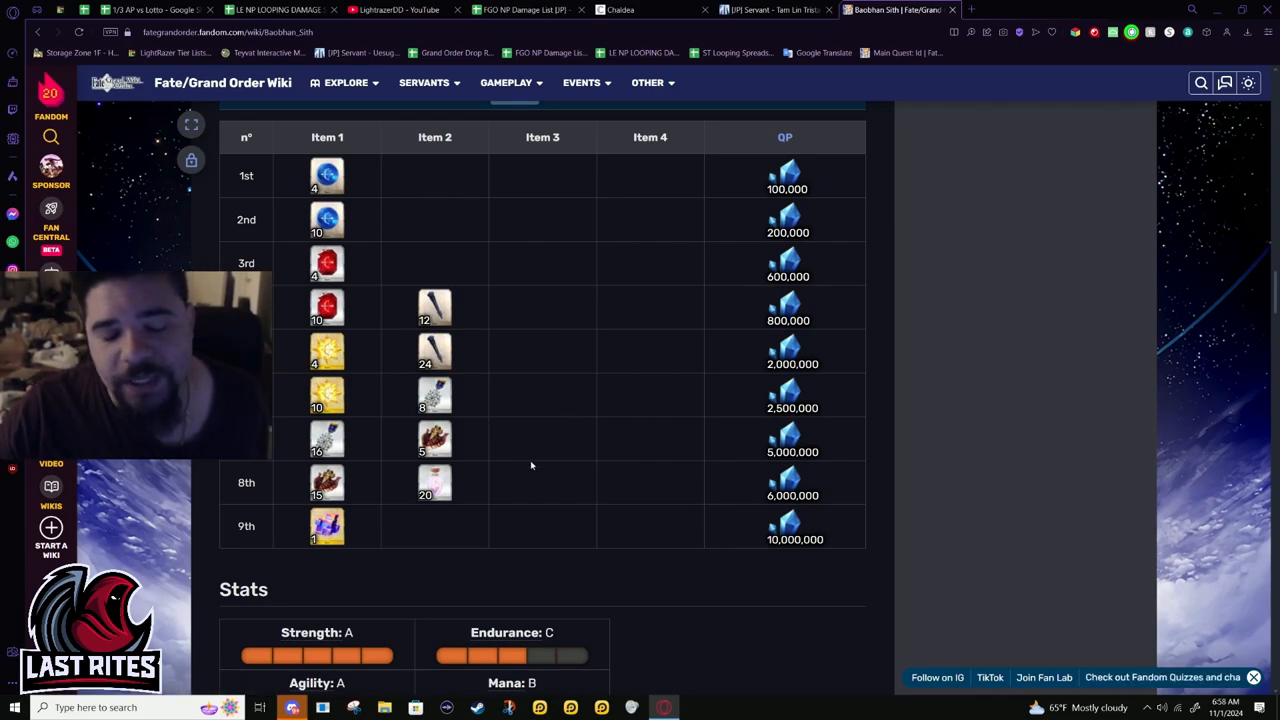
{"action": "mouse_move", "coordinate": [408, 218]}
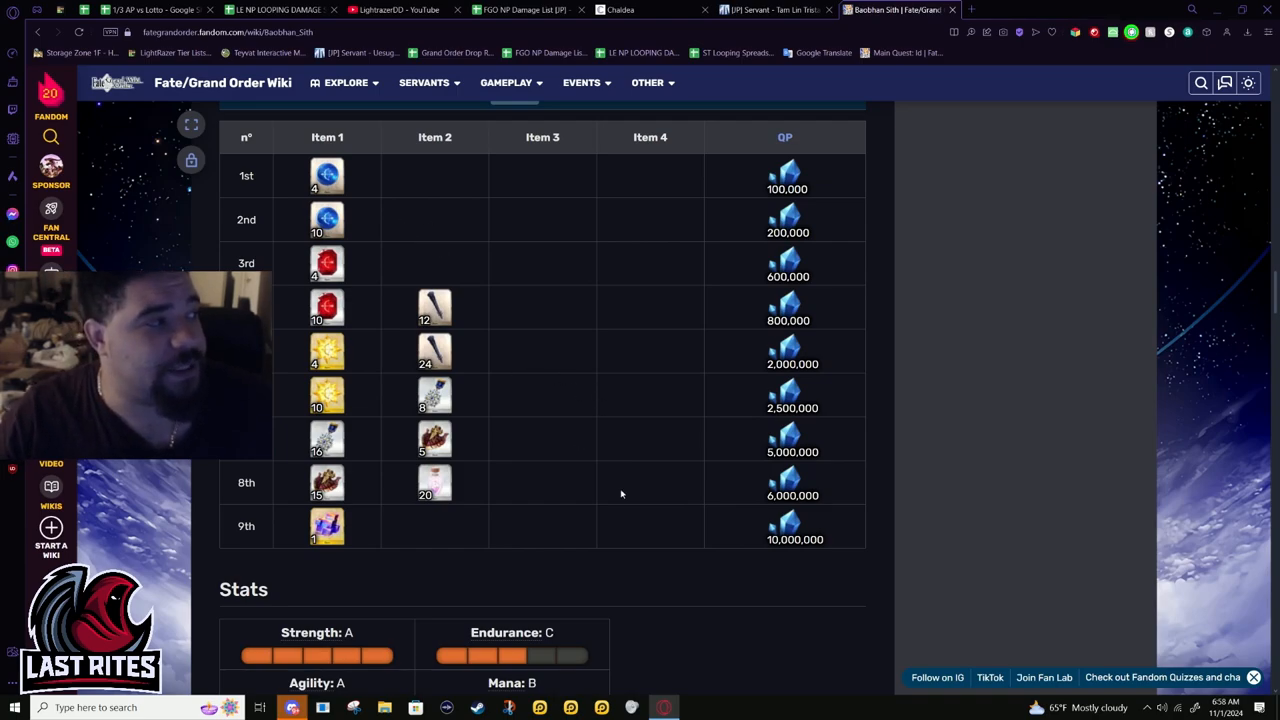
{"action": "mouse_move", "coordinate": [628, 476]}
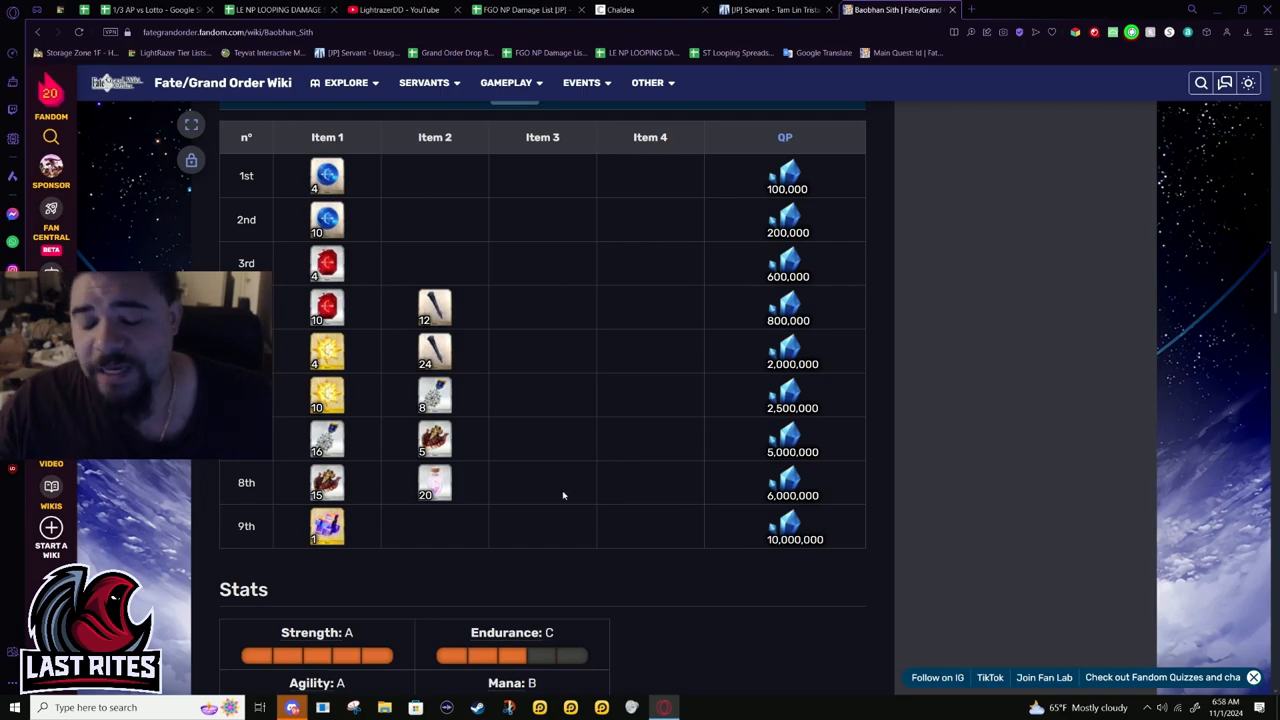
{"action": "mouse_move", "coordinate": [504, 352]}
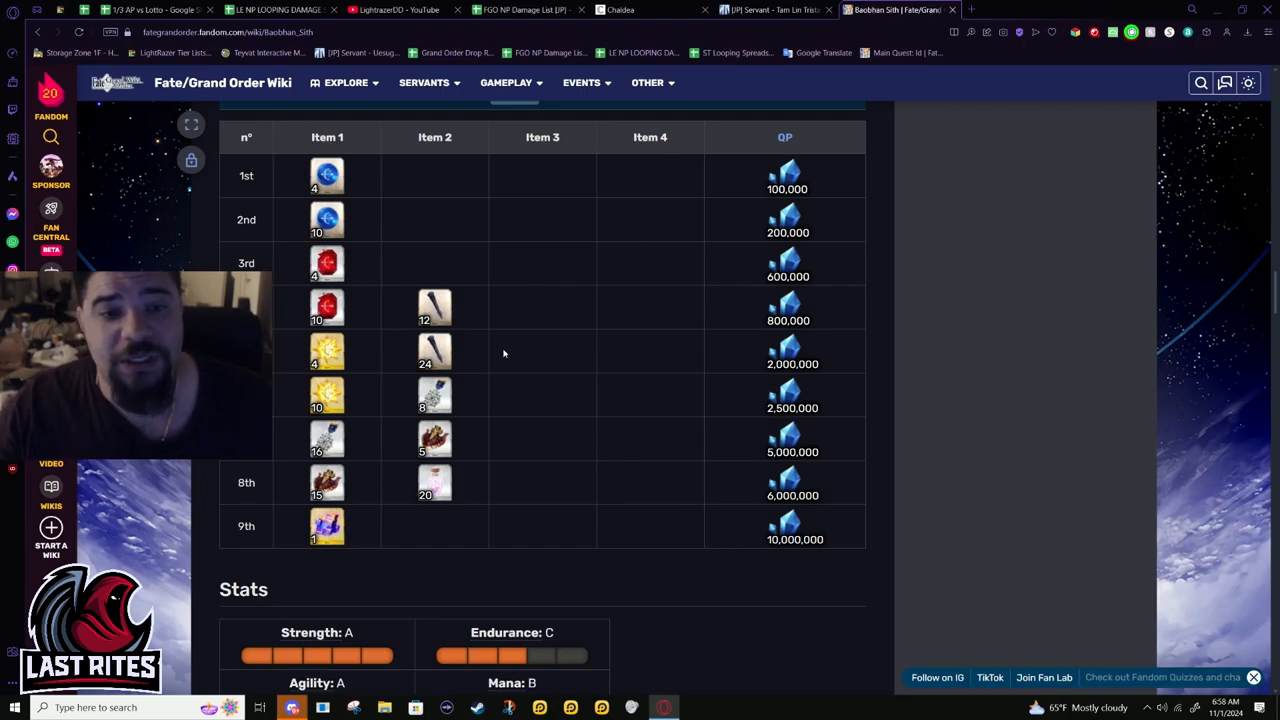
{"action": "scroll", "scroll_direction": "down", "scroll_amount": 3}
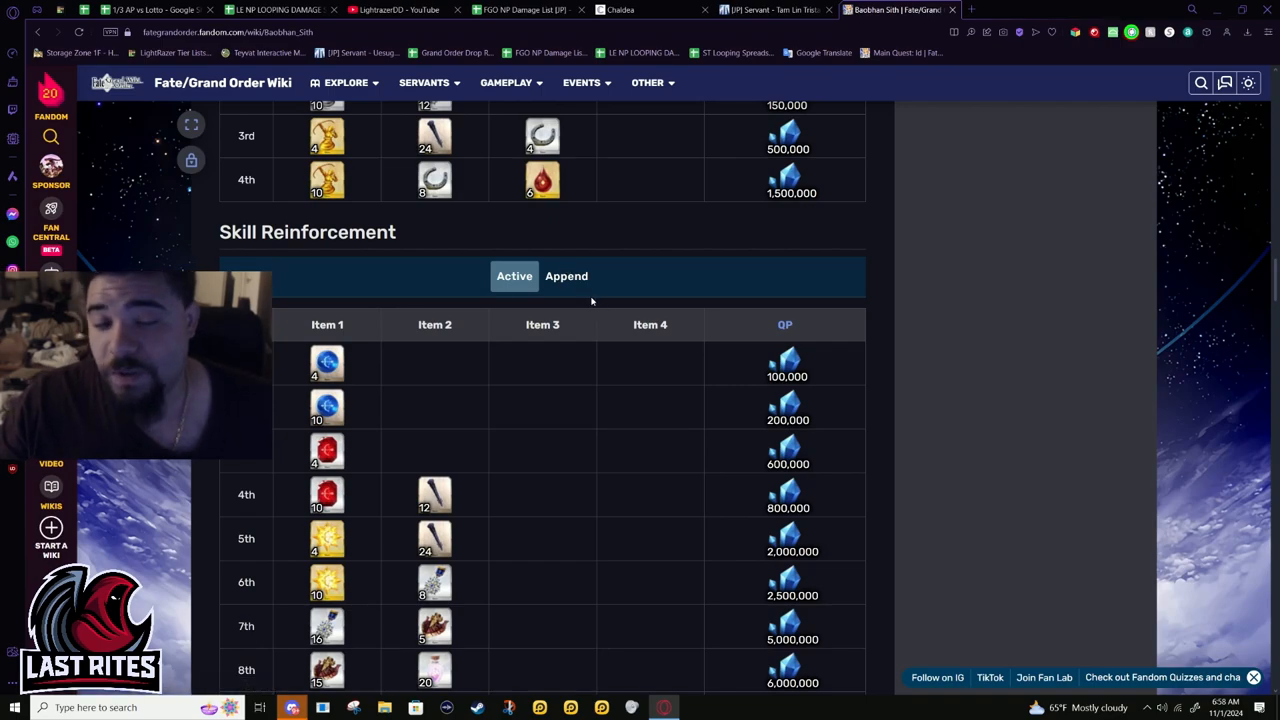
{"action": "mouse_move", "coordinate": [600, 284]}
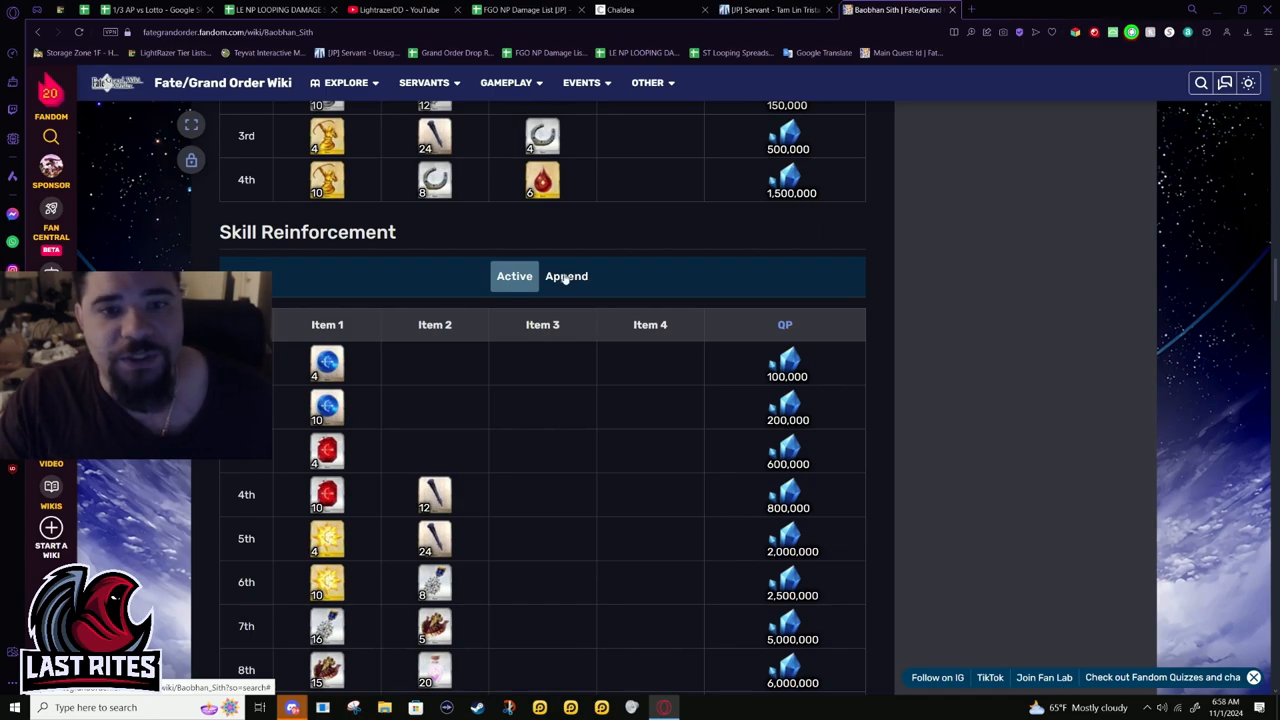
{"action": "left_click", "coordinate": [568, 276]}
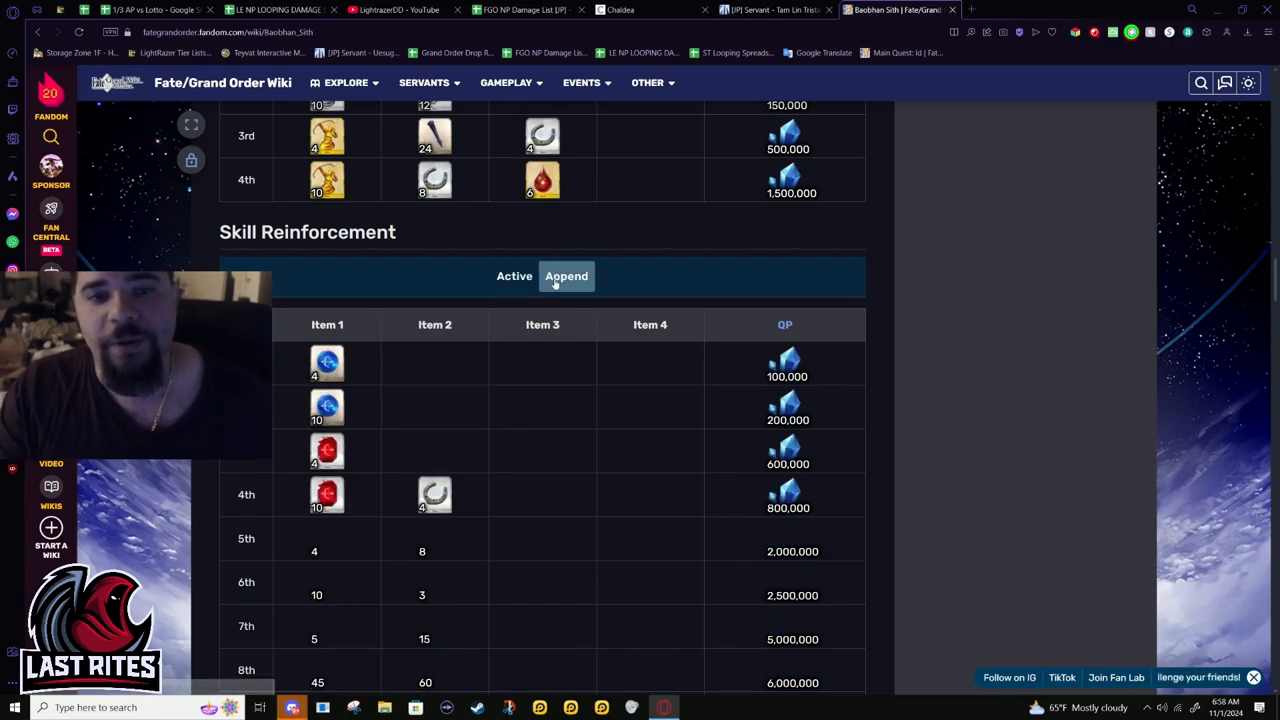
{"action": "scroll", "scroll_direction": "down", "scroll_amount": 3}
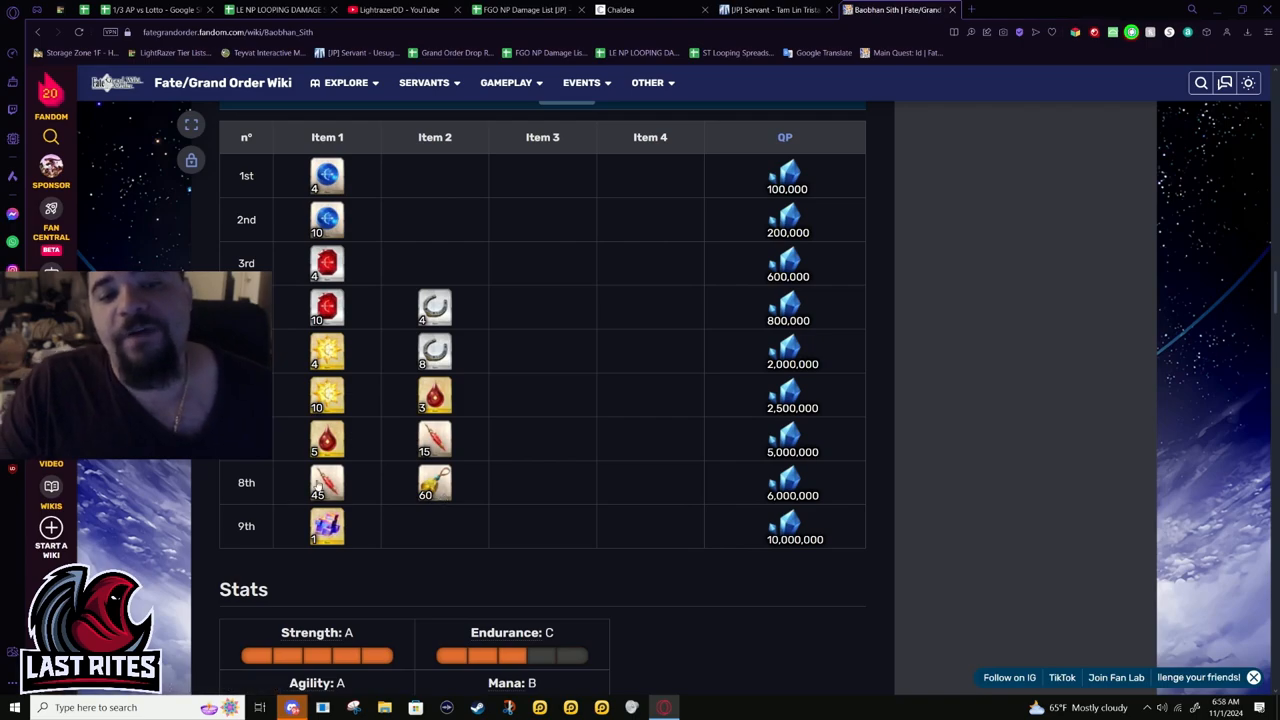
{"action": "scroll", "scroll_direction": "down", "scroll_amount": 3}
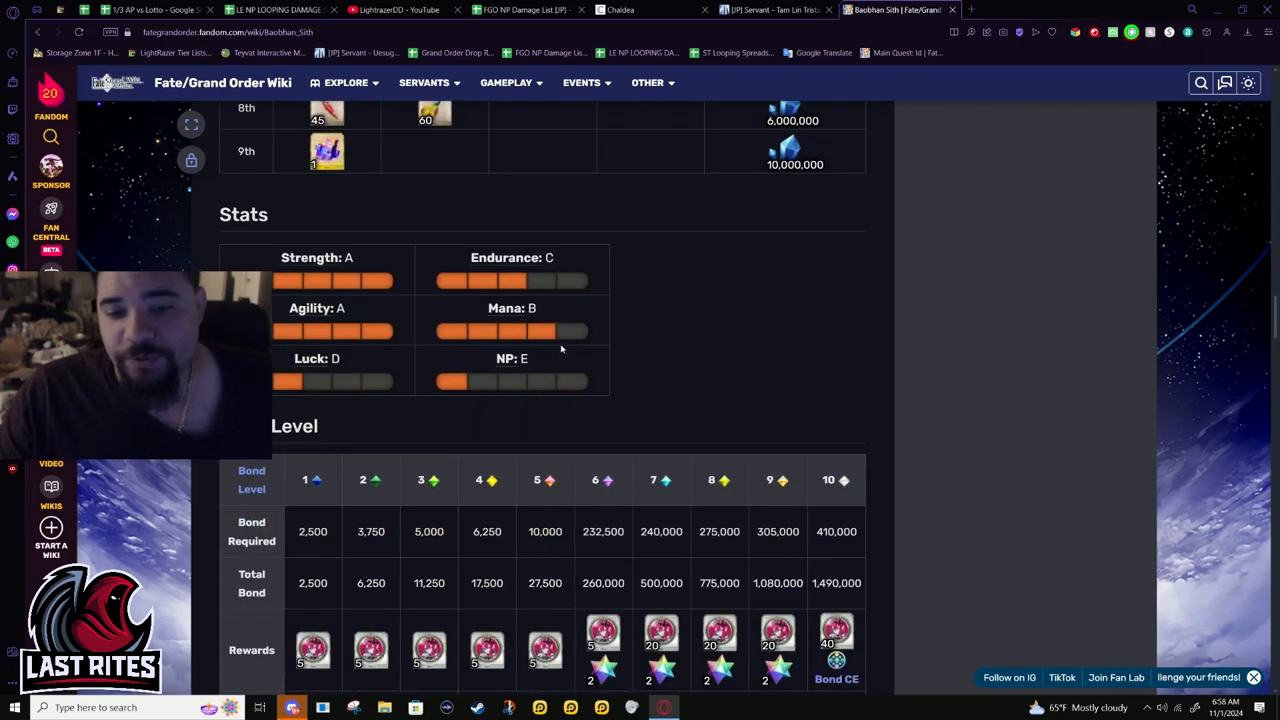
{"action": "scroll", "scroll_direction": "down", "scroll_amount": 3}
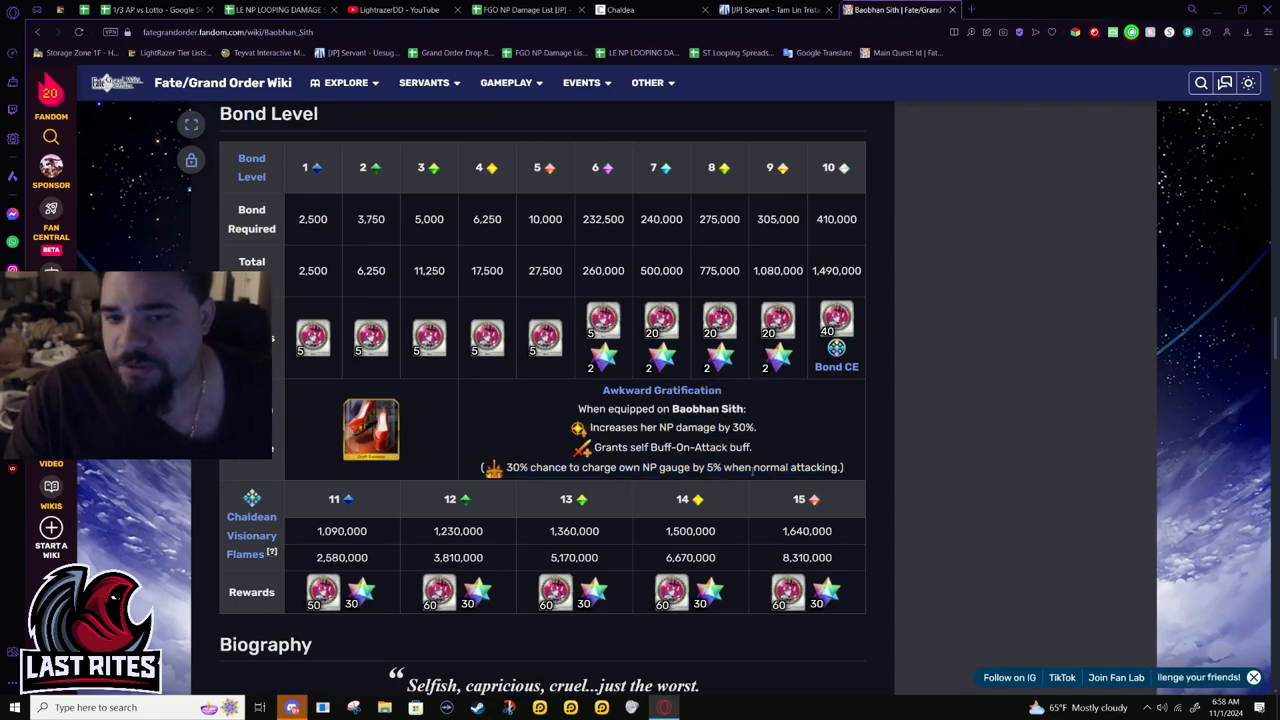
{"action": "scroll", "scroll_direction": "down", "scroll_amount": 3}
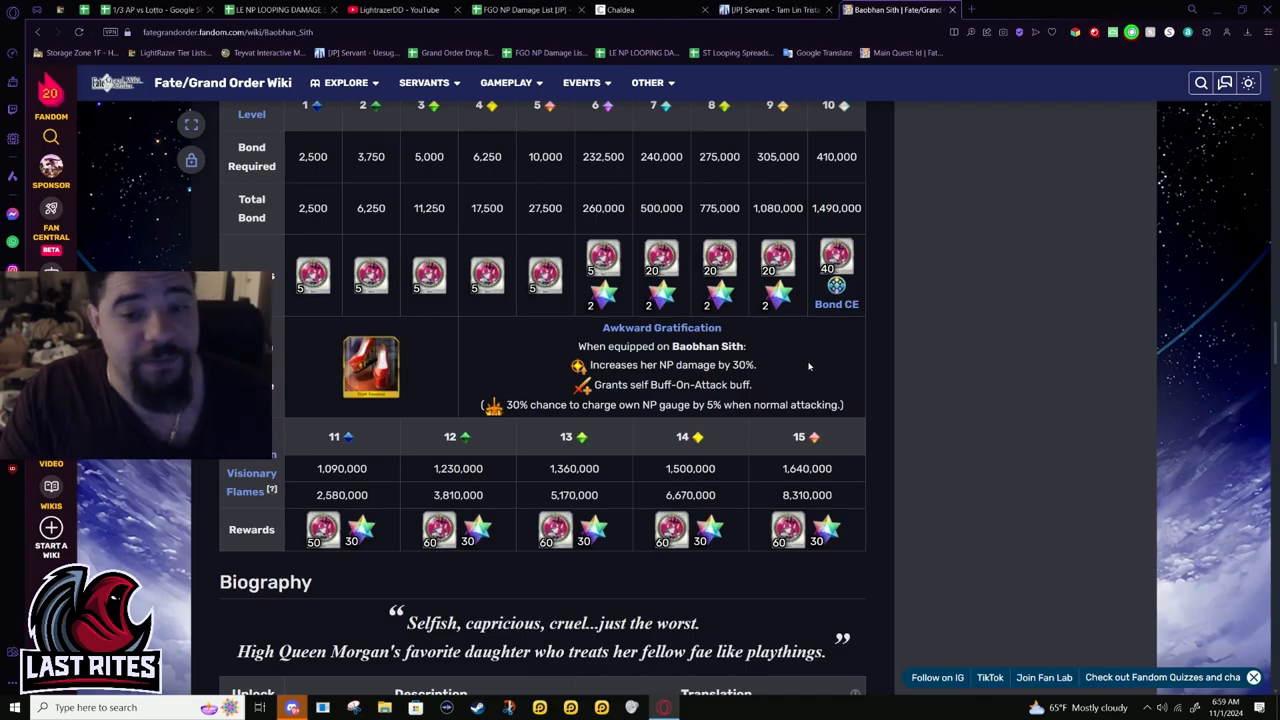
{"action": "scroll", "scroll_direction": "down", "scroll_amount": 3}
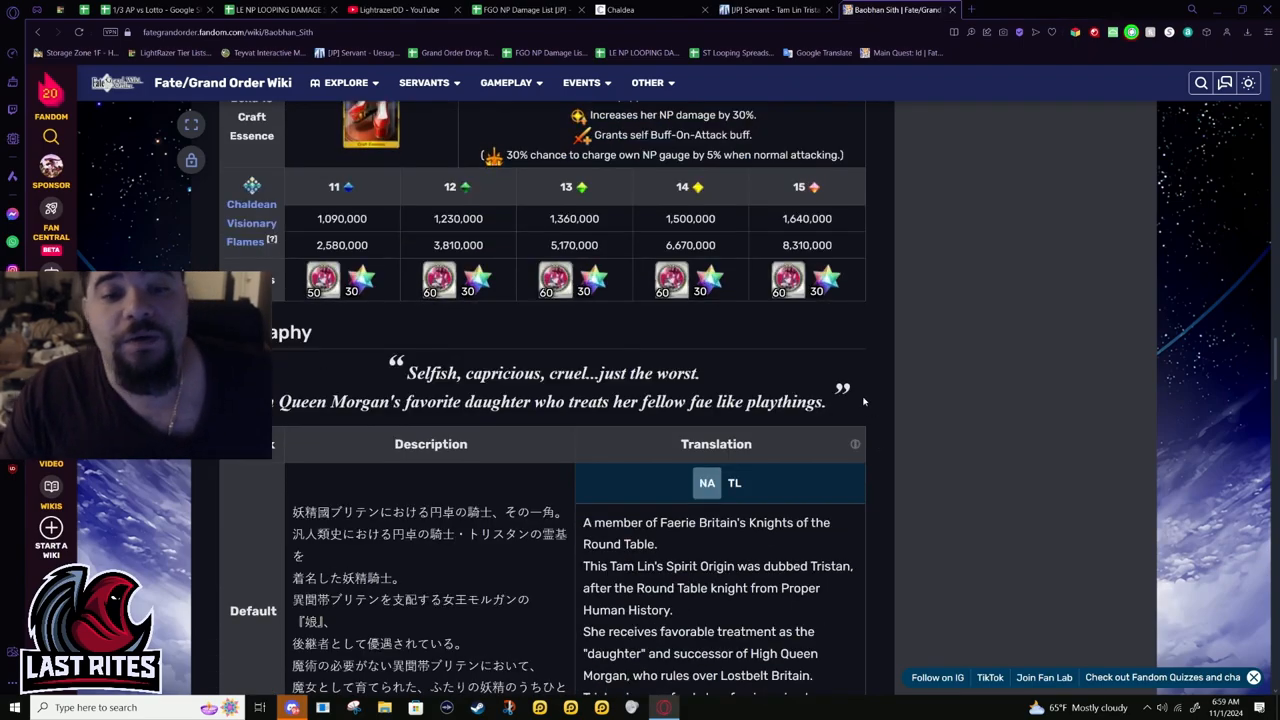
{"action": "scroll", "scroll_direction": "down", "scroll_amount": 3}
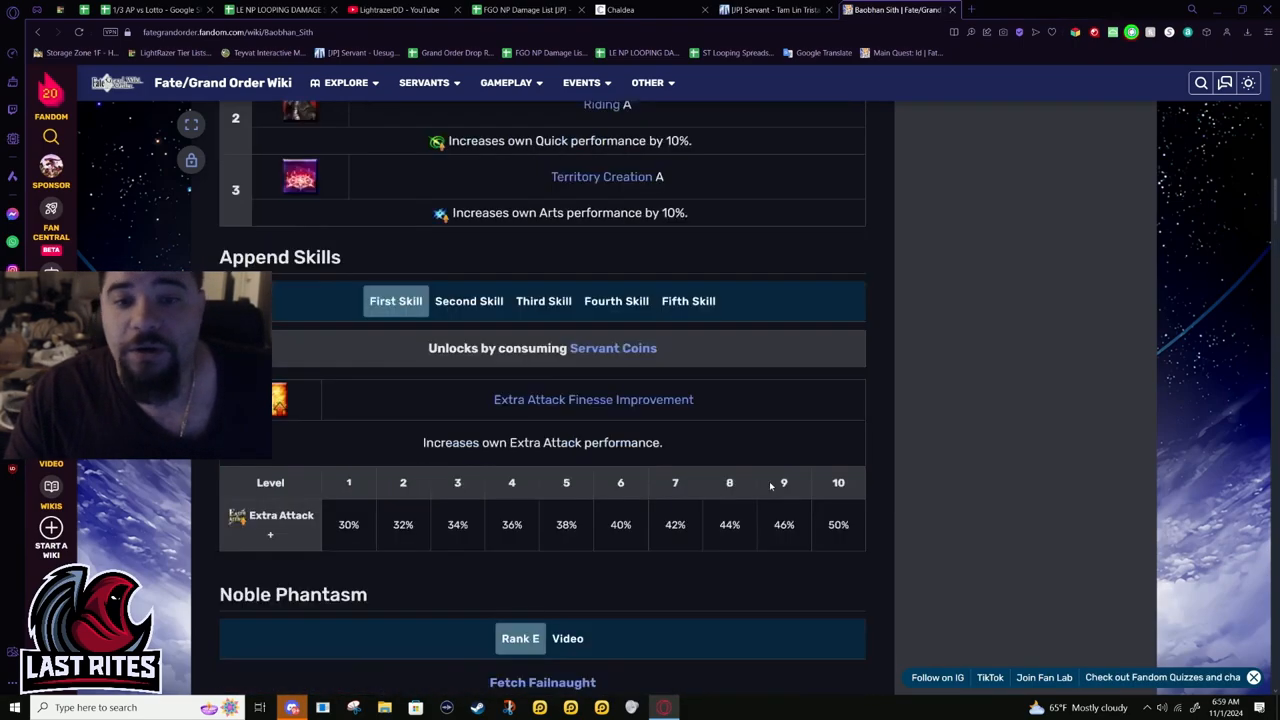
{"action": "scroll", "scroll_direction": "up", "scroll_amount": 3}
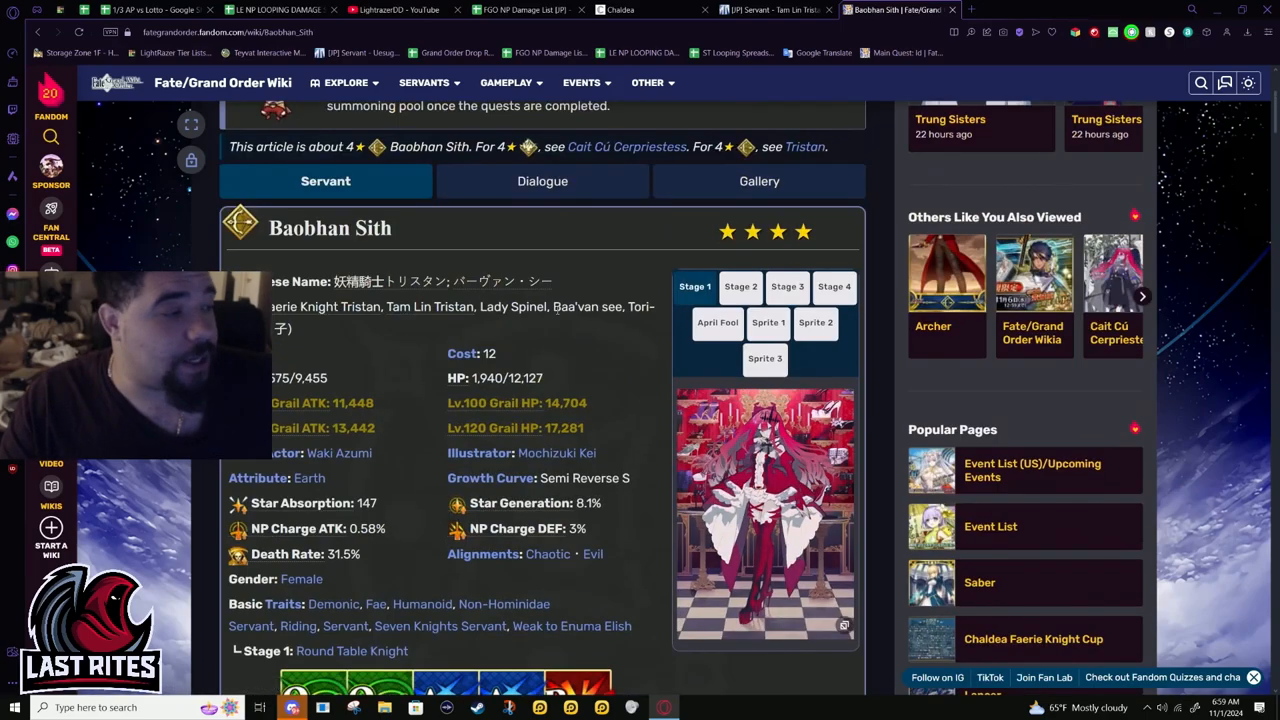